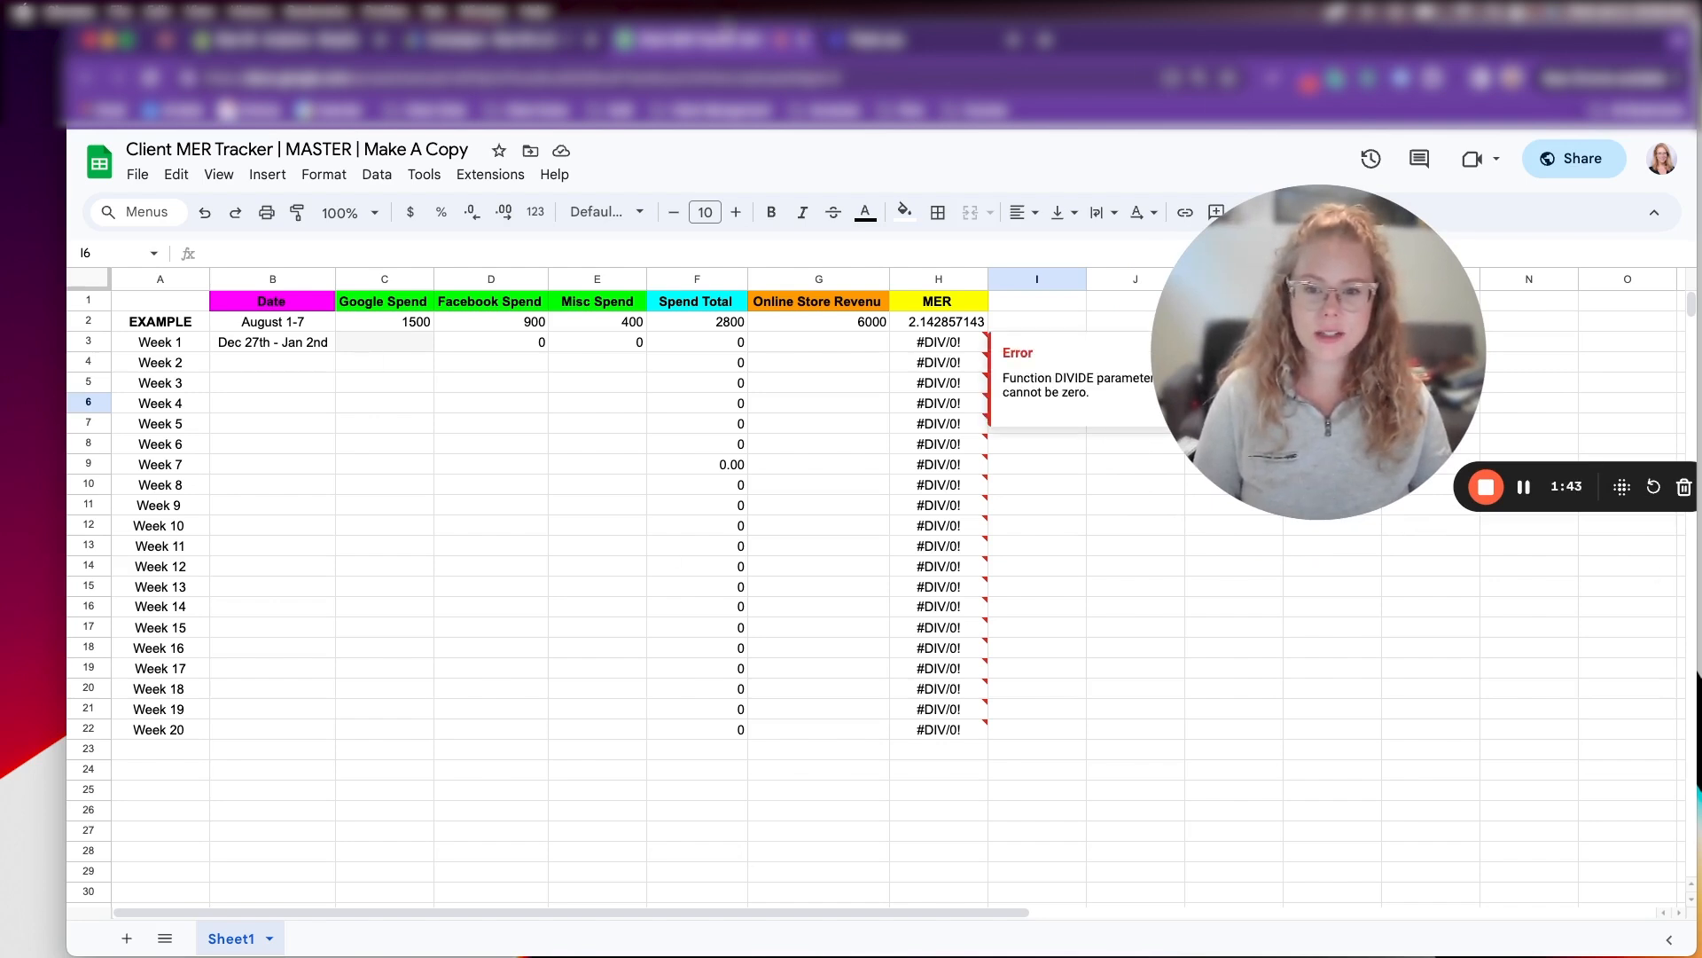
Review the Week 1 Google, Facebook and Misc Spend cells and the Spend Total formula
left_click(1036, 403)
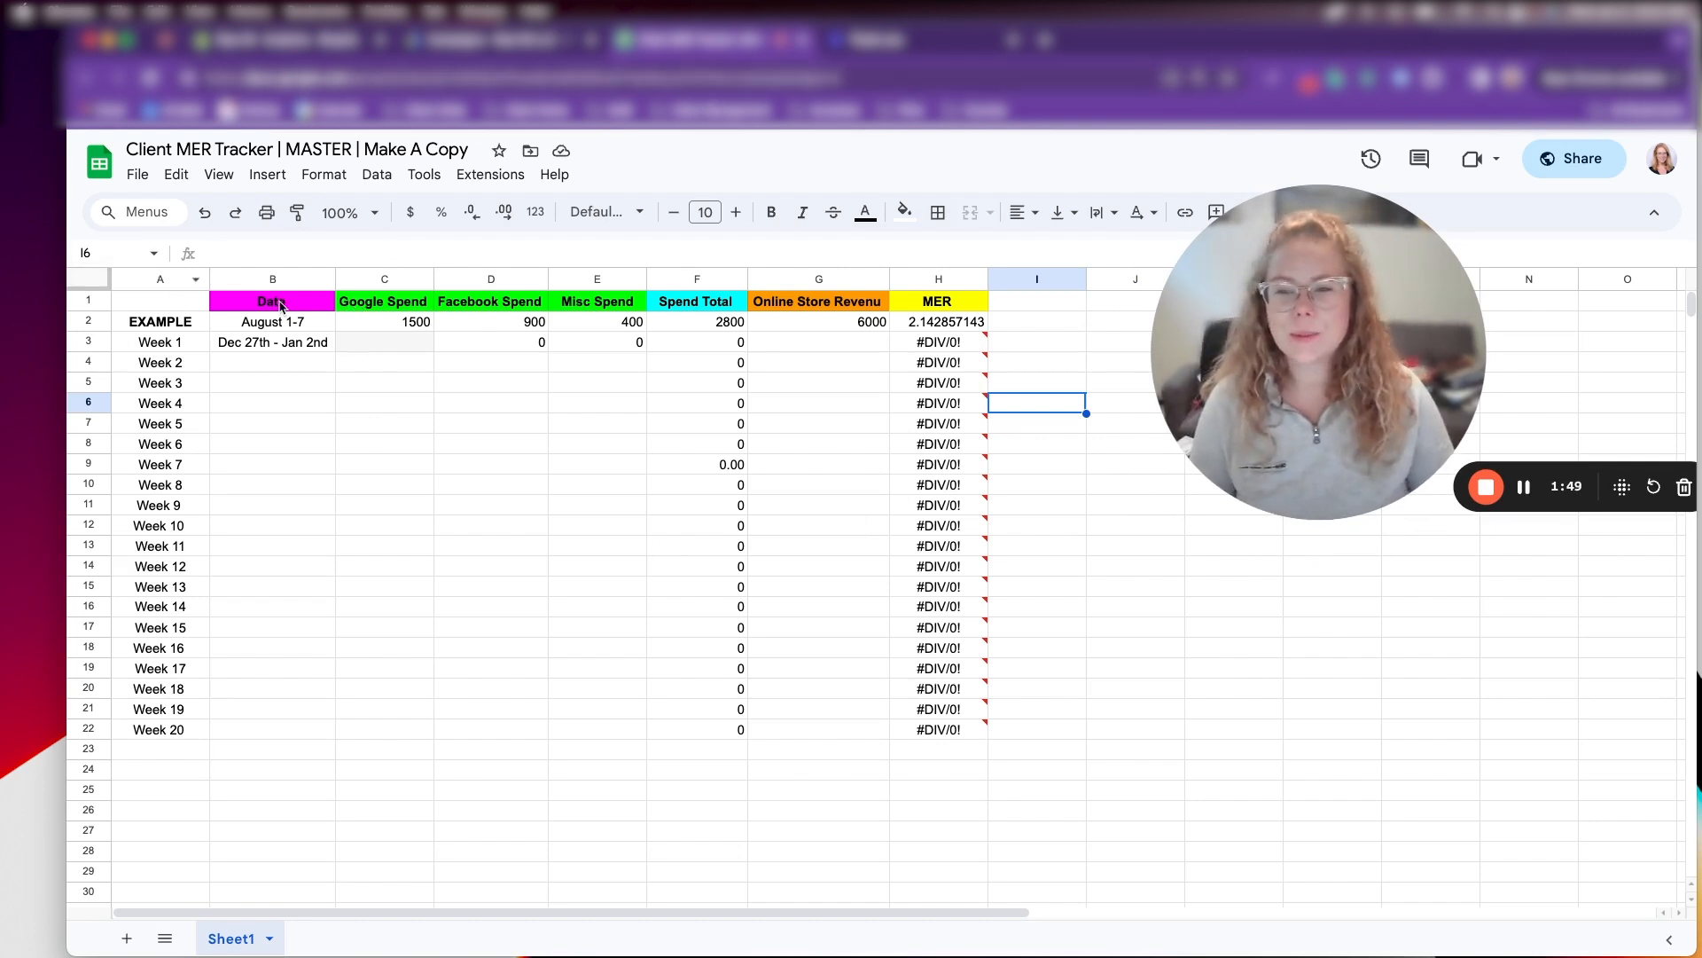
mouse_move(249, 373)
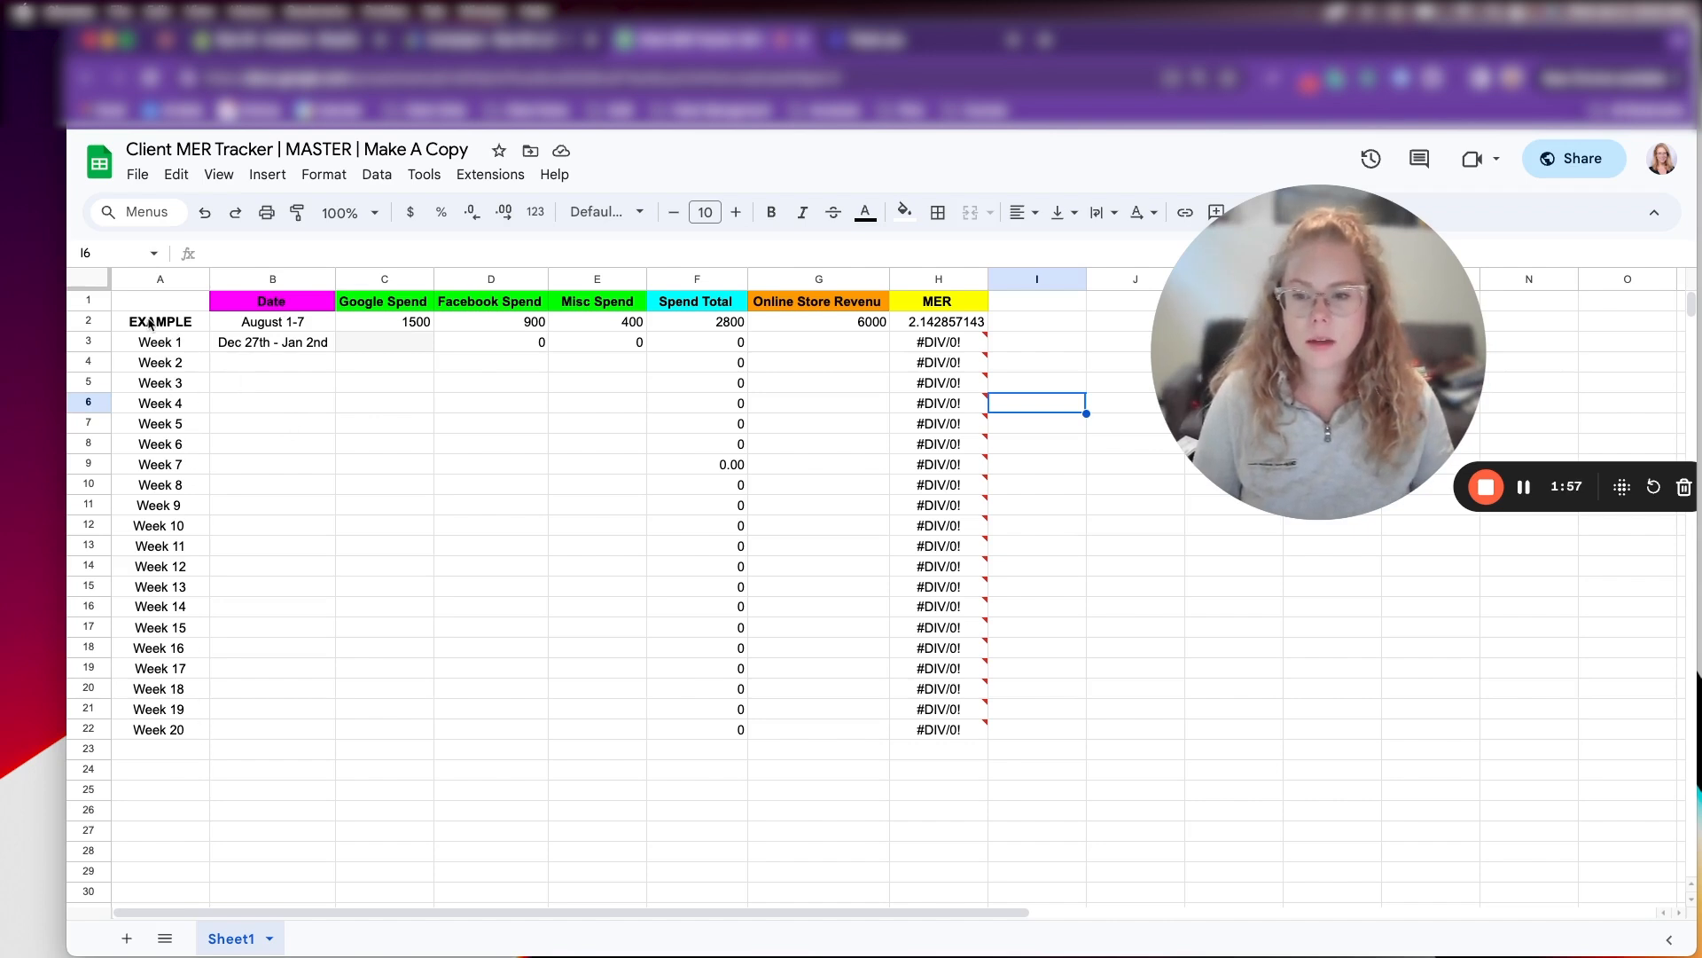
mouse_move(302, 369)
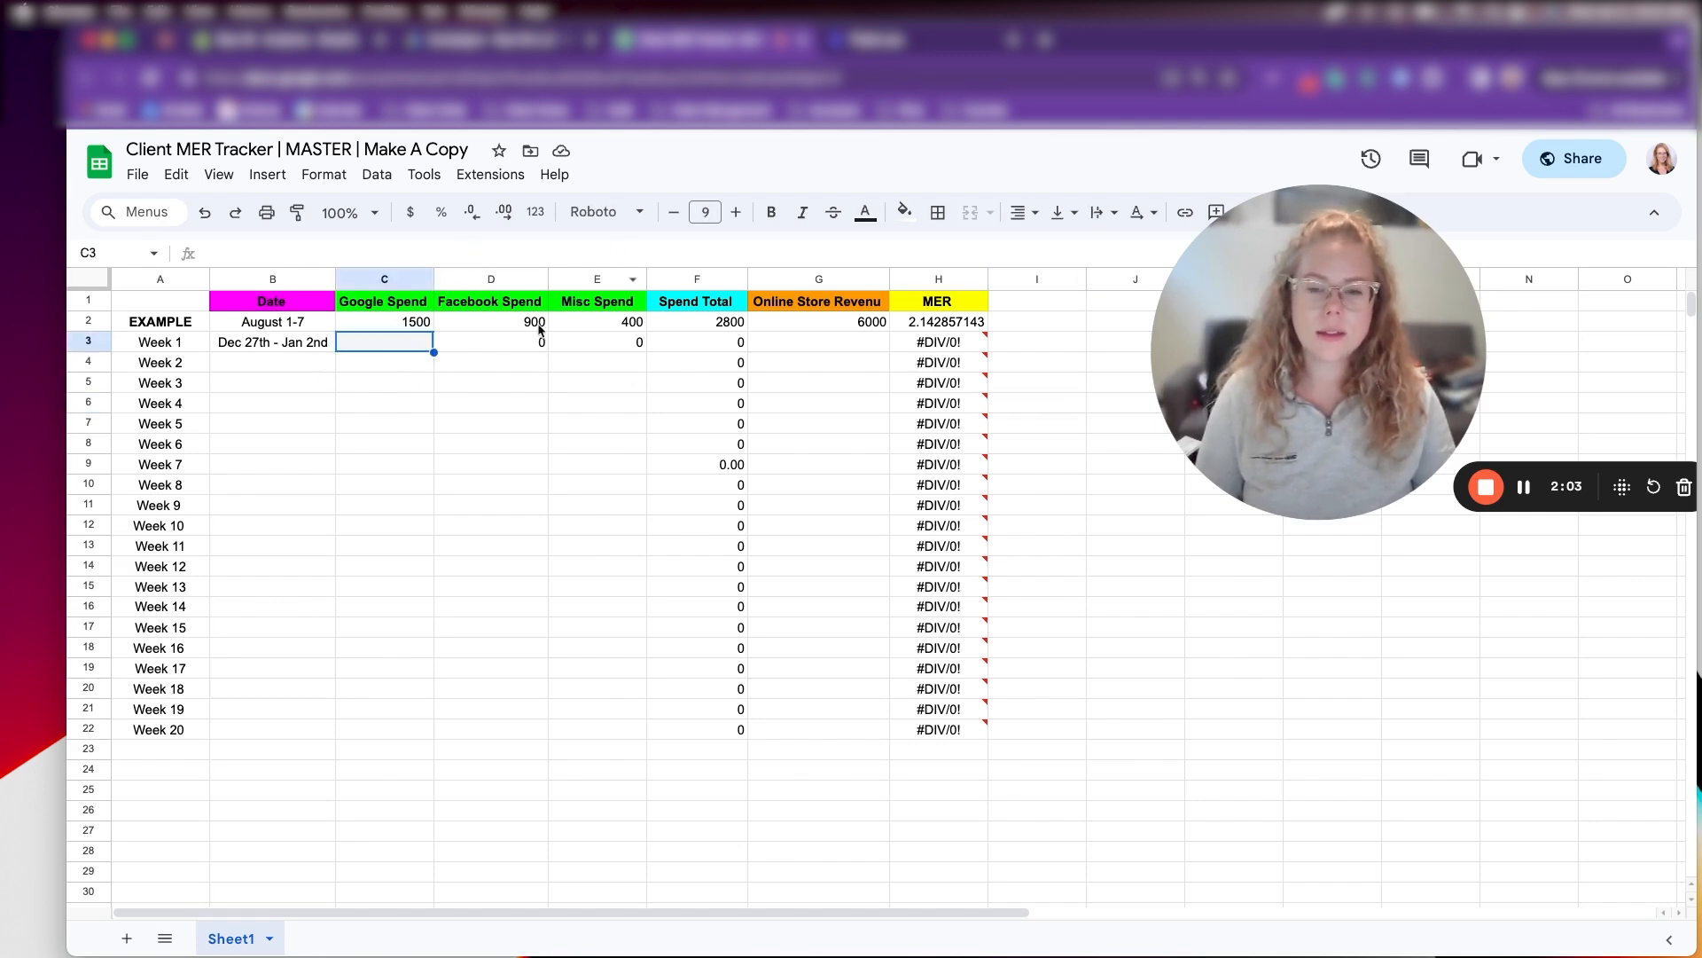
left_click(491, 342)
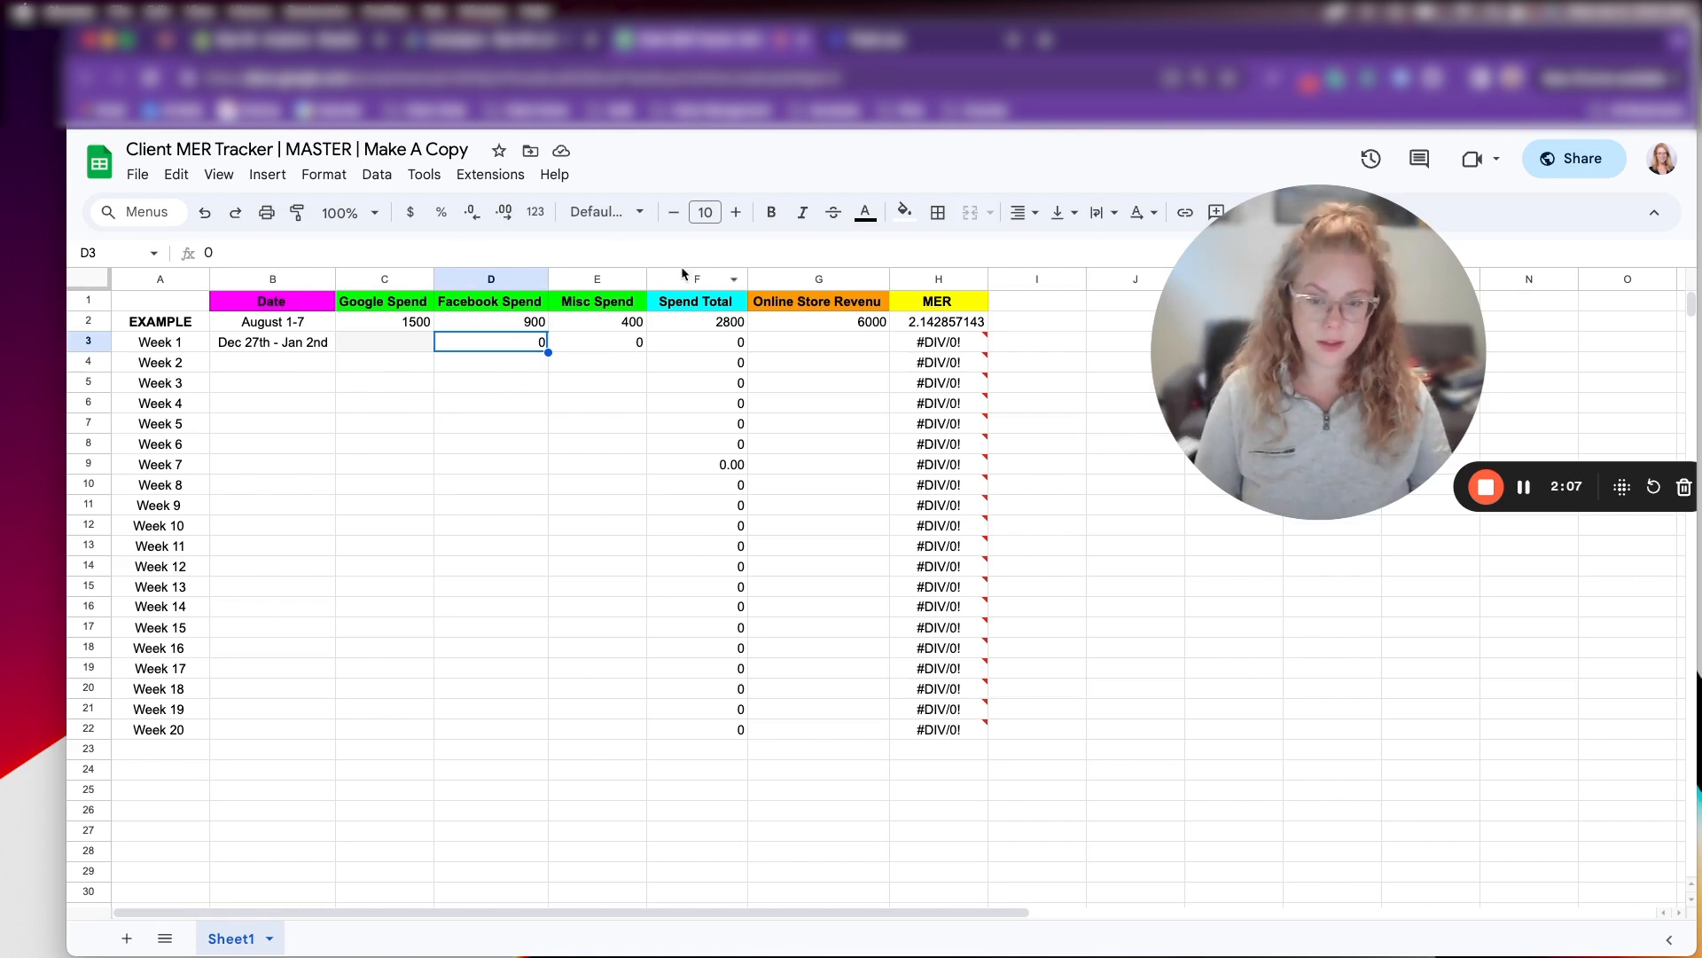
left_click(598, 343)
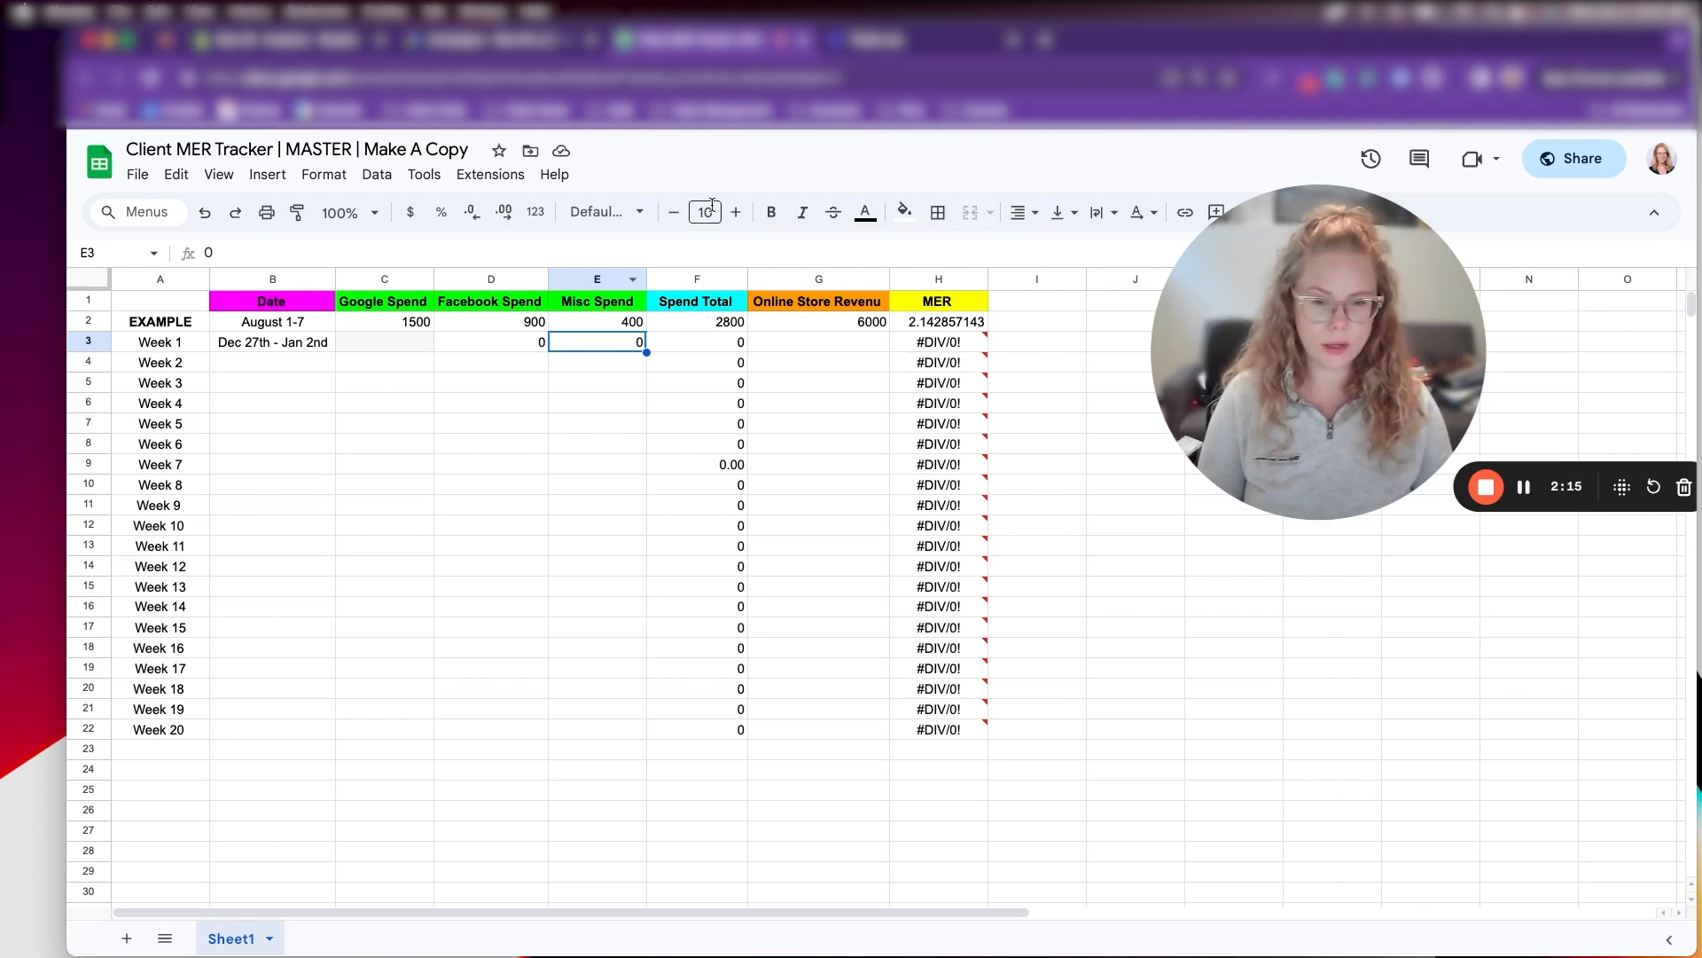
left_click(697, 342)
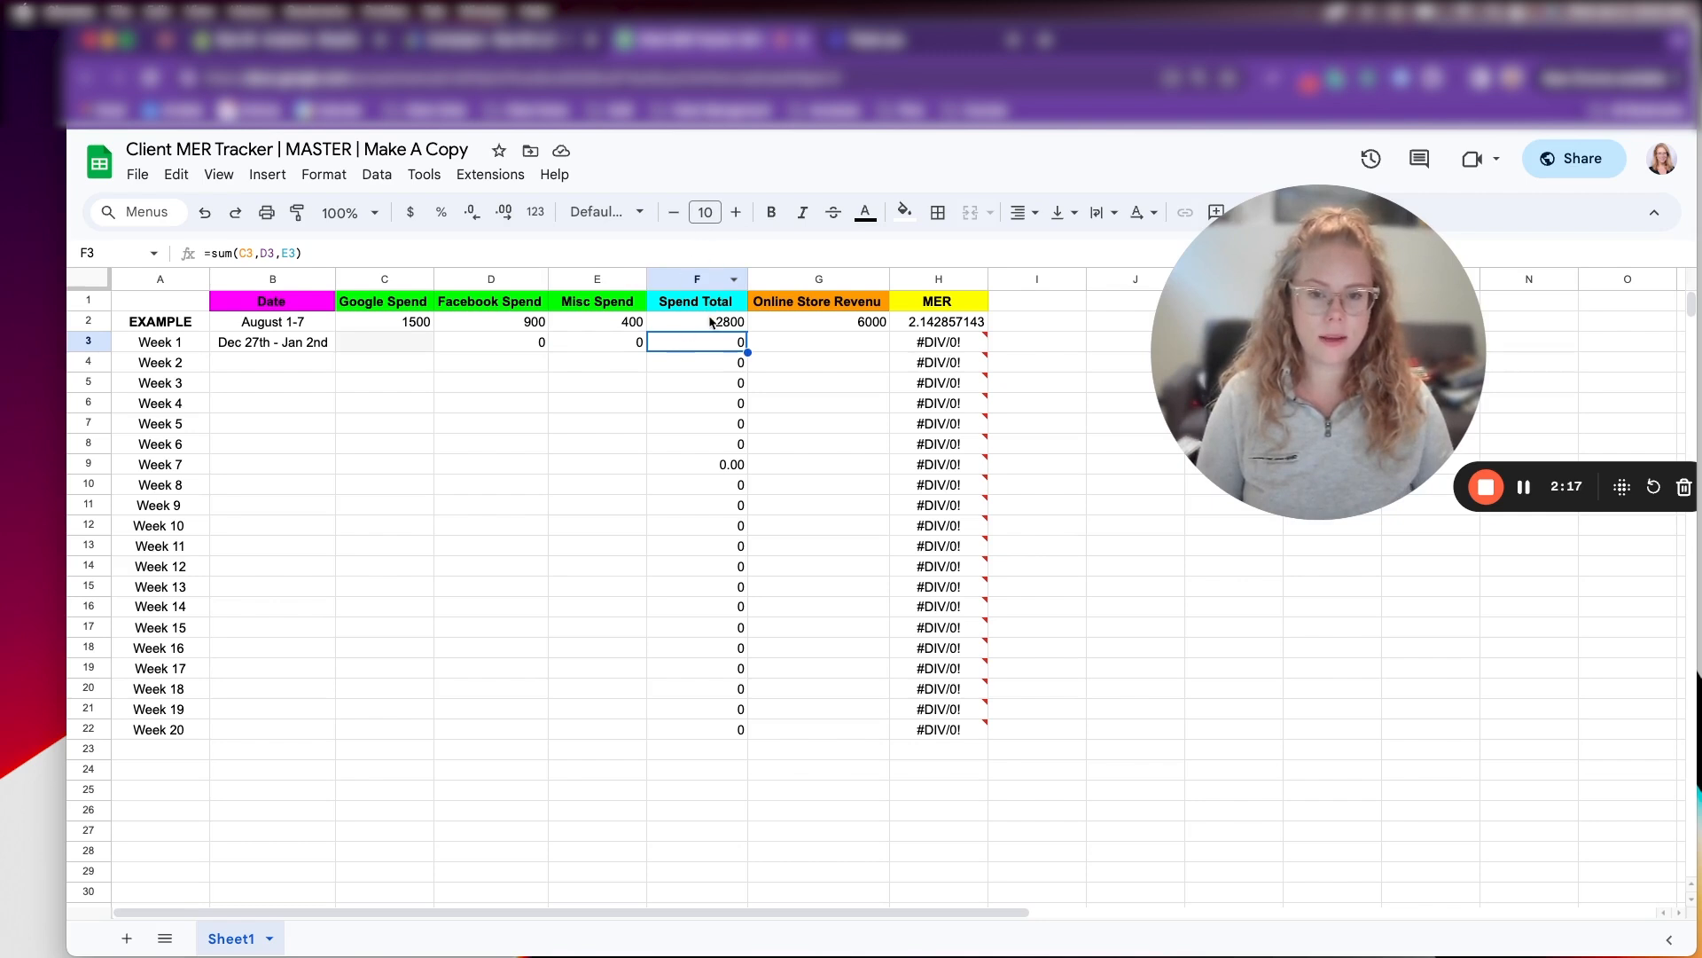
left_click(819, 343)
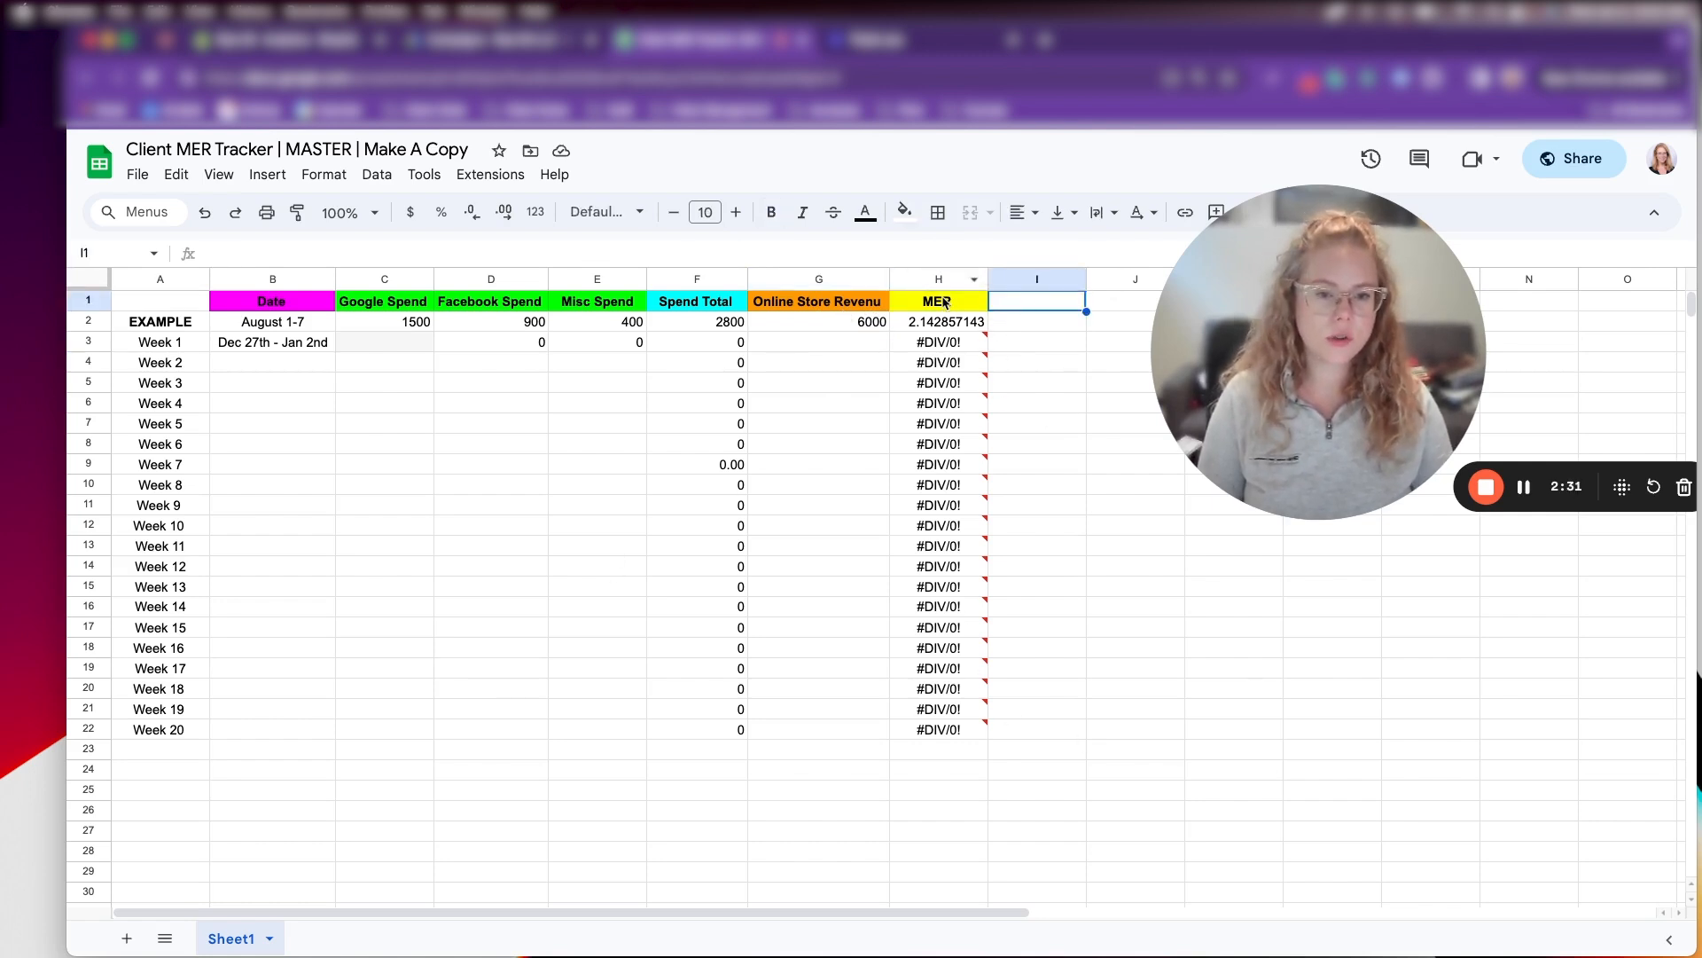
Head column I with 'New Custom MER' beside the MER column
type("New")
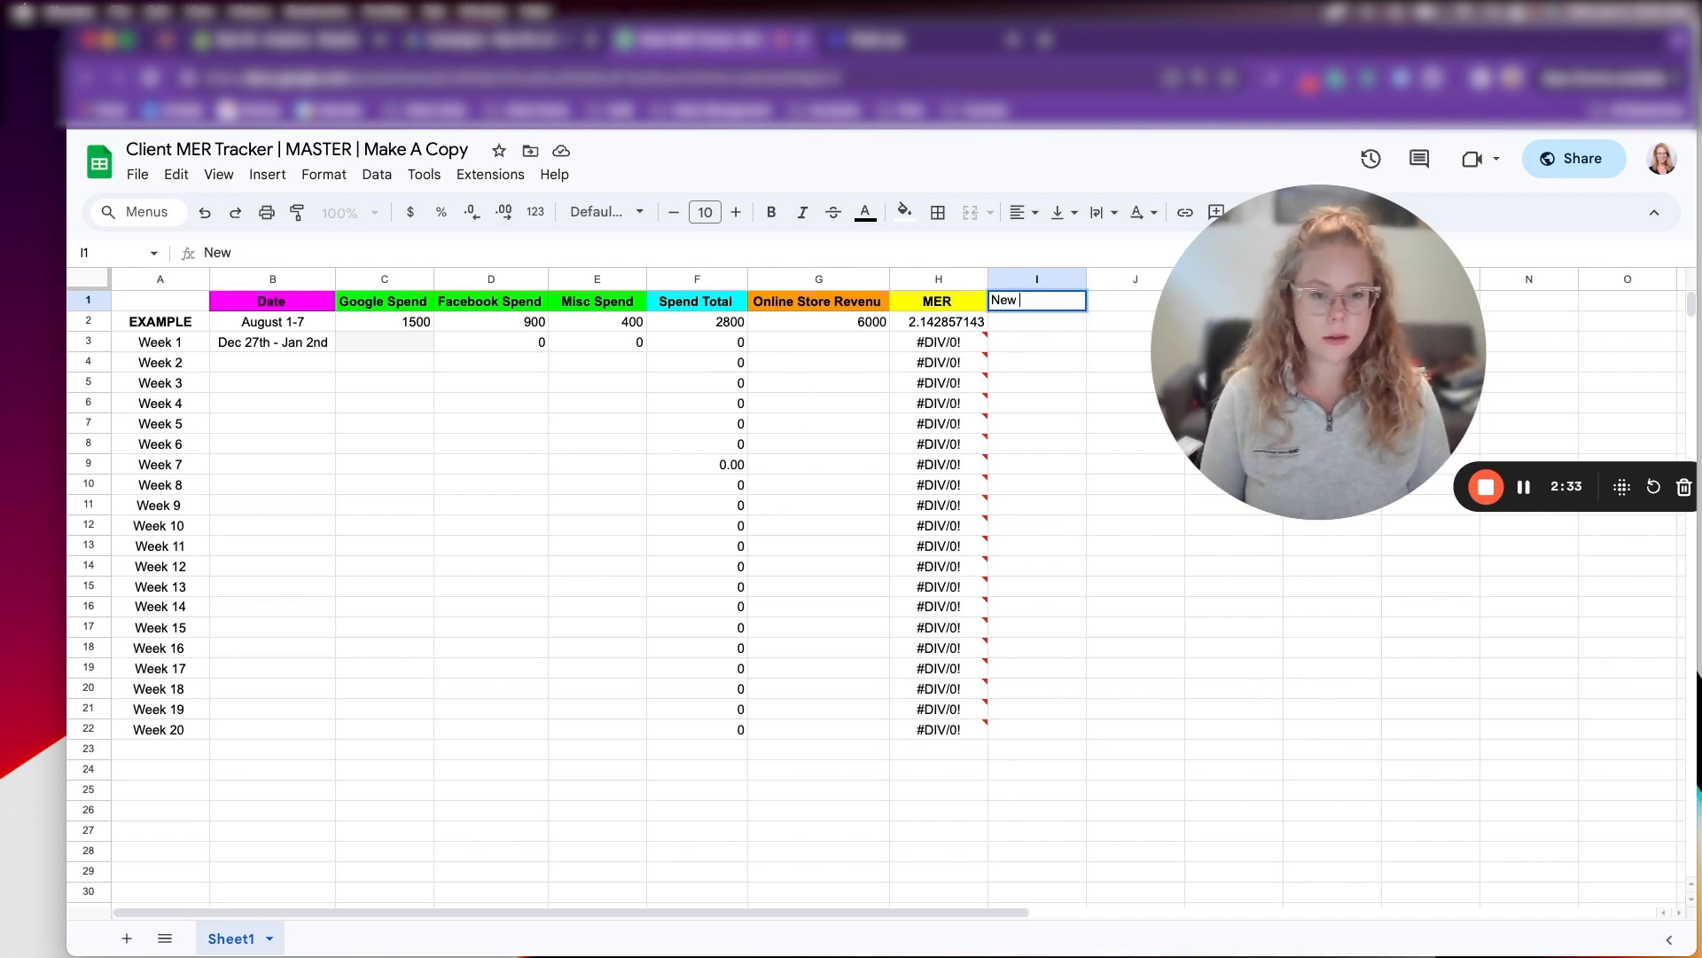
type("Custom MER")
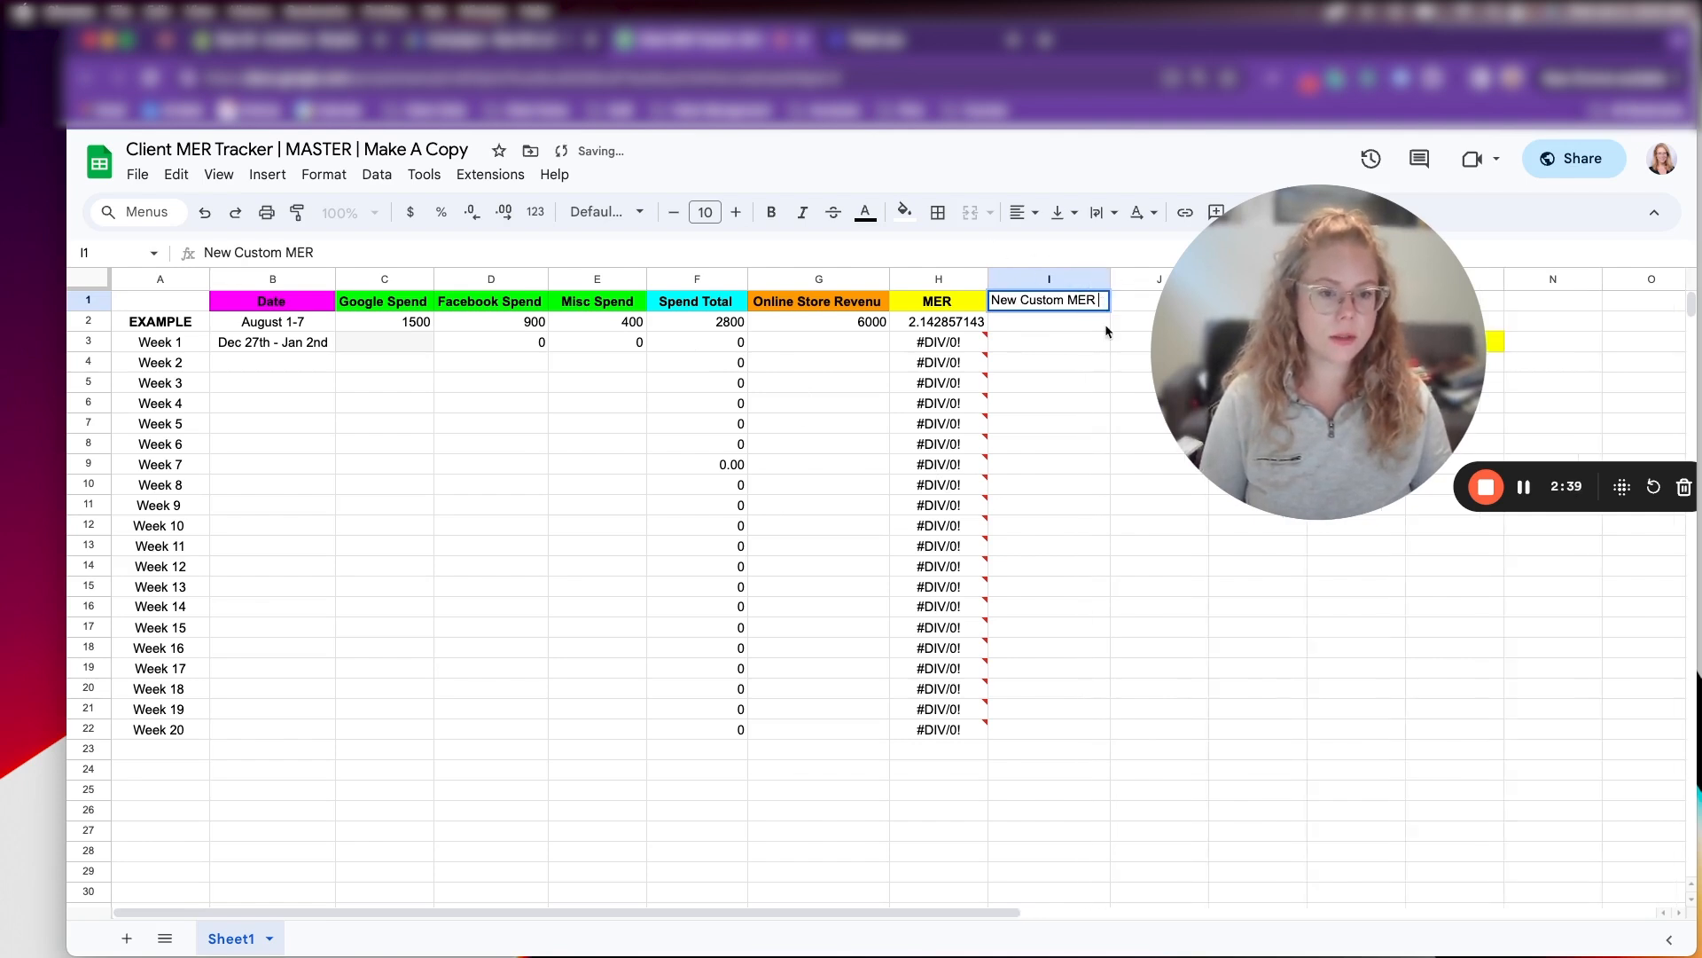
left_click(1048, 343)
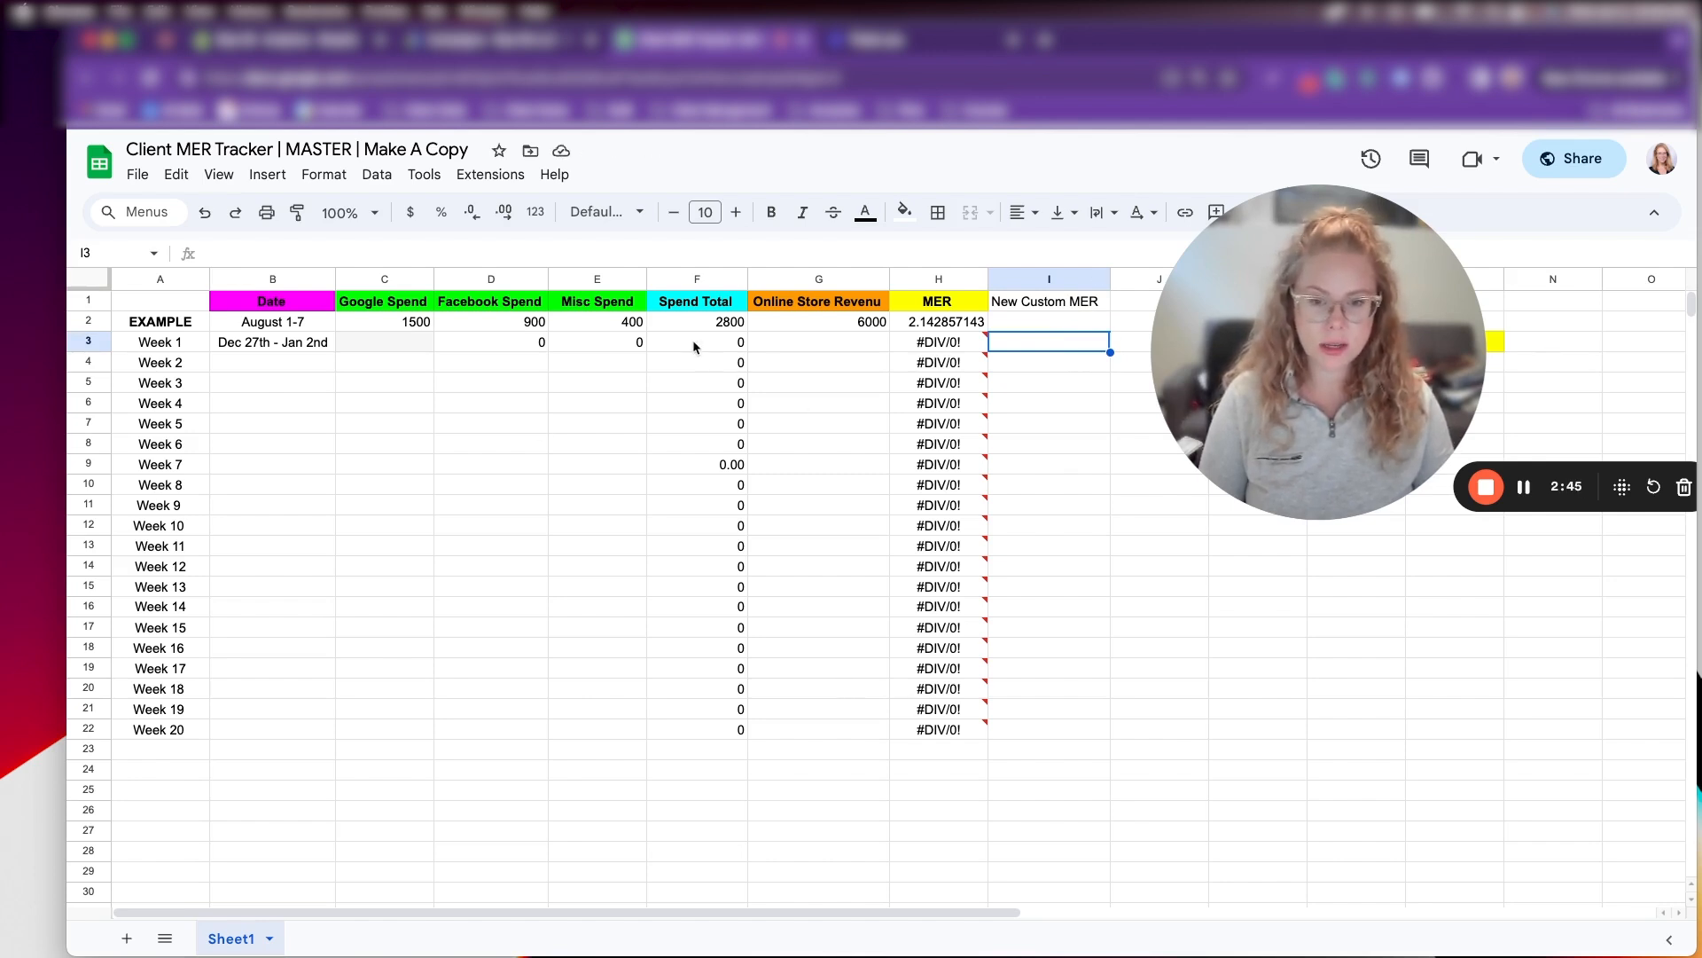
Point out the Misc Spend column and its Week 1 example value
left_click(596, 279)
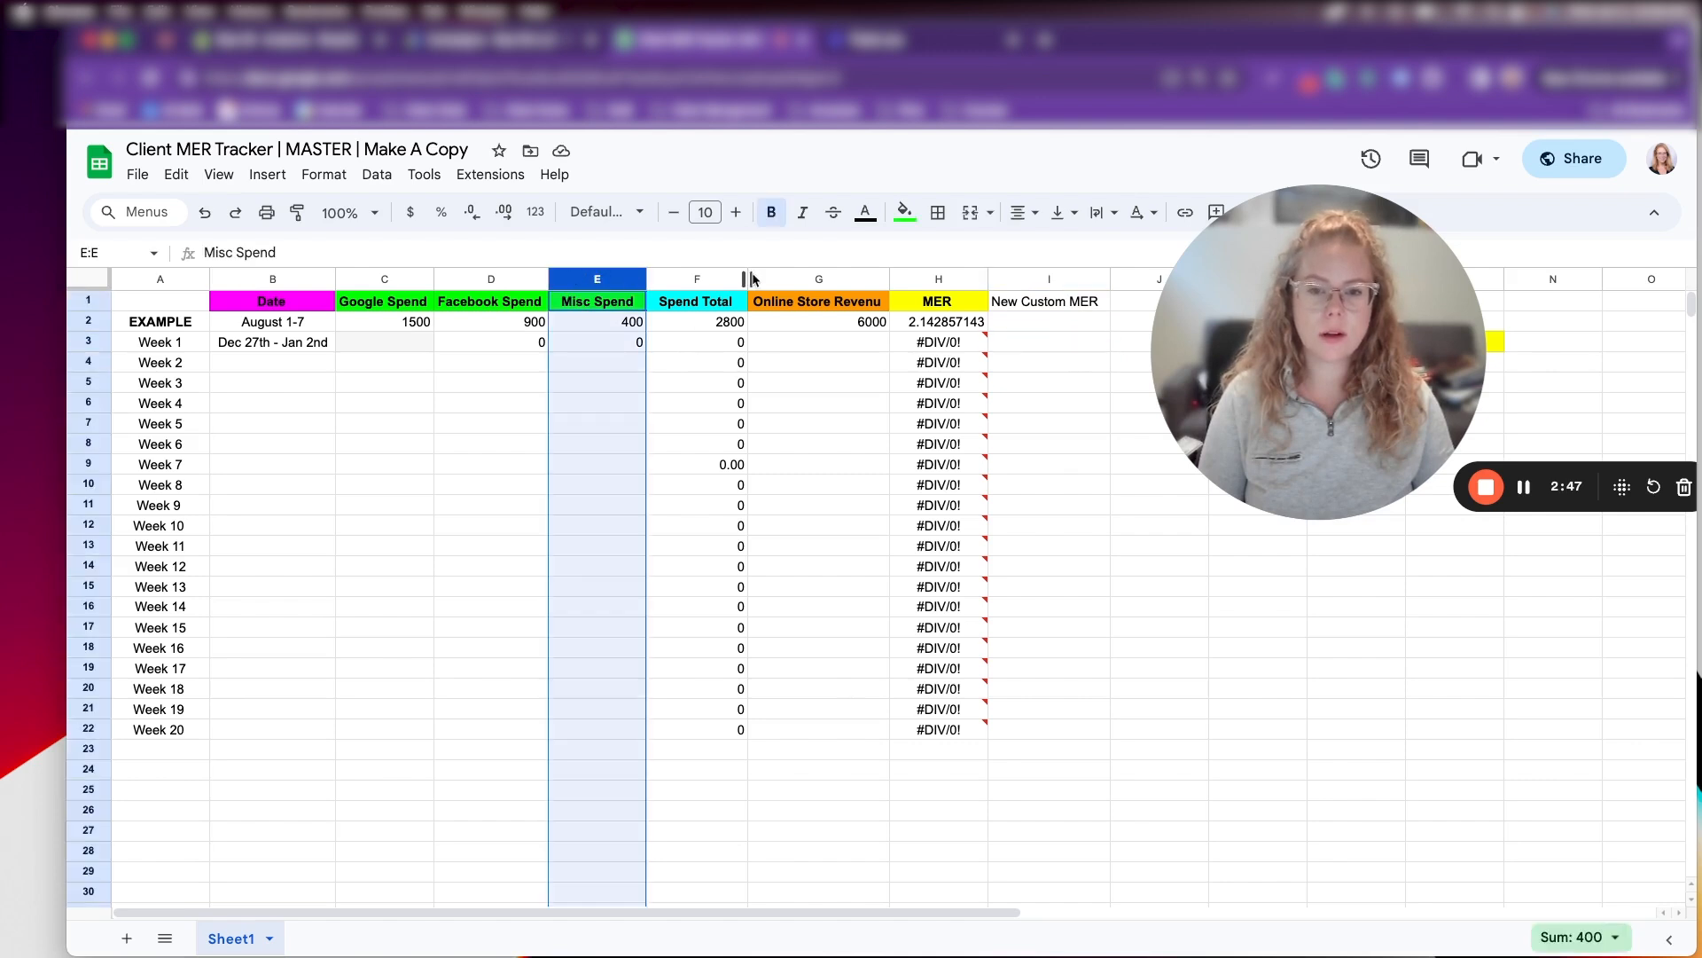
left_click(595, 342)
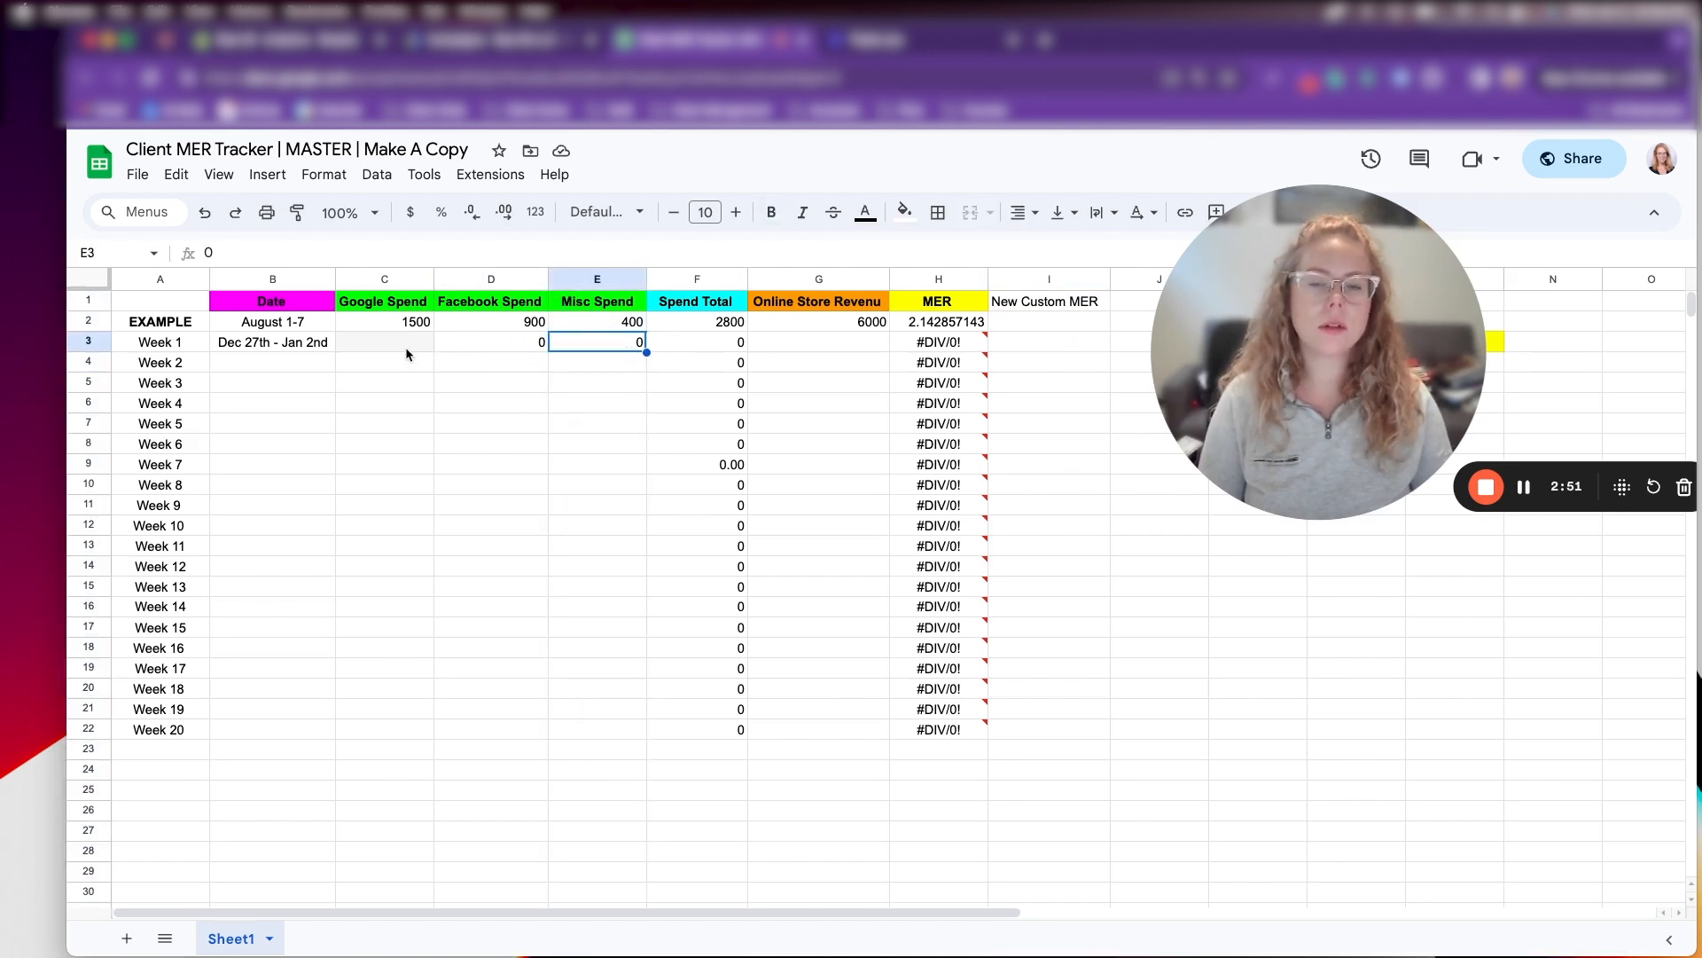
left_click(617, 321)
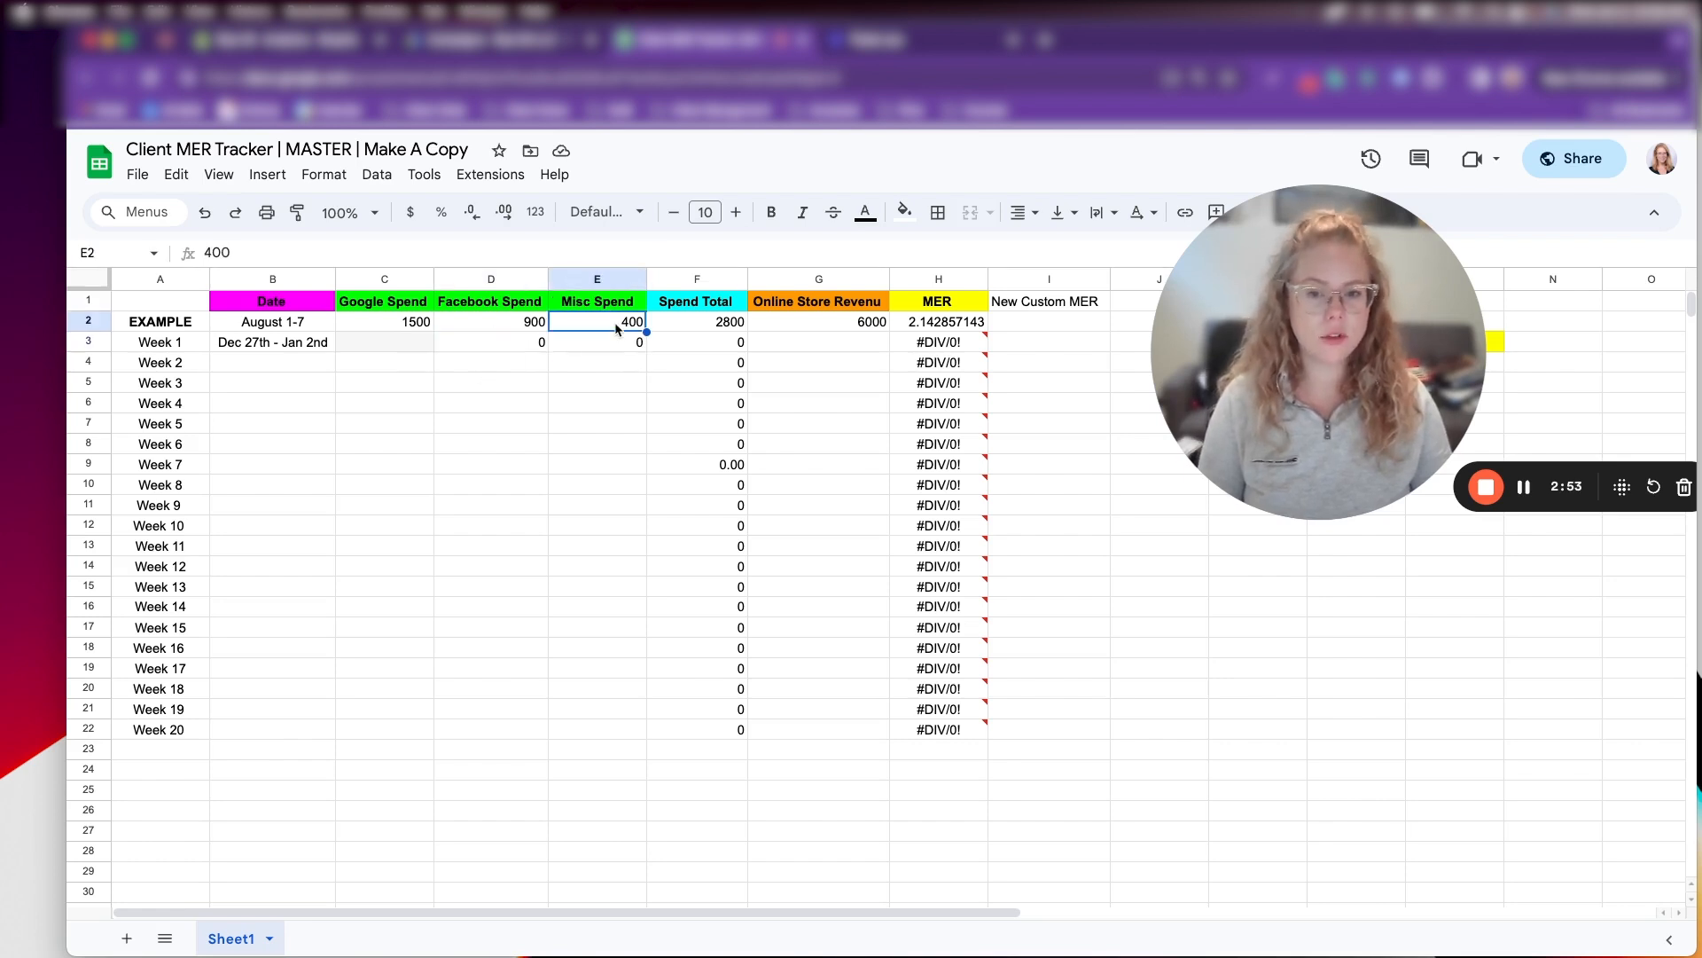
mouse_move(586, 346)
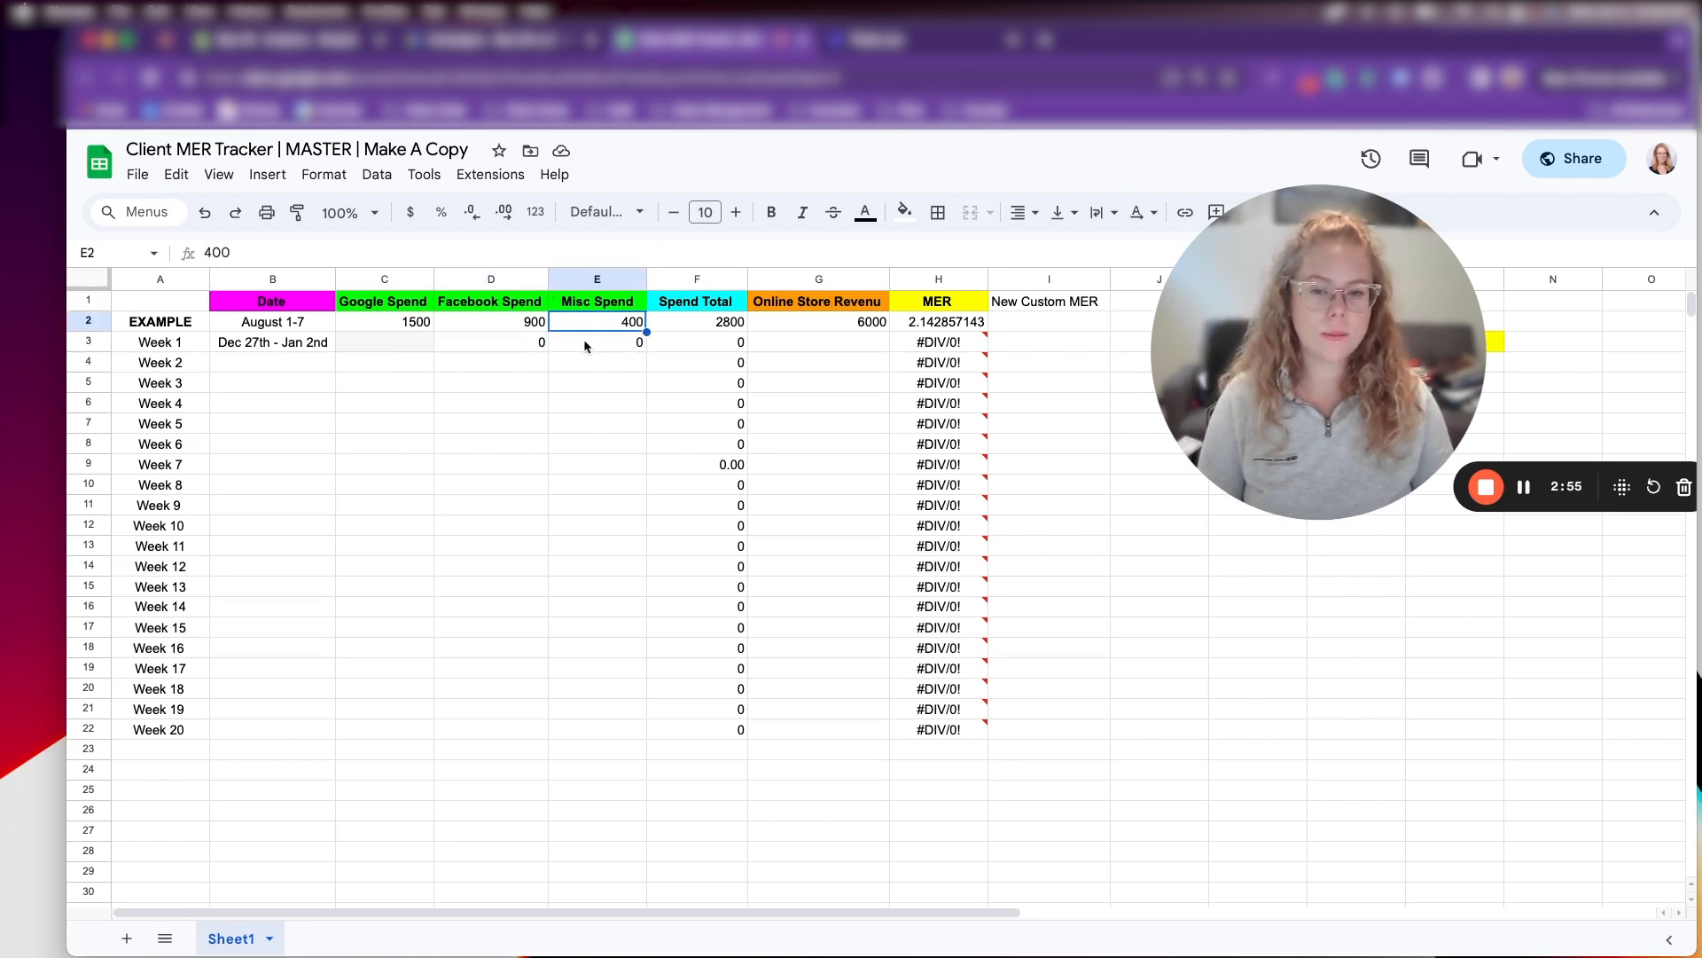
left_click(597, 343)
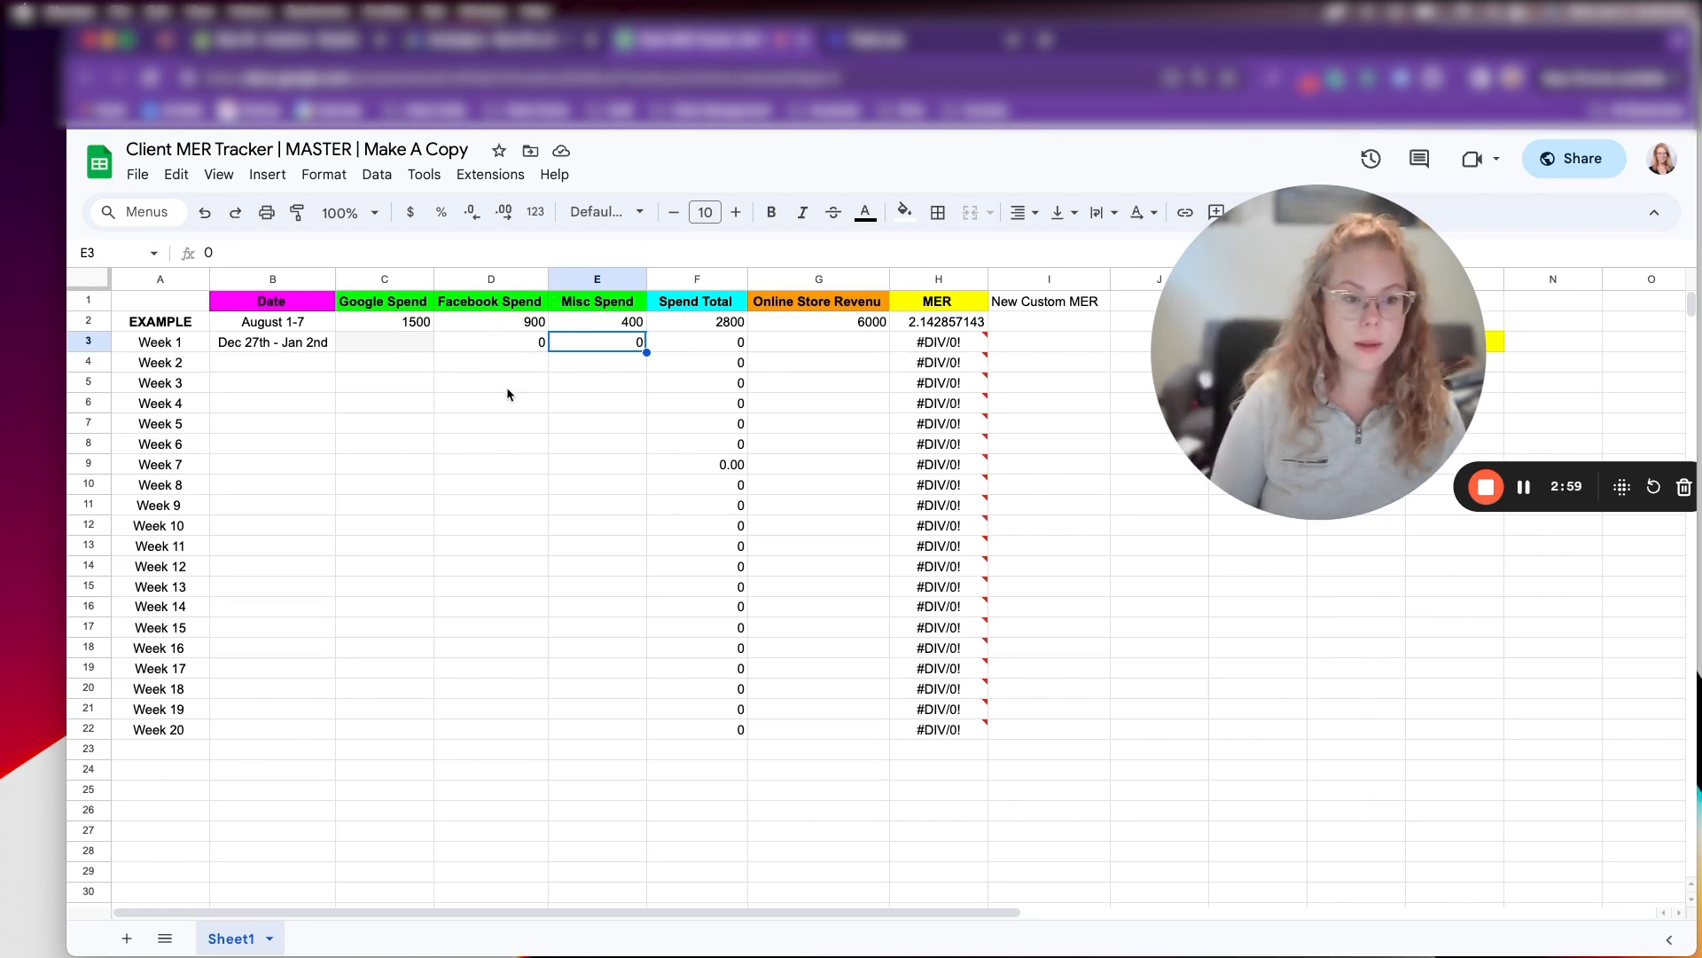
mouse_move(452, 342)
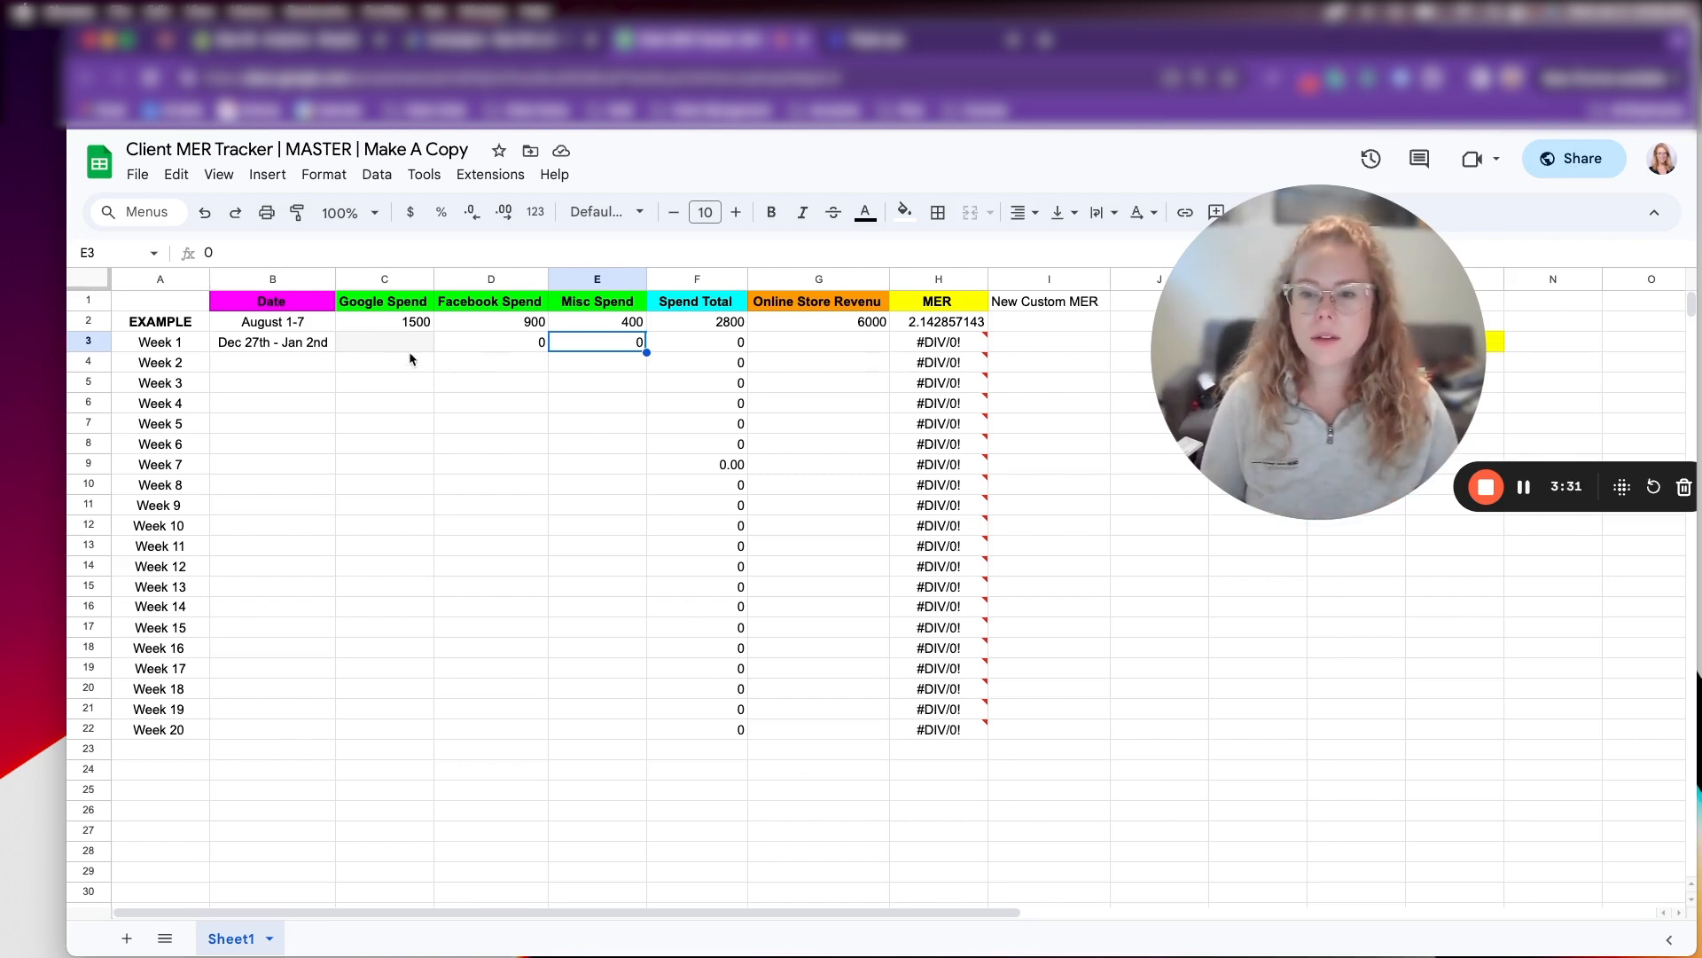
Enter 893.29 Week 1 Google Spend and test 500 in Misc Spend, watching Spend Total update
left_click(383, 342)
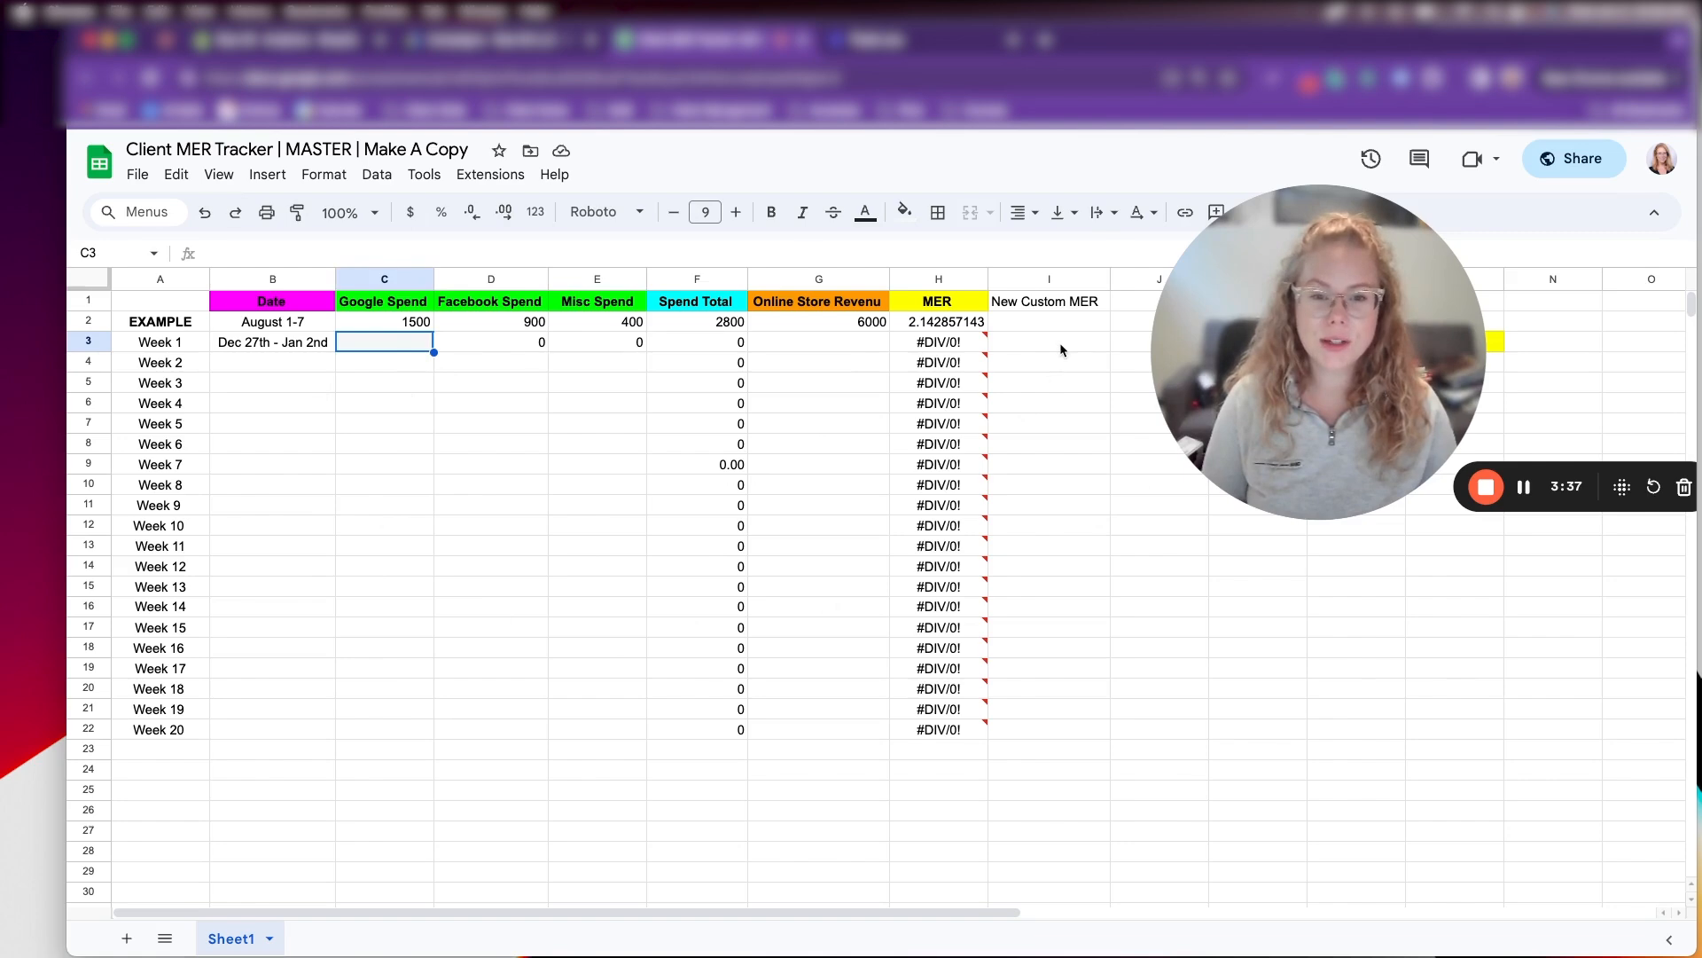
mouse_move(484, 454)
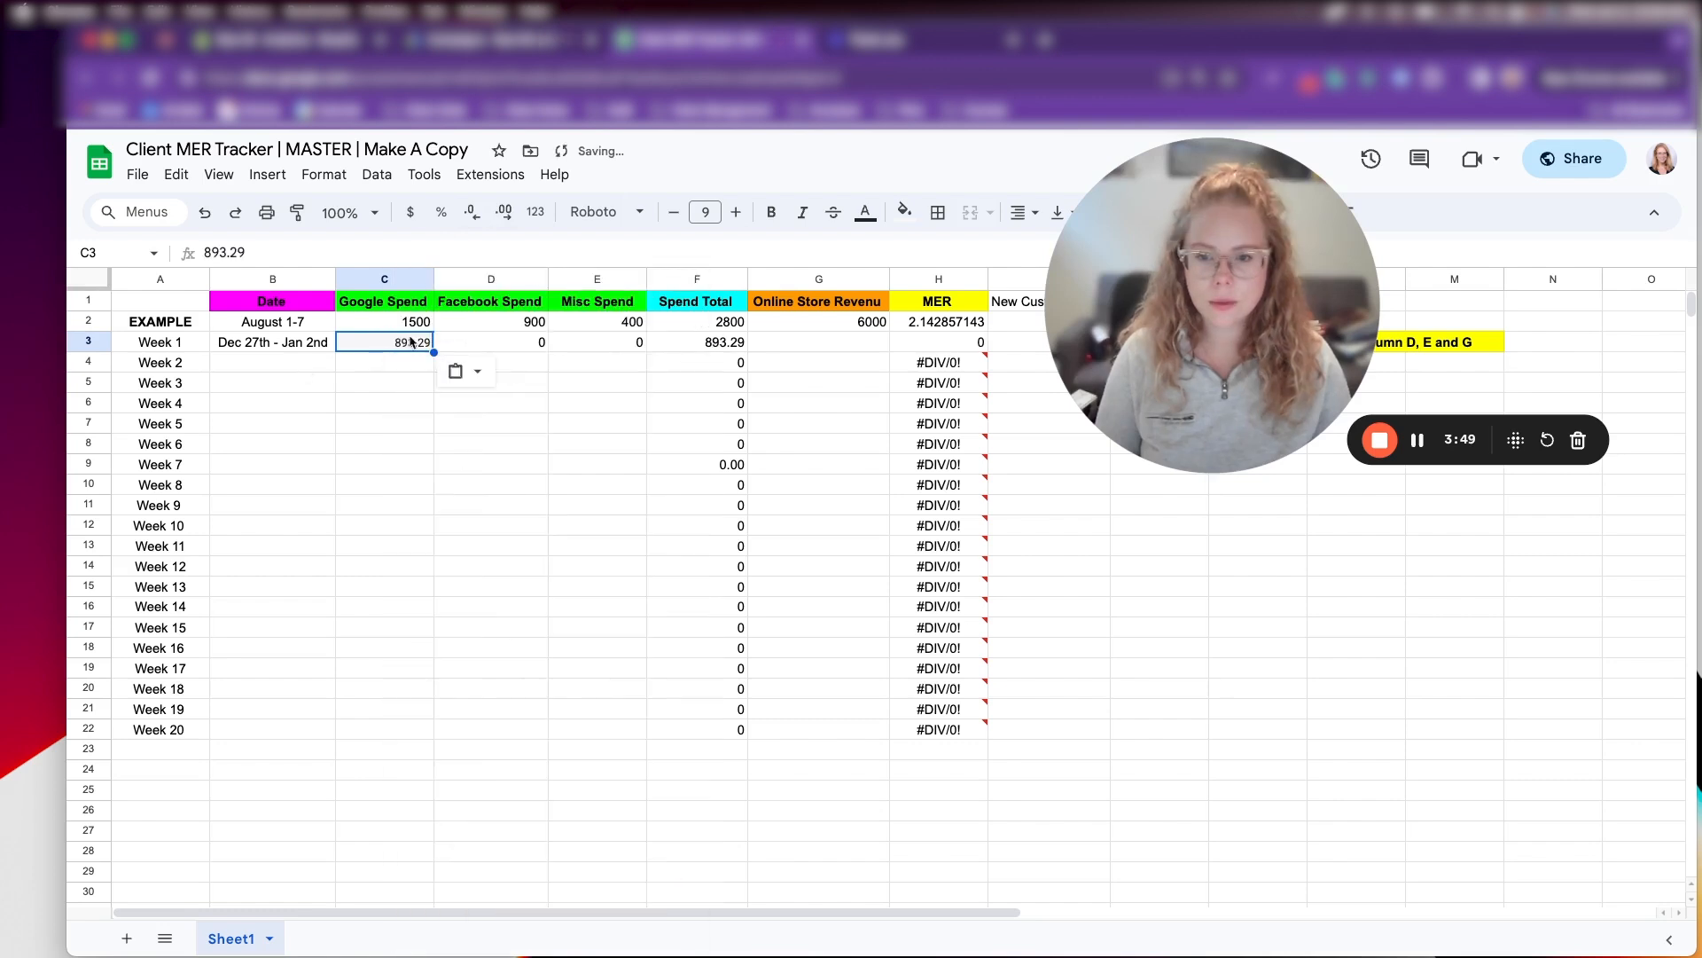
left_click(492, 343)
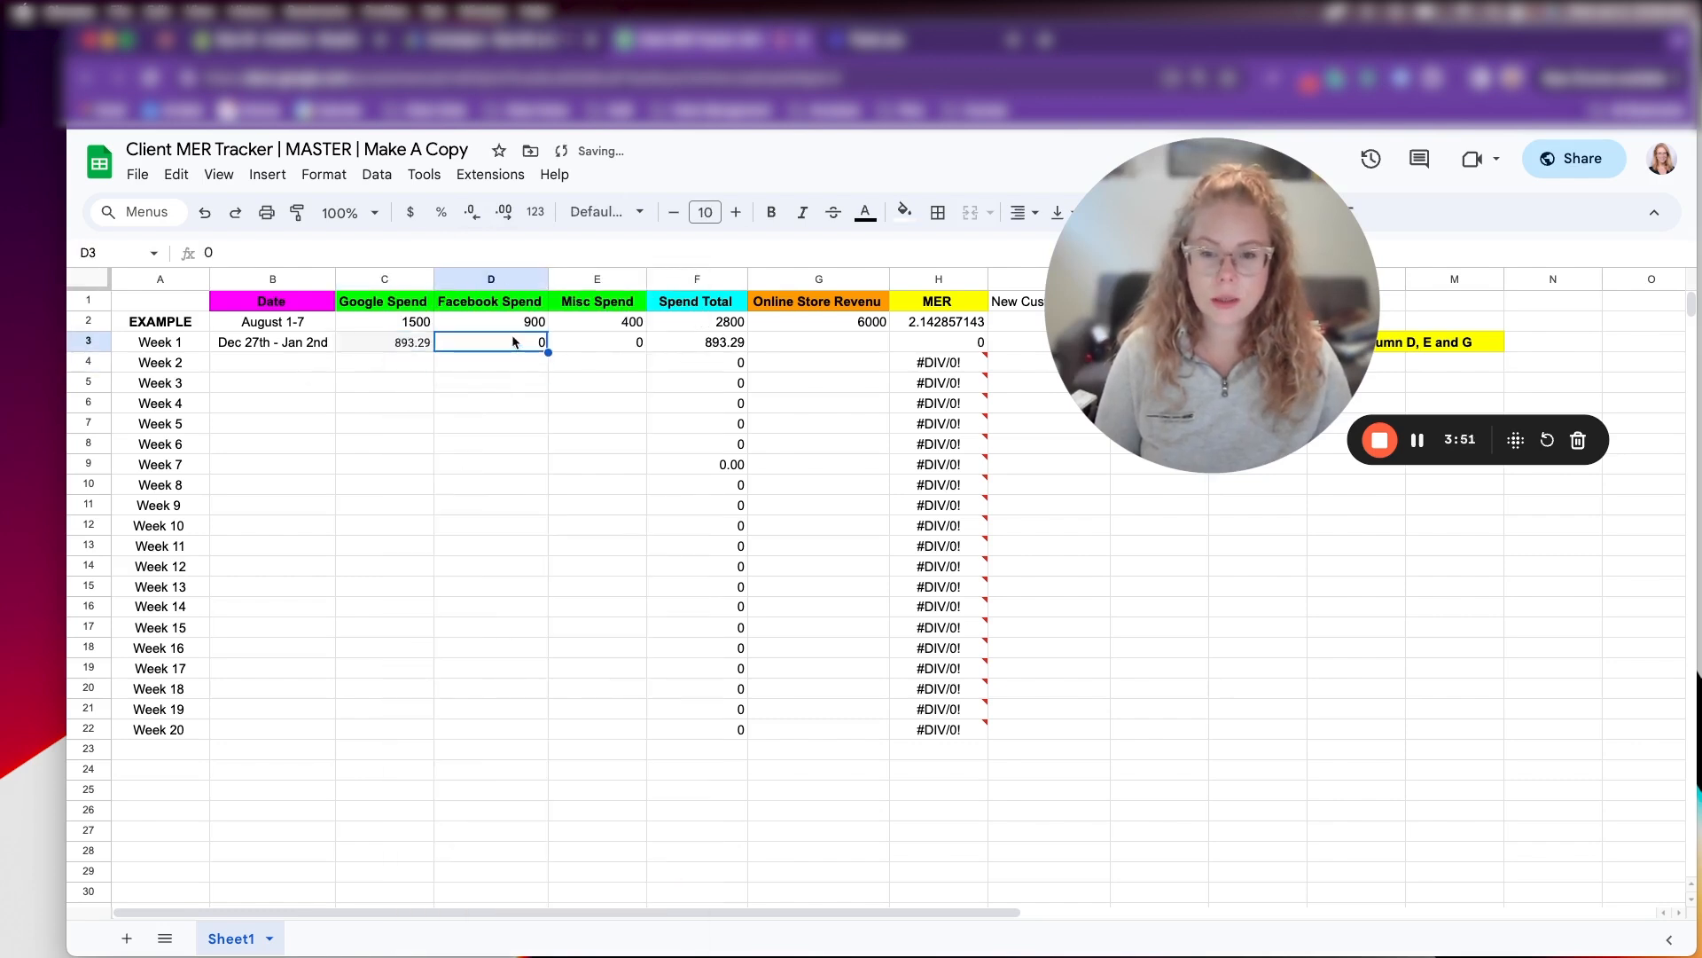
left_click(598, 342)
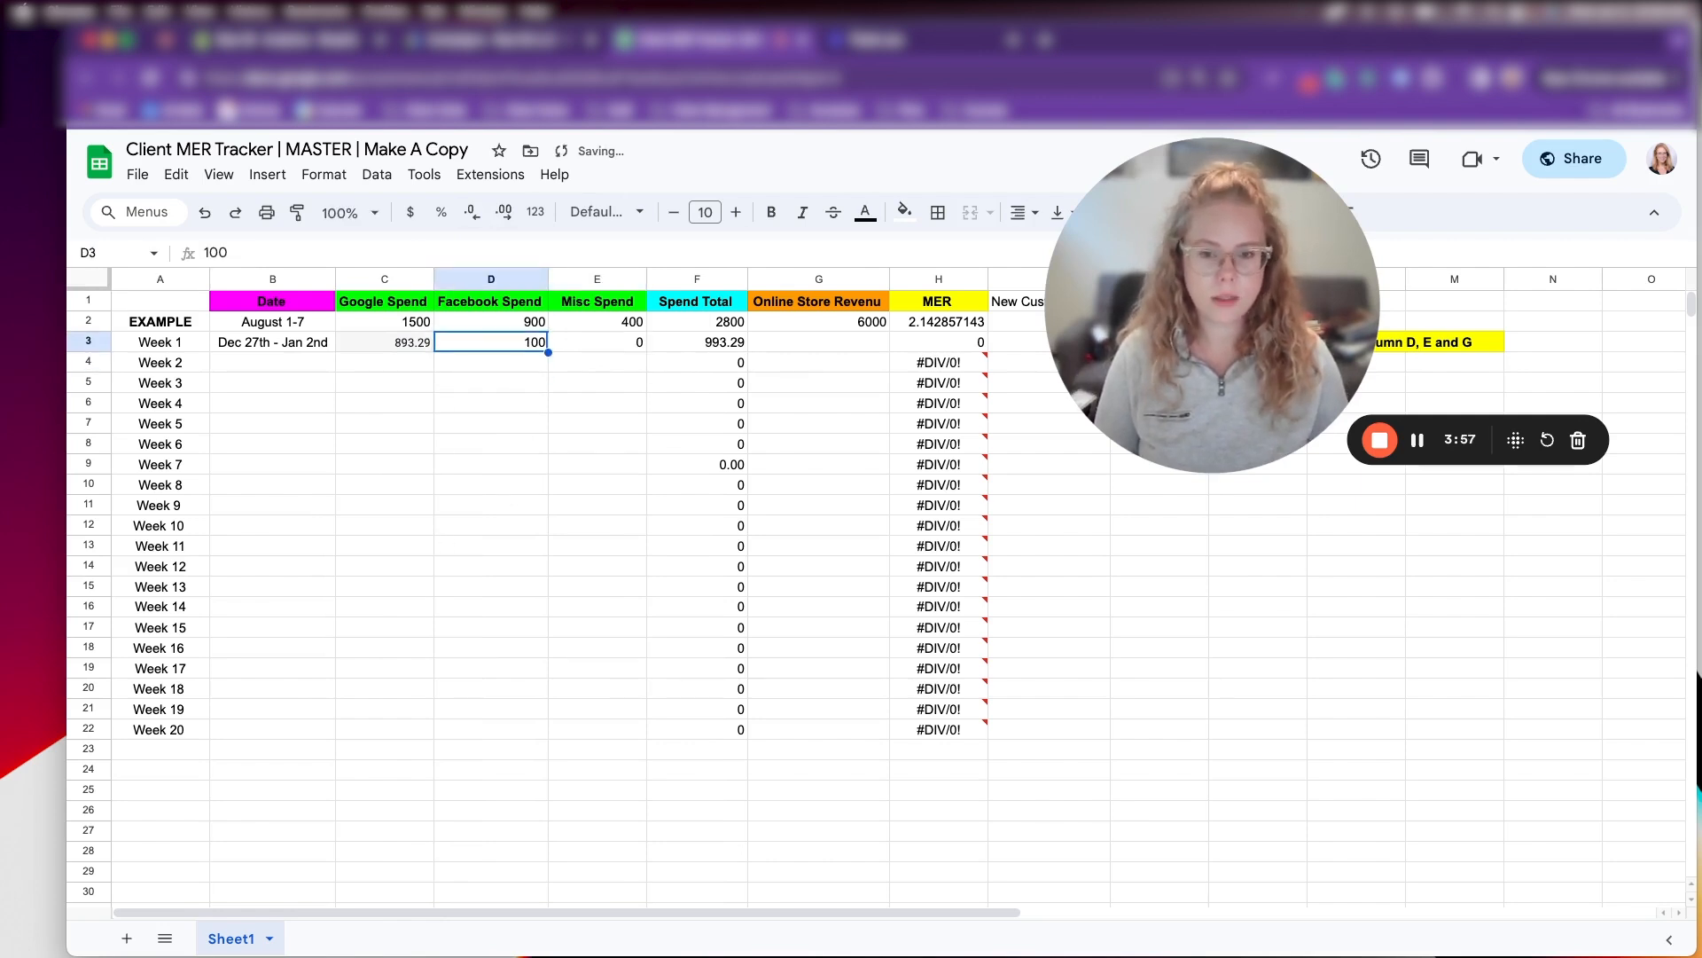
type("500")
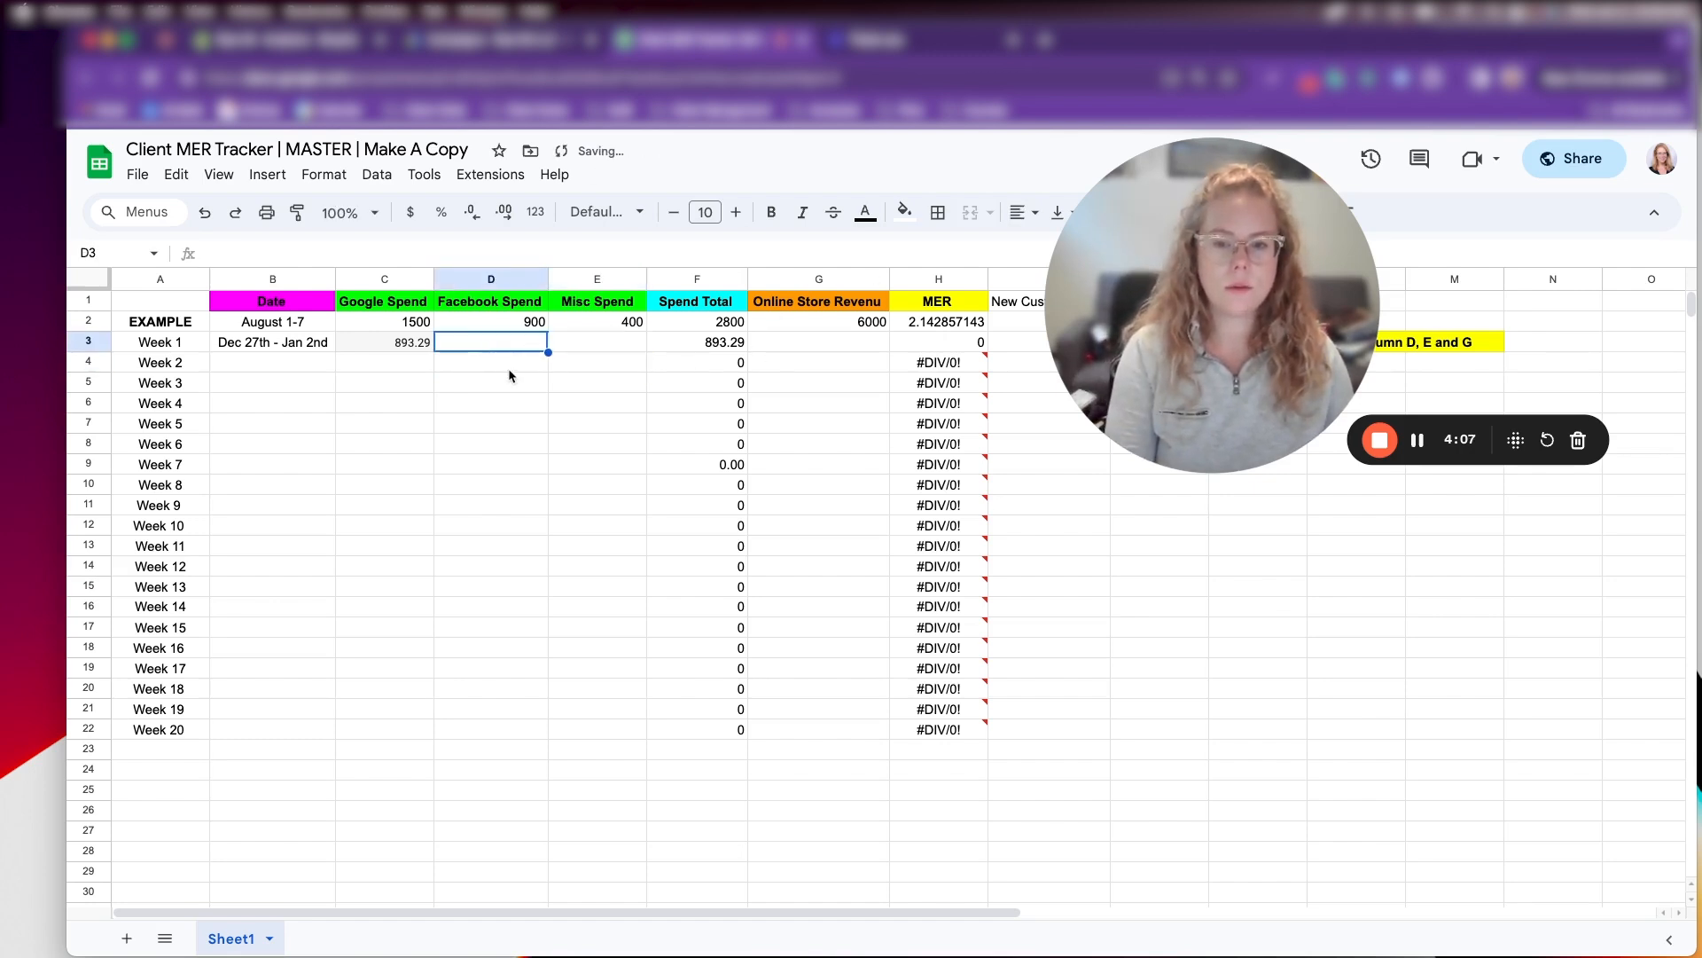
left_click(819, 342)
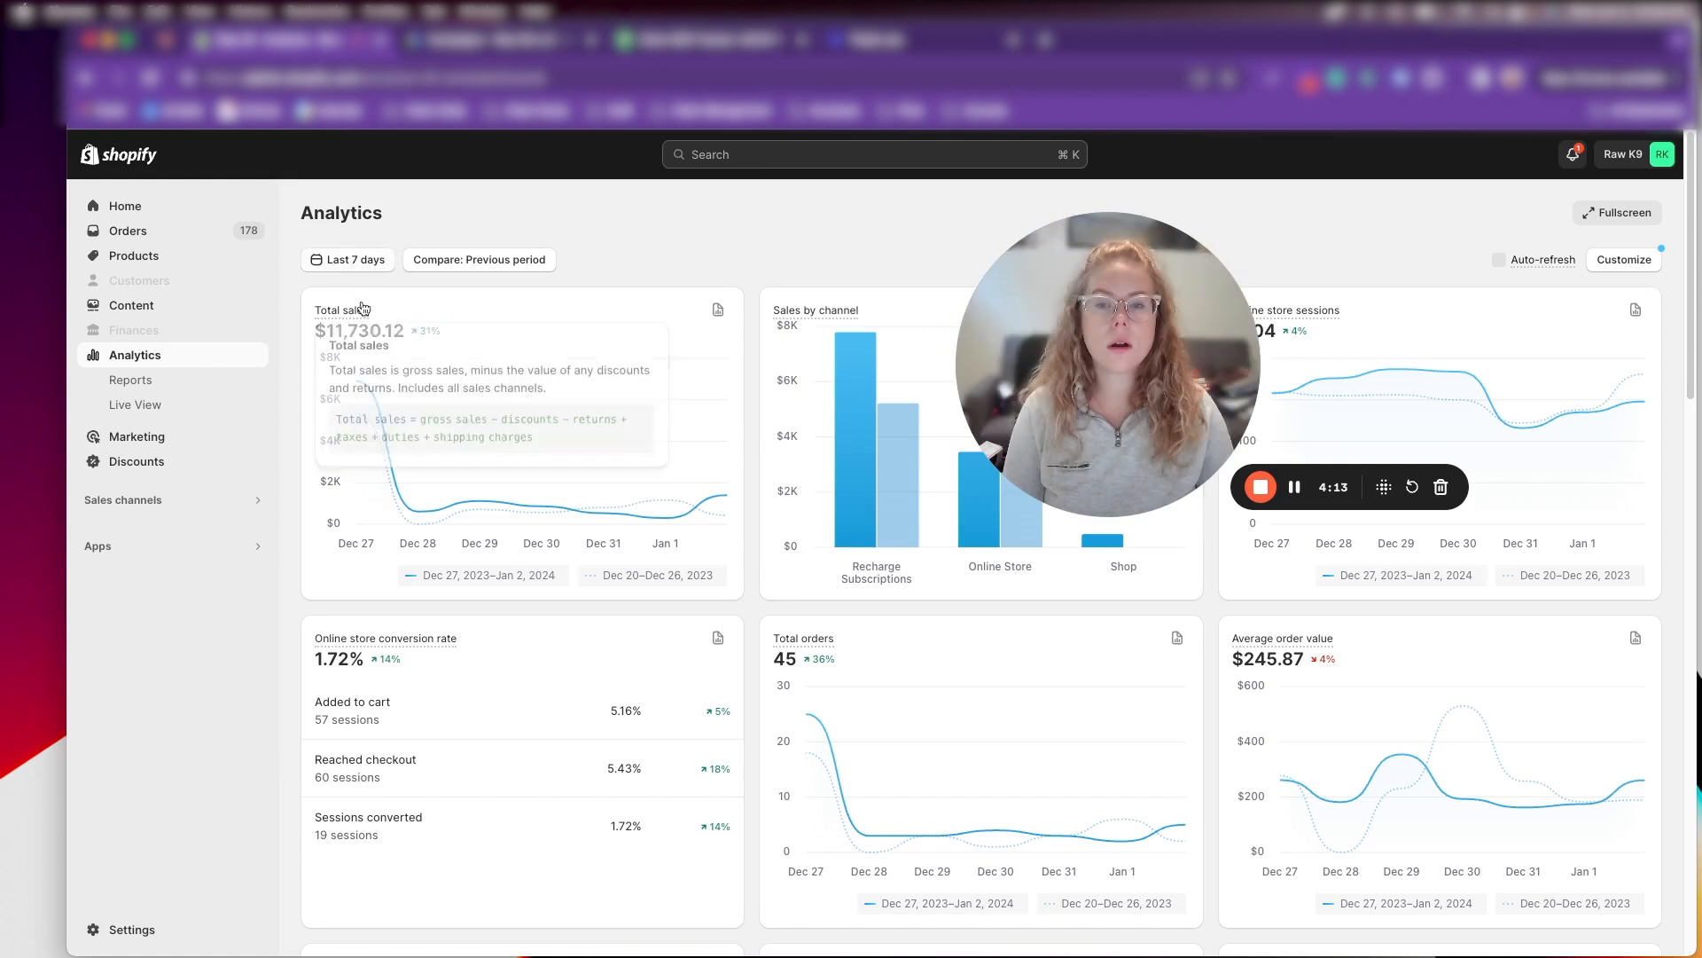
Confirm the Dec 27–Jan 2 range in Shopify and select Week 1 Online Store Revenue
left_click(347, 259)
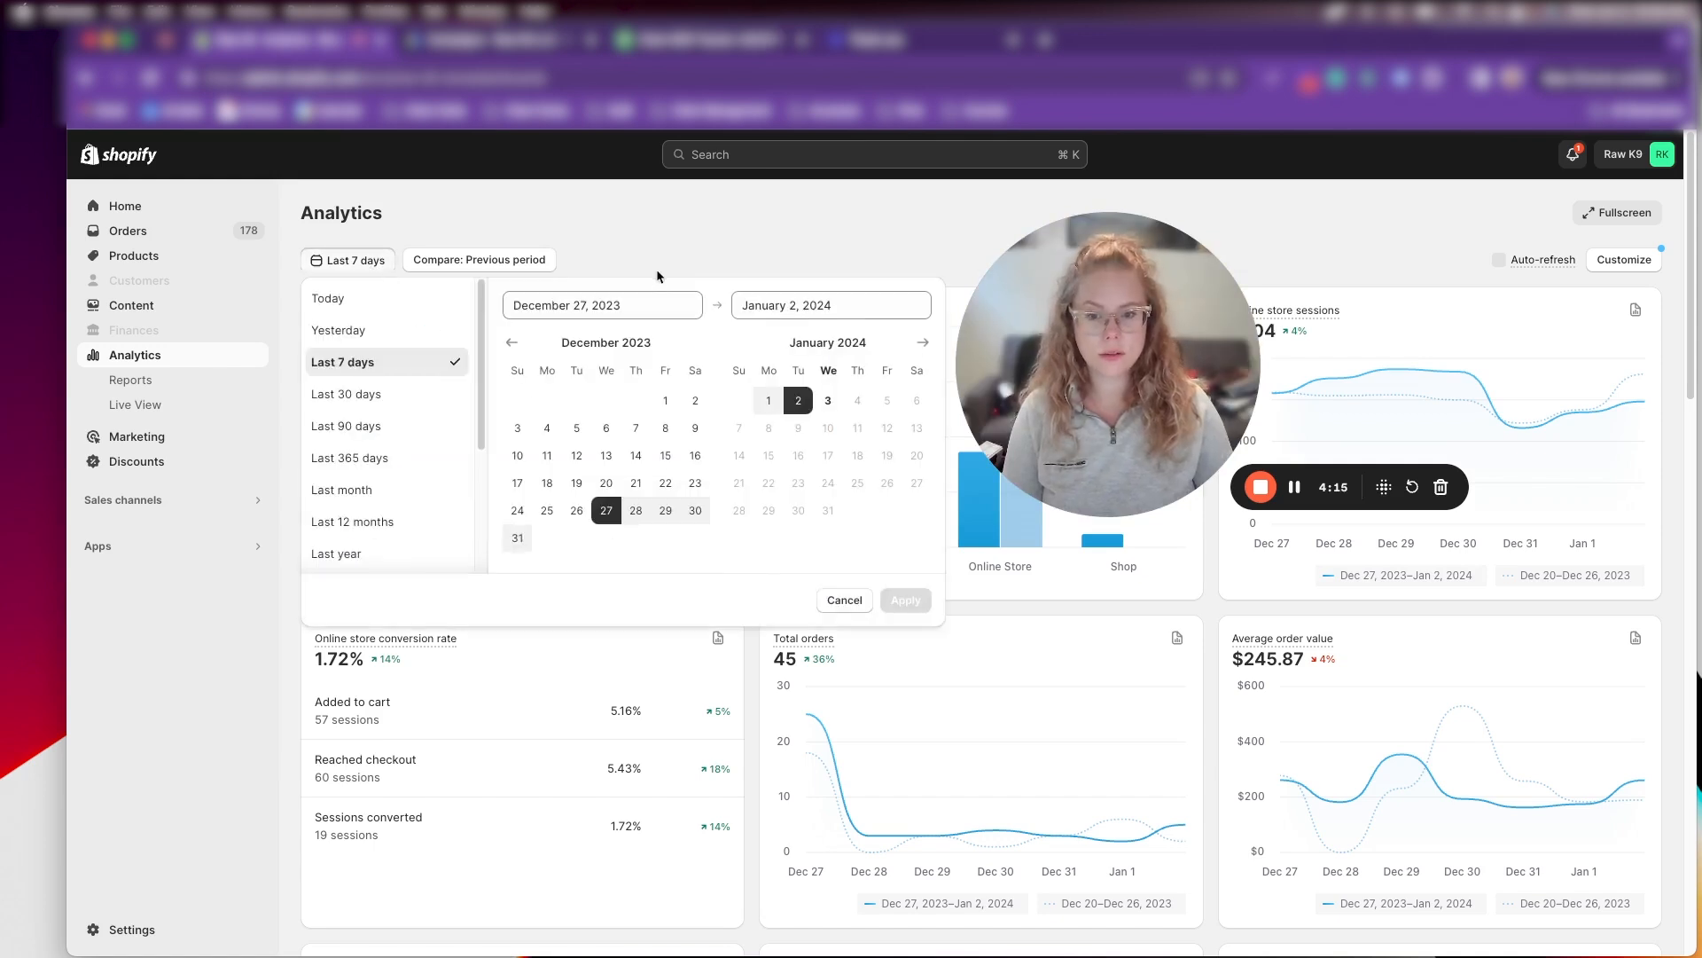
left_click(844, 599)
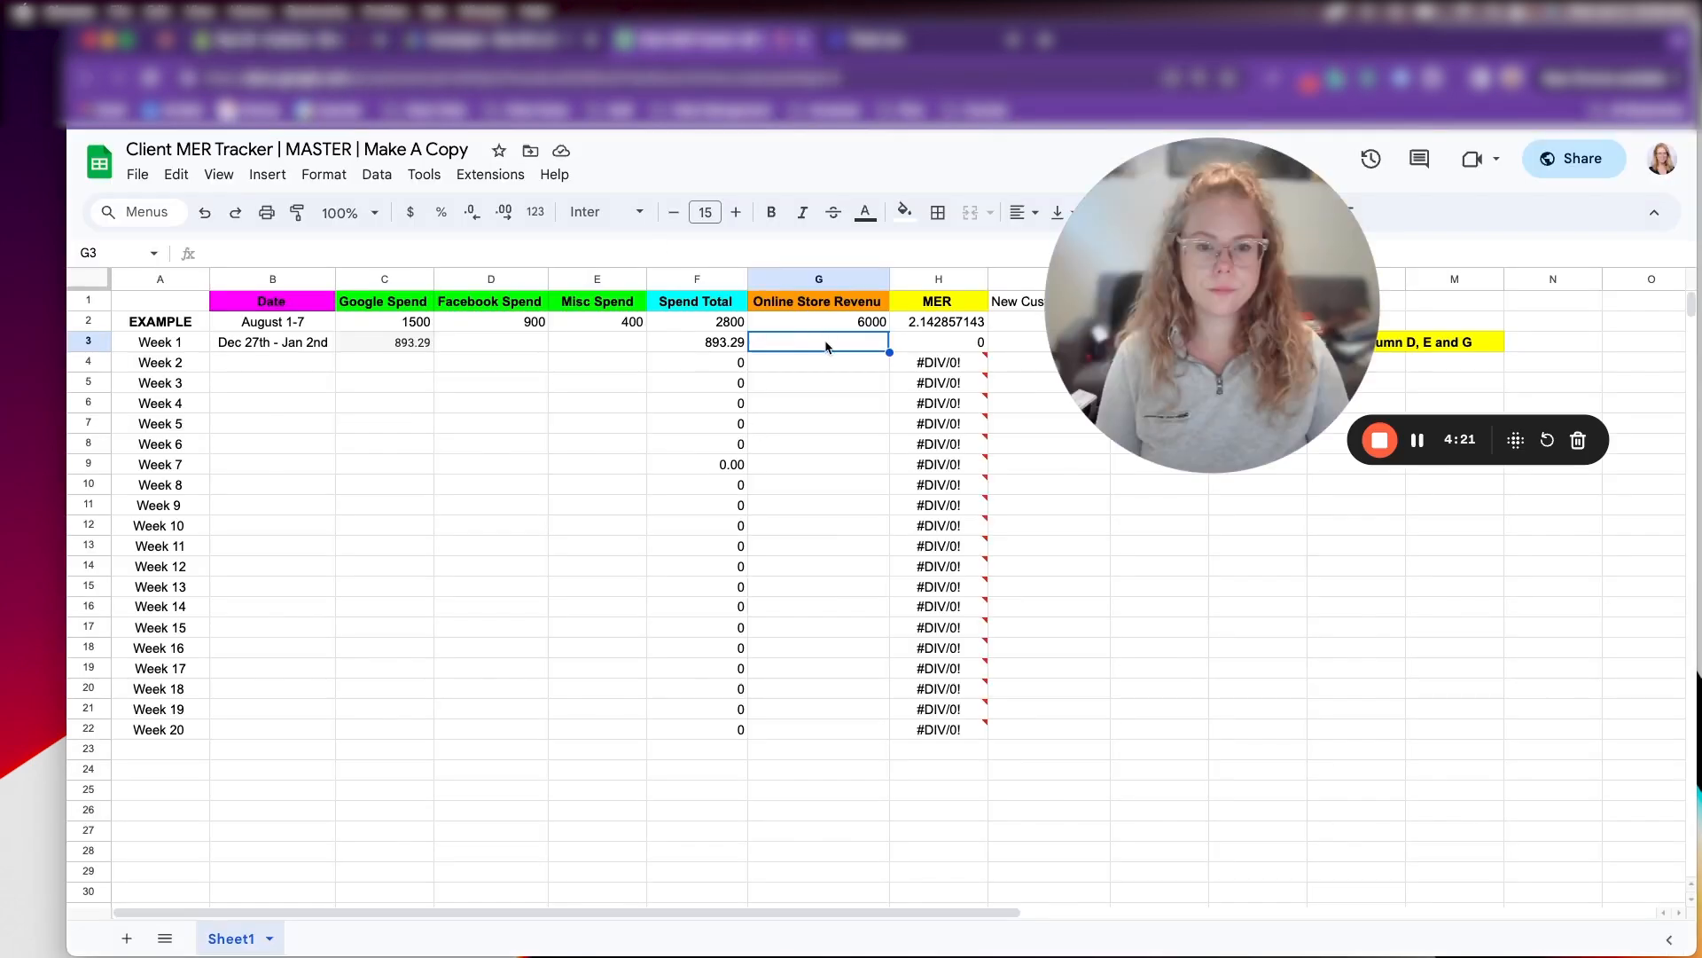
Enter 11,730.12 as Week 1 revenue and check the resulting MER of 13.13
type("11730.12")
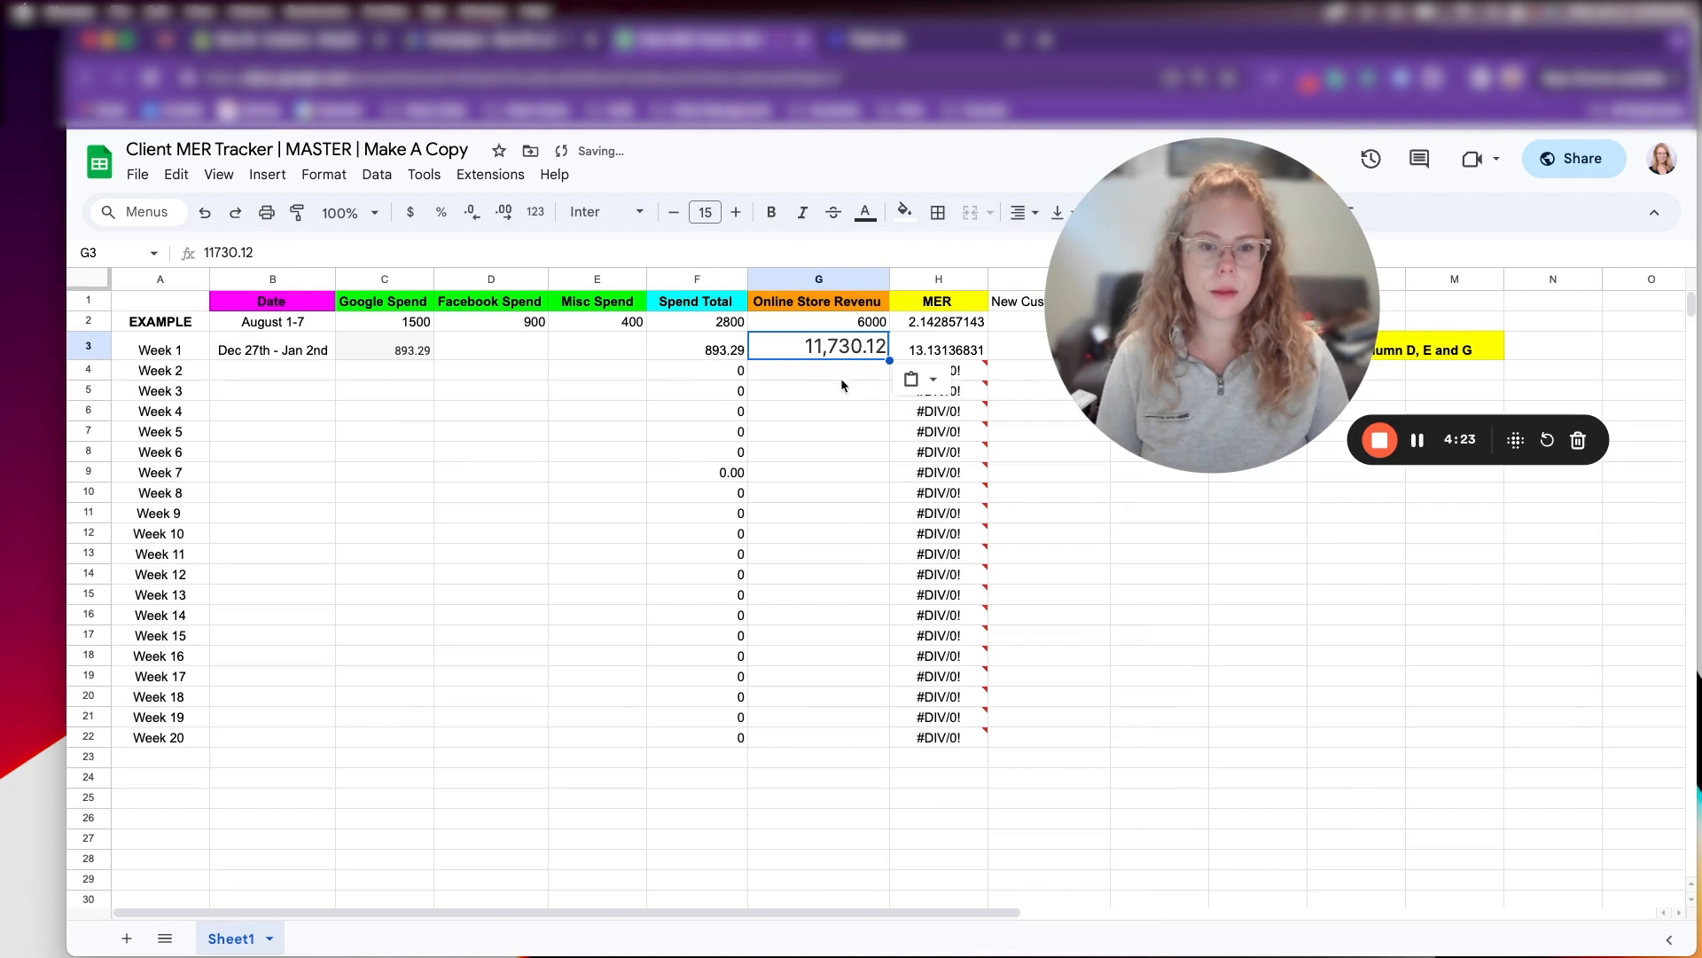
left_click(938, 346)
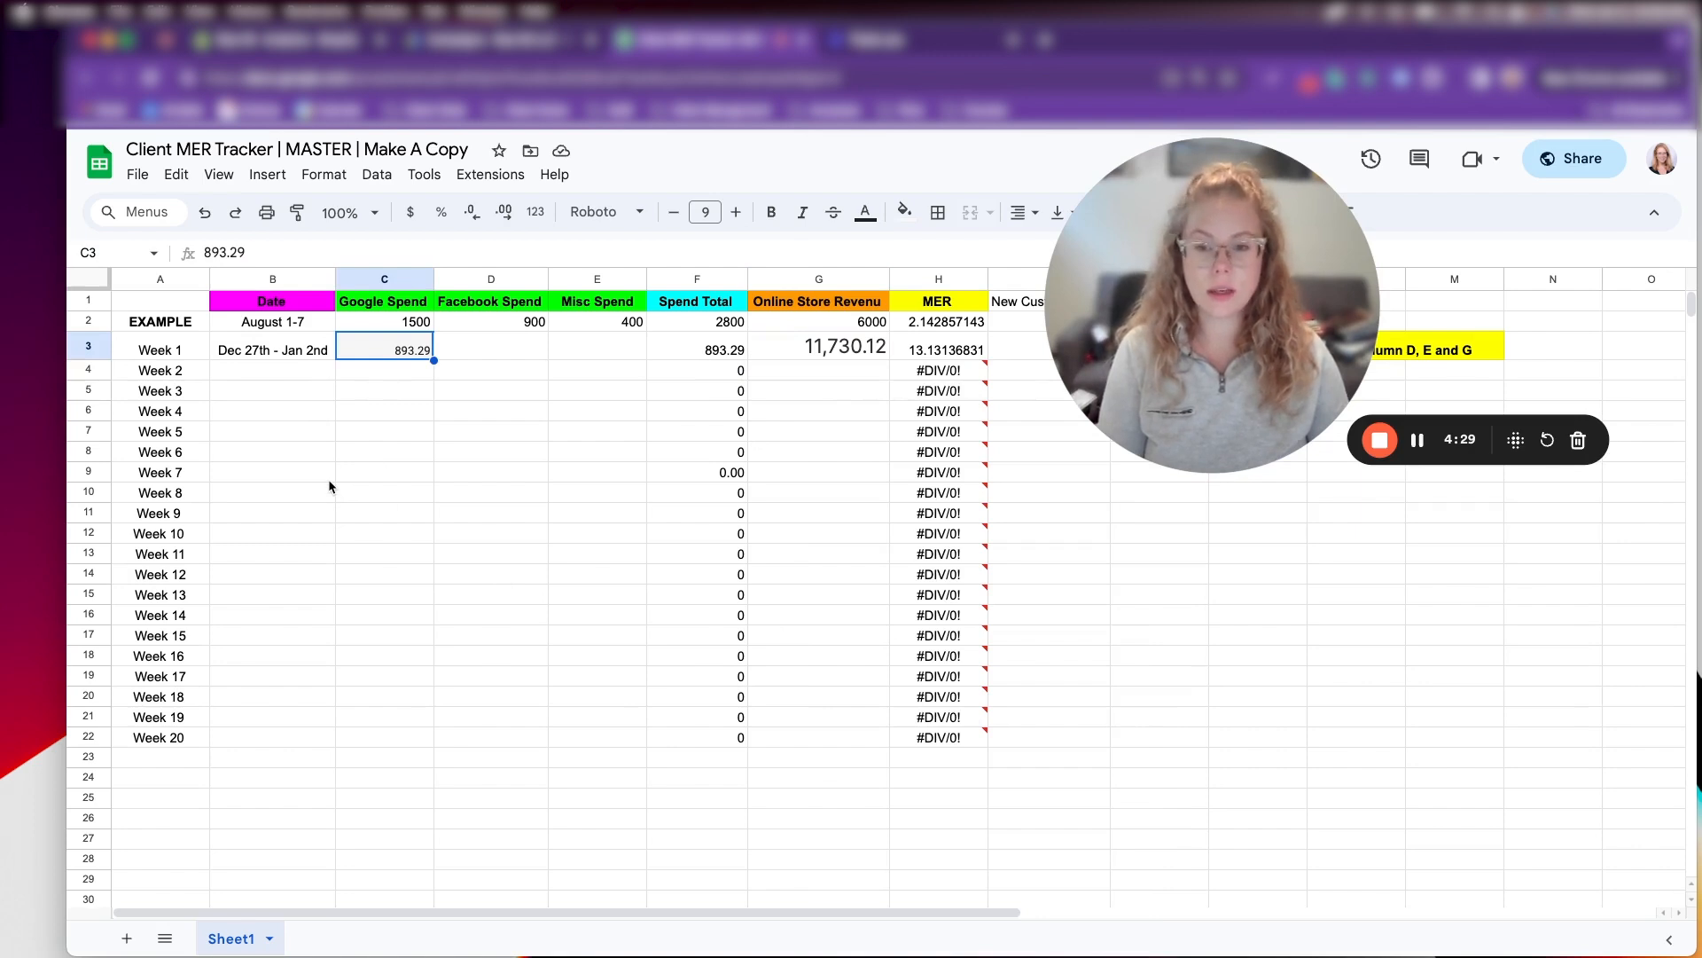
left_click(819, 345)
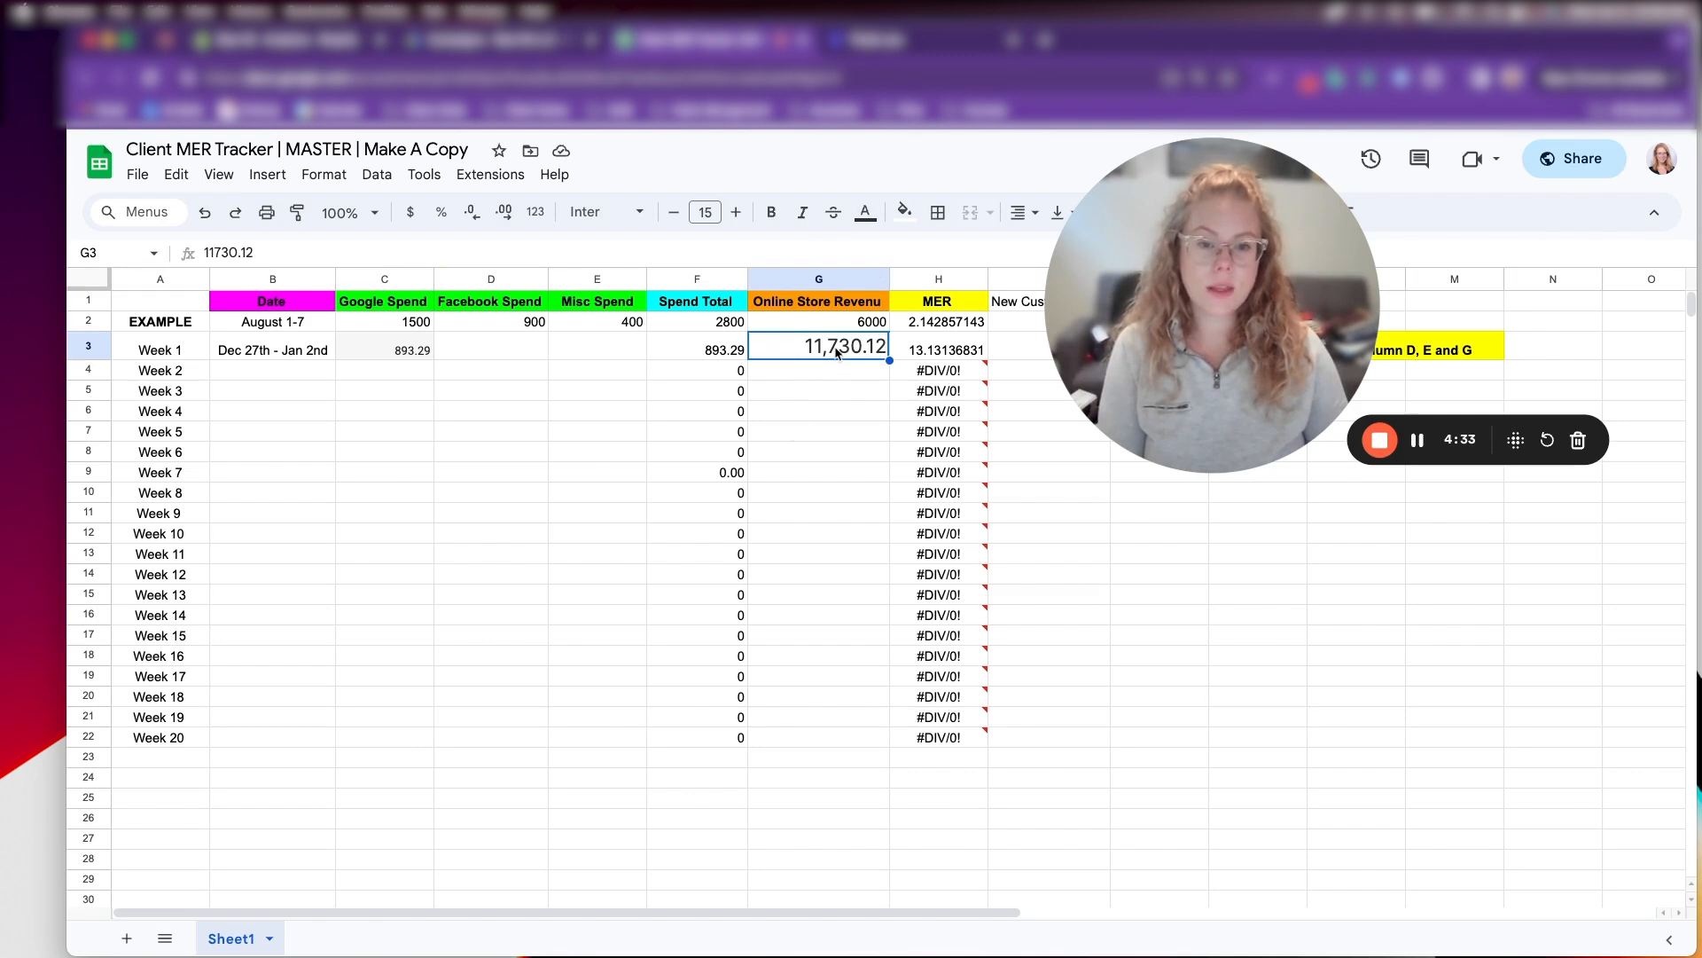
left_click(940, 349)
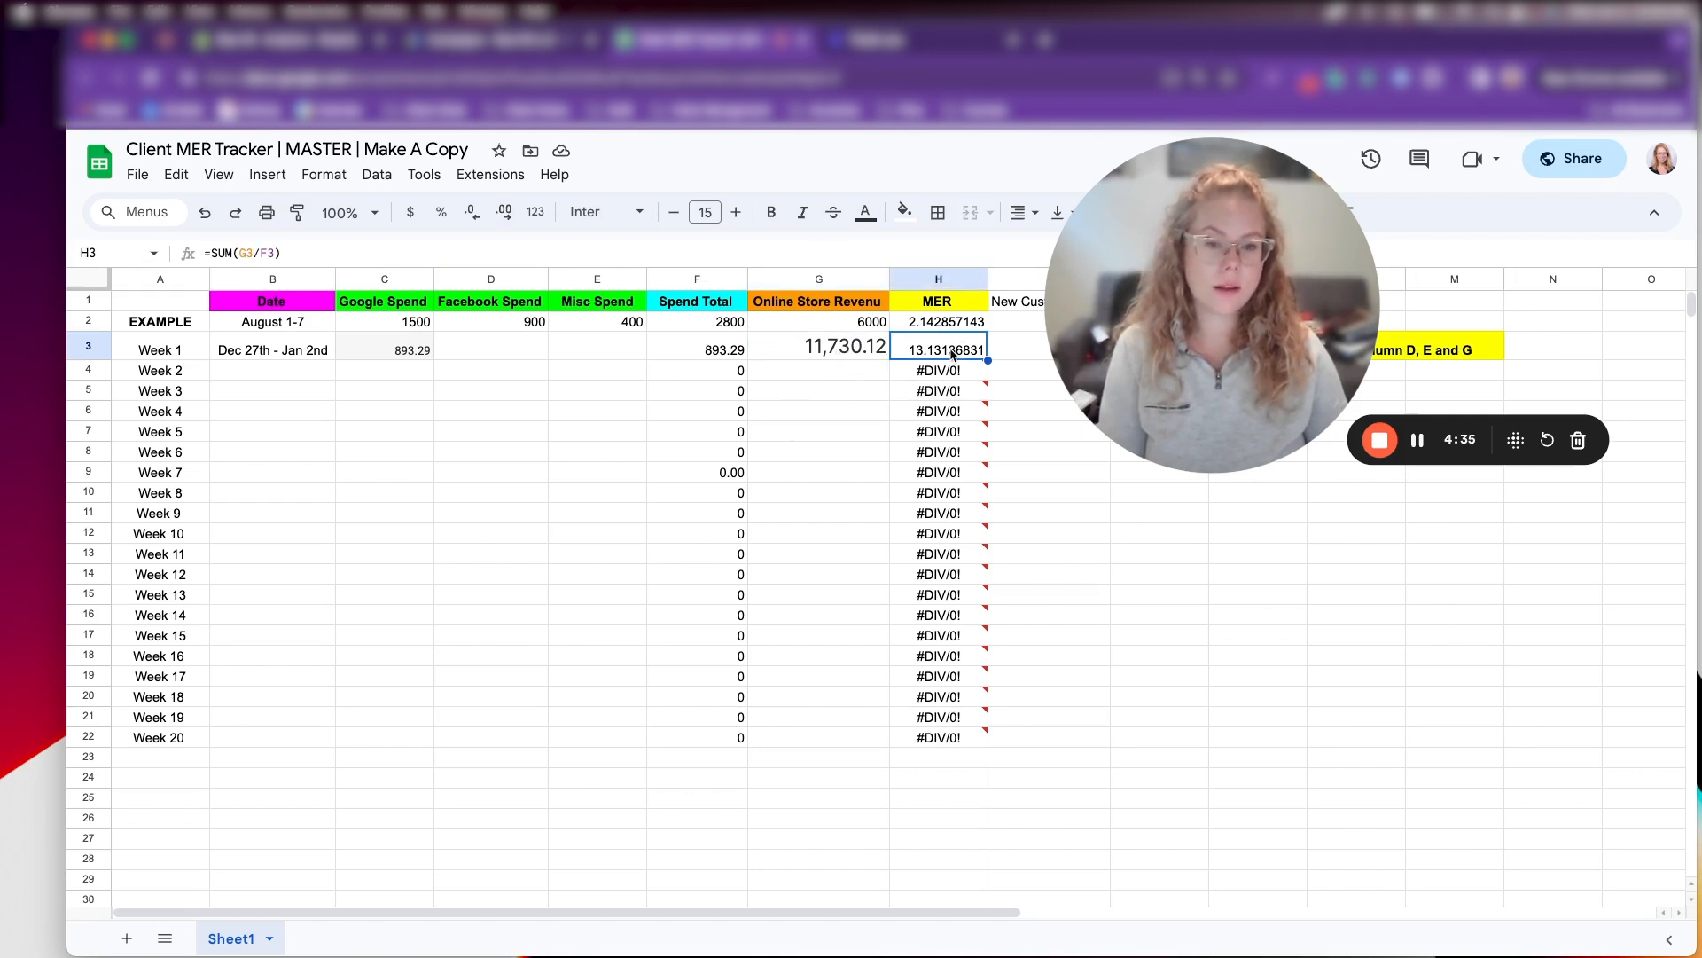
left_click(1022, 347)
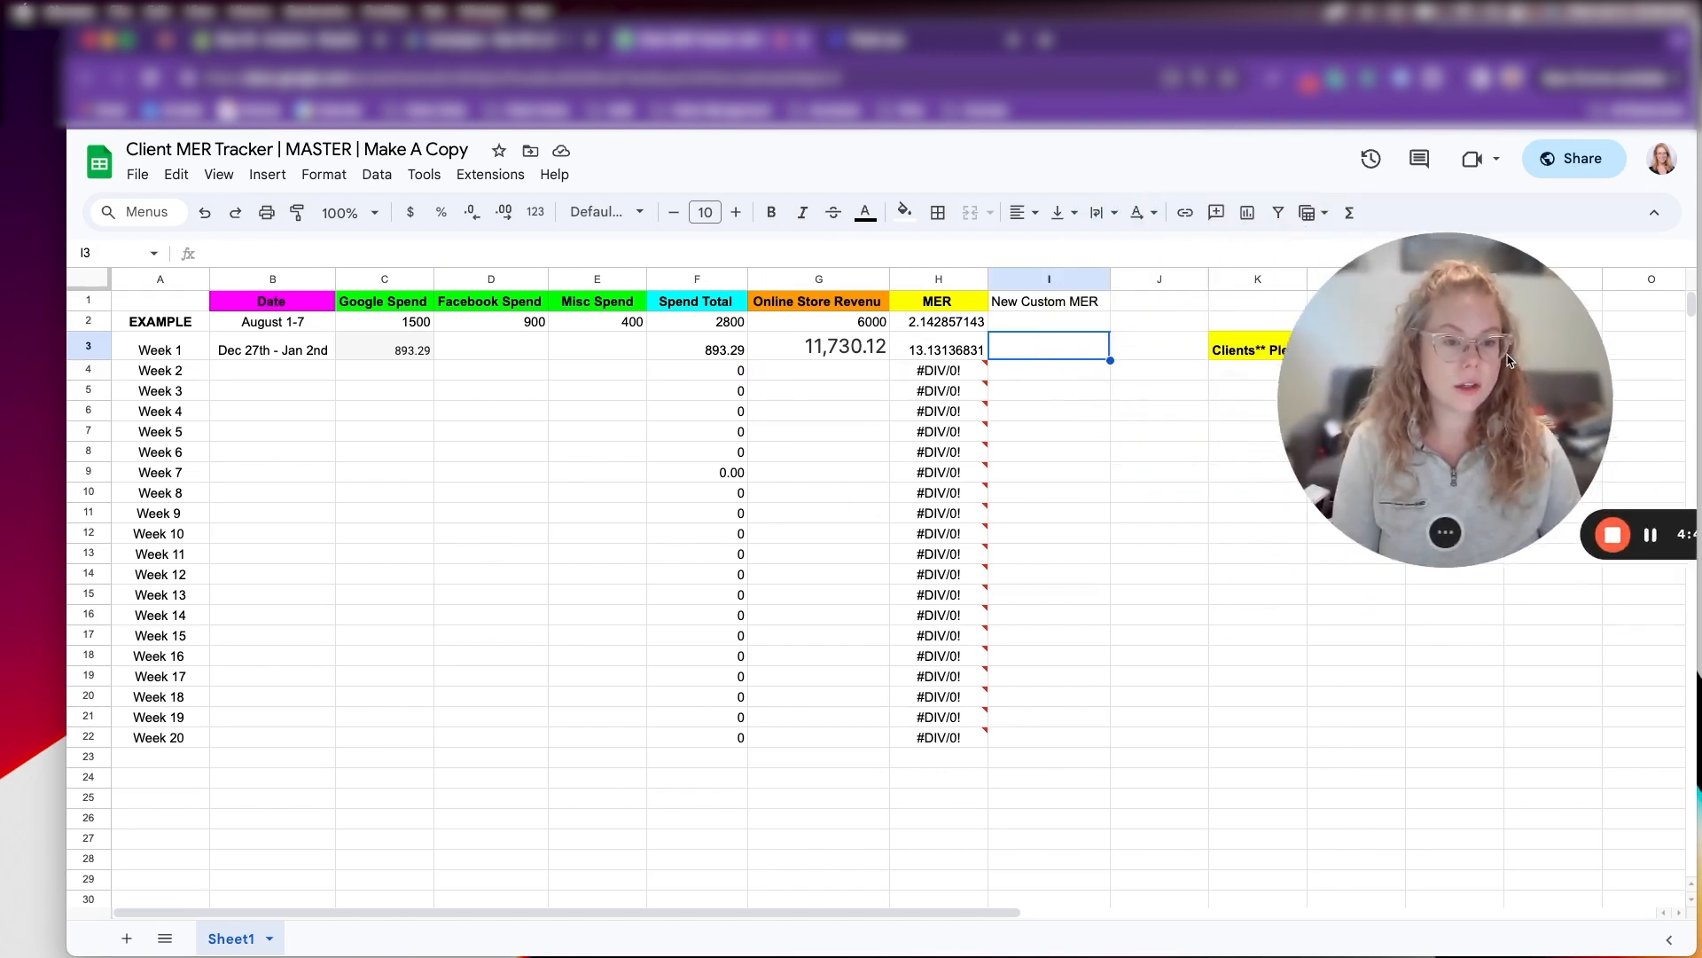
left_click(819, 348)
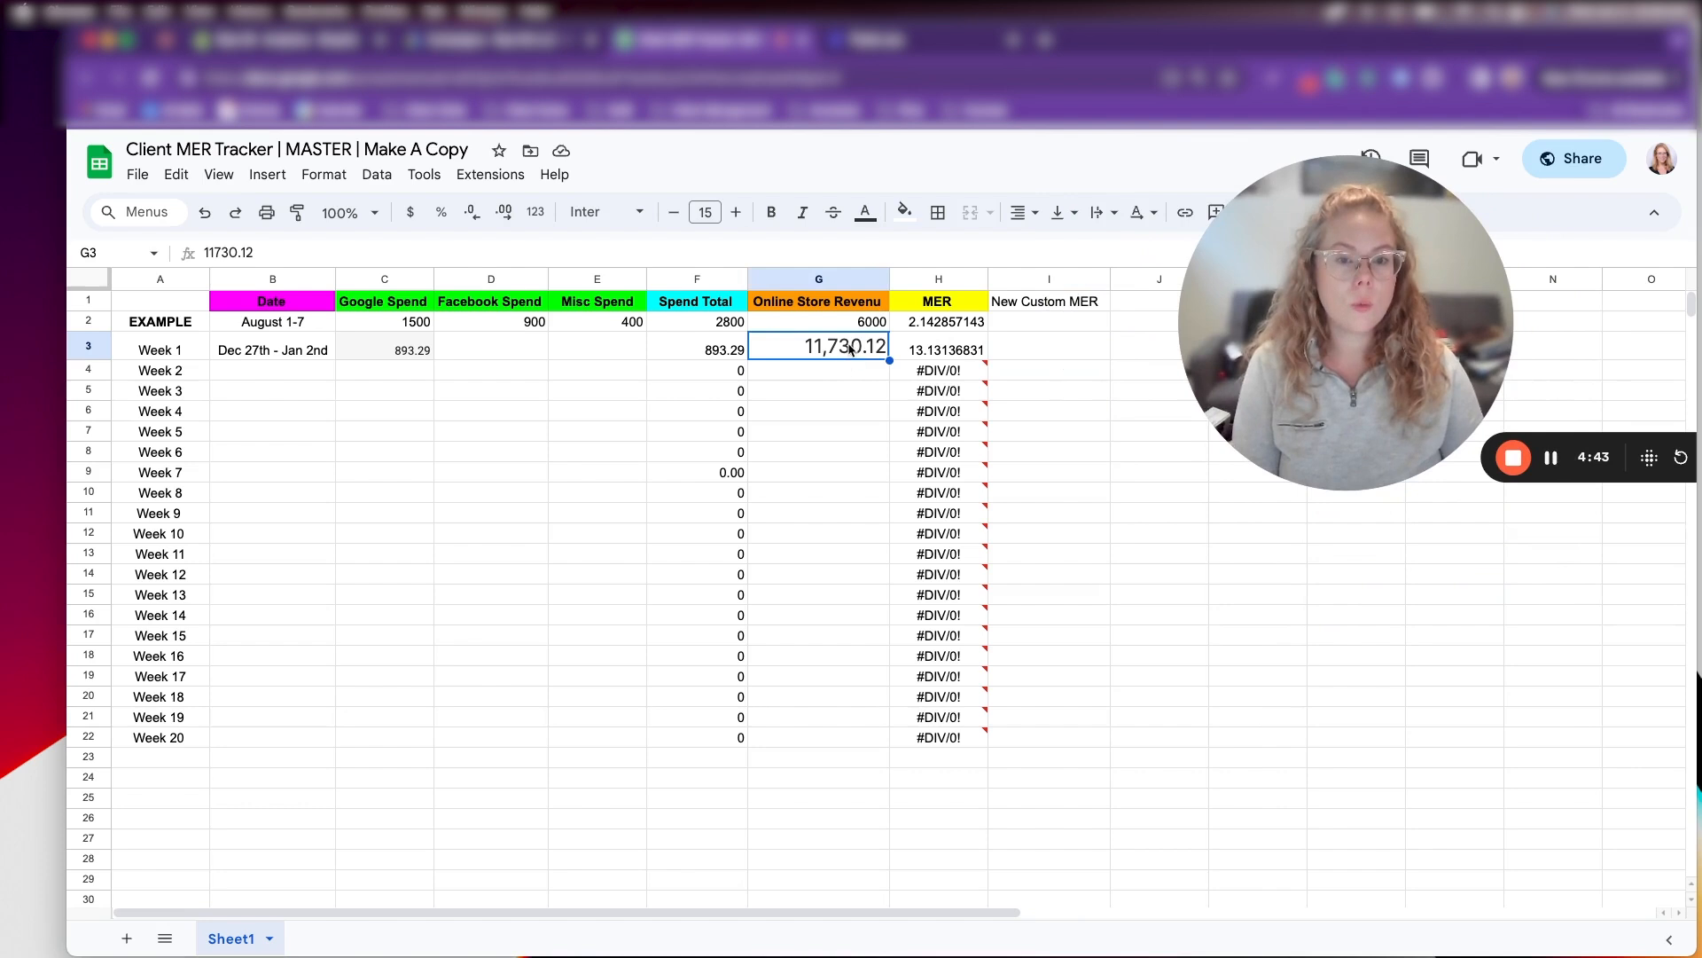
Rename the column G heading to 'New Customer Revenue'
left_click(820, 302)
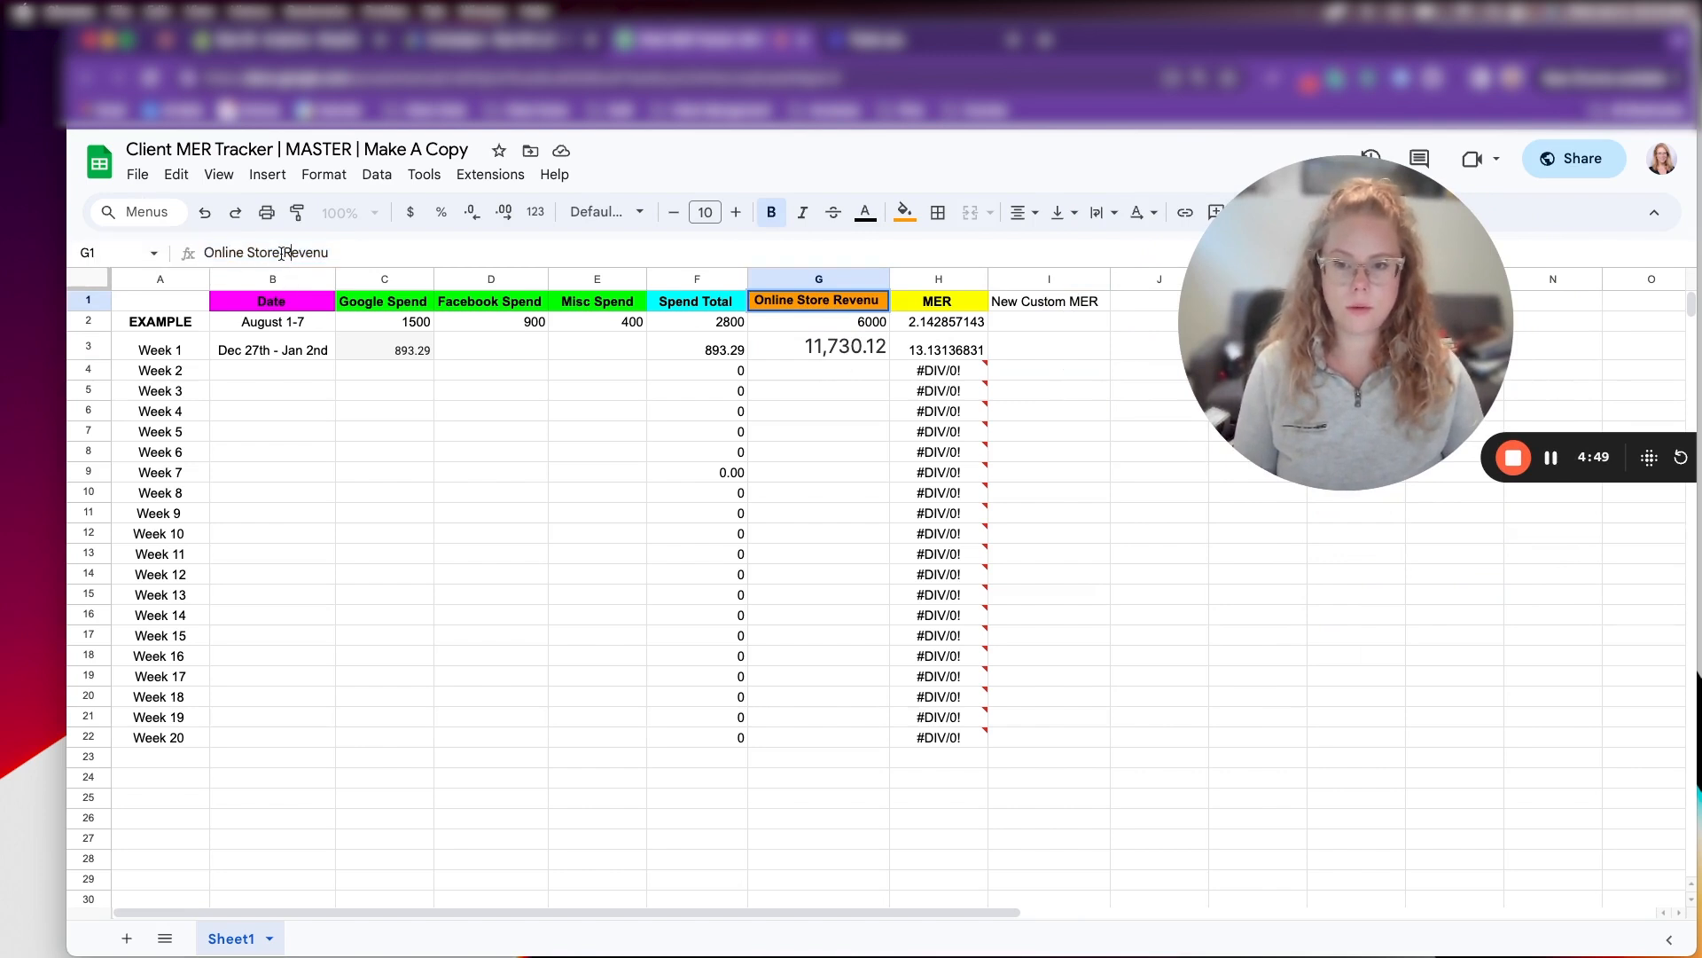
type("N Revenu")
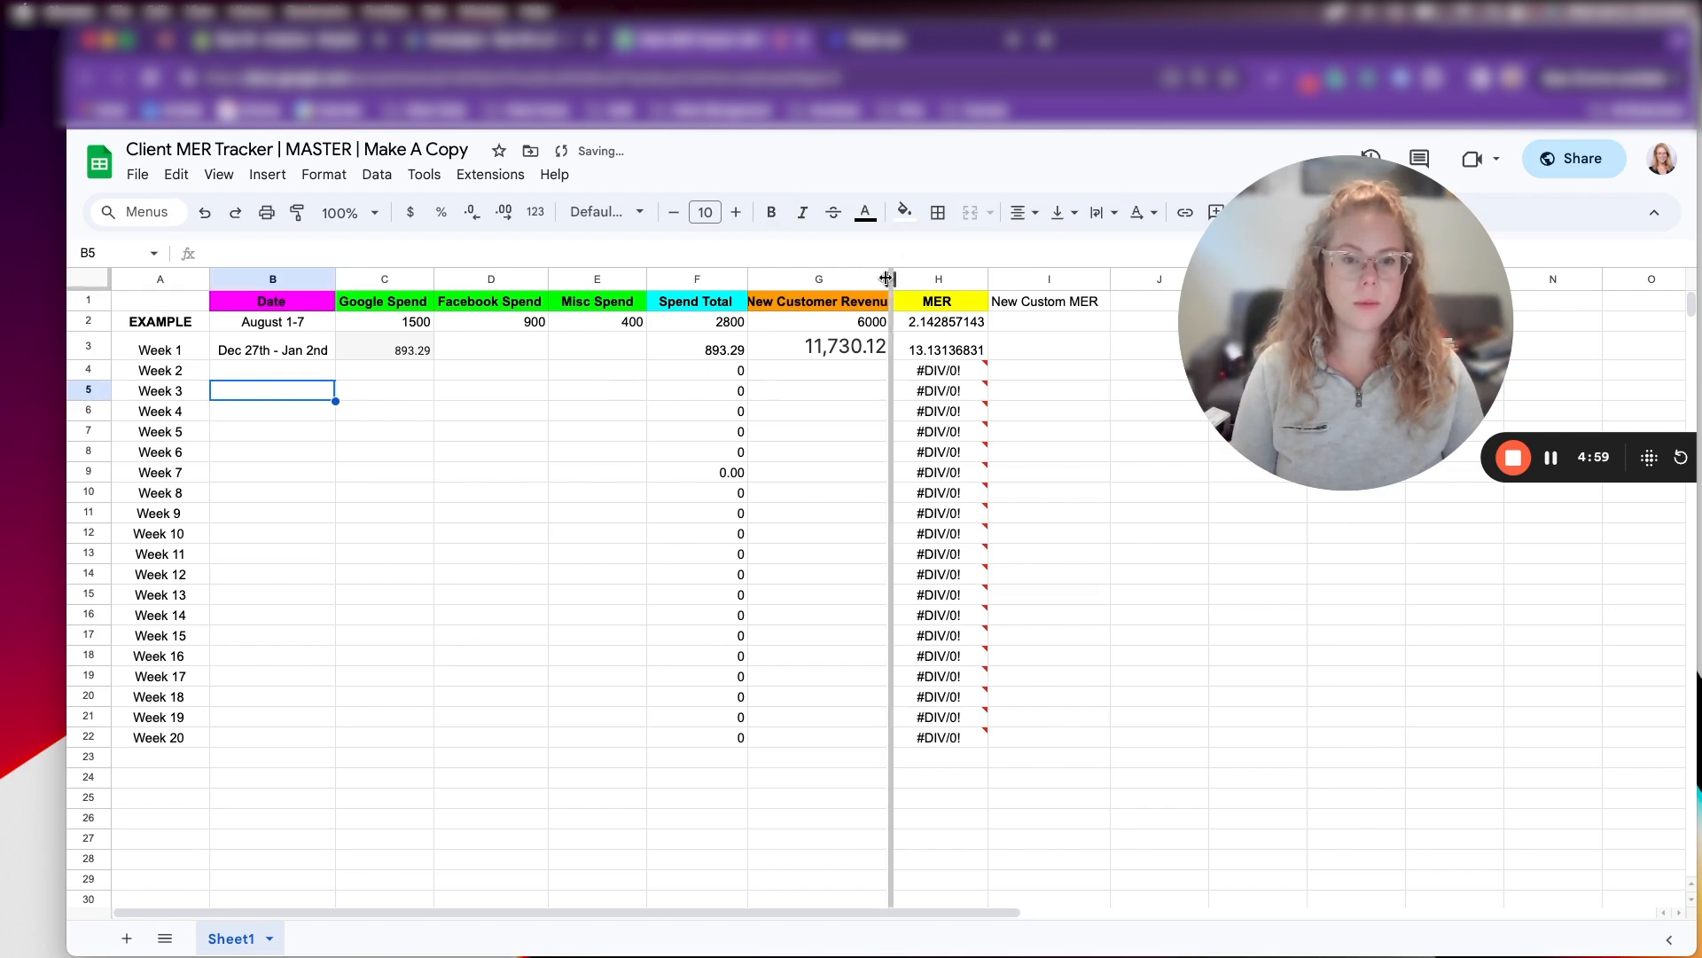
left_click(826, 345)
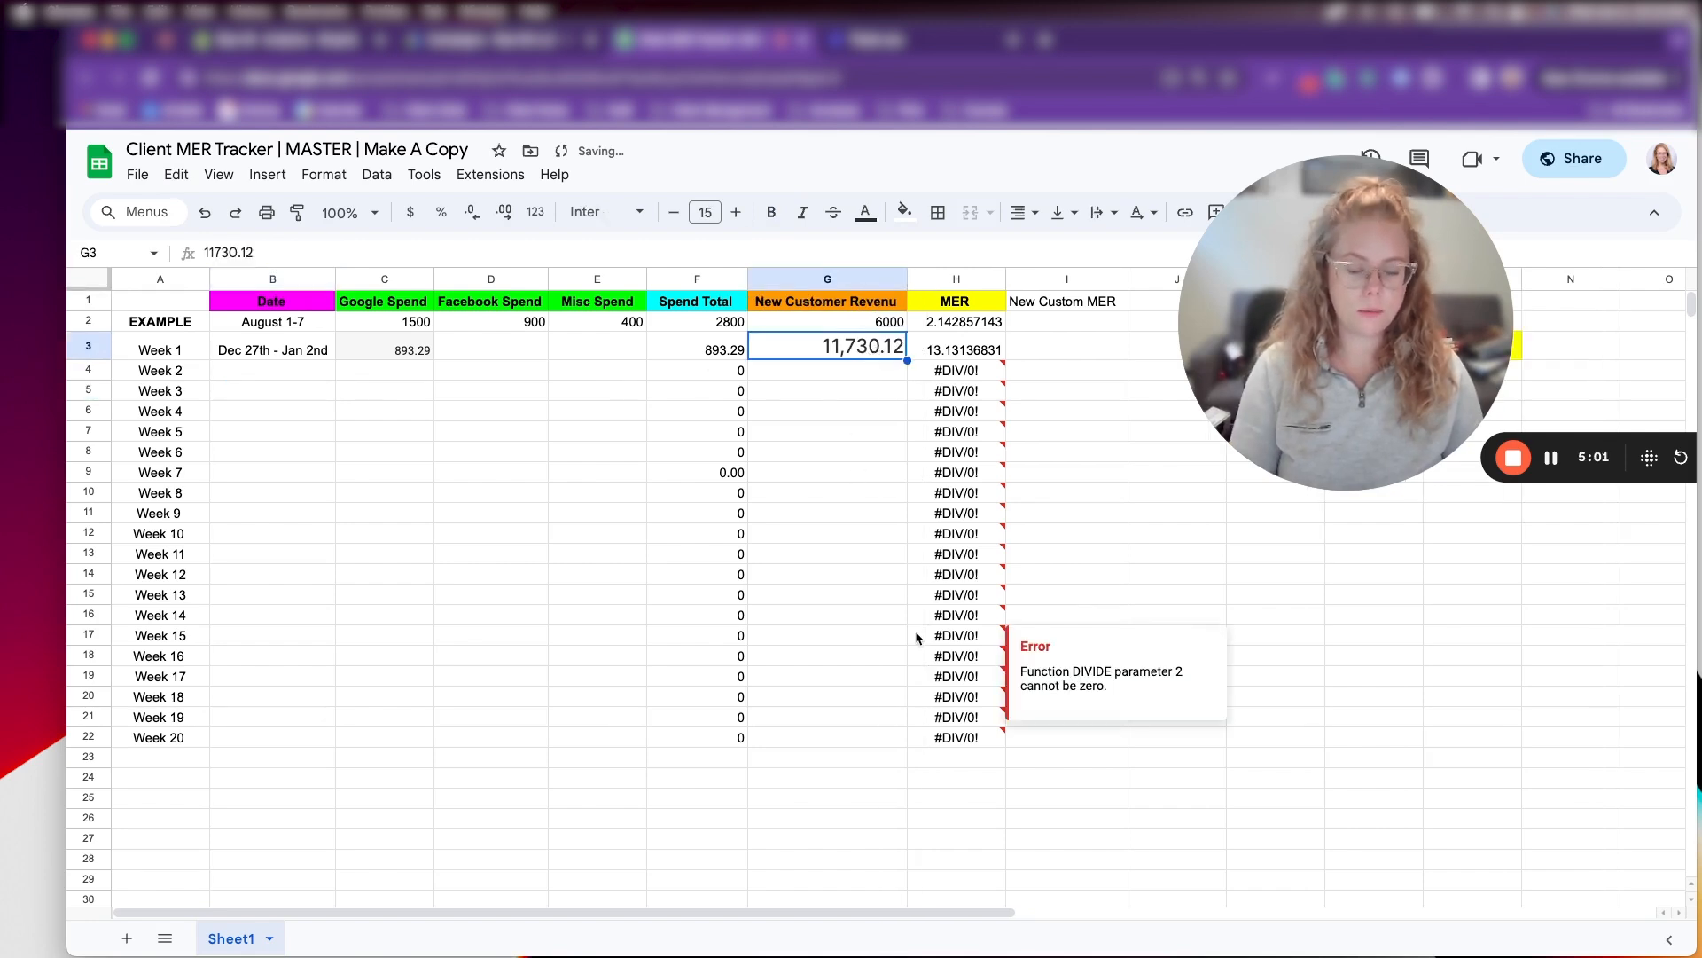
Clear the Week 1 revenue and view first-time customer sales in By the Numbers' Overview Dashboard
key("Delete")
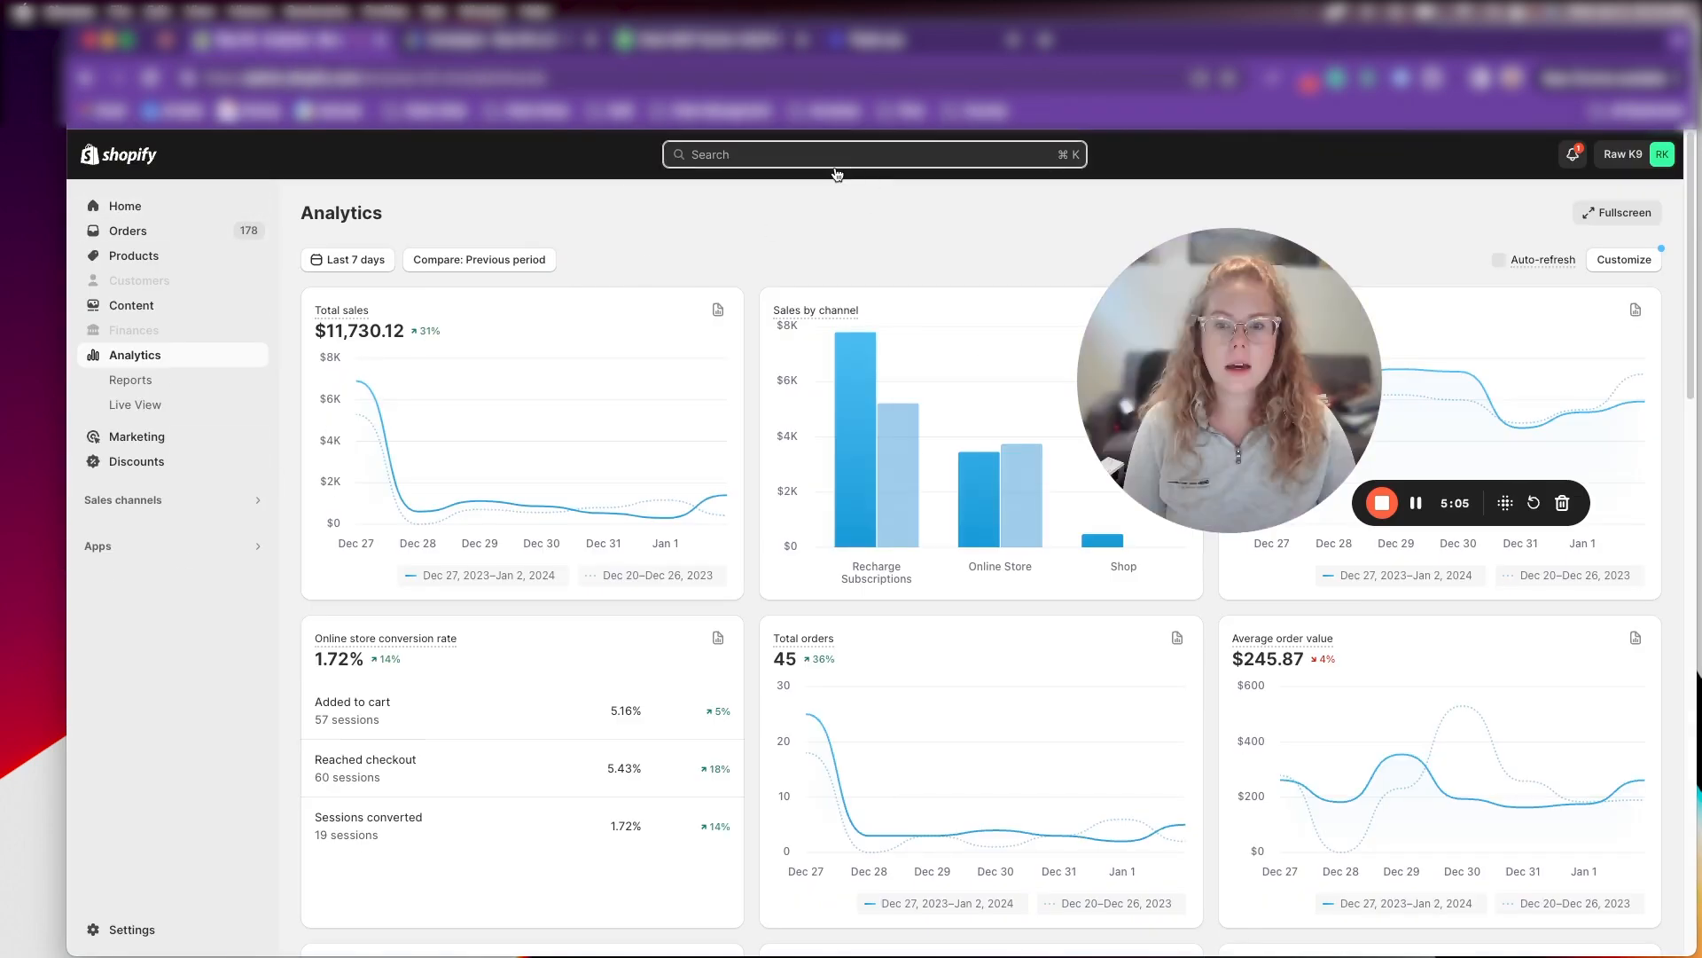
left_click(837, 155)
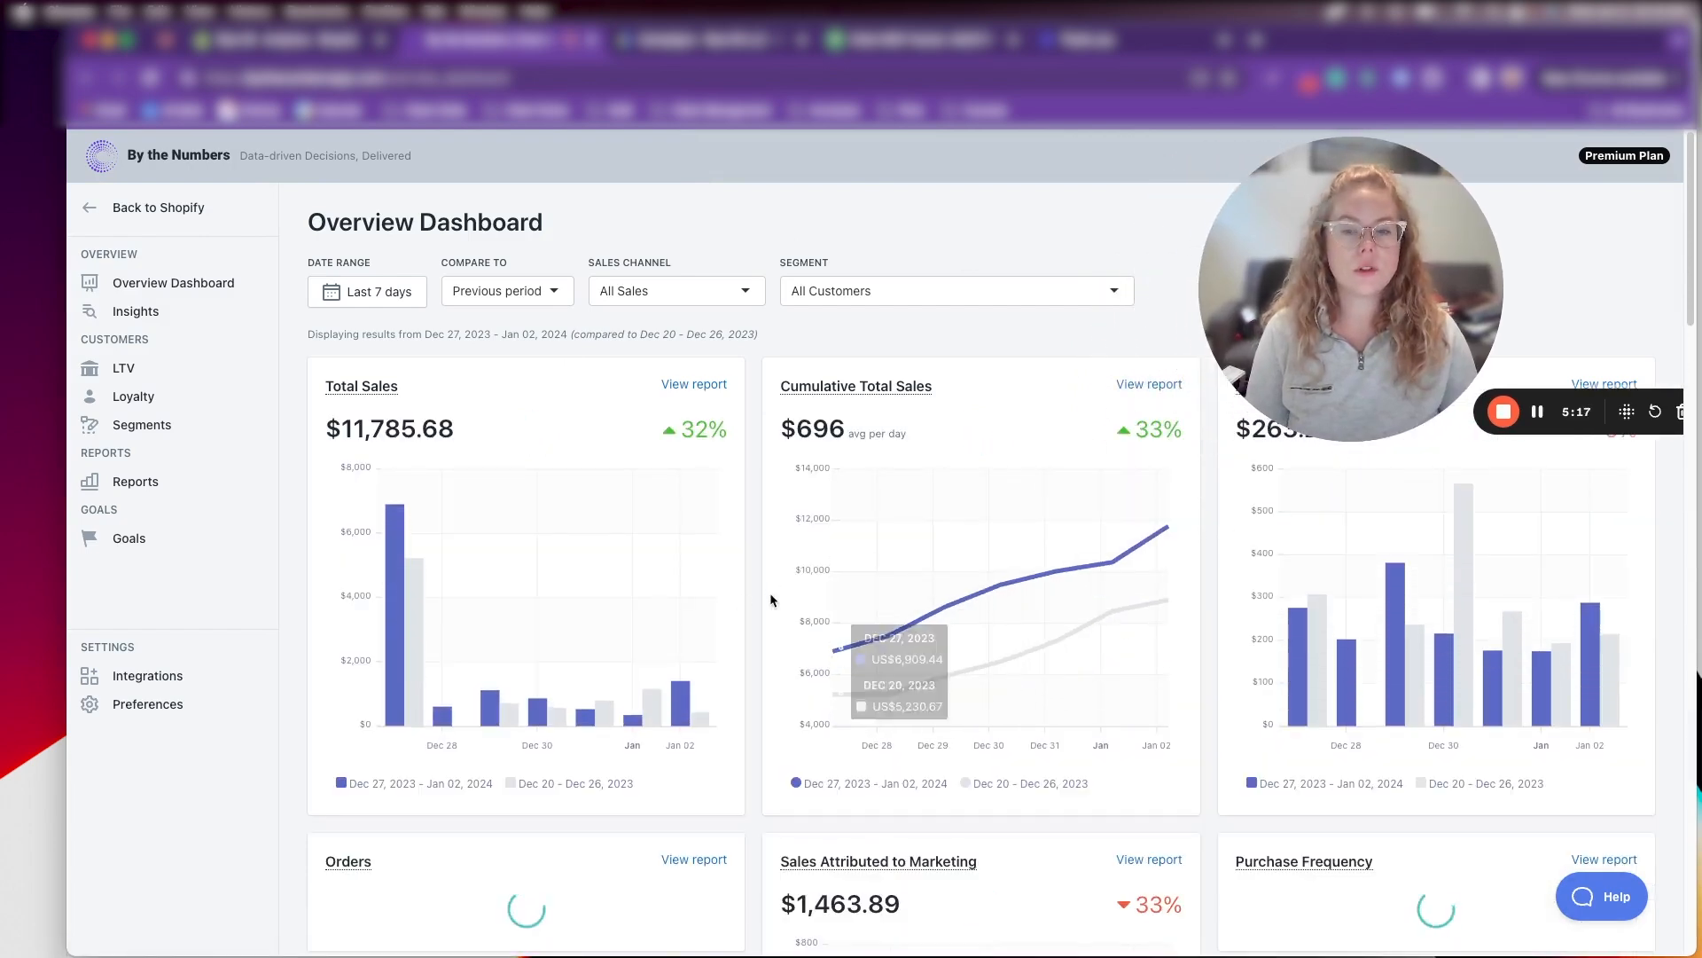
scroll("down", 3)
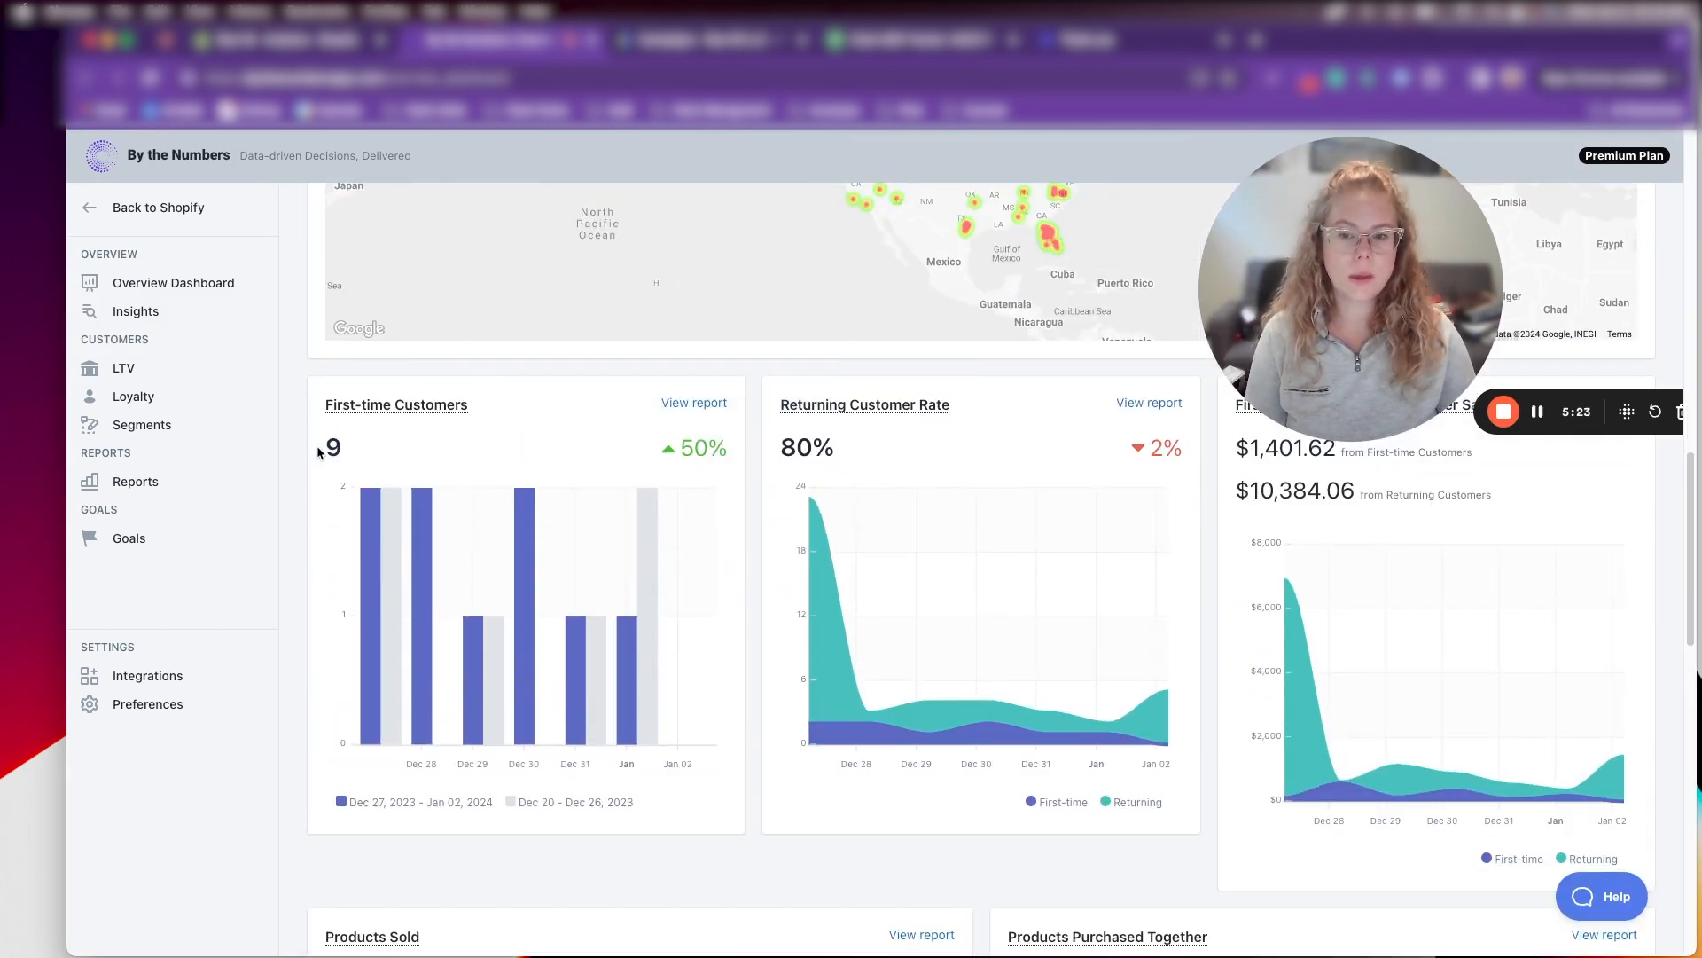
mouse_move(539, 458)
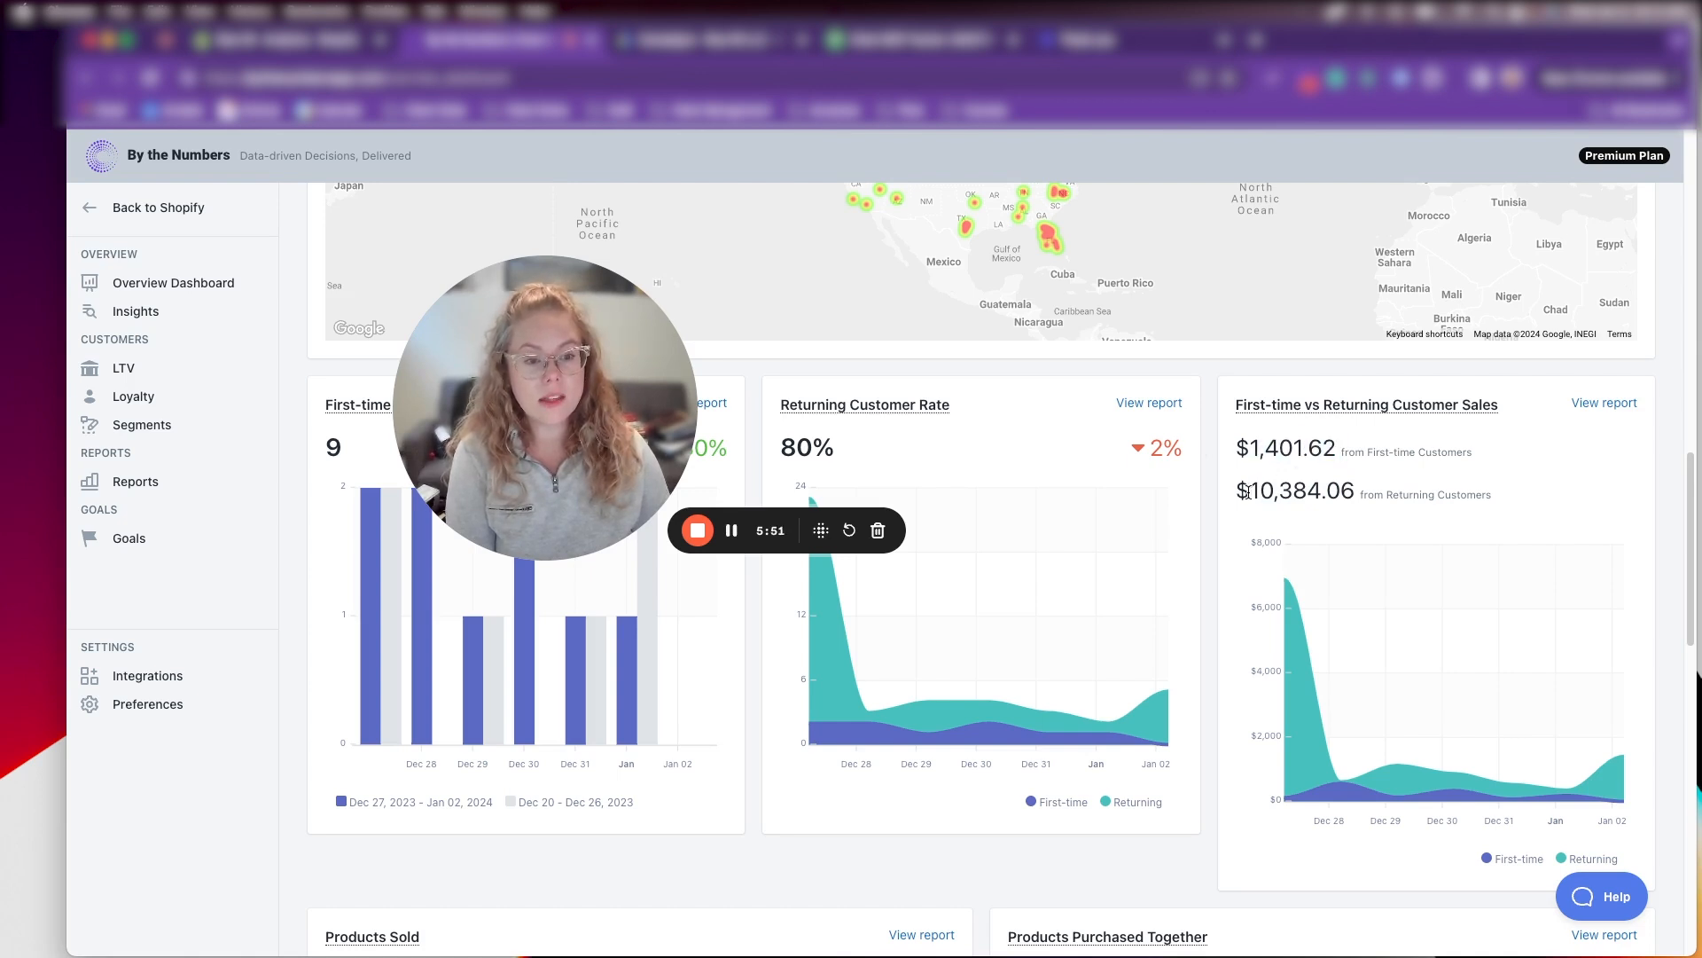
Grab the $1,401.62 first-time customer sales figure to copy
double_click(1302, 489)
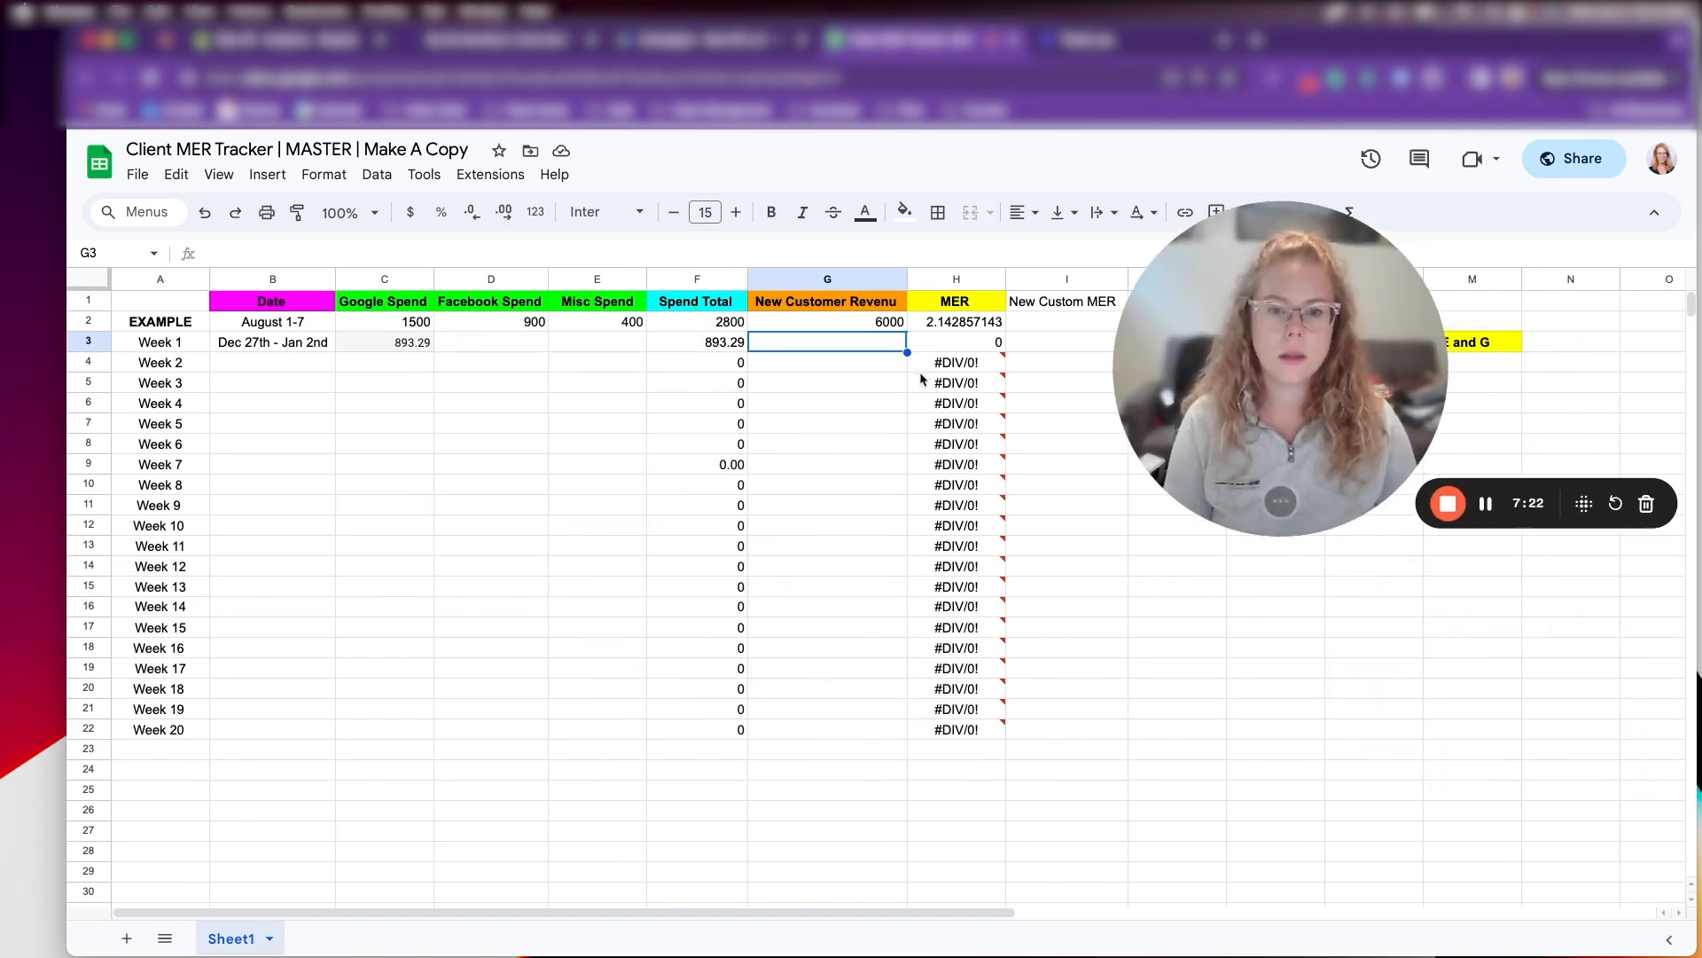
Paste 1,401.62 into Week 1 New Customer Revenue in smaller text, giving MER 1.57
right_click(826, 343)
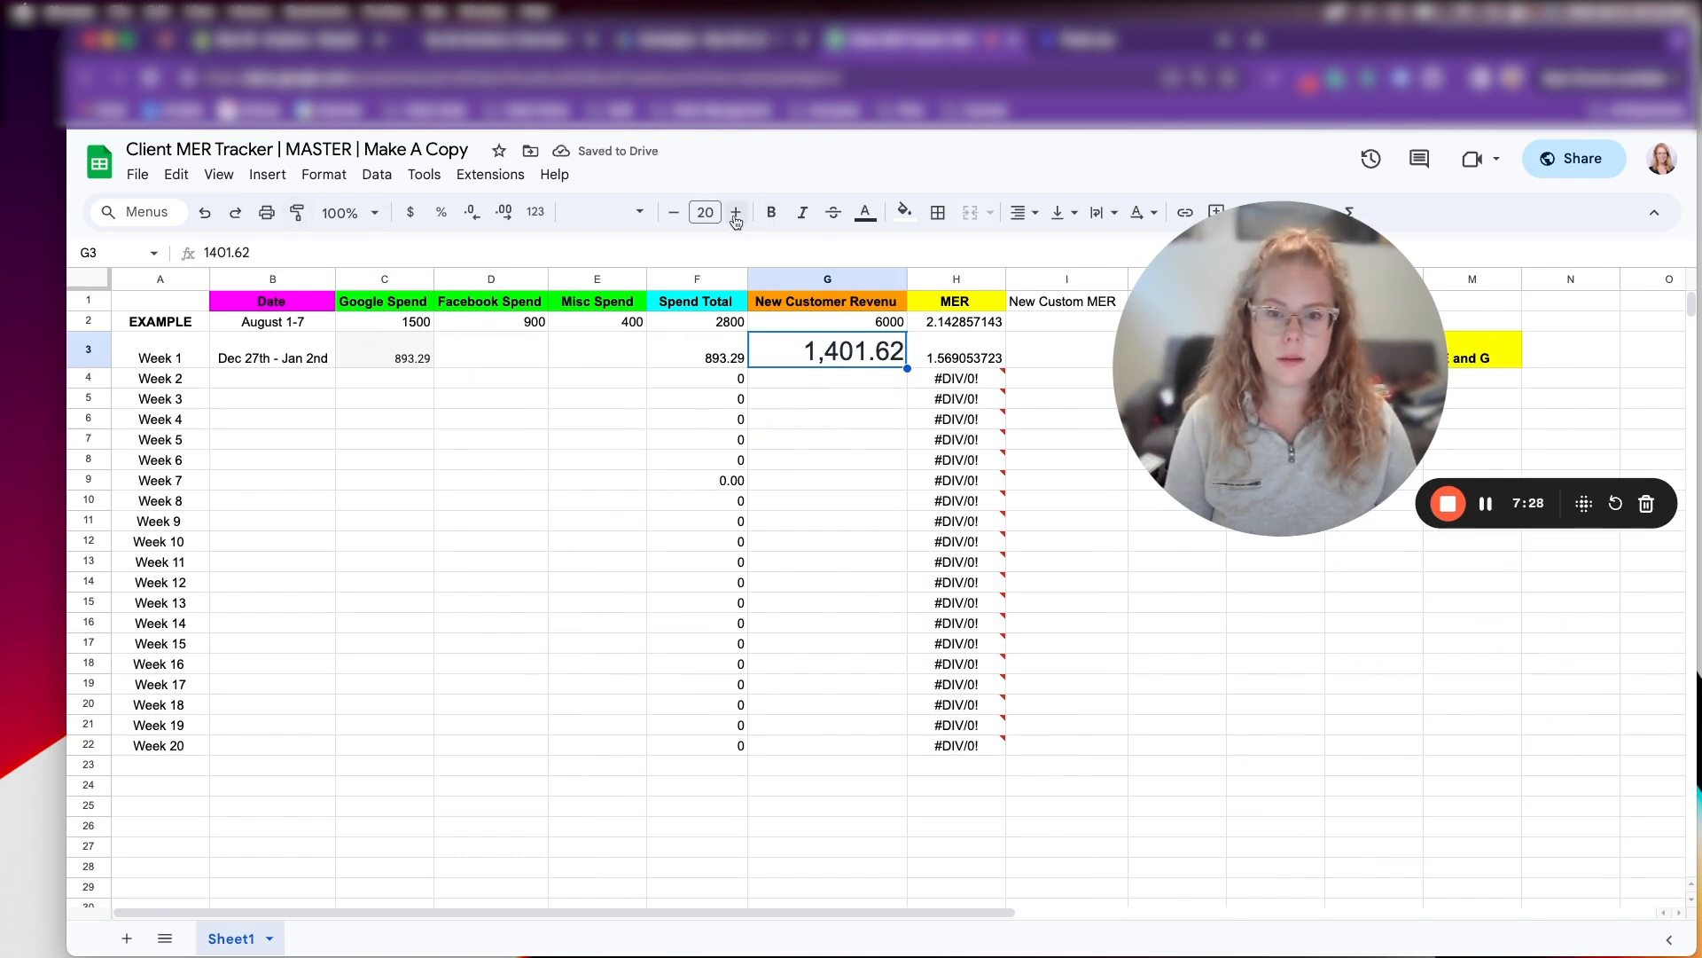
left_click(674, 213)
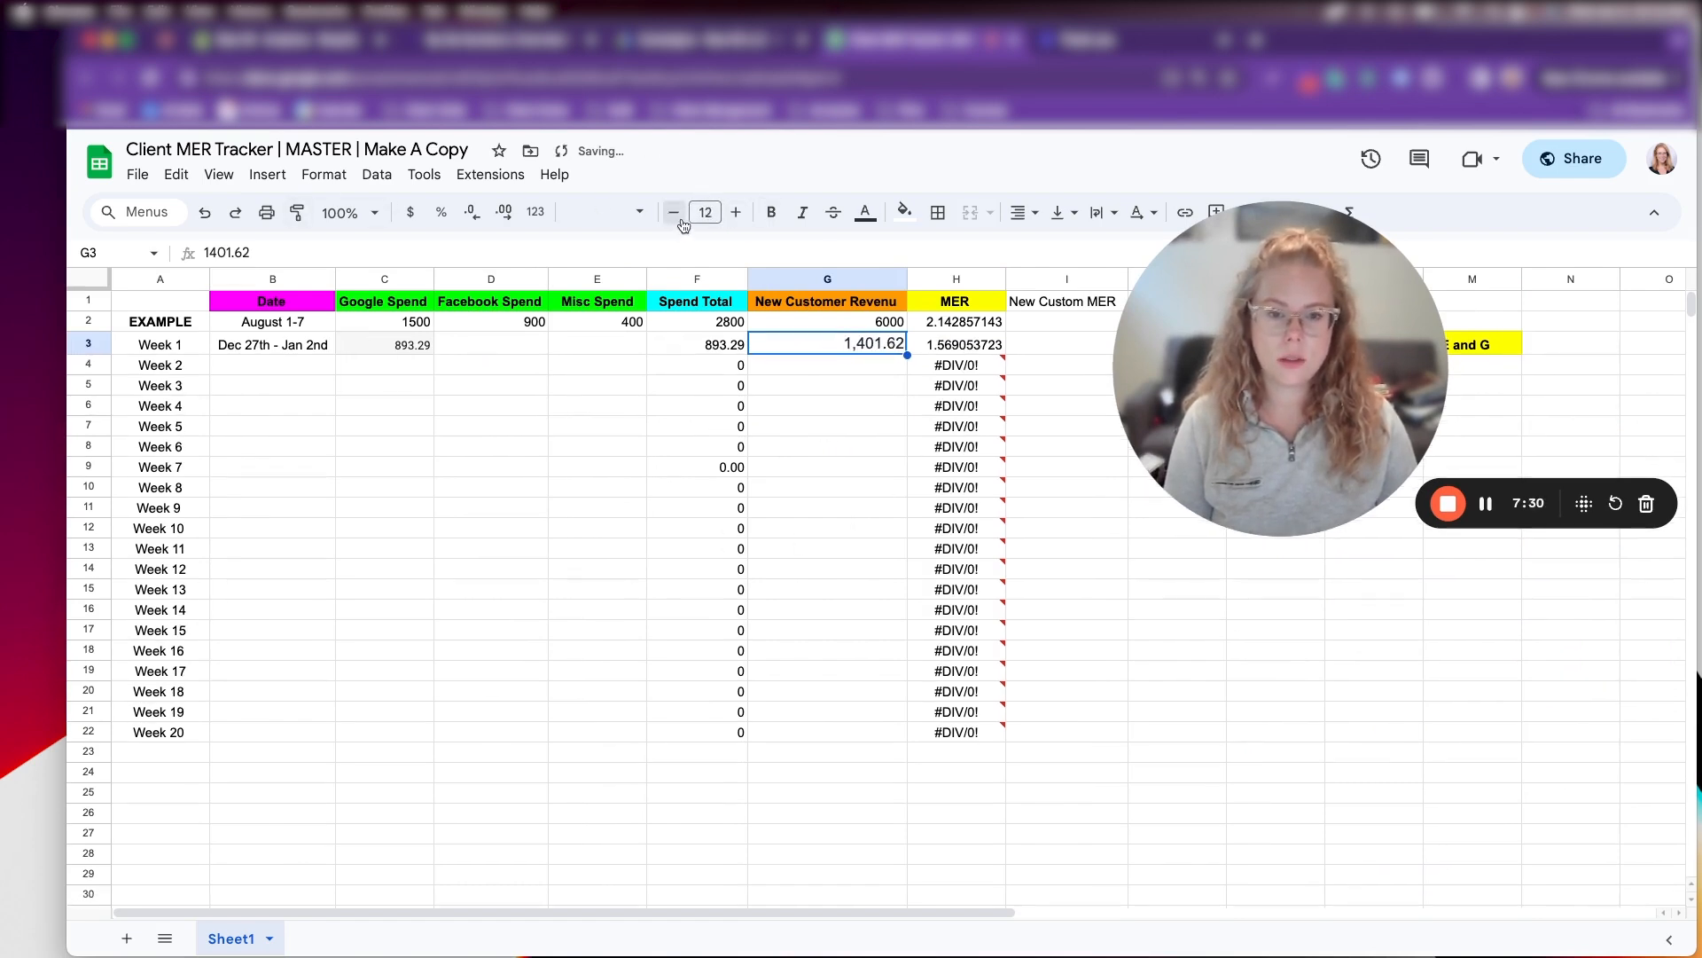
left_click(697, 447)
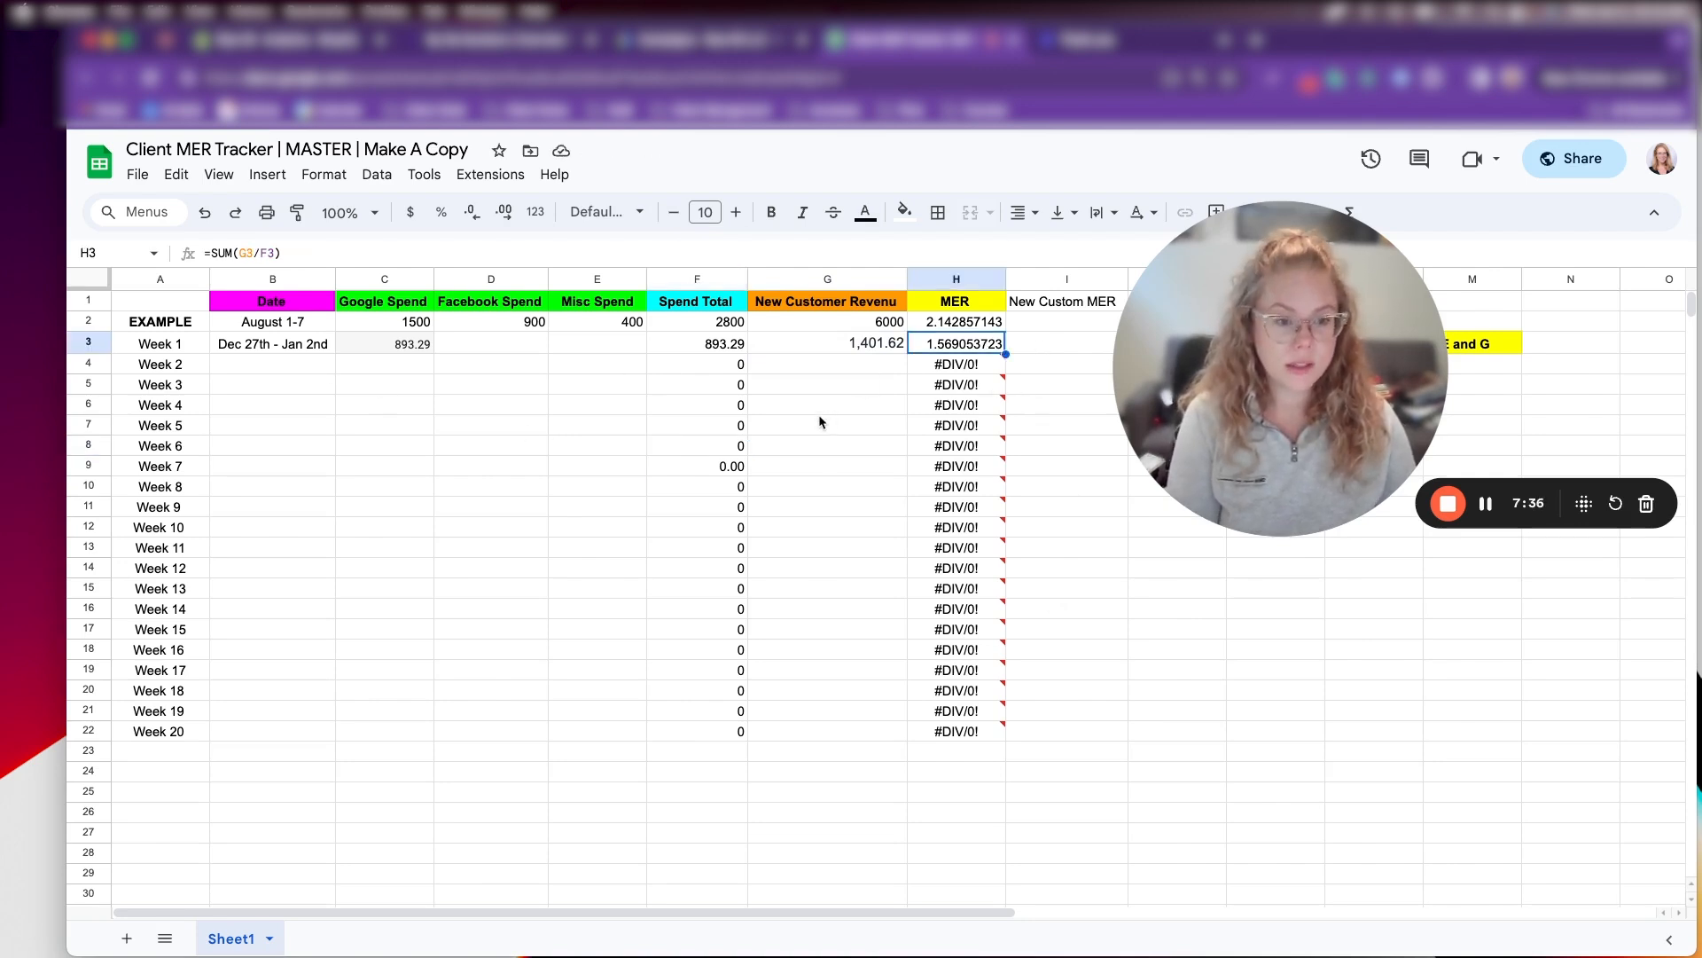
Review the Week 1 date range and spend cells before heading to Google Ads campaigns
left_click(385, 344)
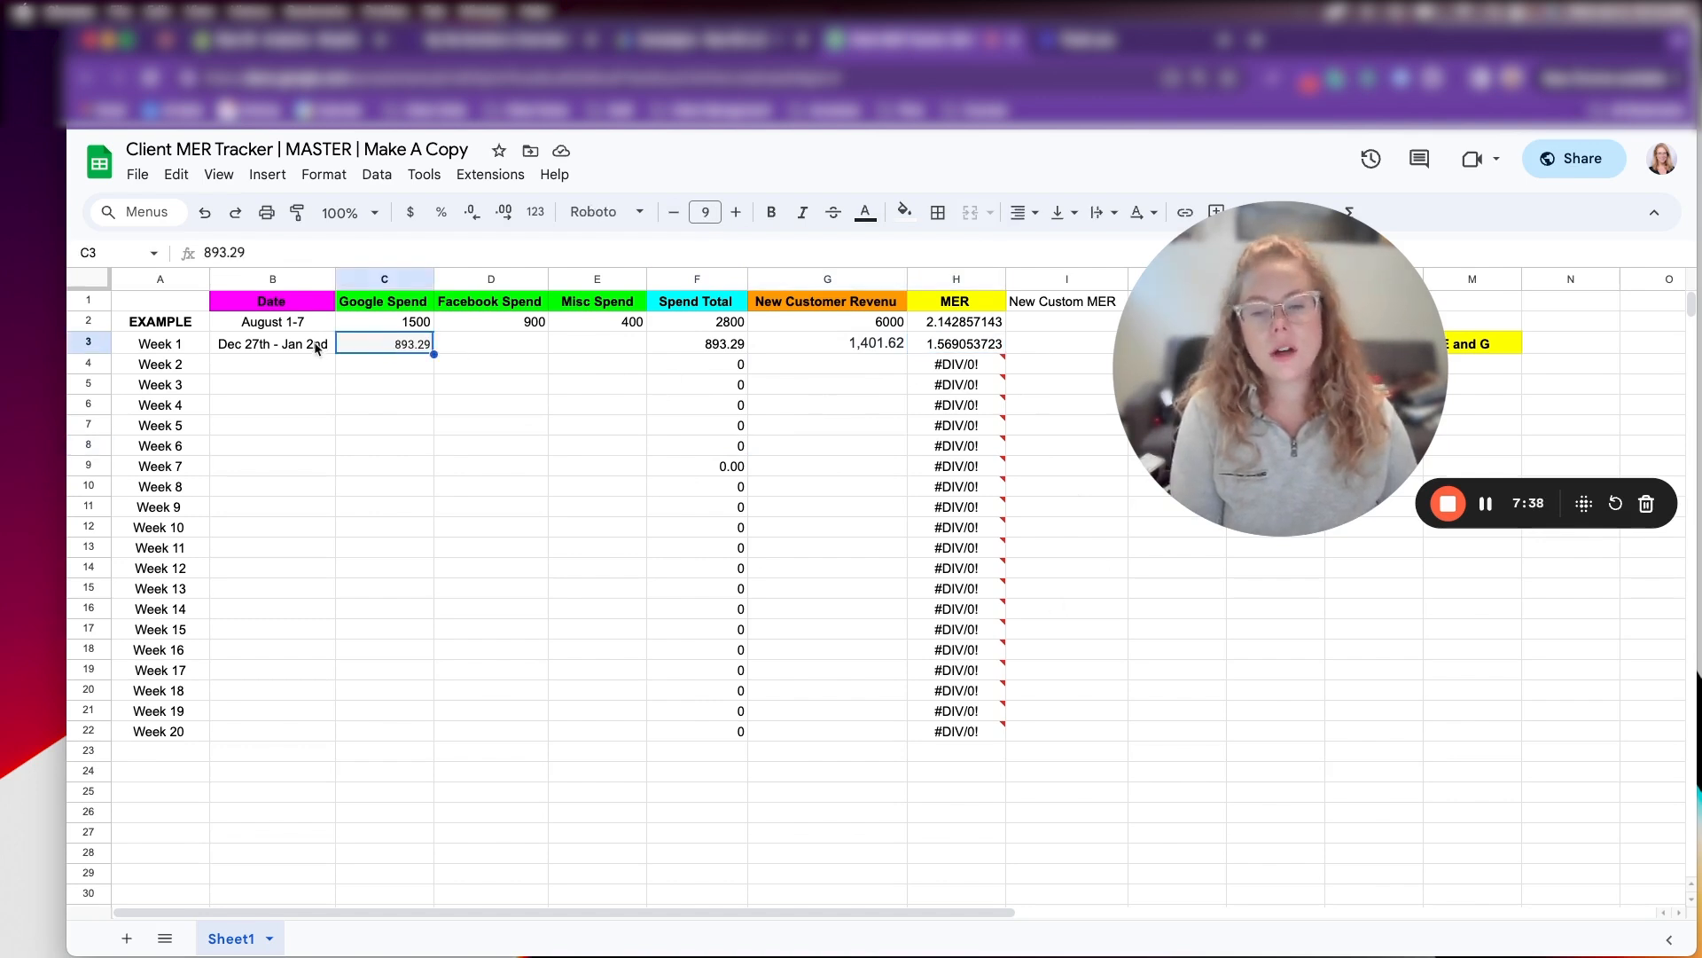
left_click(274, 344)
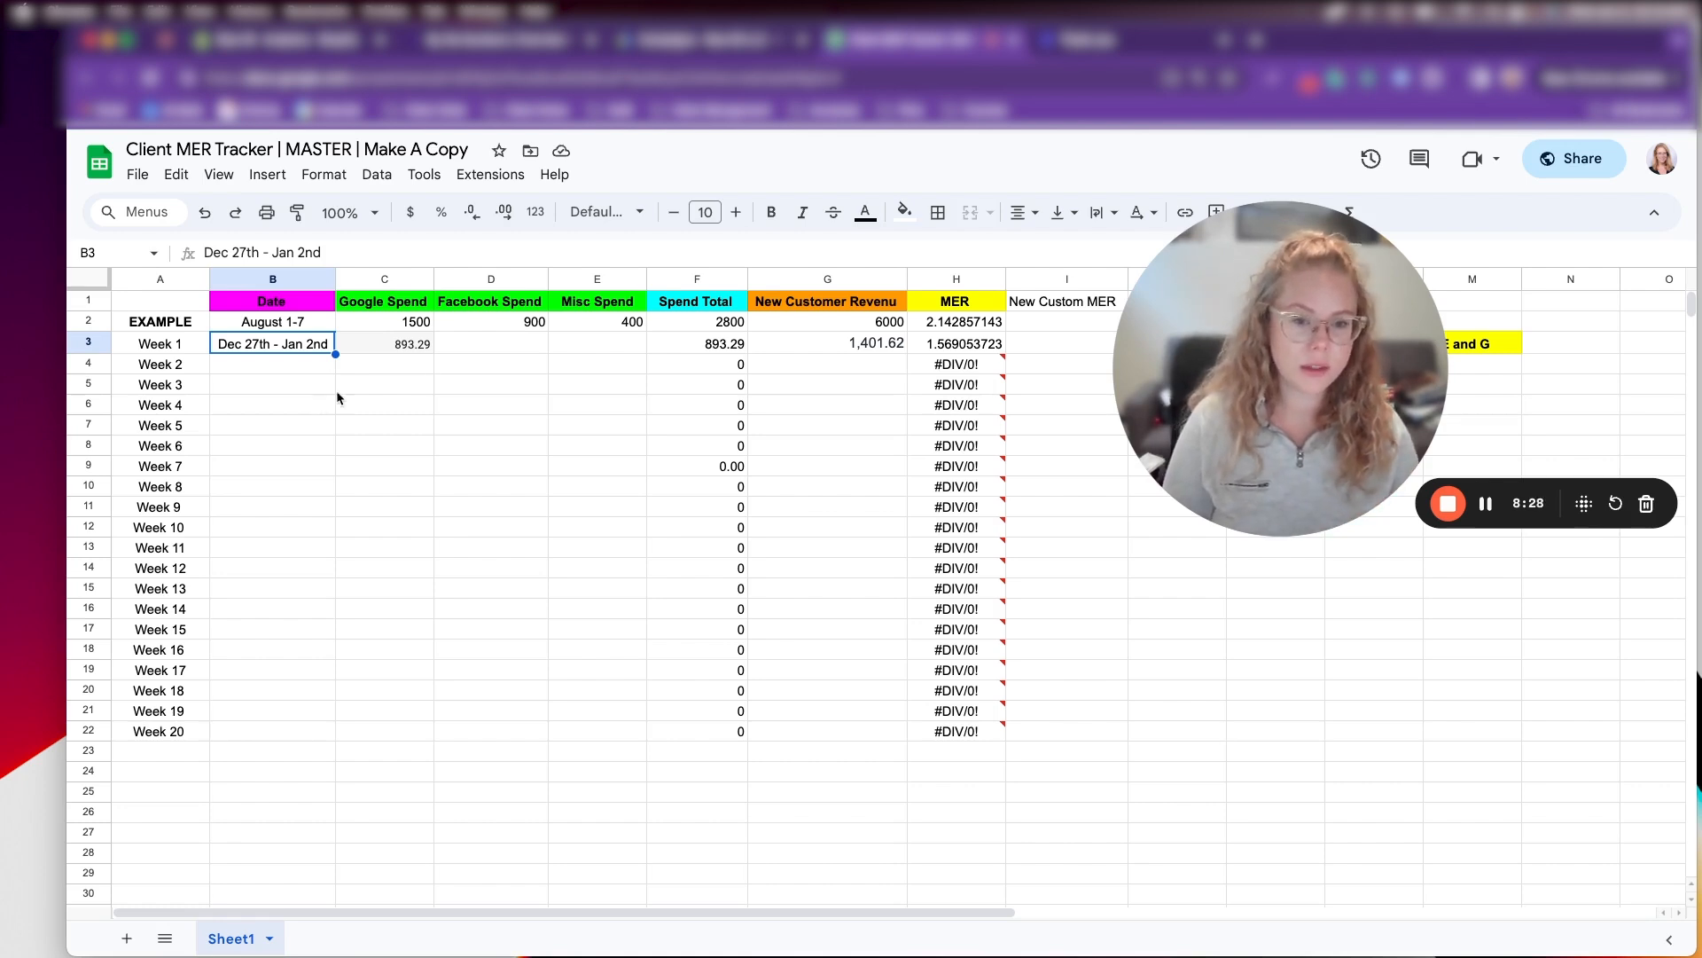
left_click(490, 344)
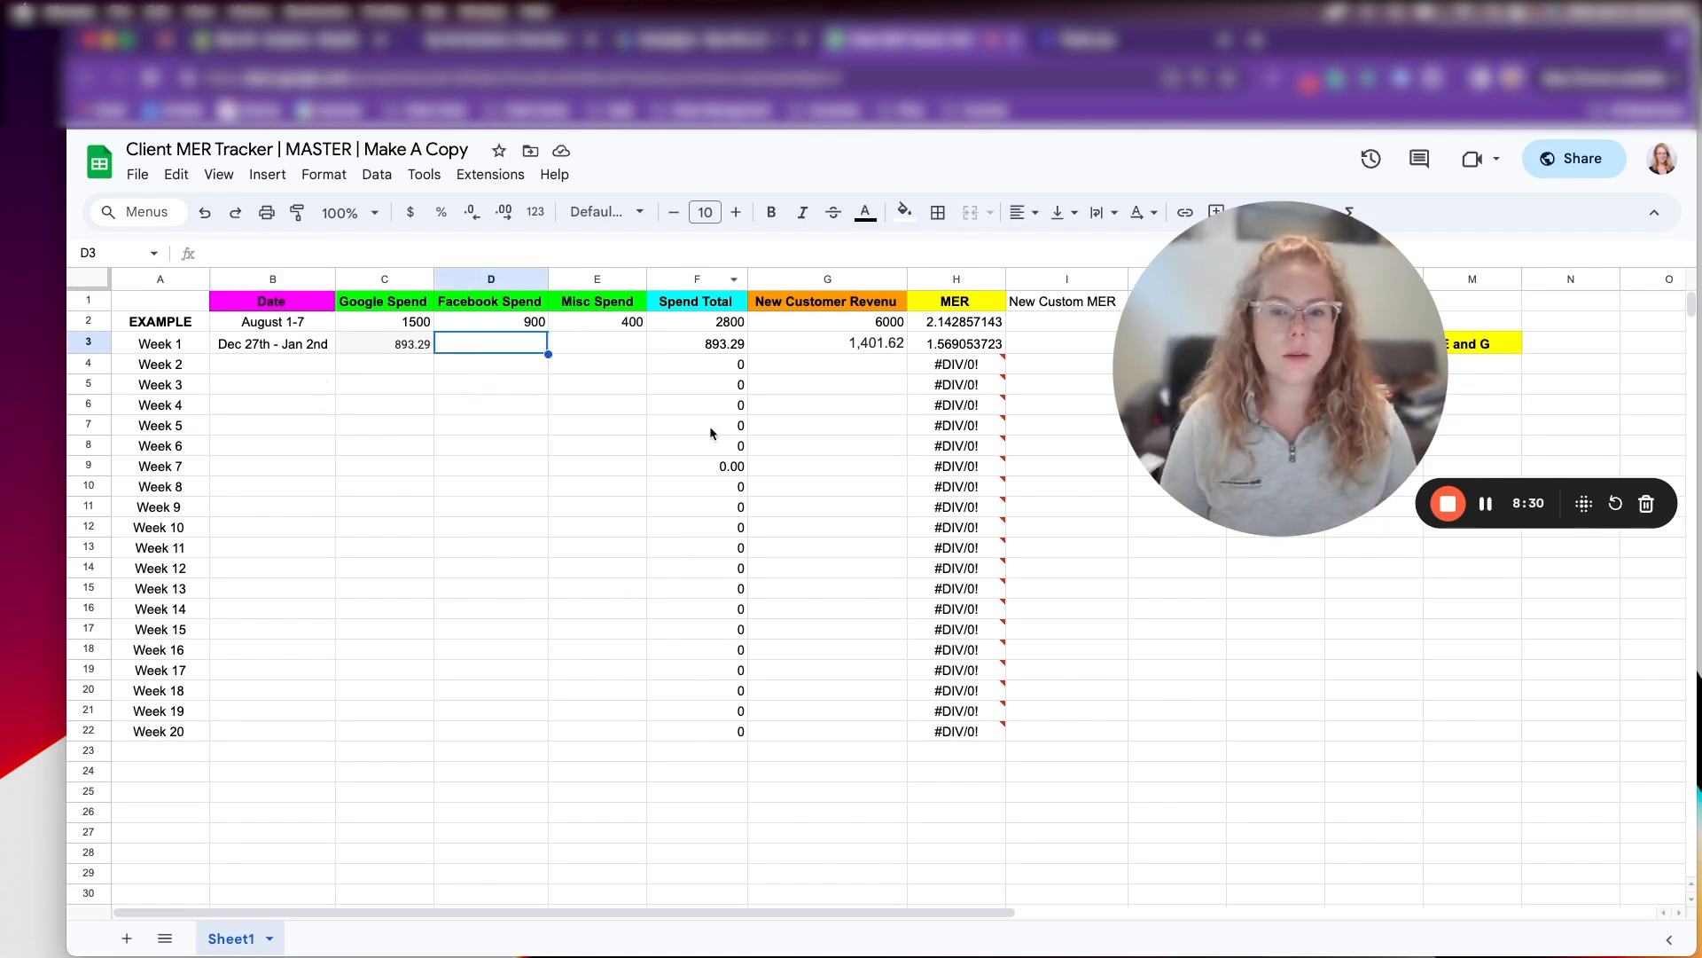
left_click(383, 344)
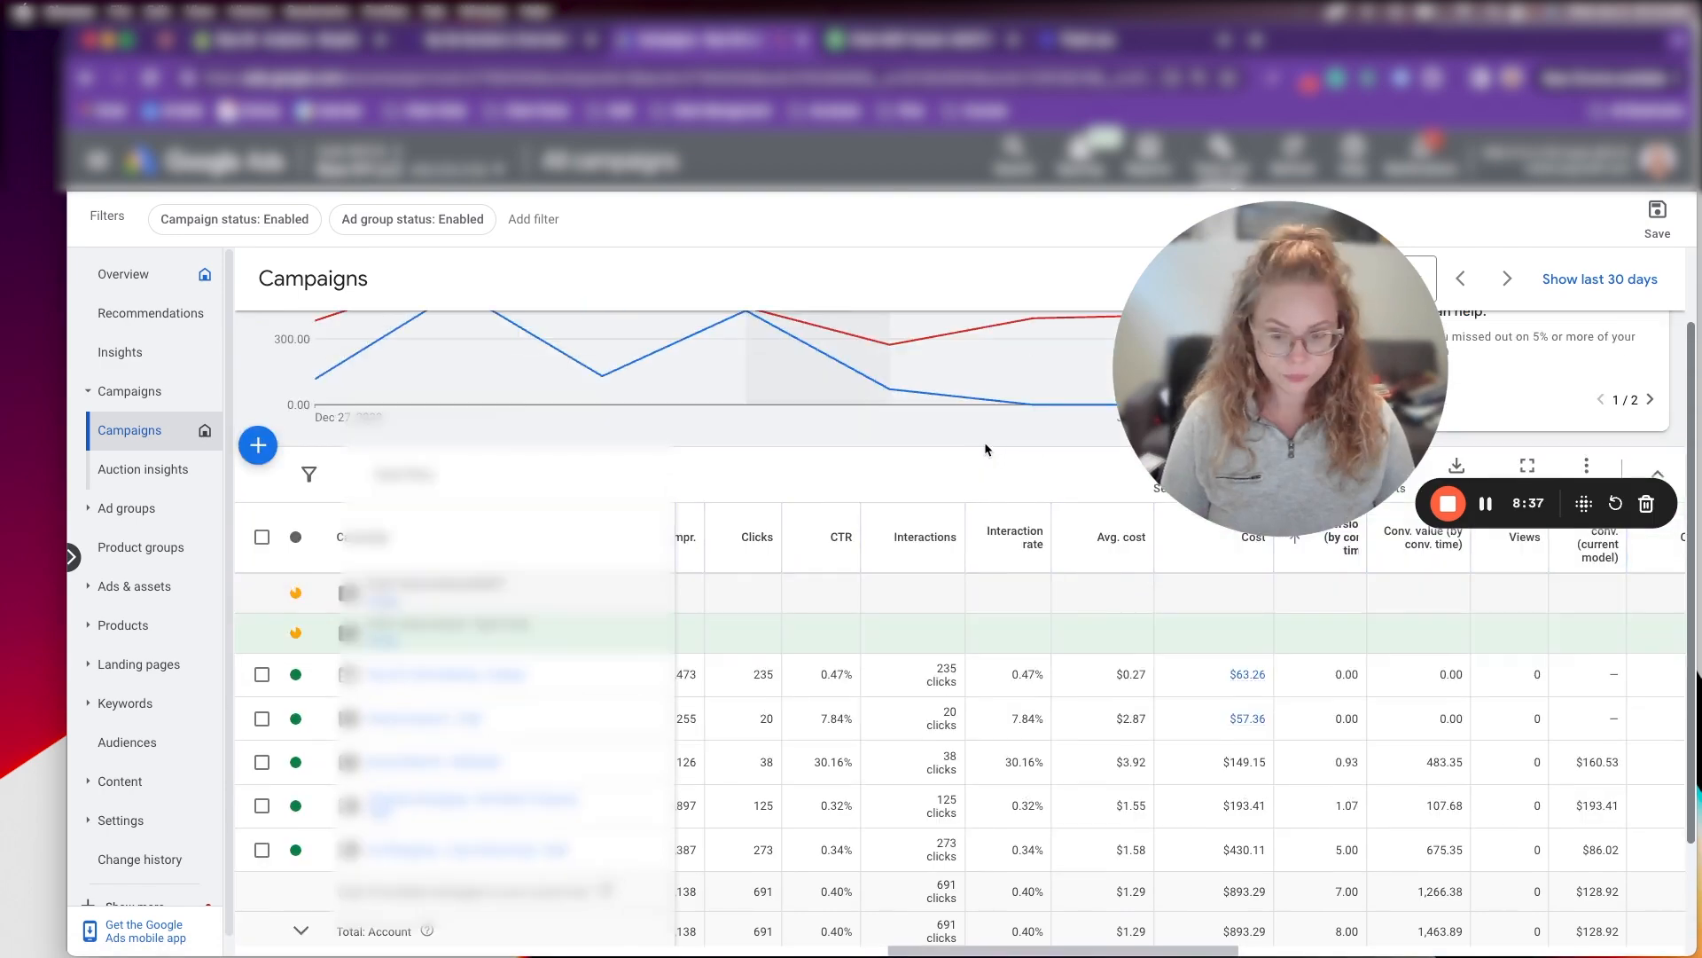
Scroll the Google Ads campaigns table to the Total row showing $893.29 cost
scroll("down", 3)
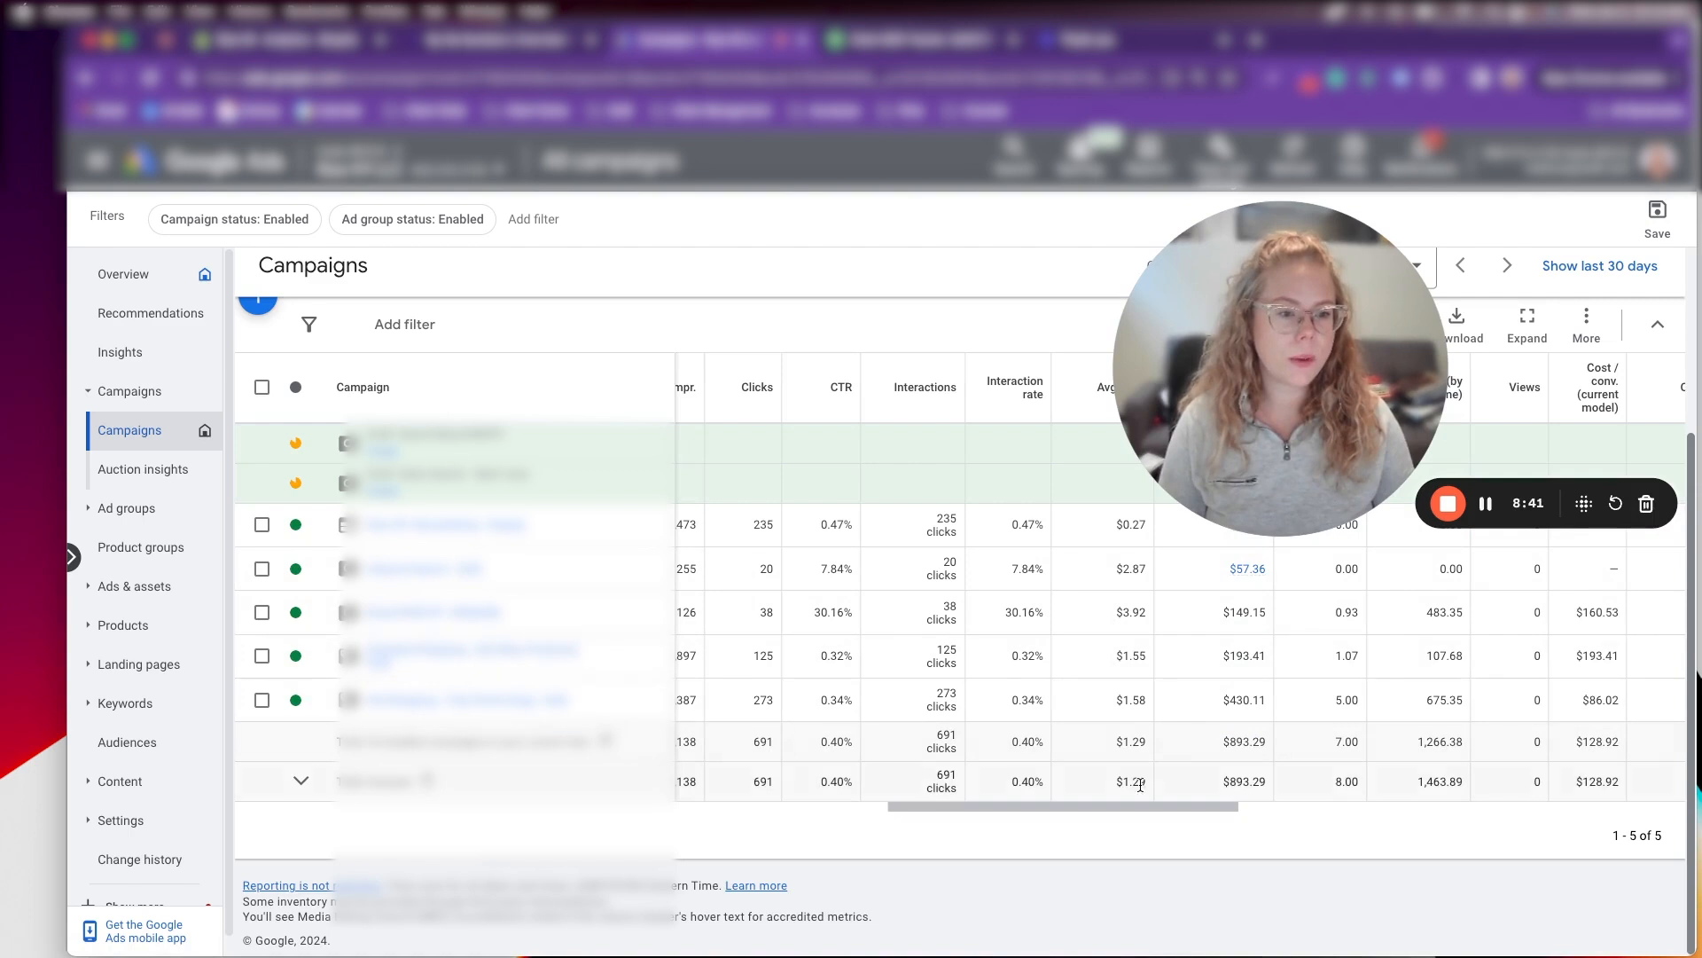
scroll("left", 3)
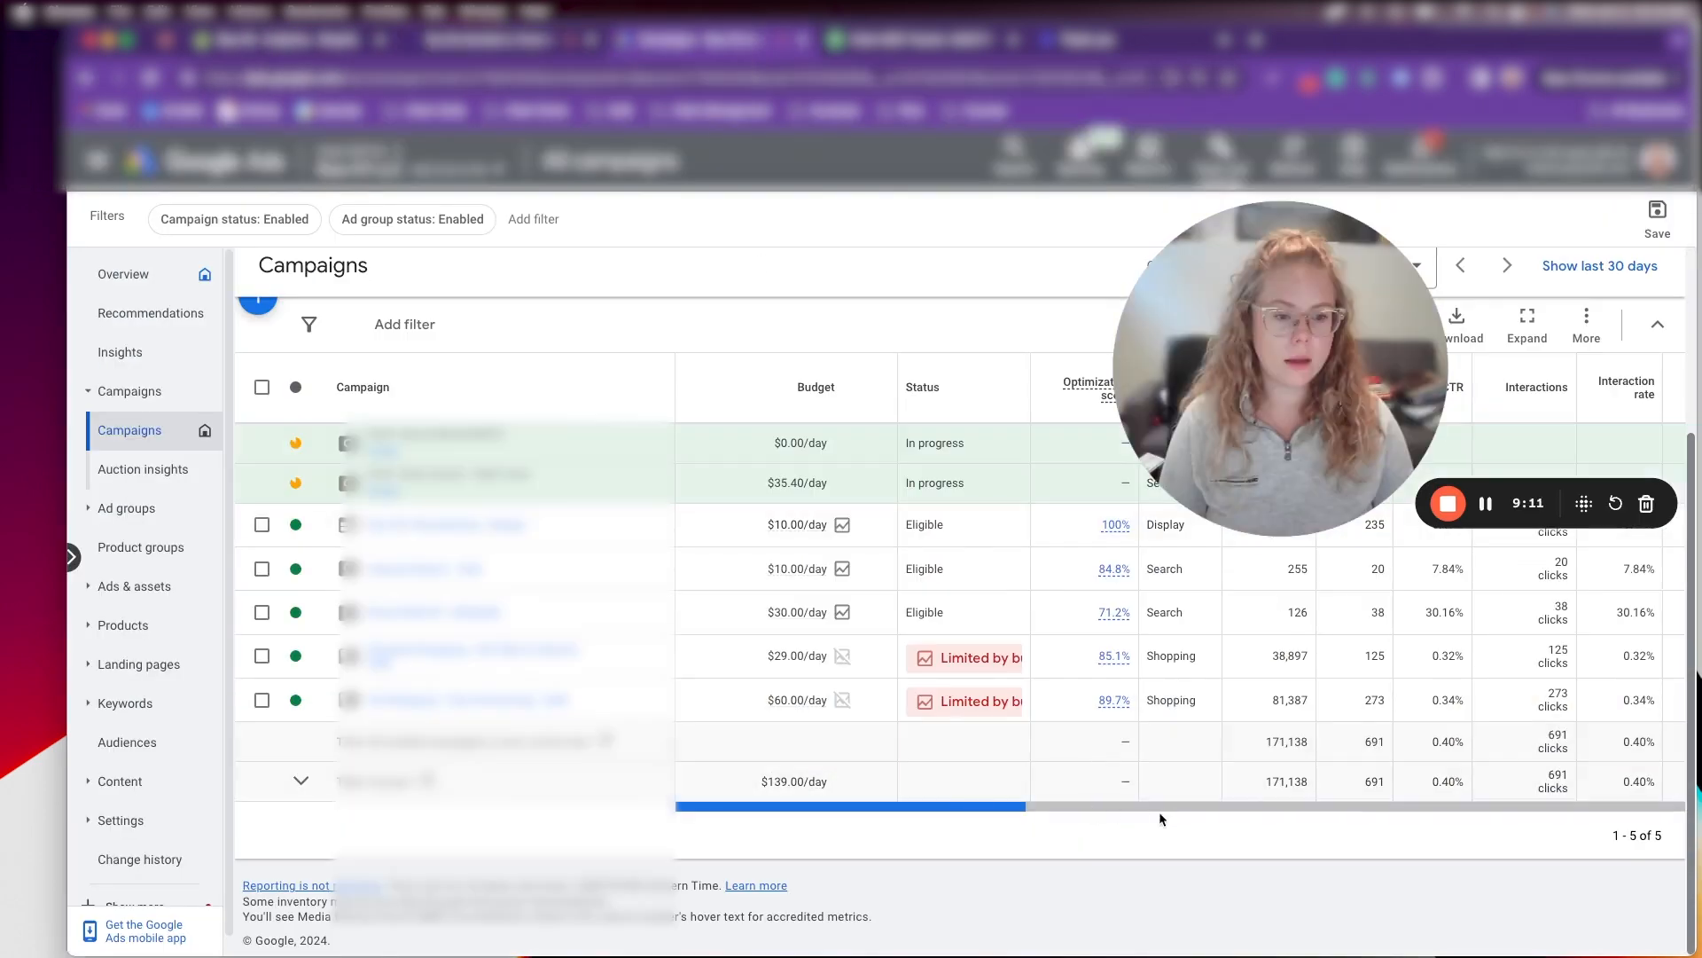
scroll("right", 3)
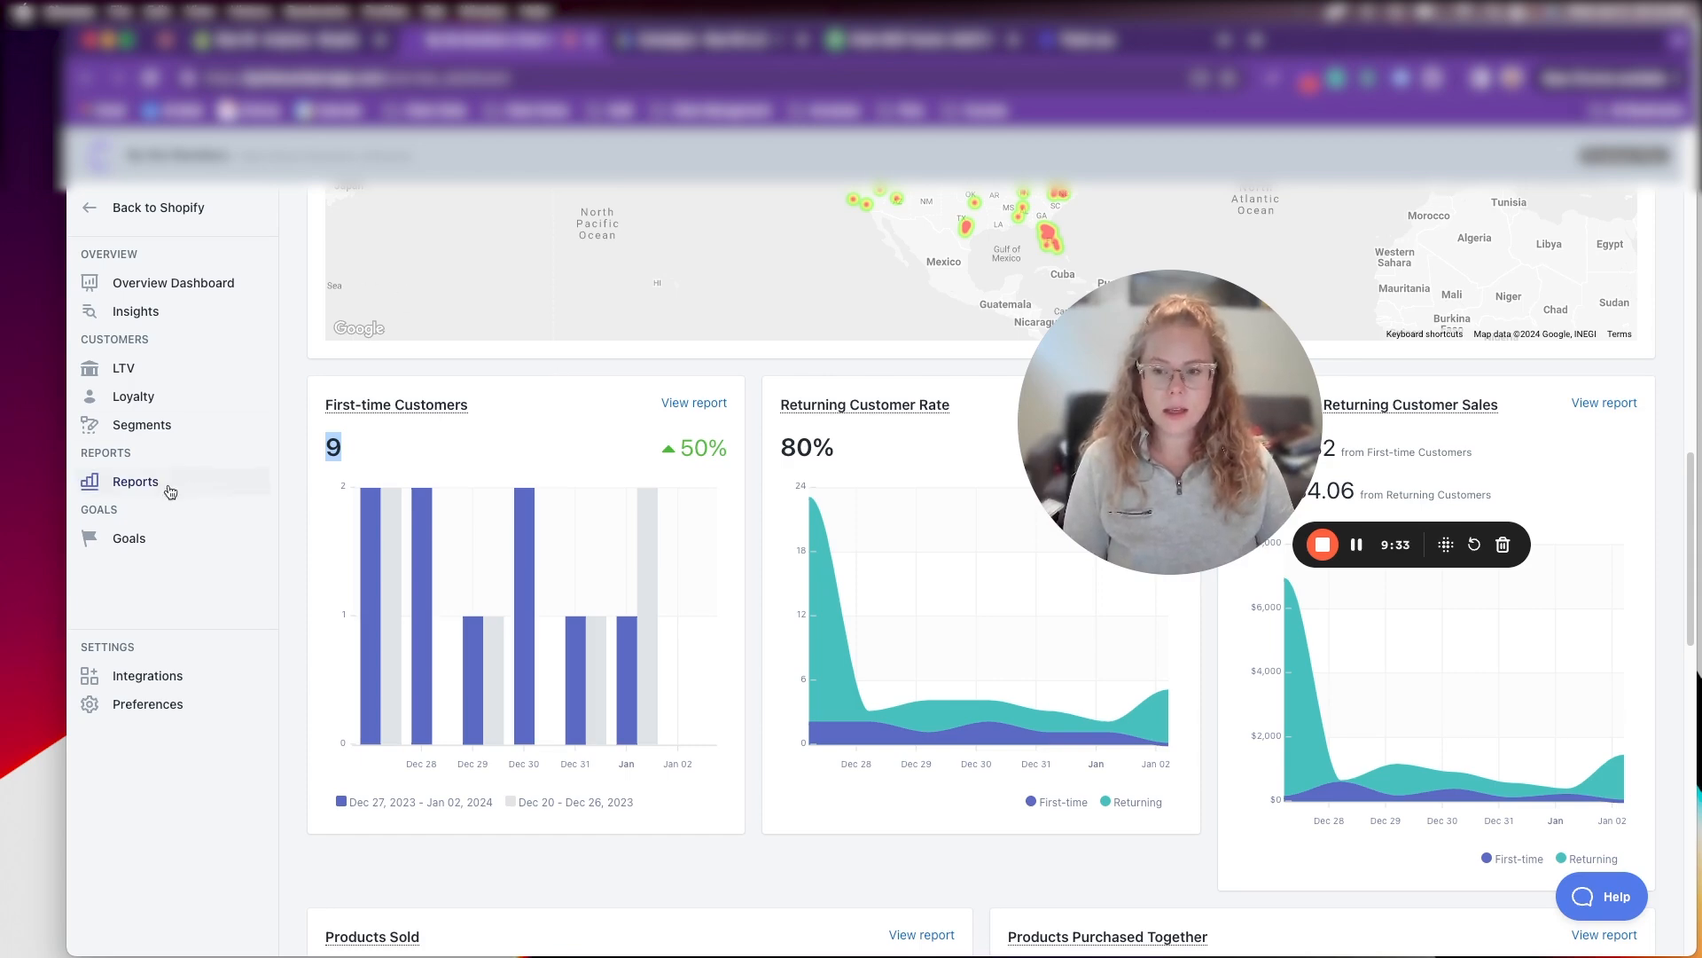
Open the Cohort Retention report from the By the Numbers Reports list
left_click(134, 482)
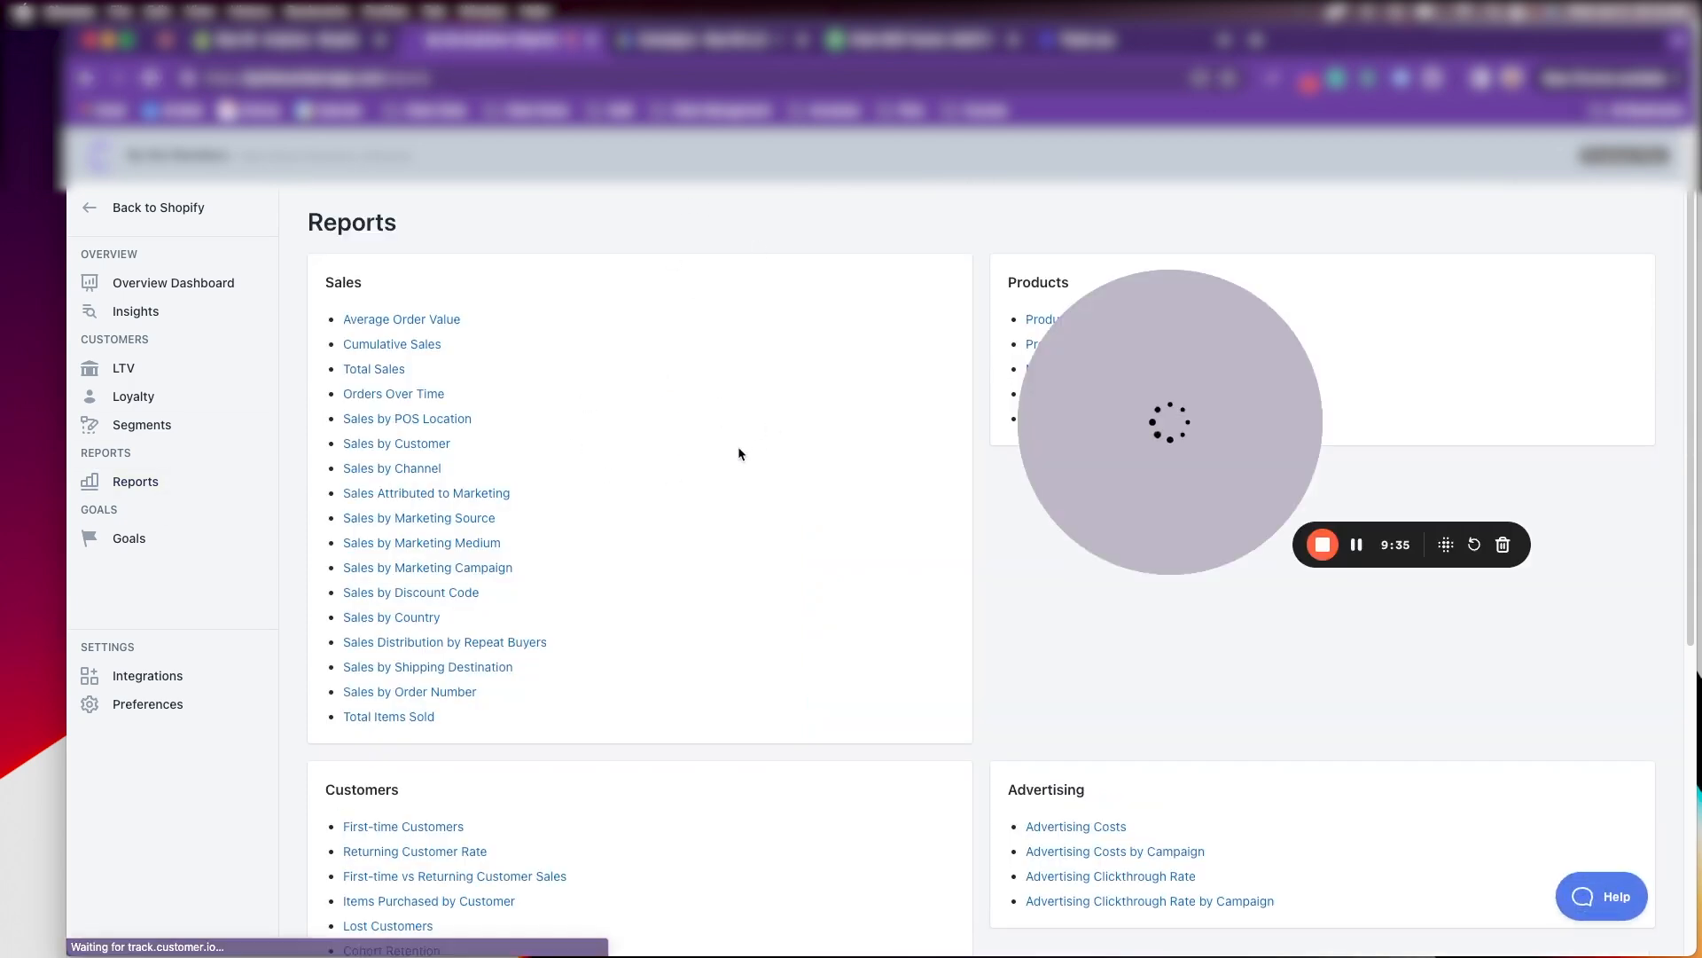
scroll("down", 3)
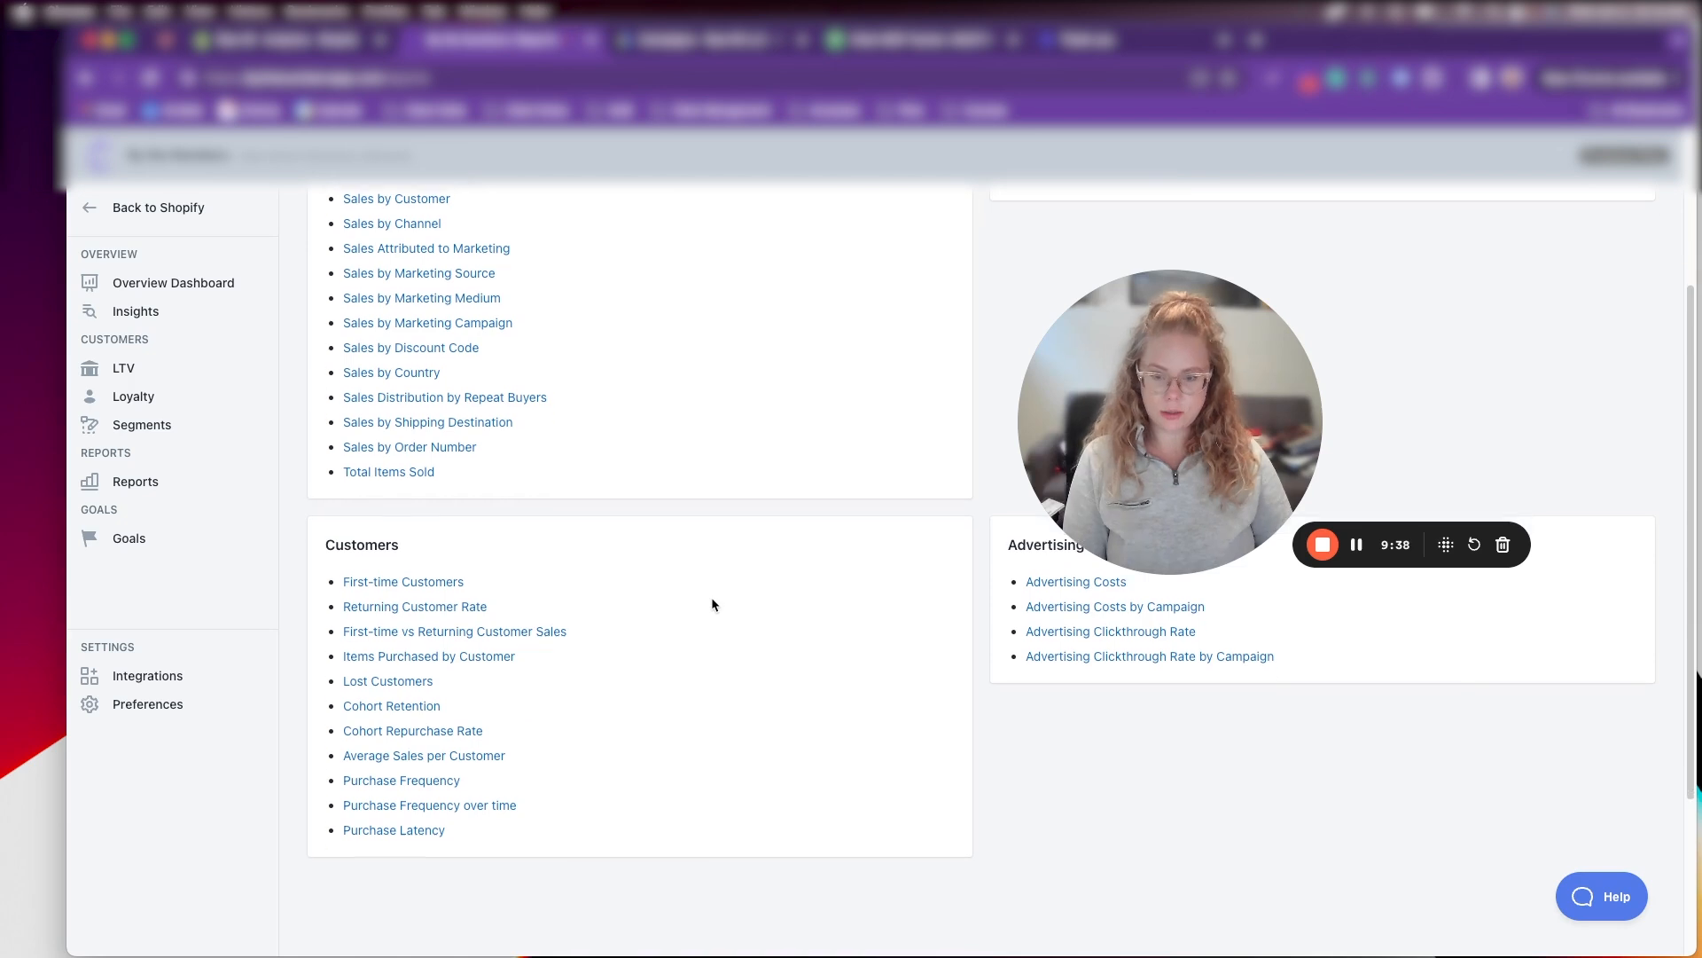
scroll("down", 3)
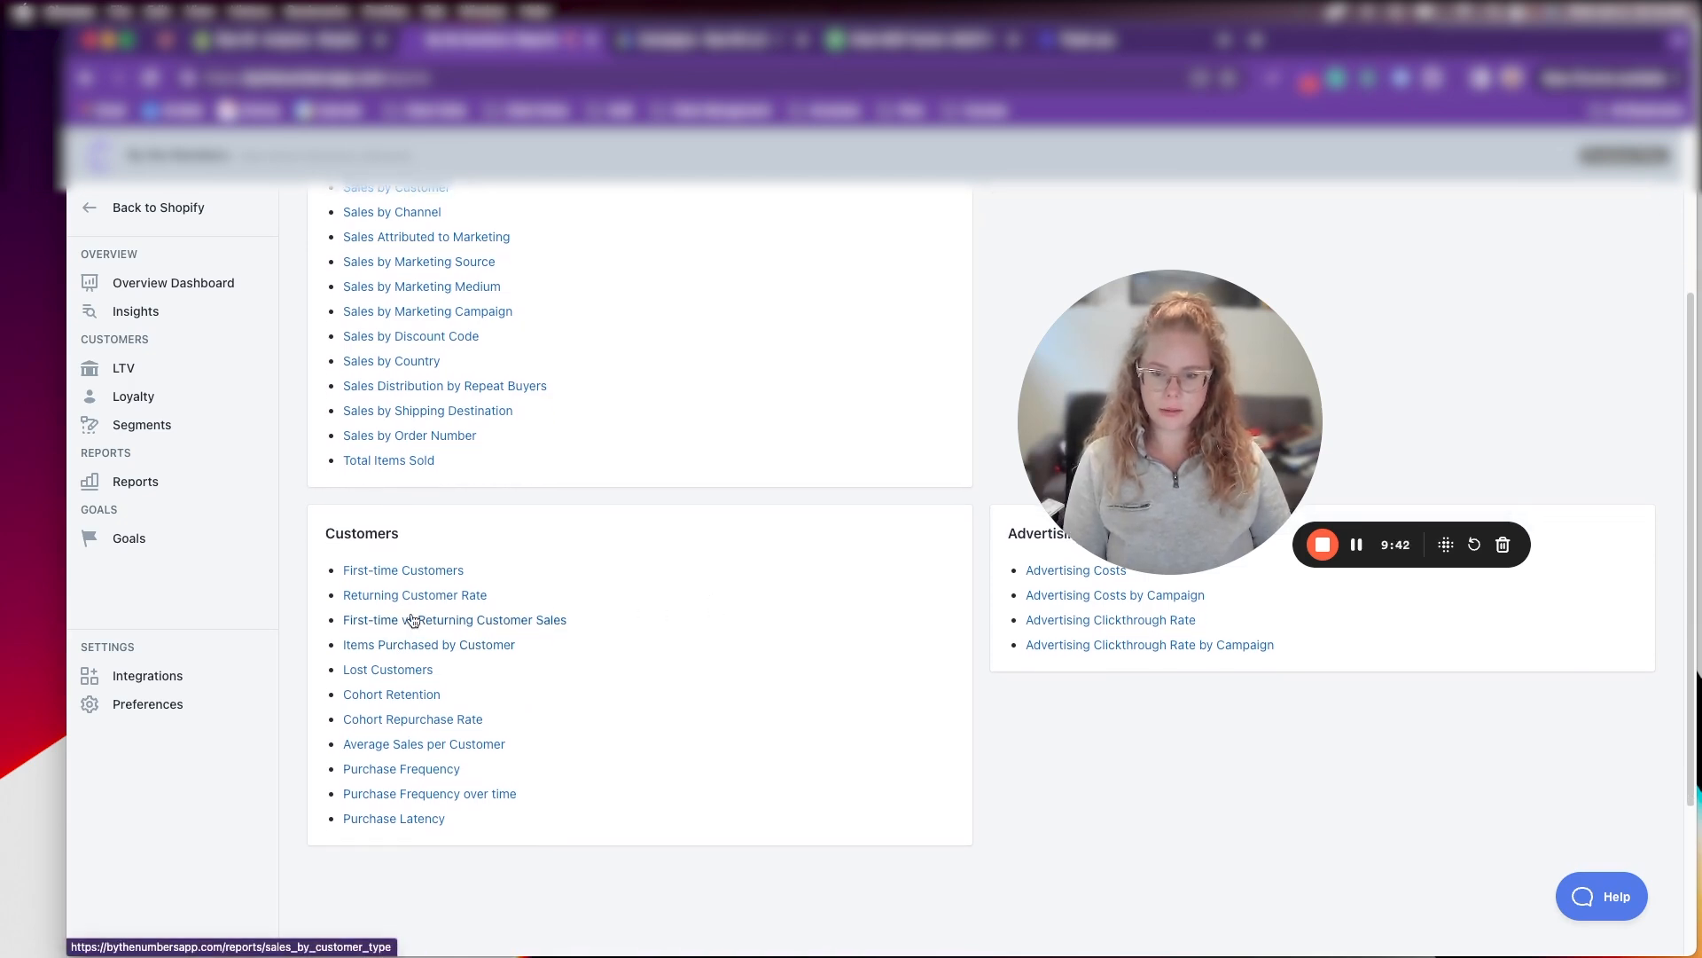
mouse_move(399, 695)
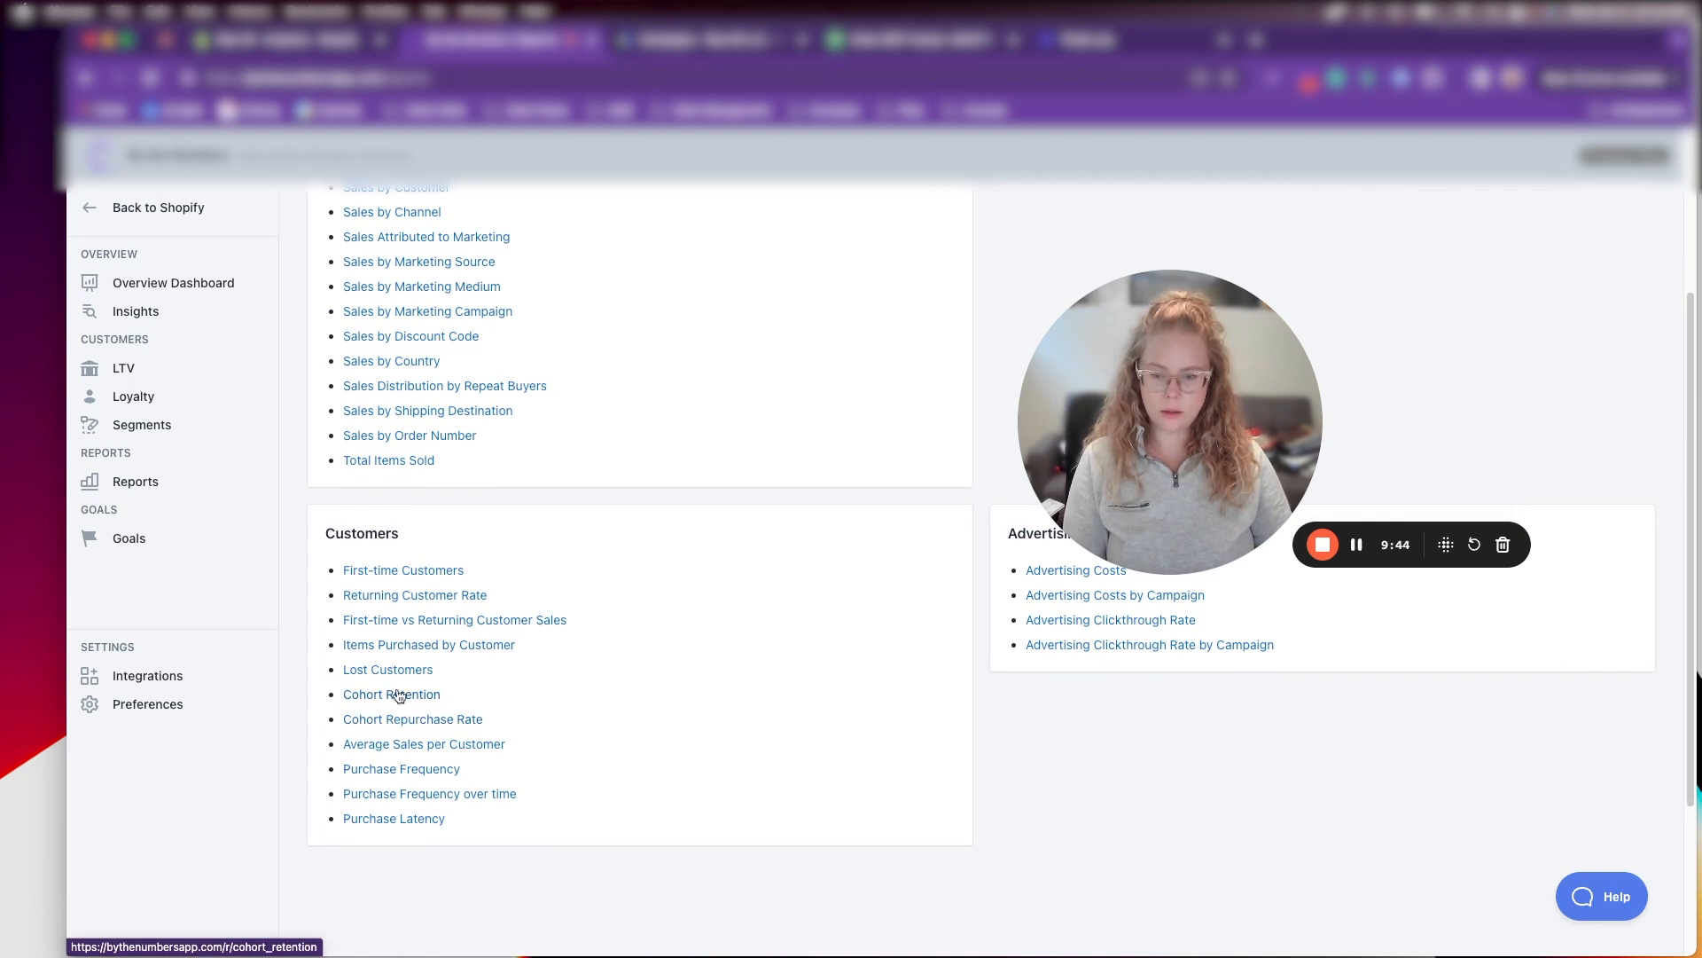
left_click(390, 696)
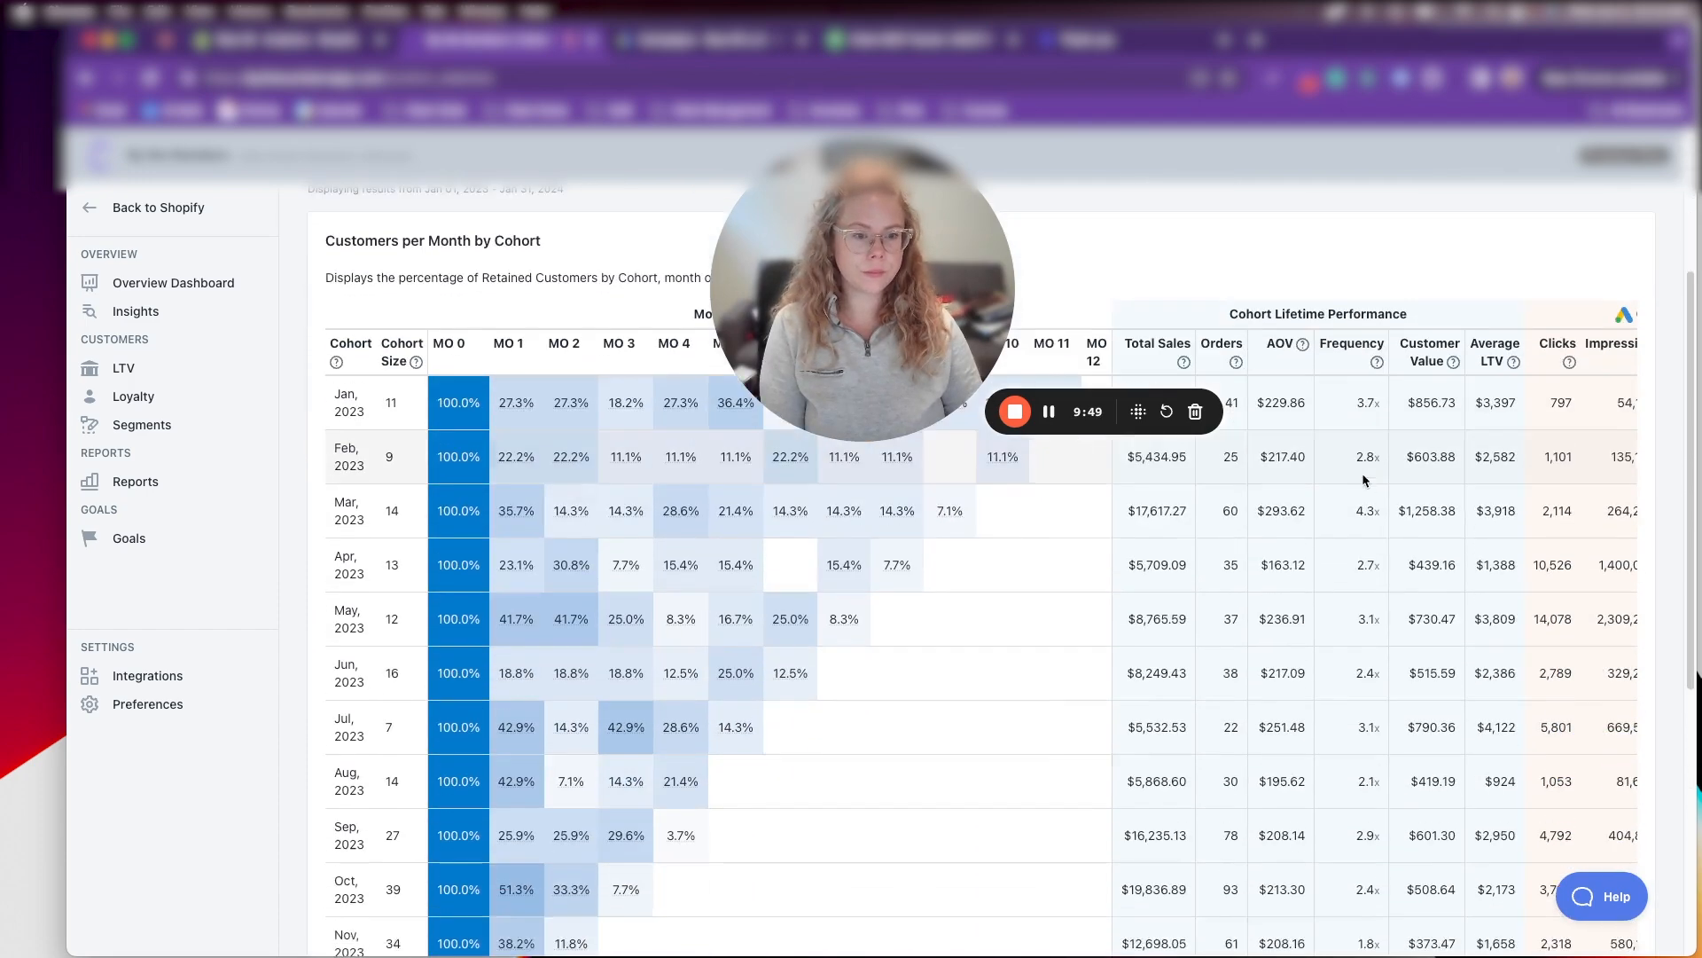
scroll("down", 3)
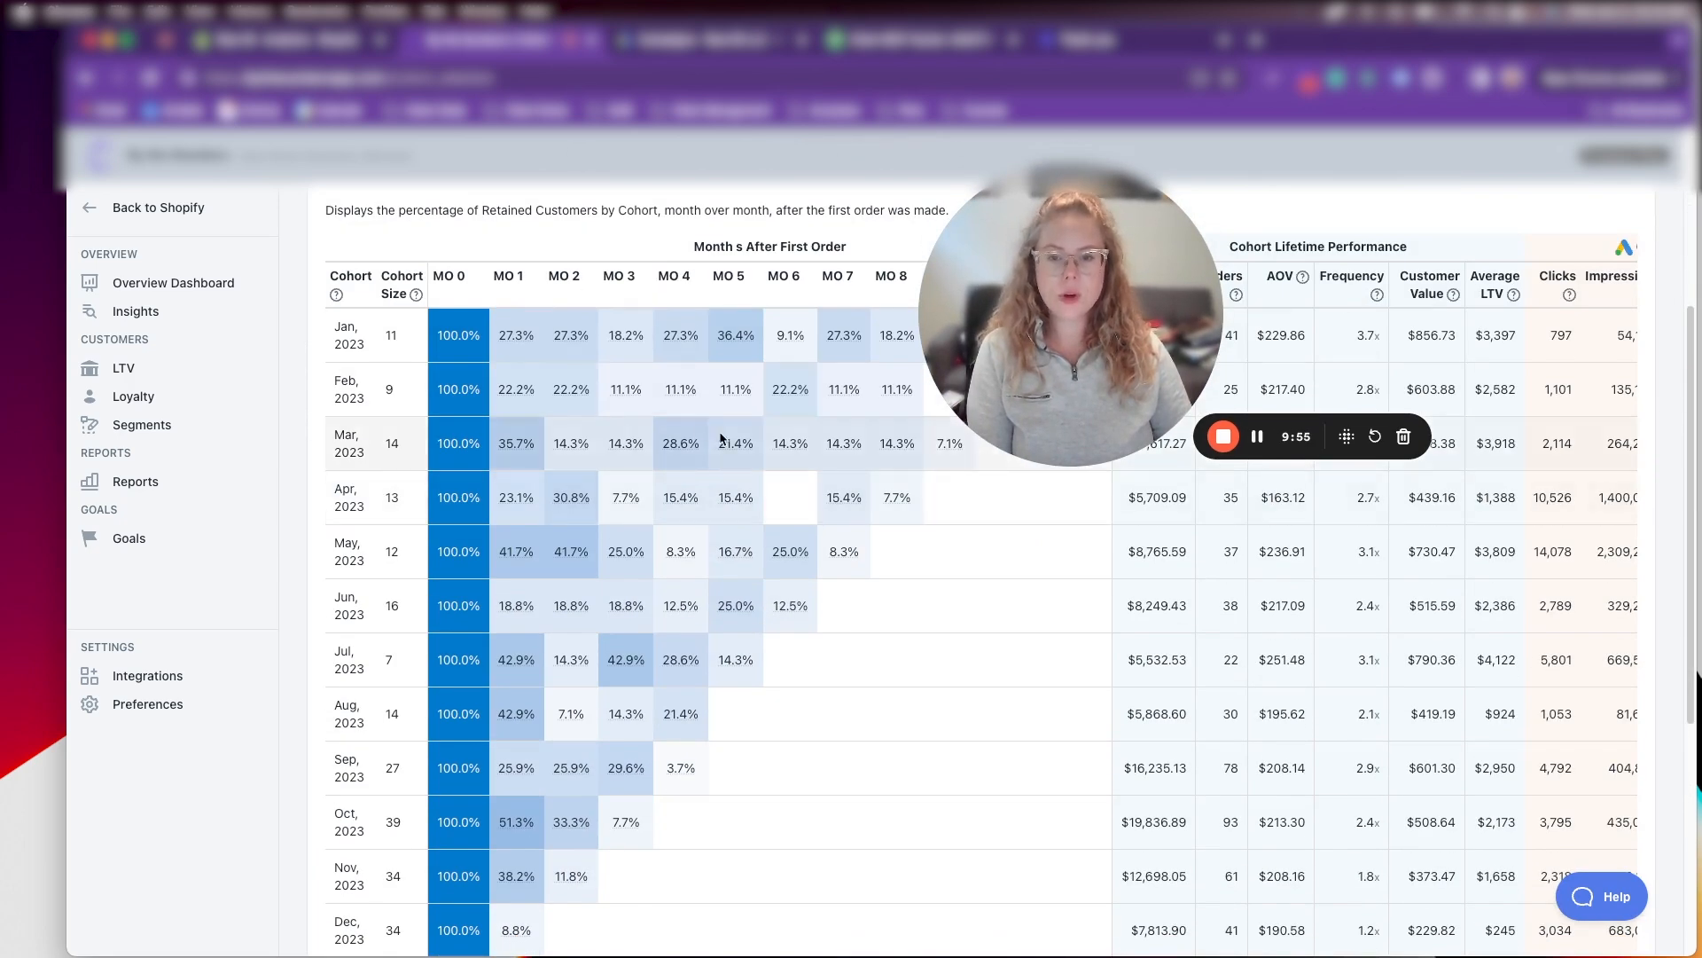
scroll("down", 3)
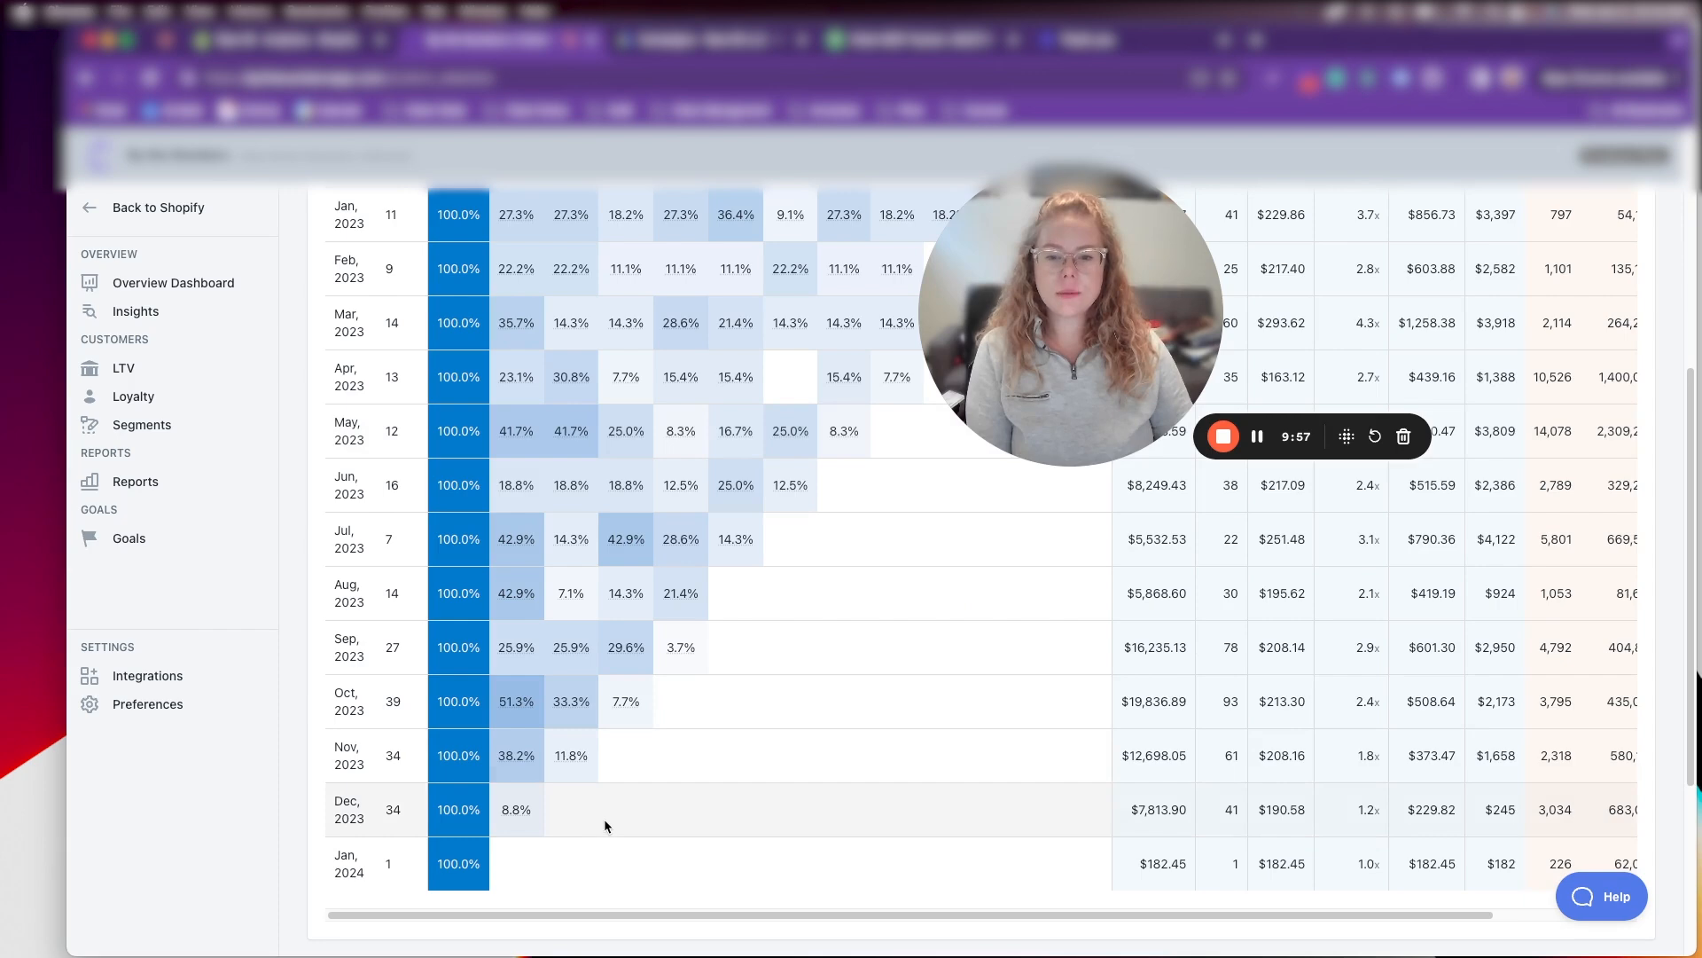
scroll("down", 3)
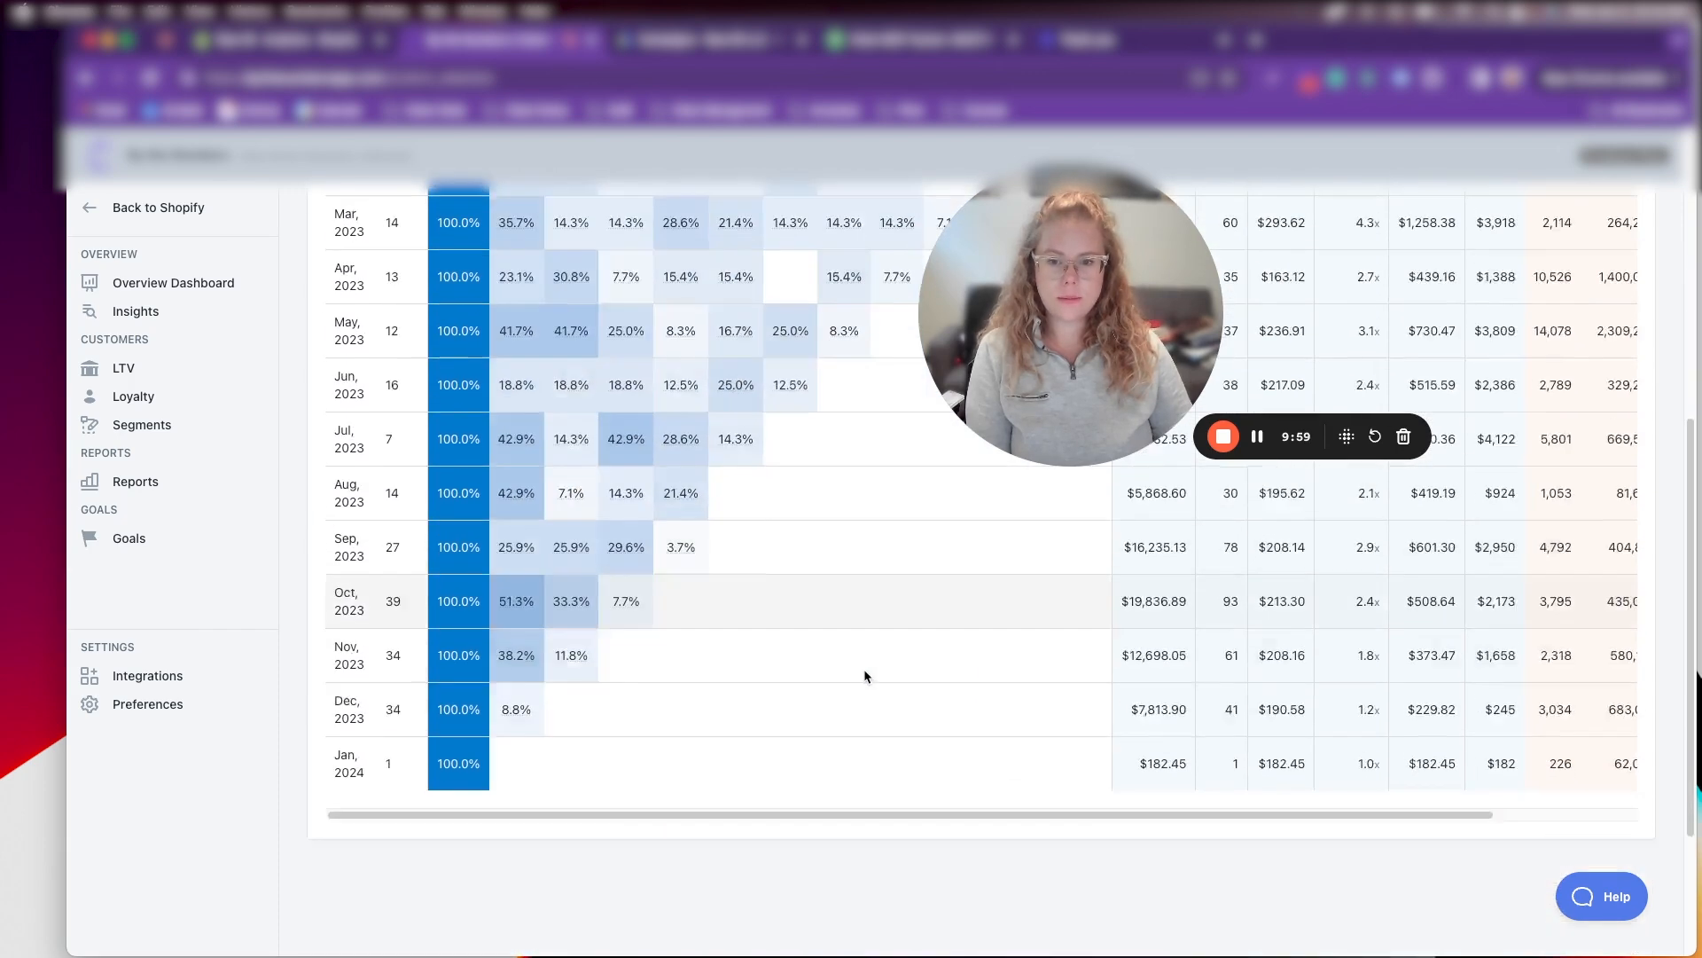
scroll("down", 3)
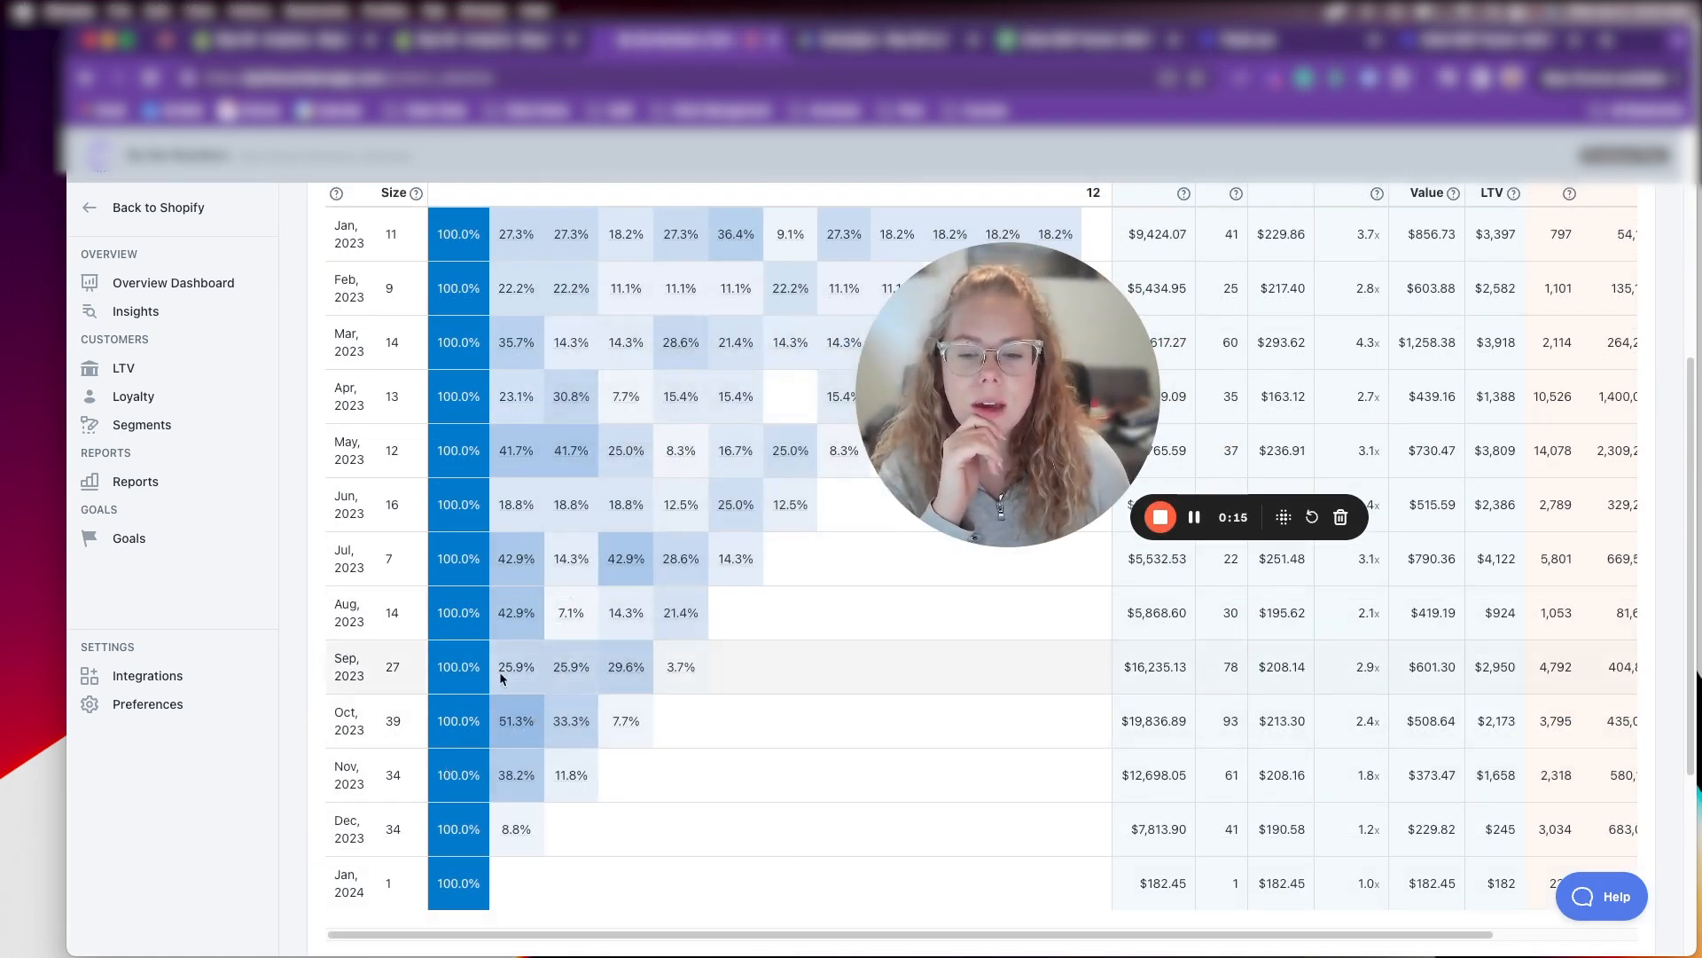
mouse_move(516, 720)
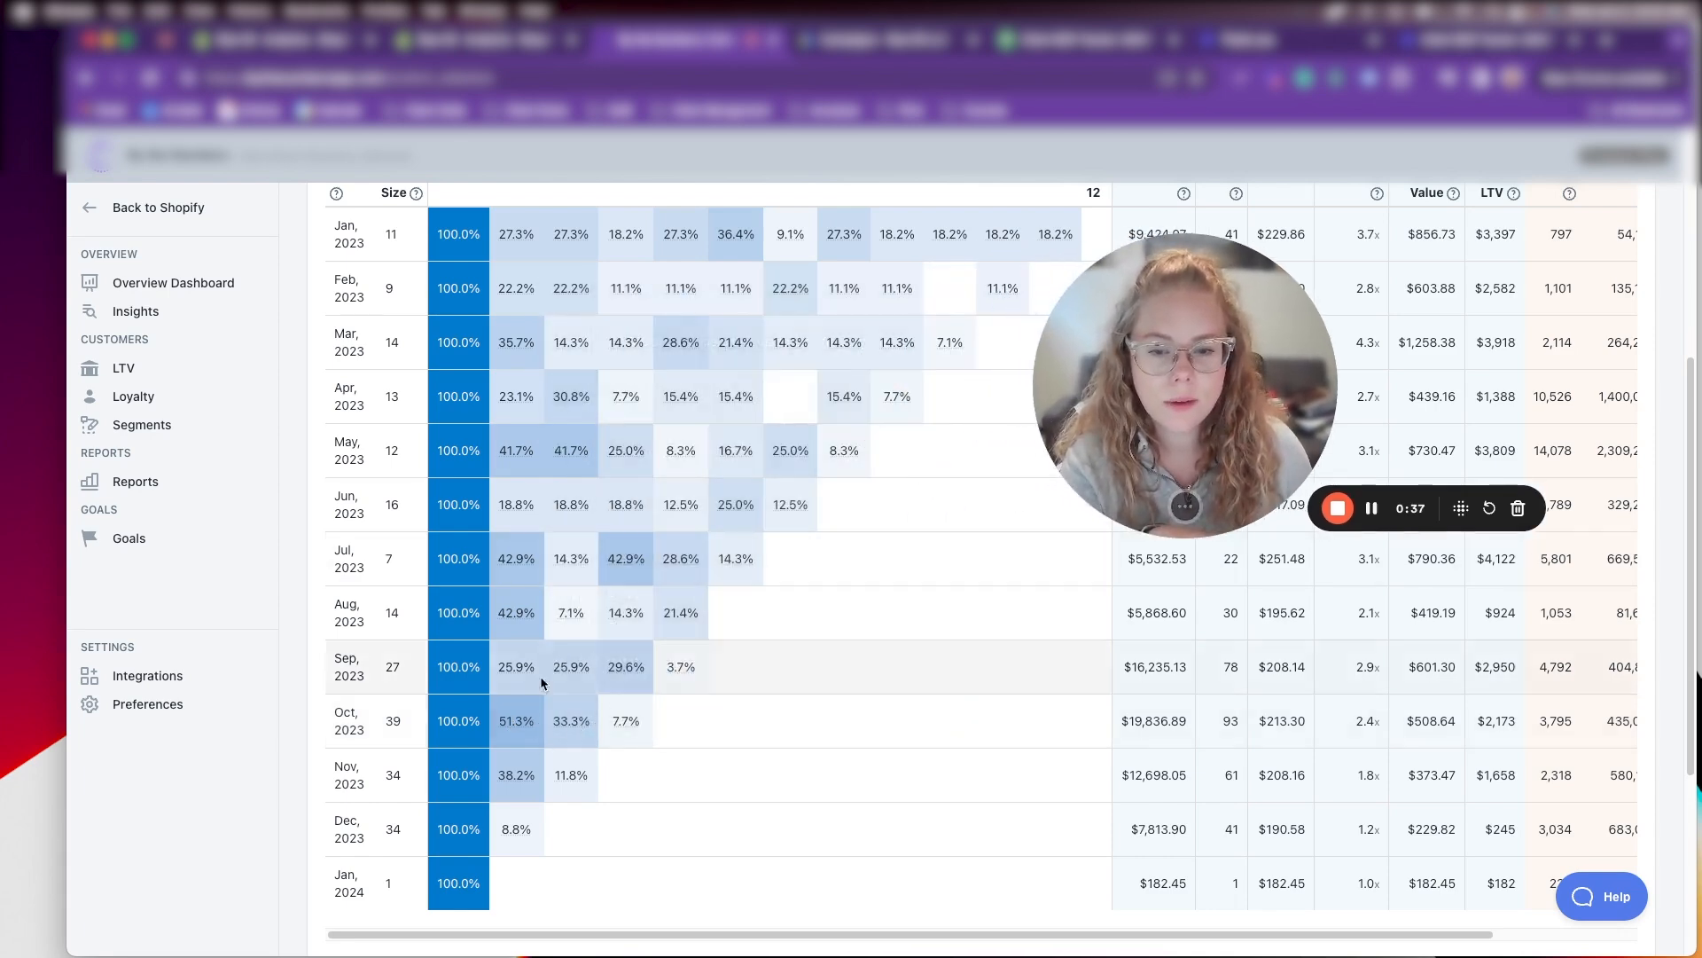
mouse_move(570, 720)
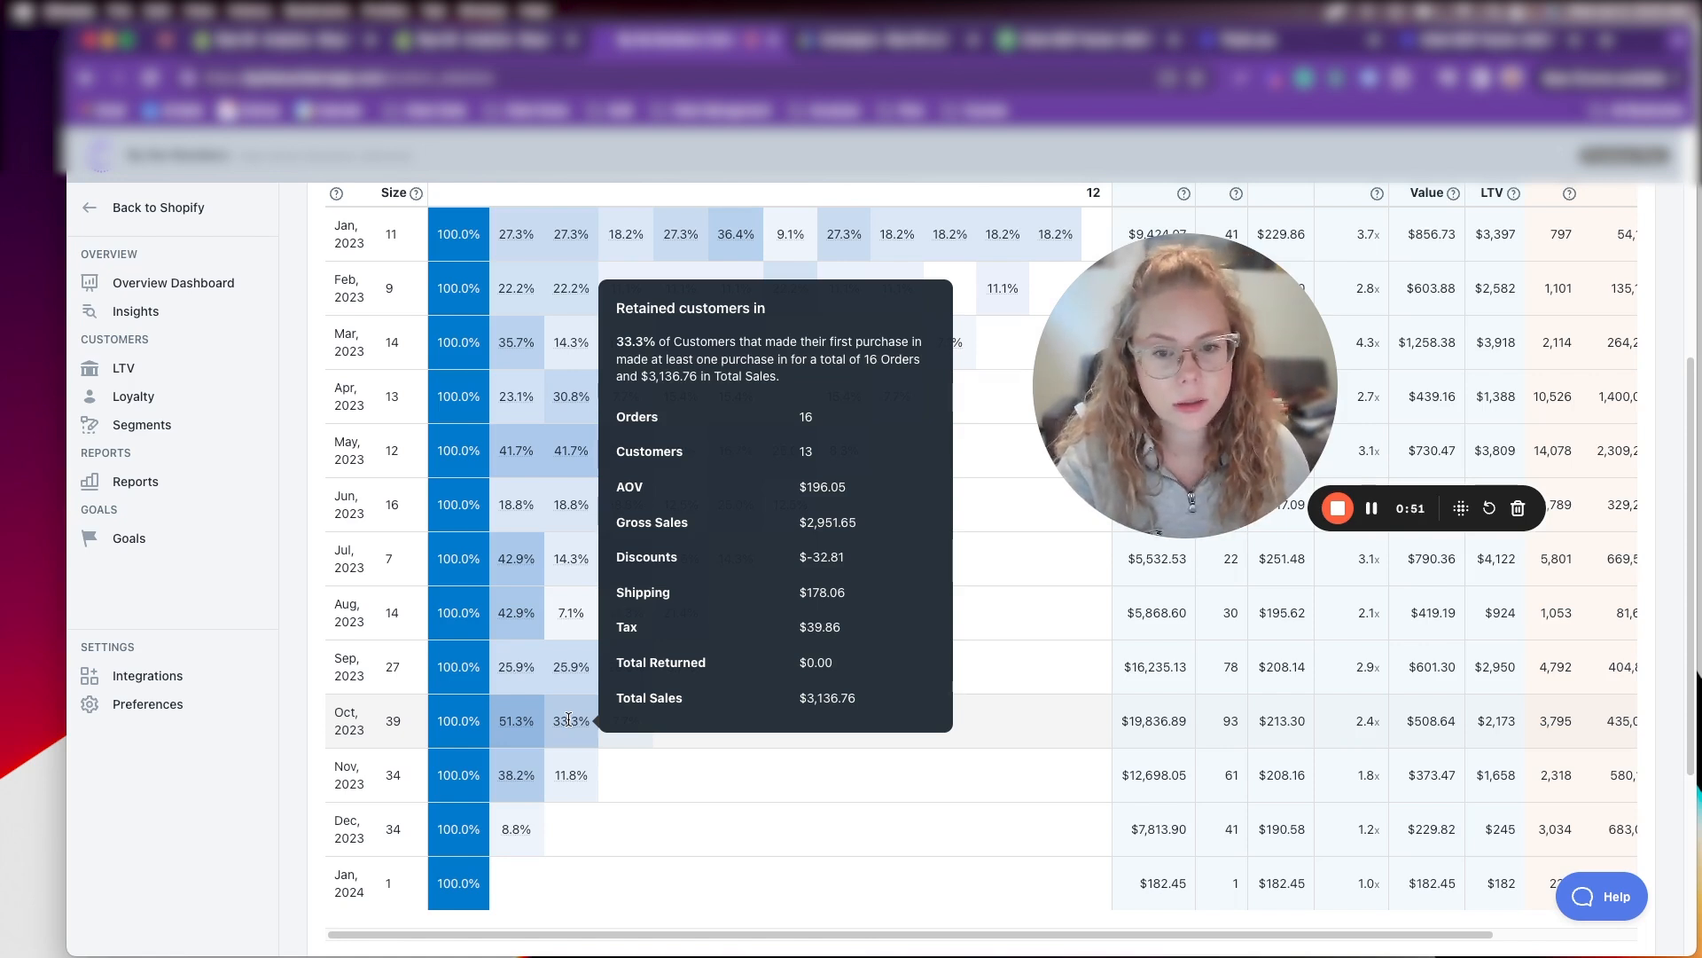
mouse_move(621, 702)
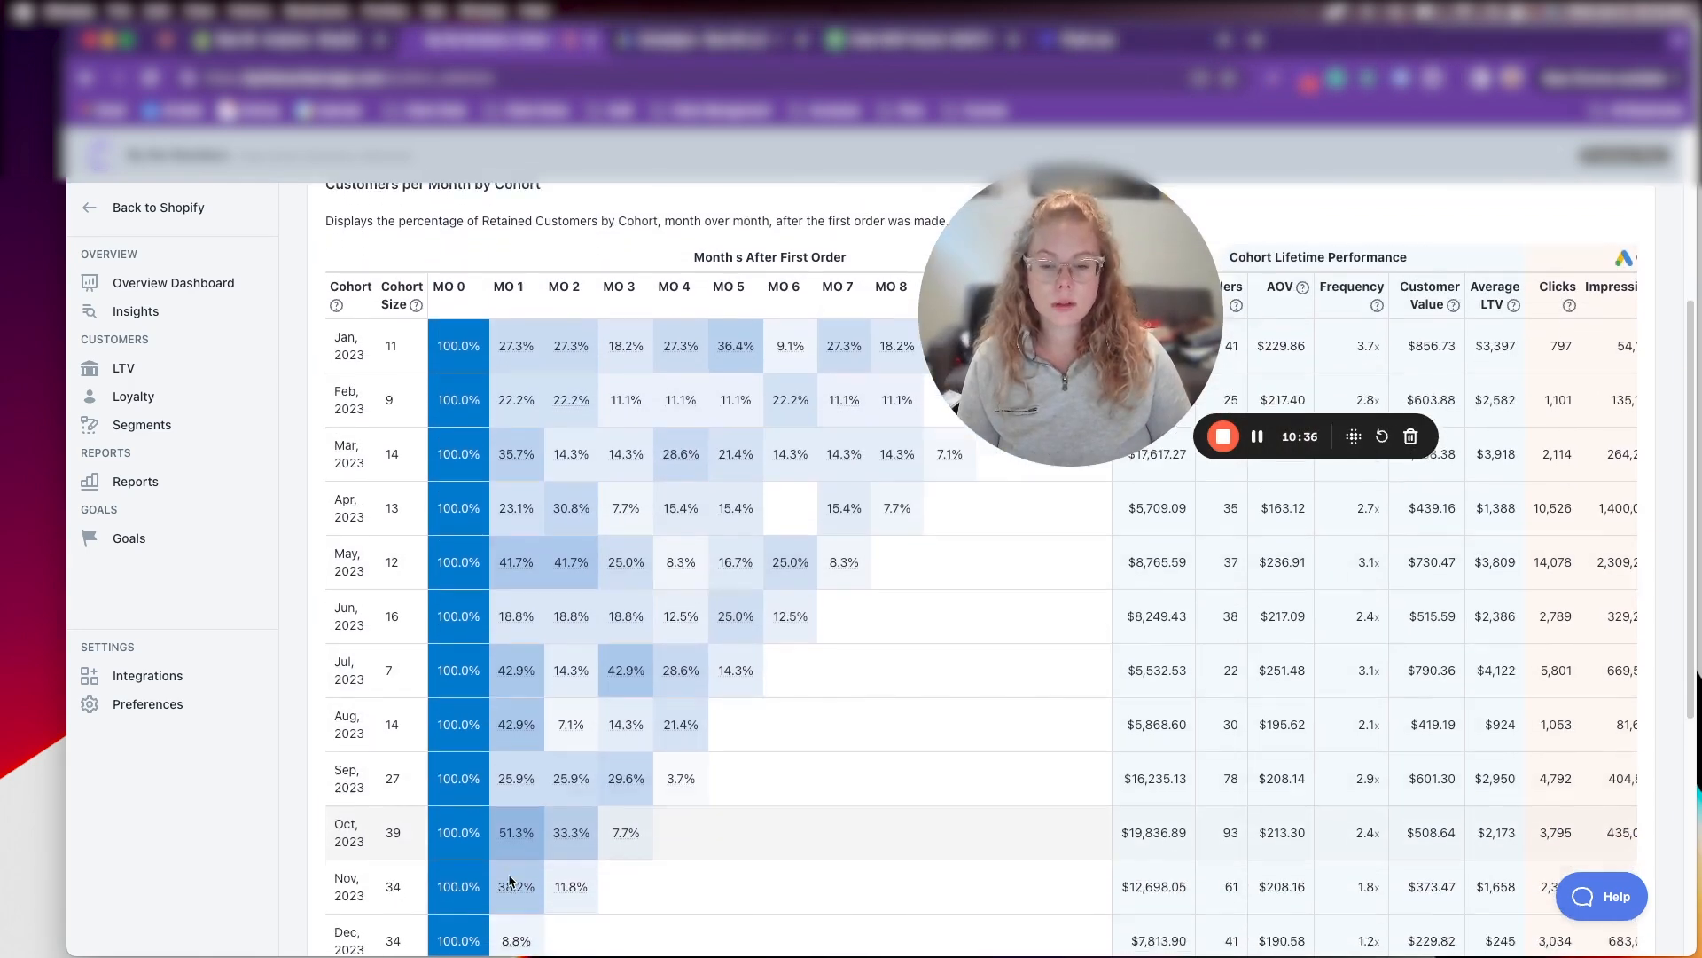
scroll("down", 3)
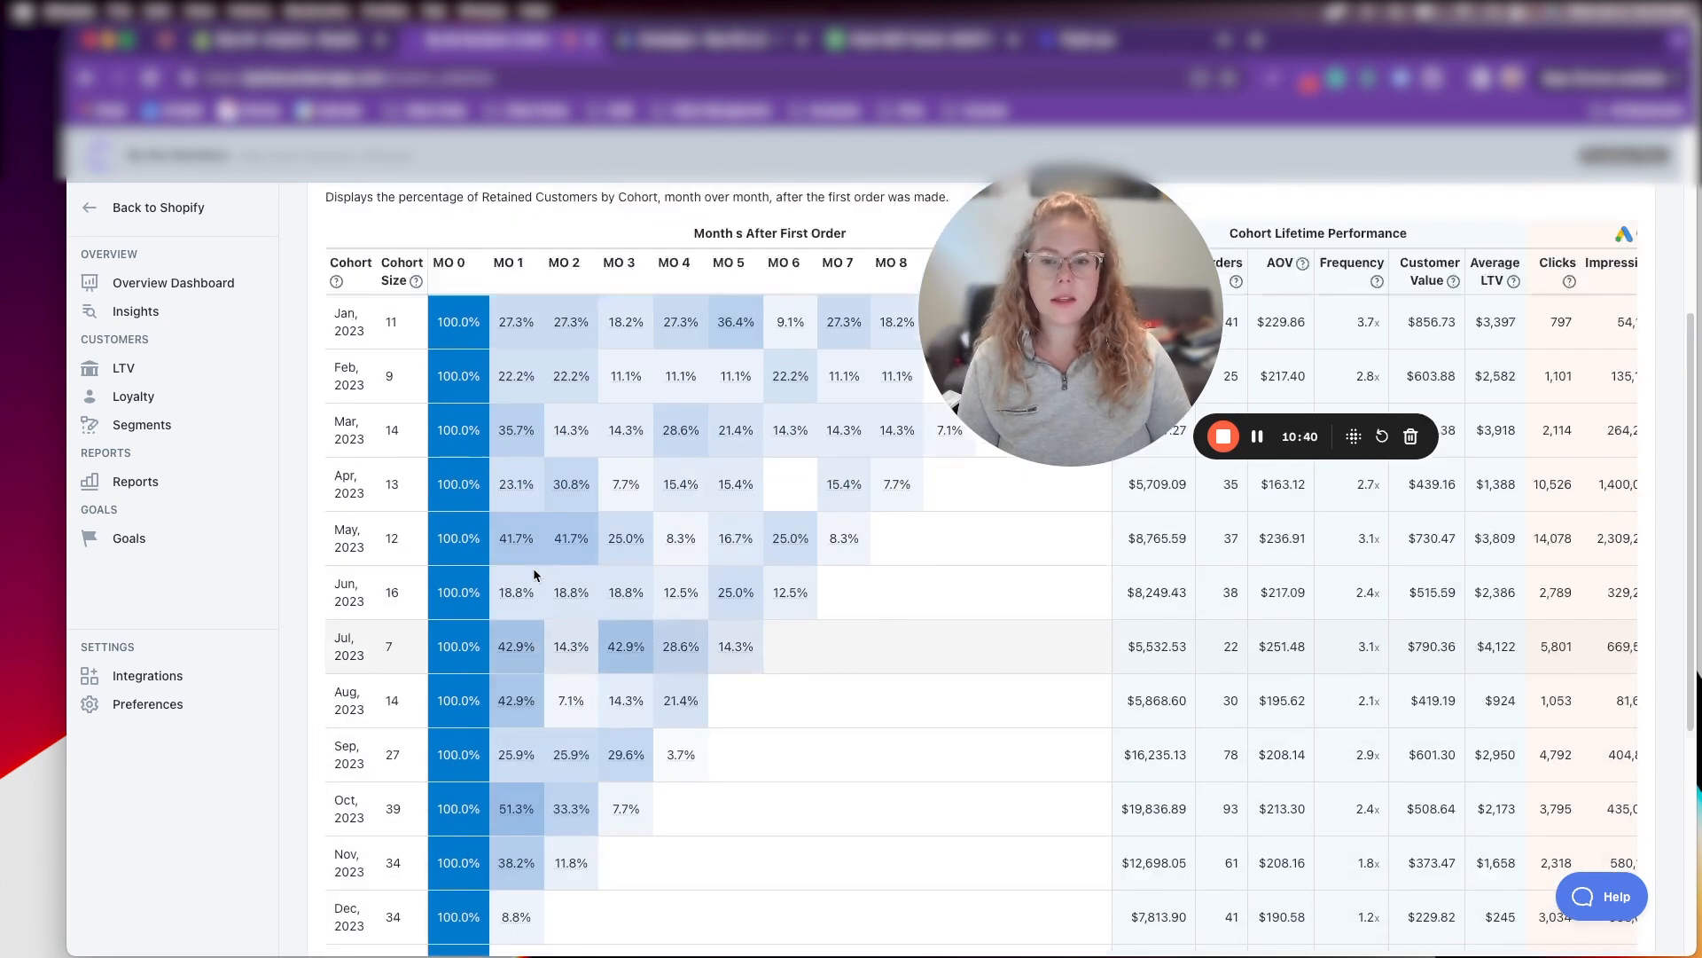
scroll("down", 3)
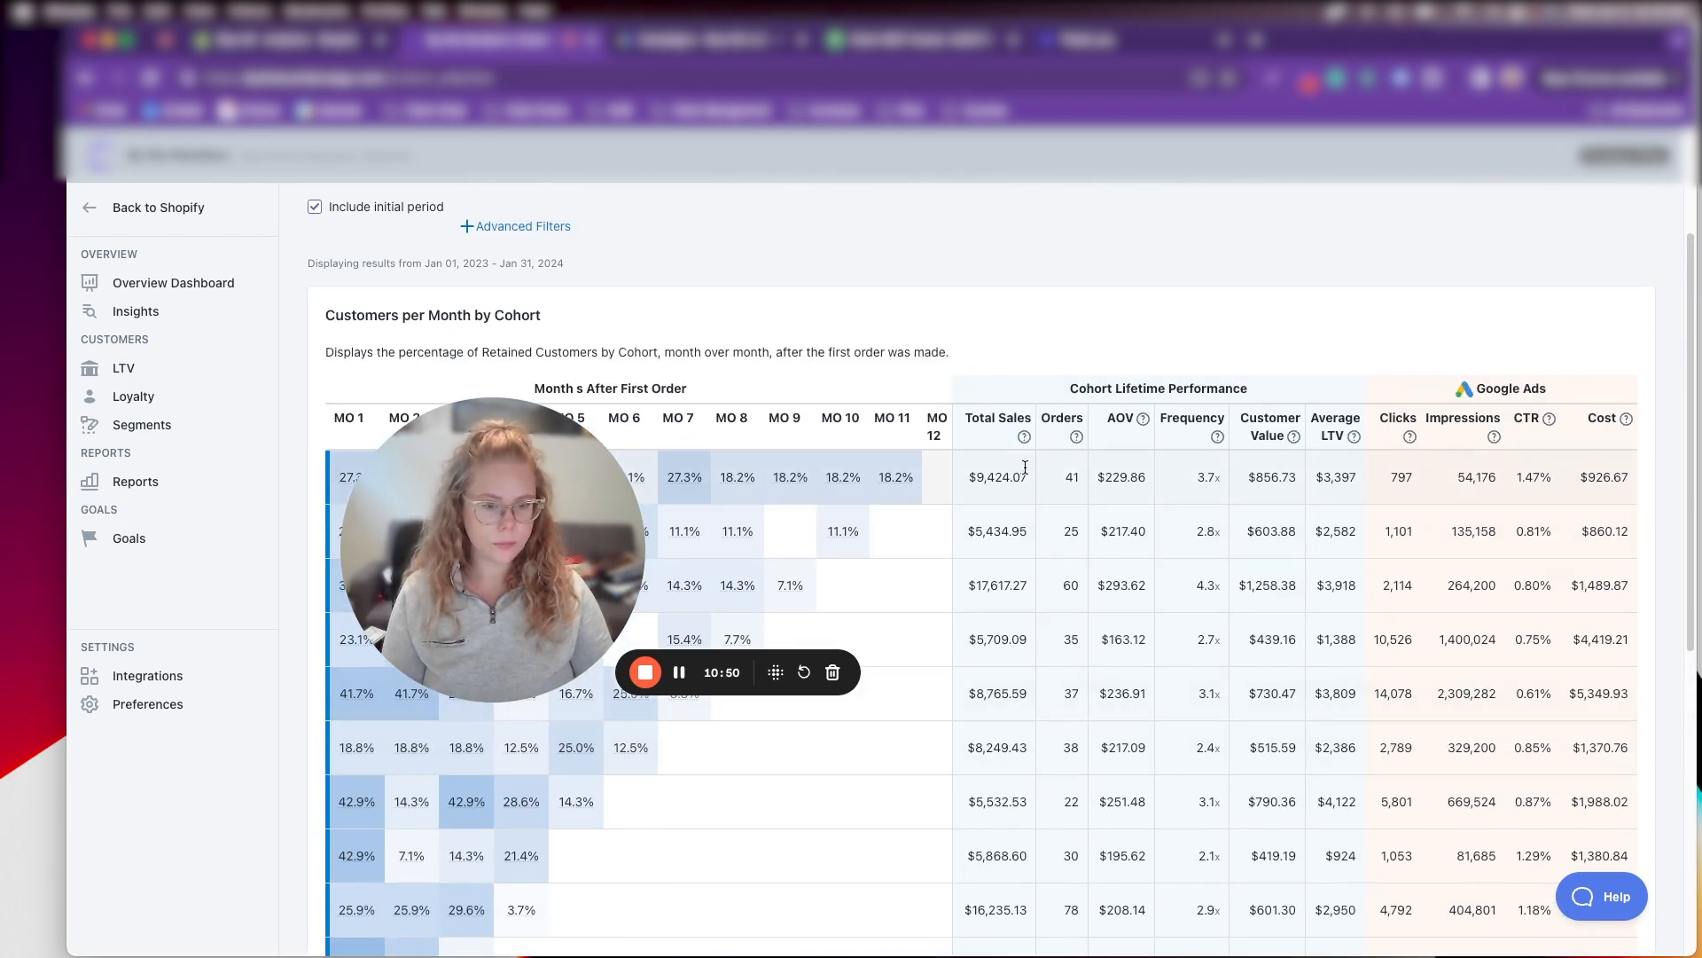
mouse_move(1532, 522)
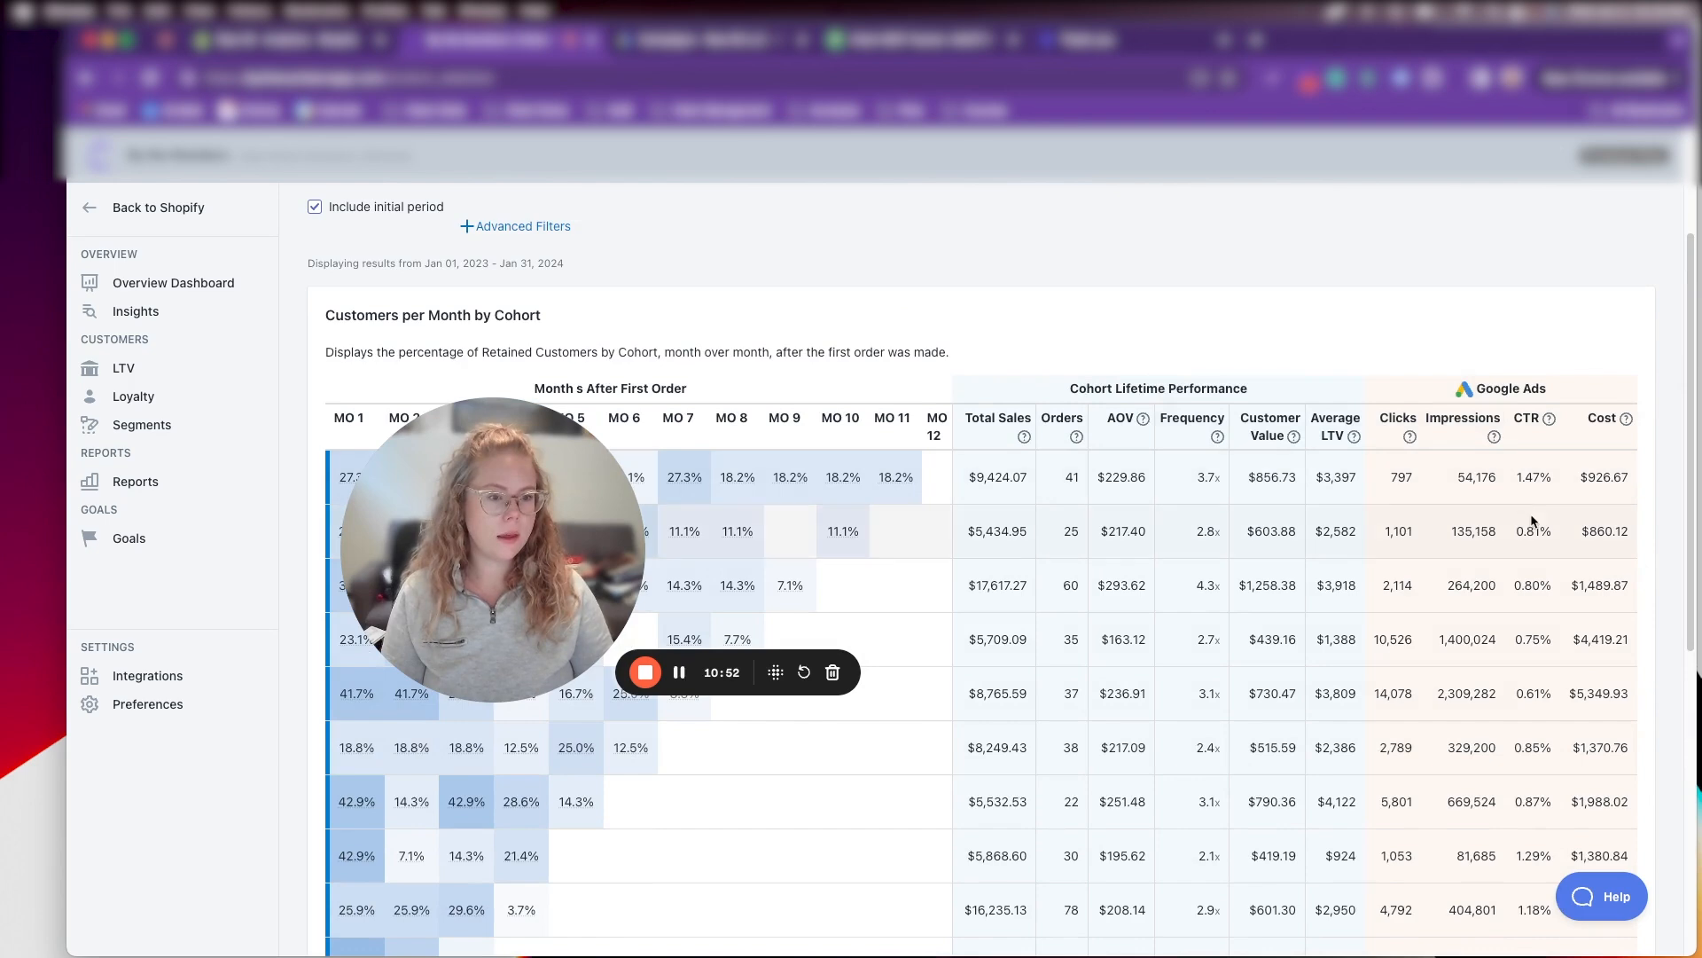
scroll("down", 3)
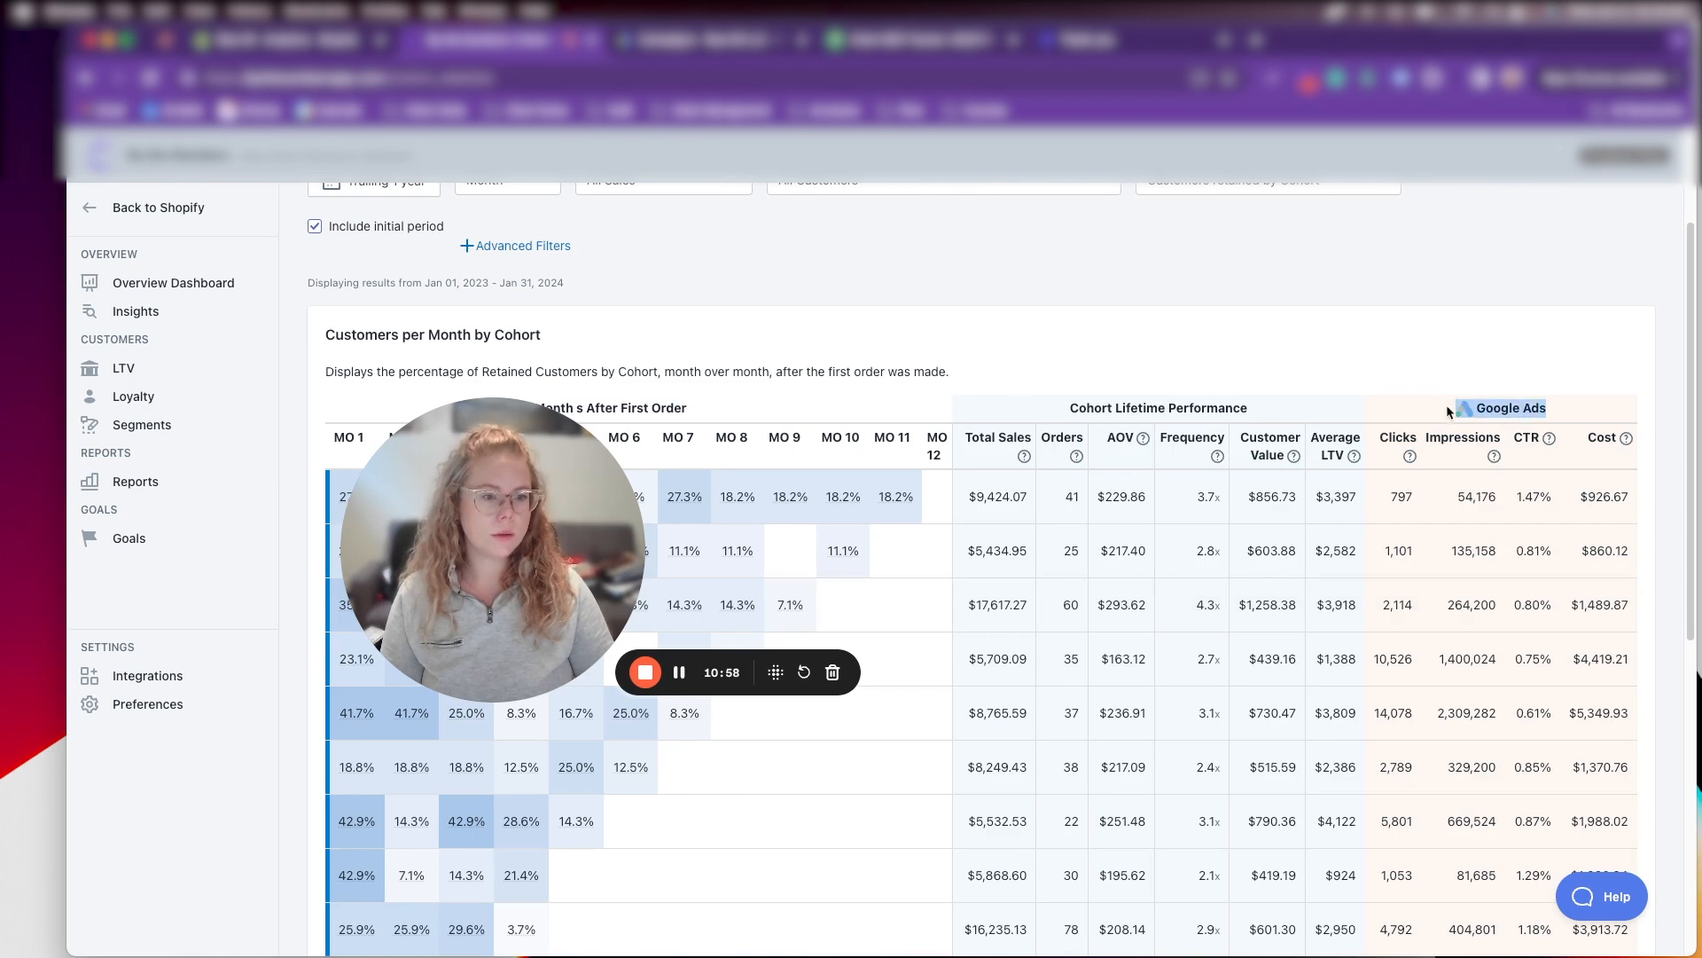
scroll("down", 3)
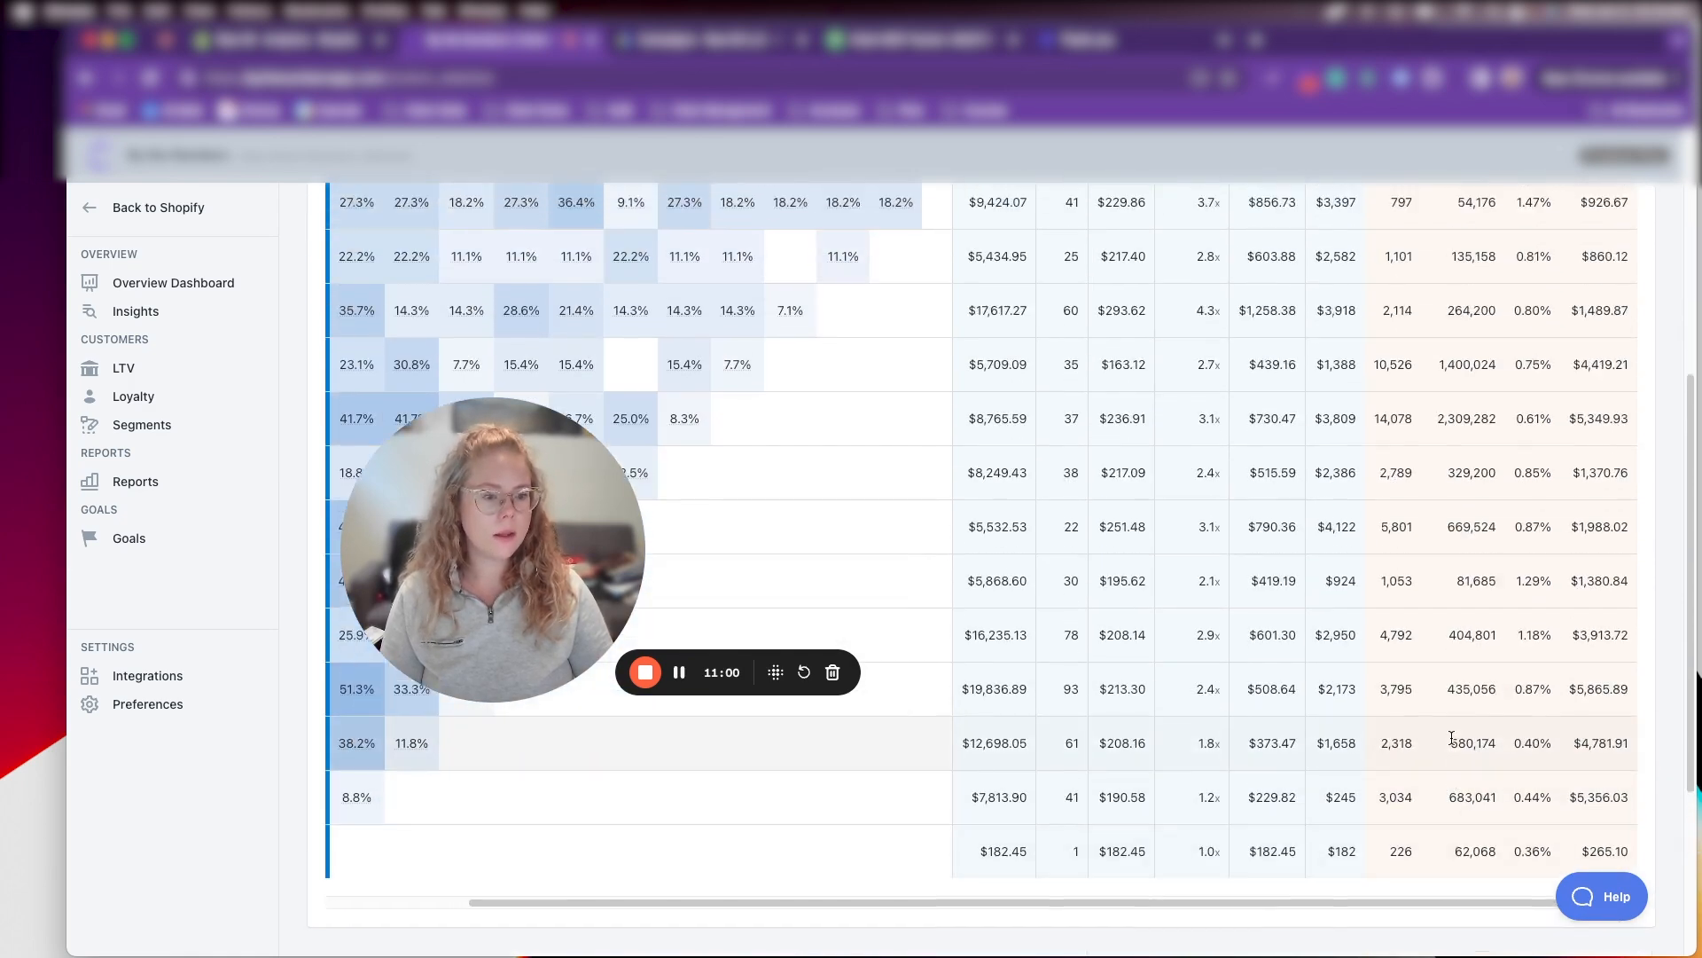
scroll("down", 3)
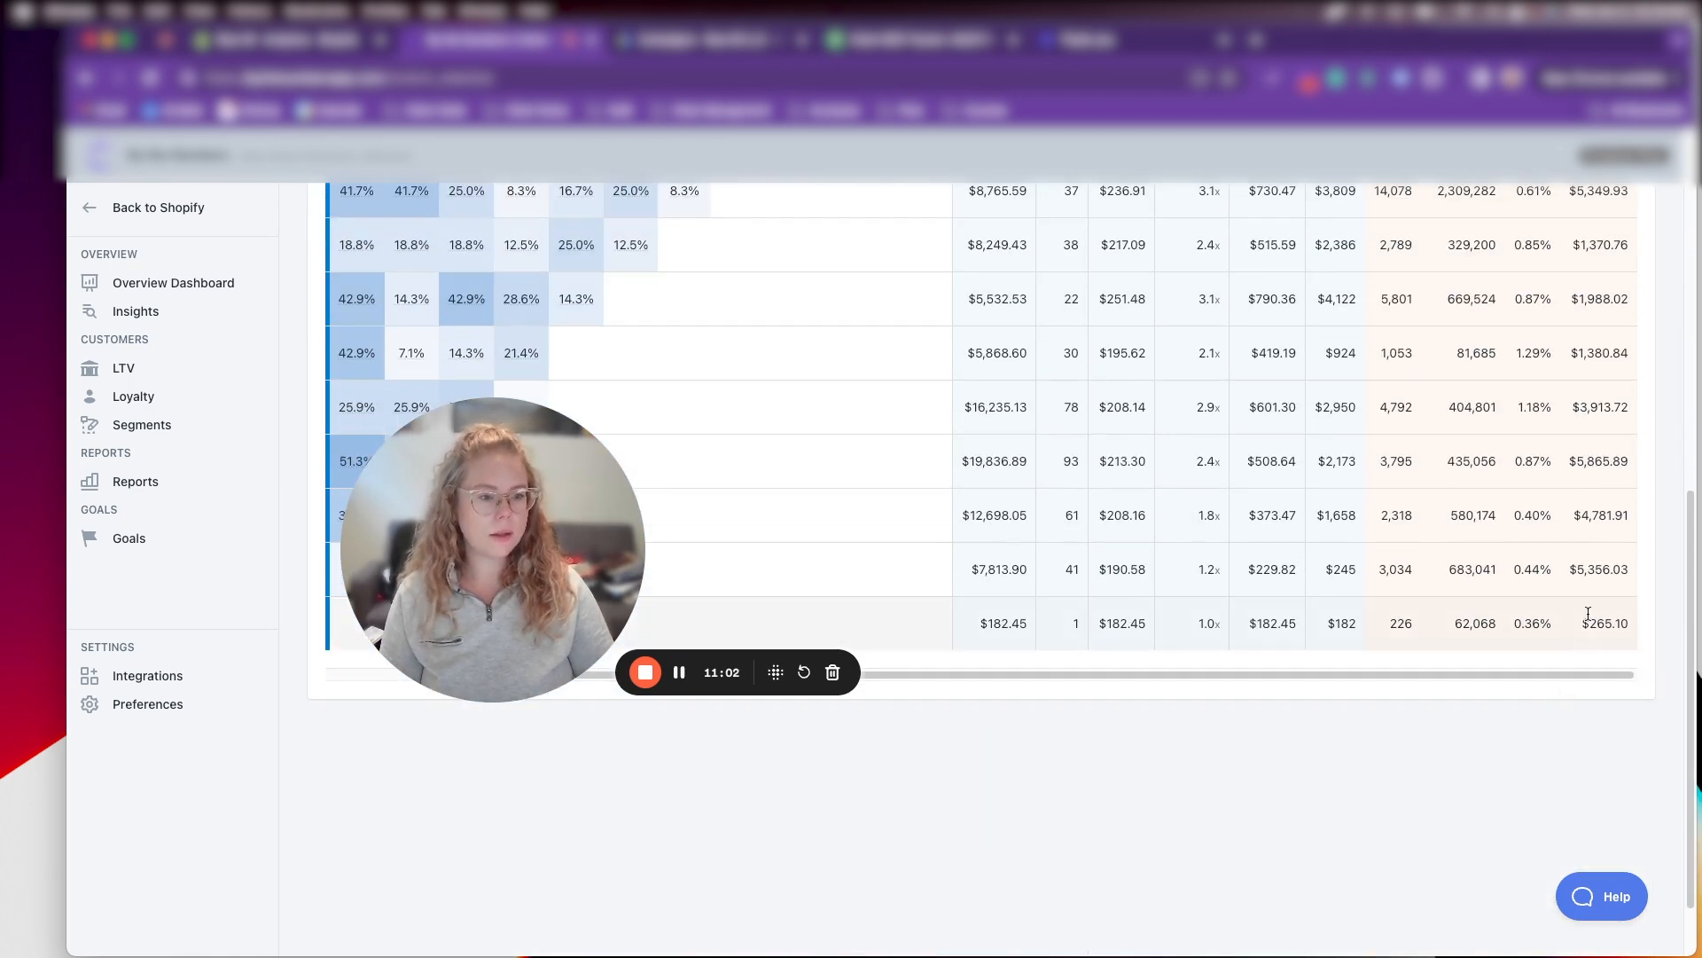
double_click(1598, 569)
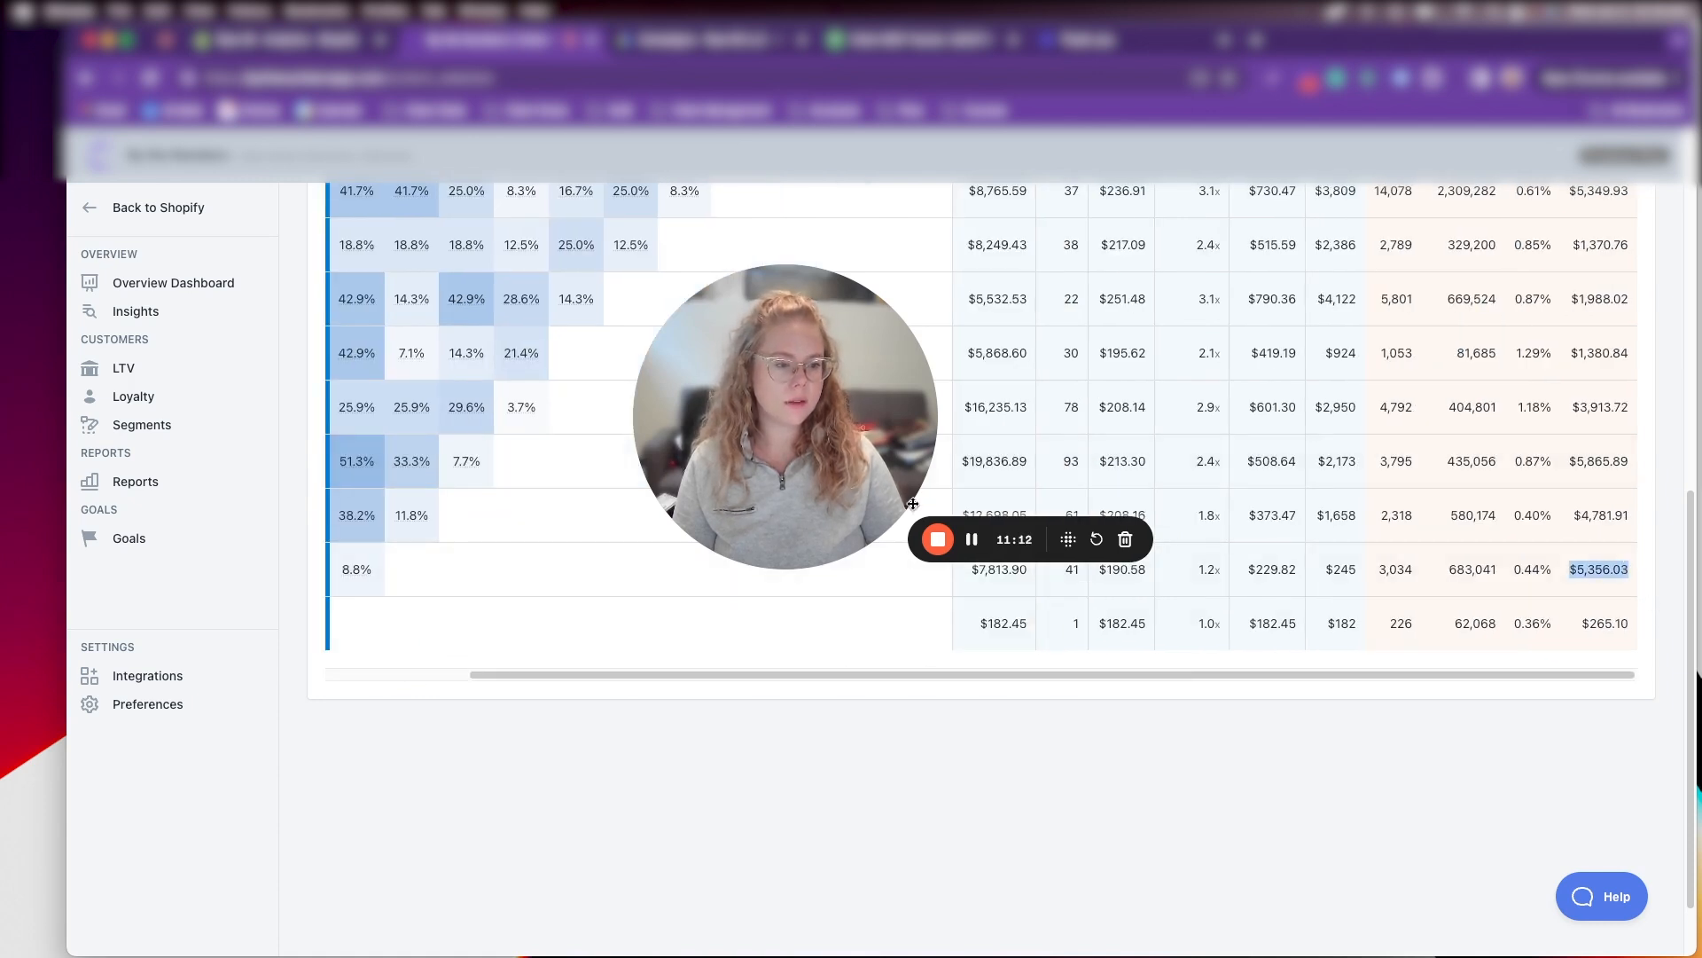
scroll("up", 3)
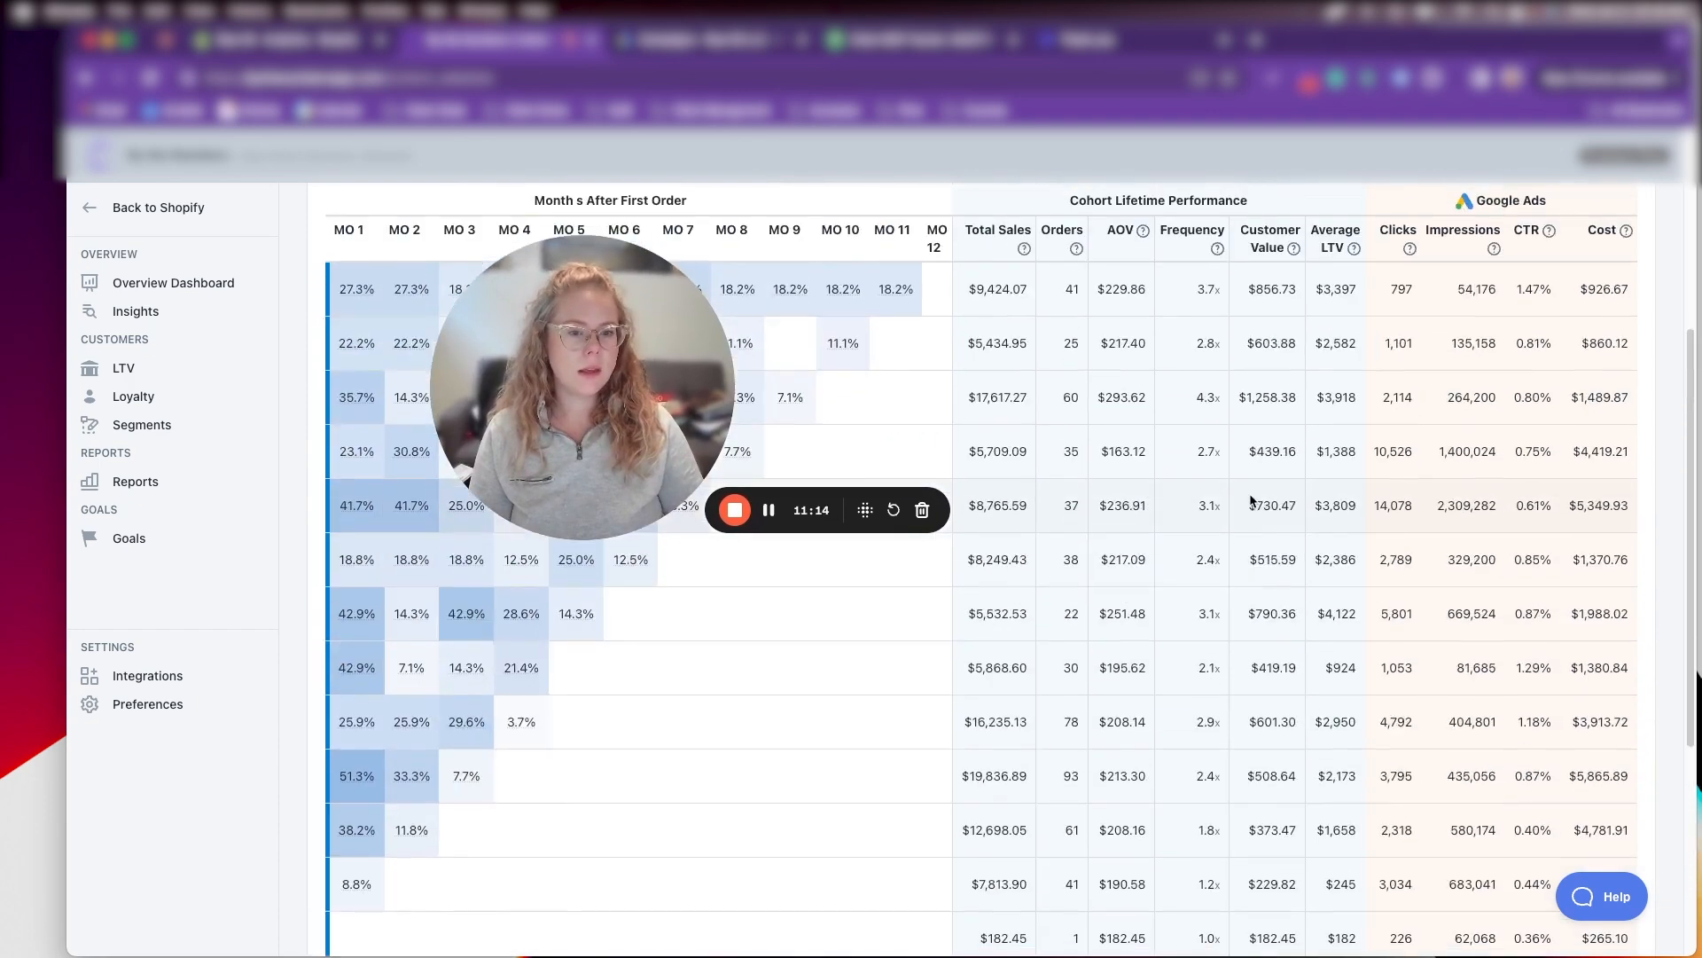
scroll("down", 3)
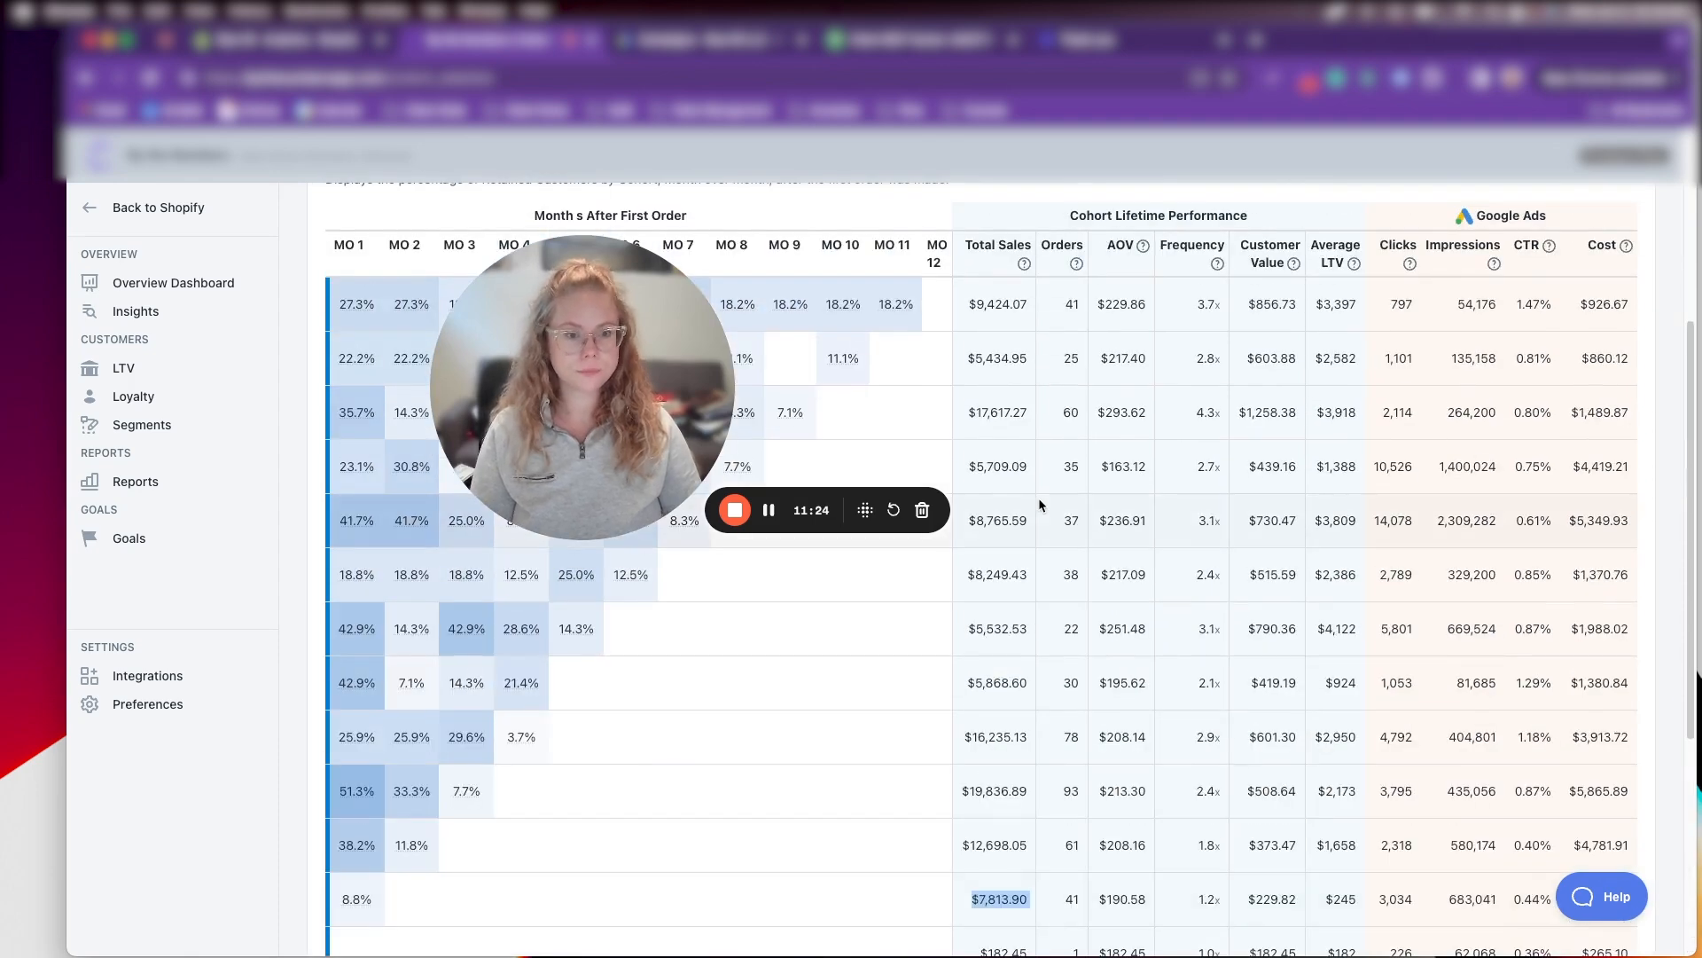
mouse_move(1010, 561)
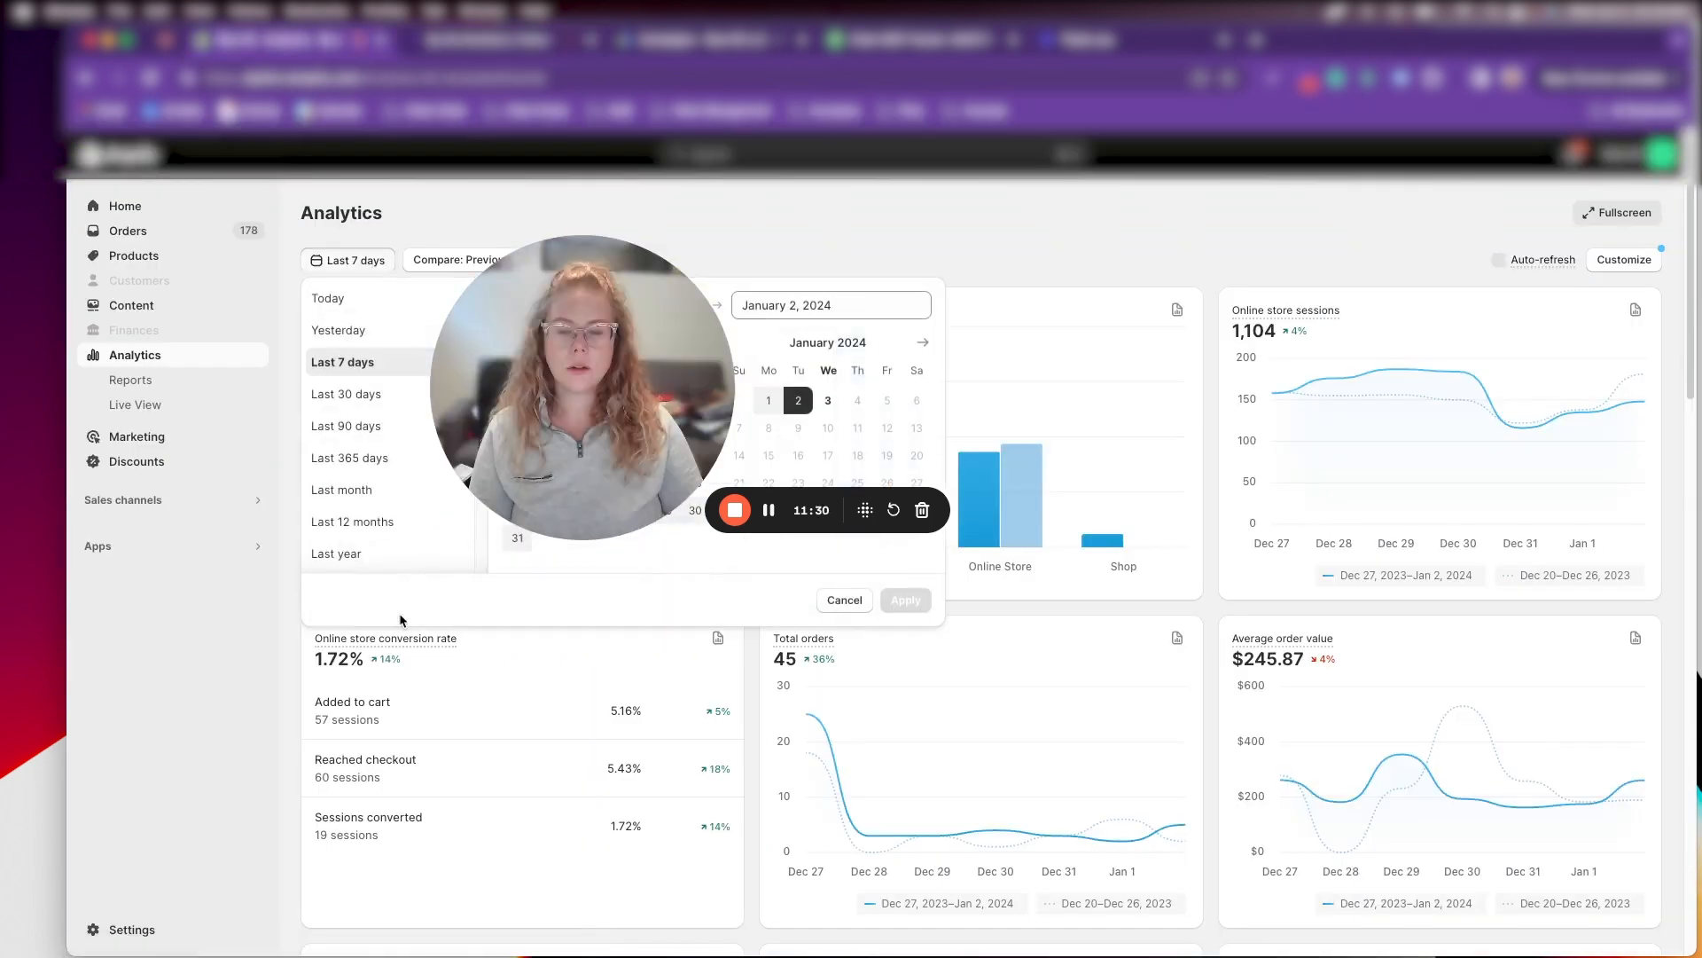
Keep the Last 7 days range in Shopify Analytics showing $11,730.12 total sales
left_click(844, 599)
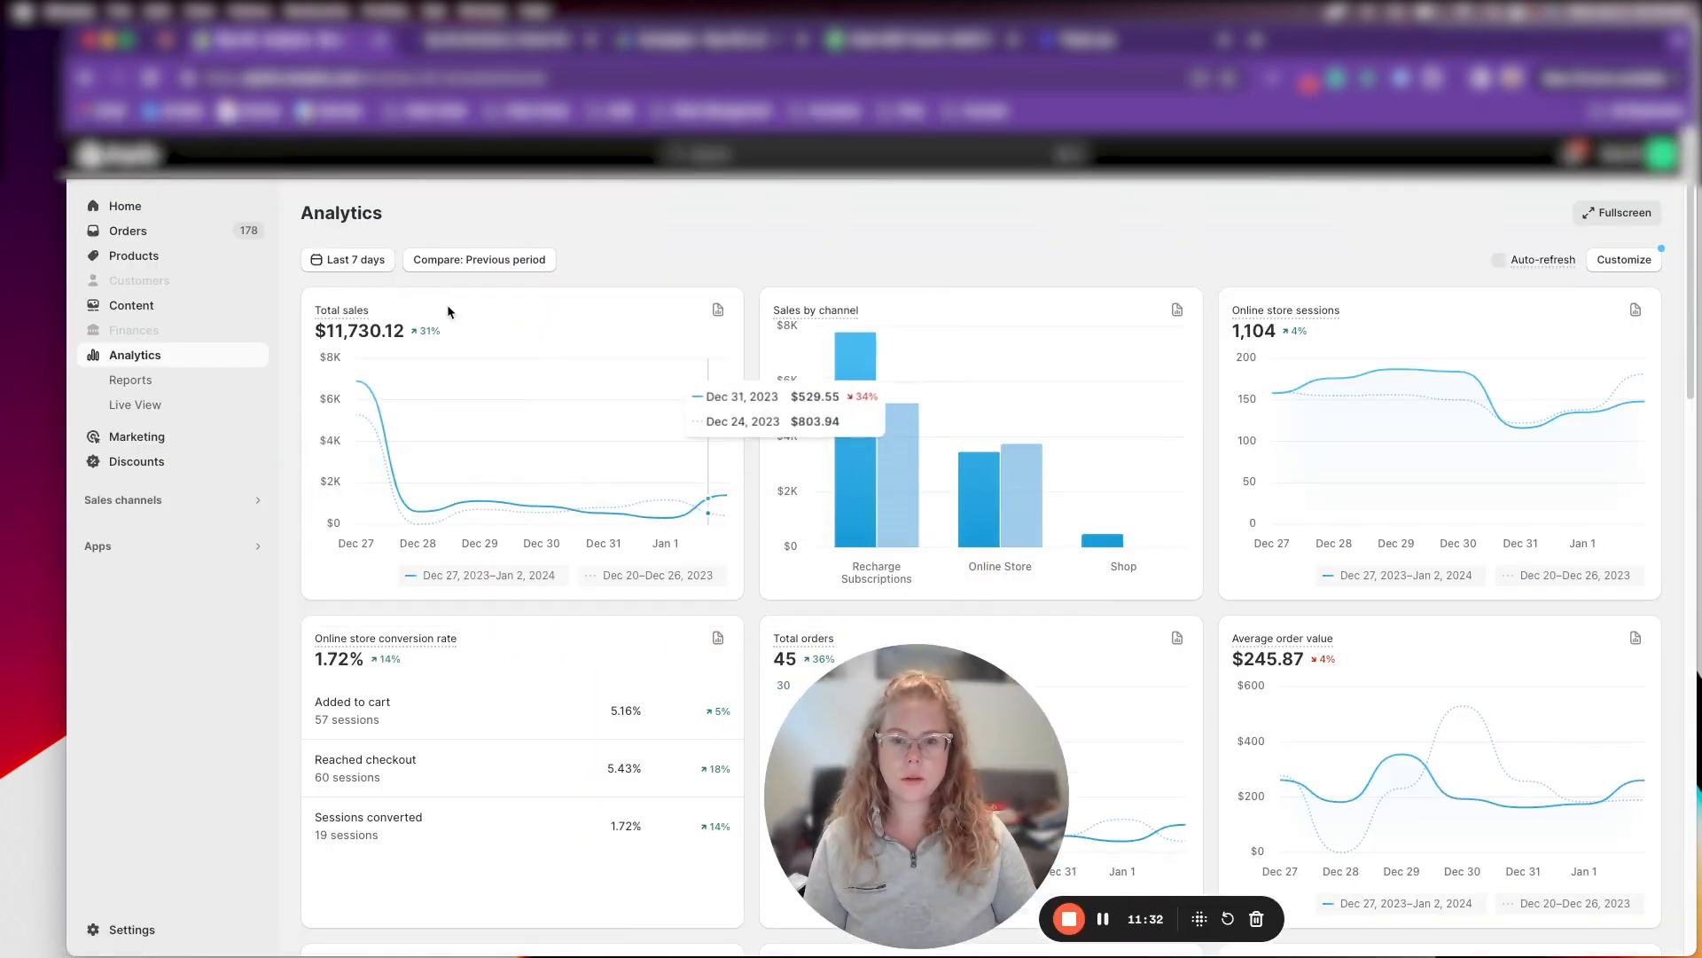
left_click(347, 259)
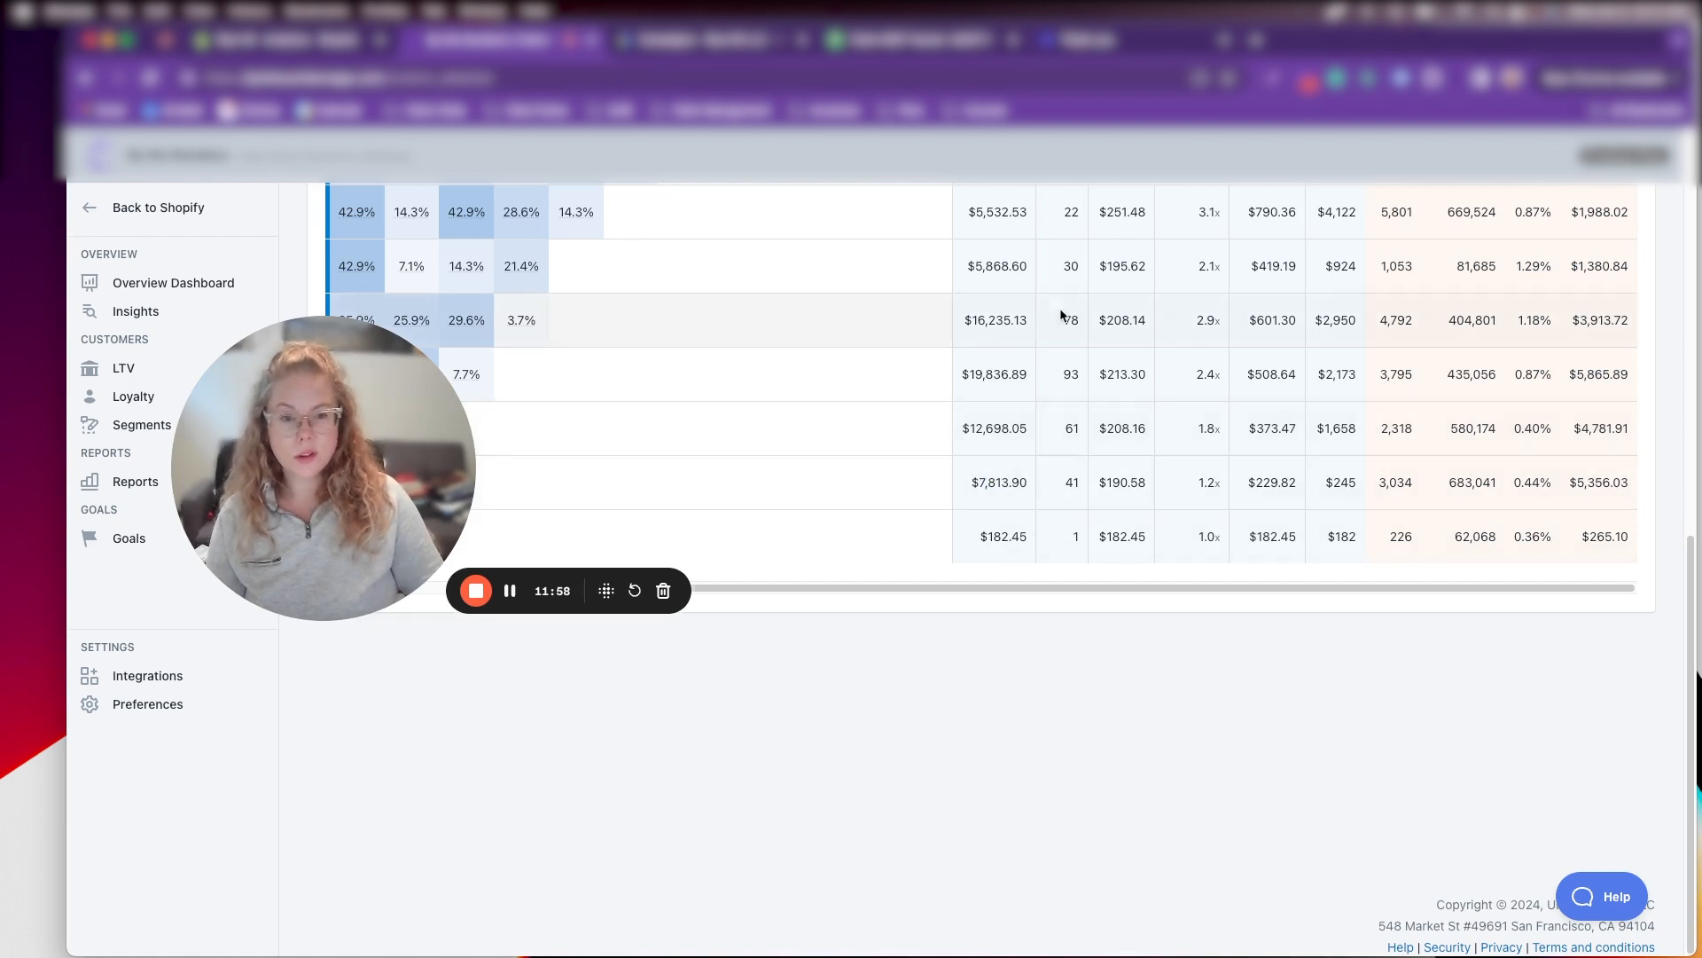
mouse_move(1018, 502)
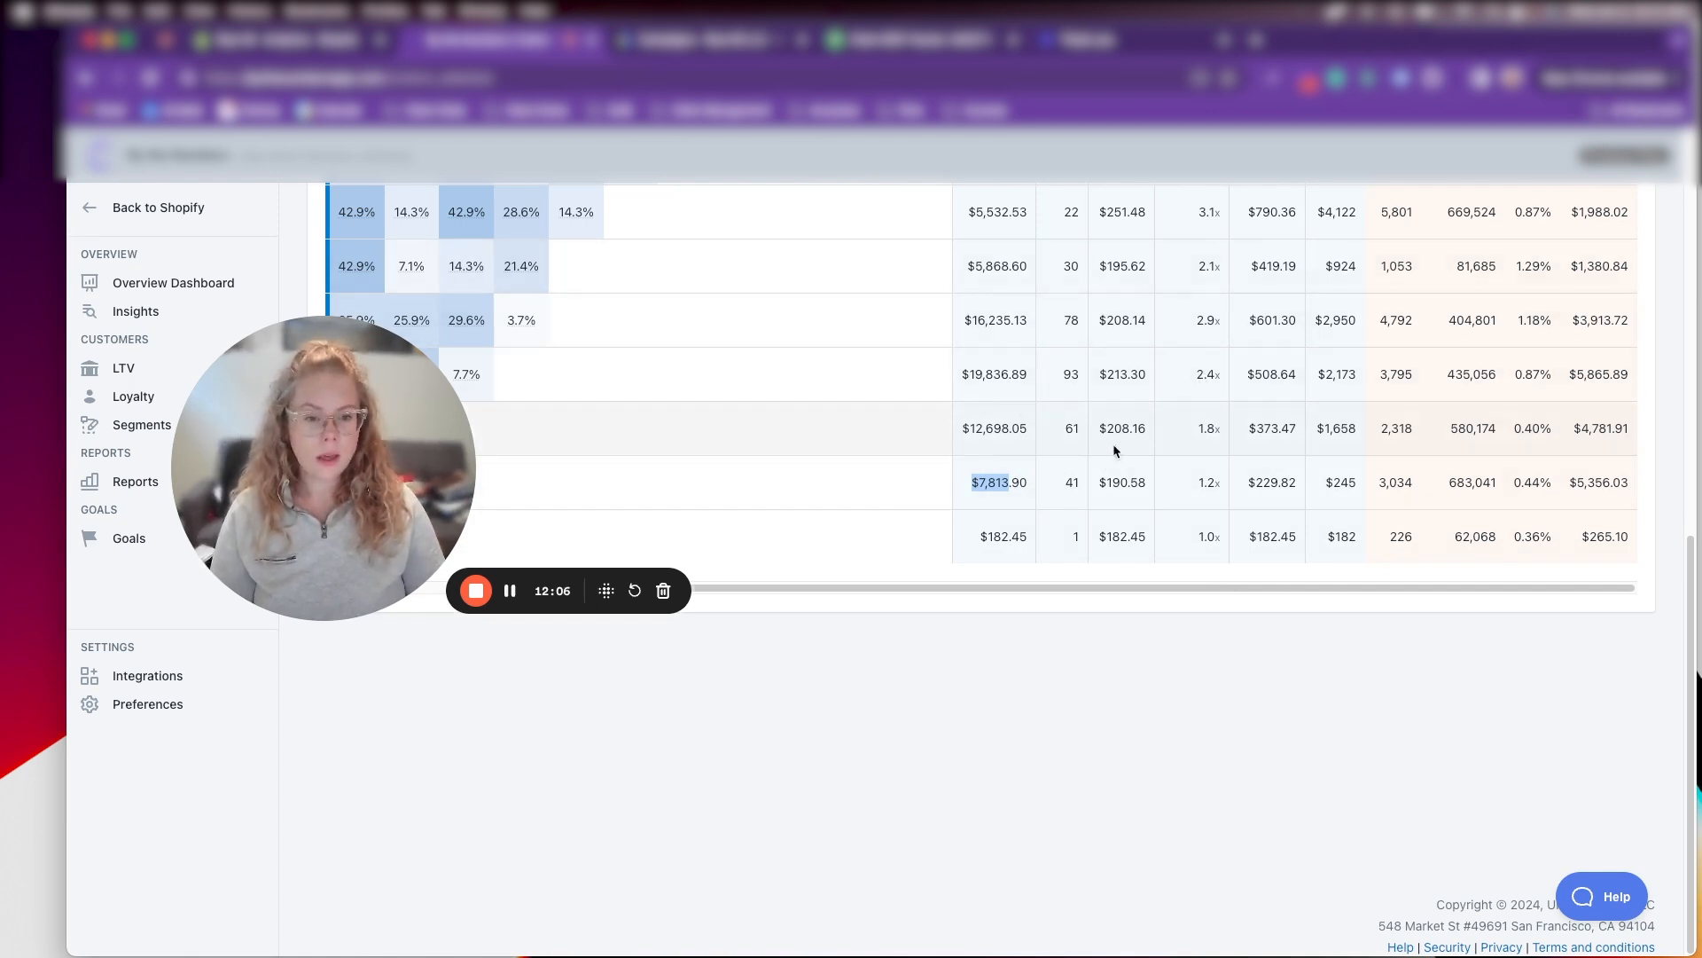
mouse_move(1309, 562)
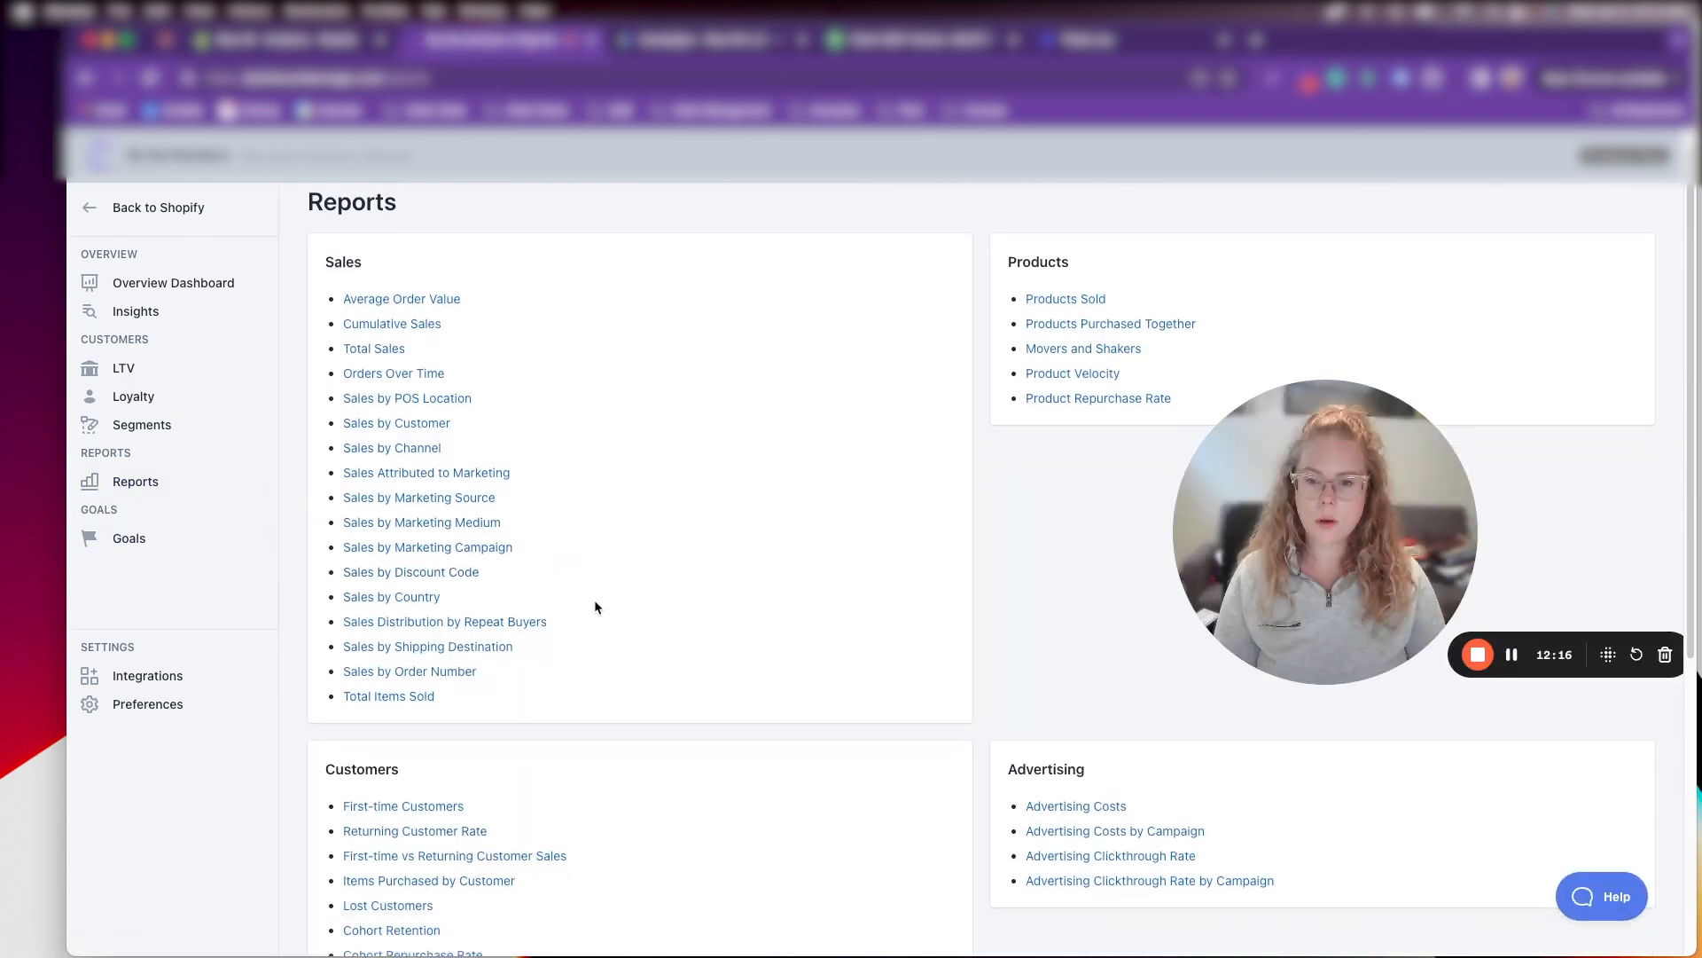
Open the First-time vs Returning Customer Sales report and review its channel and segment filters
left_click(454, 854)
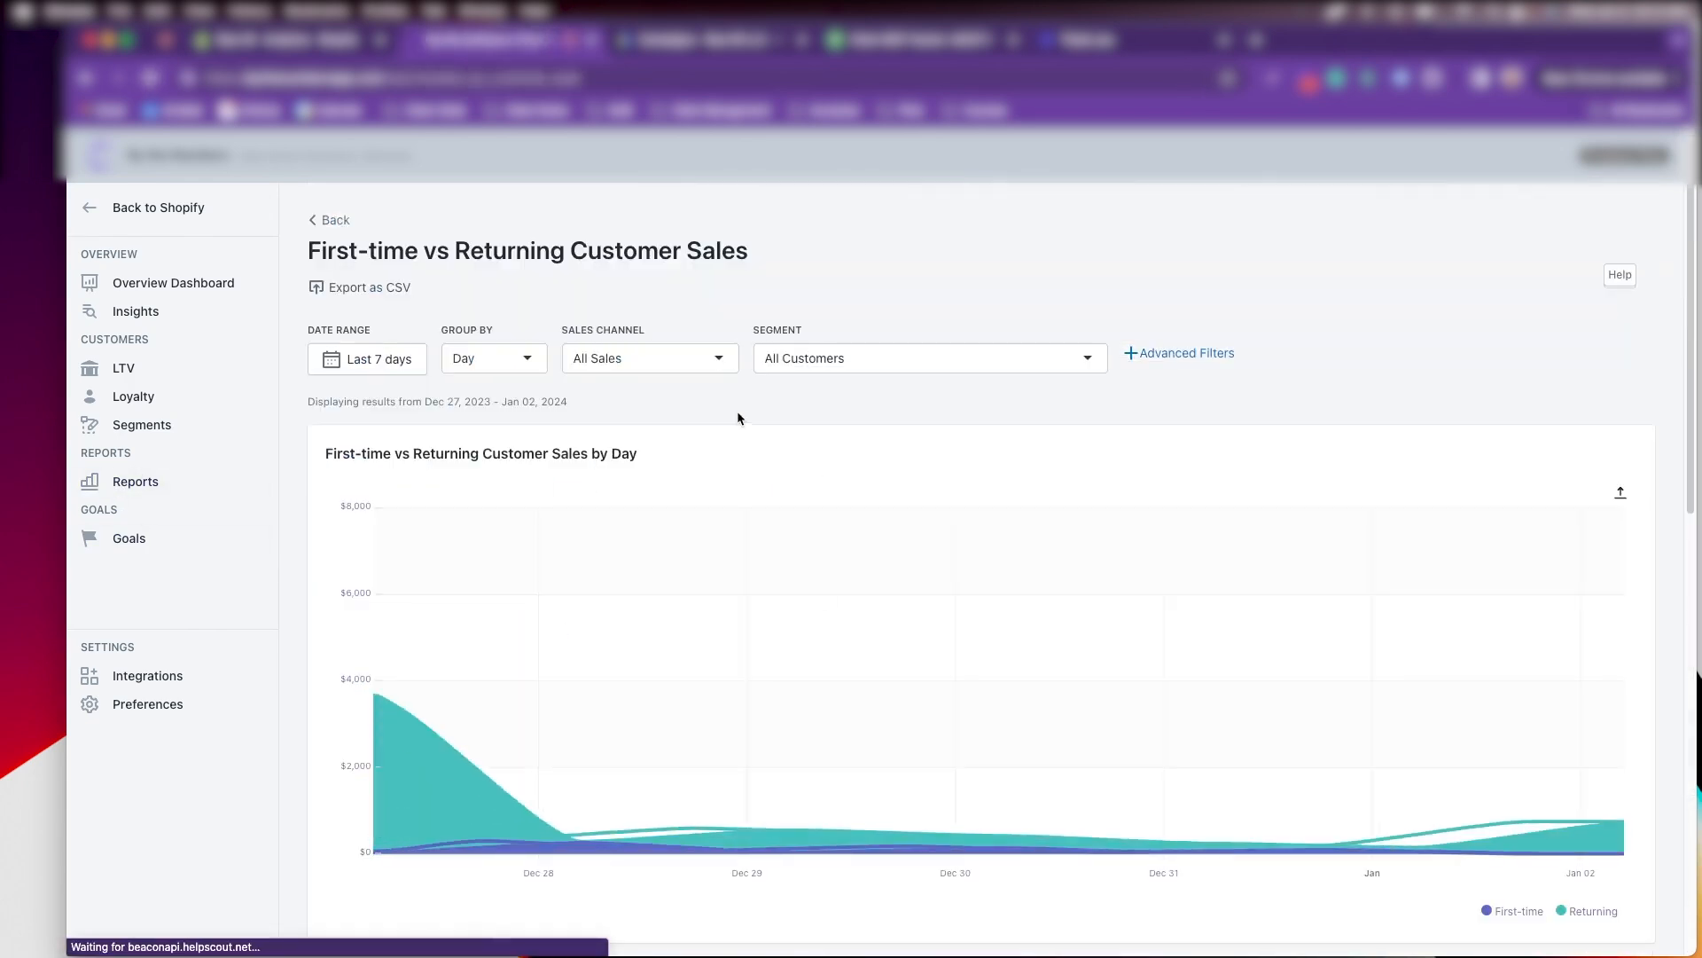
left_click(367, 359)
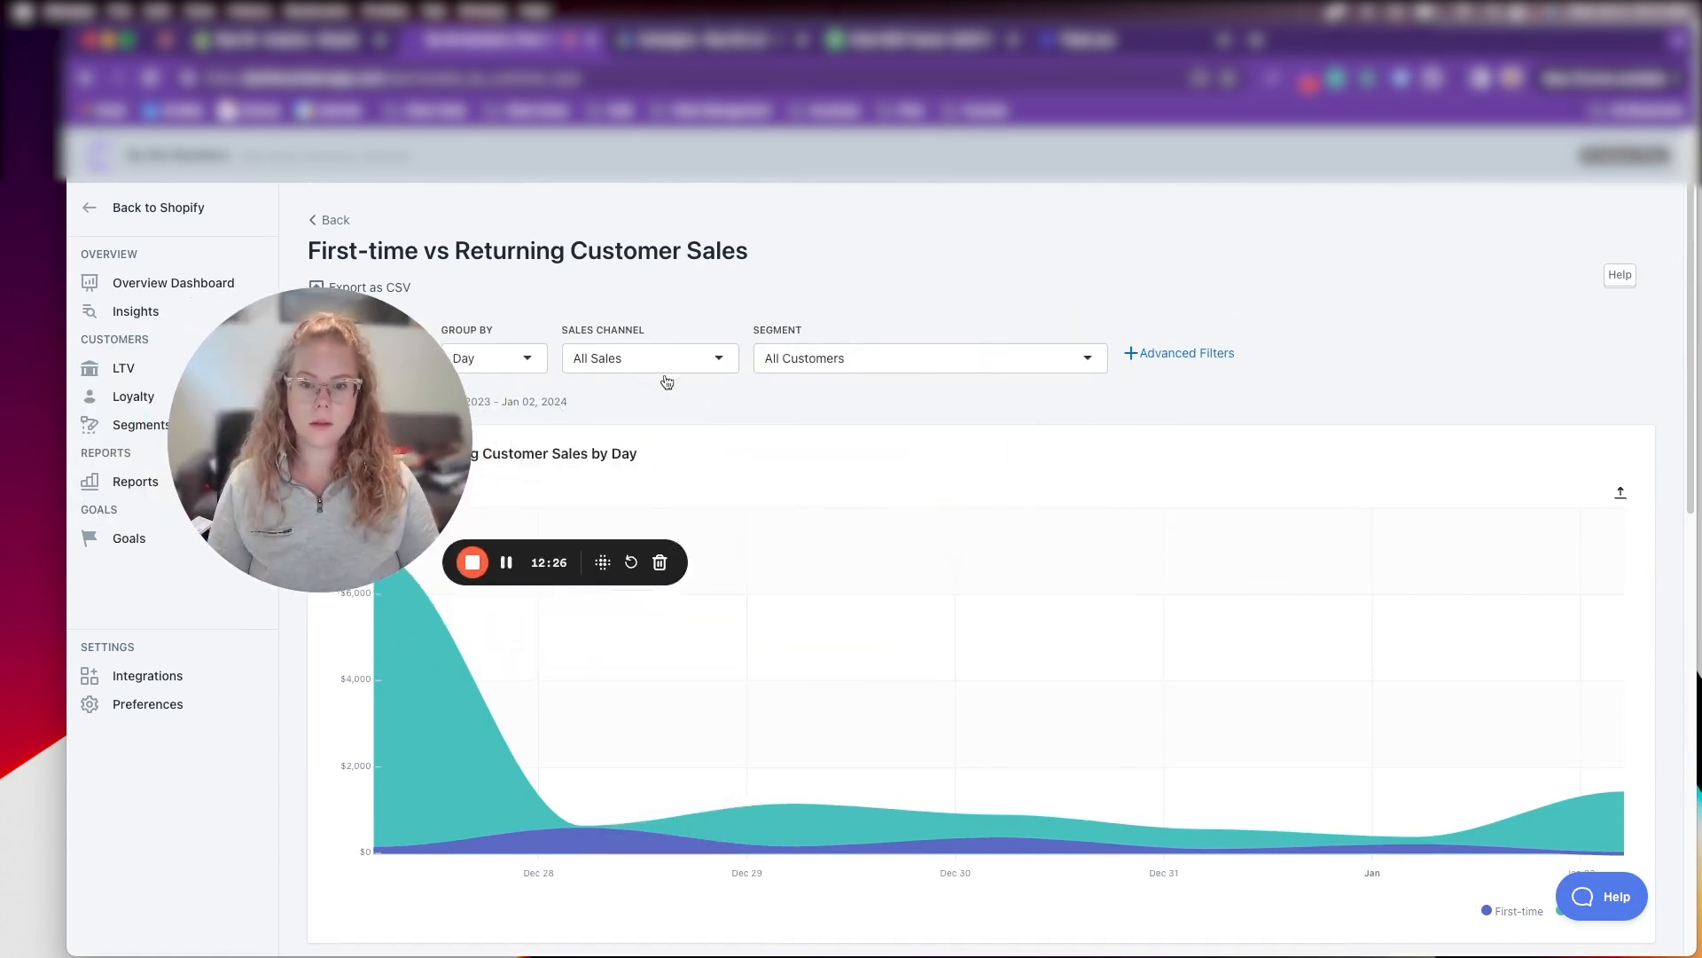
left_click(649, 359)
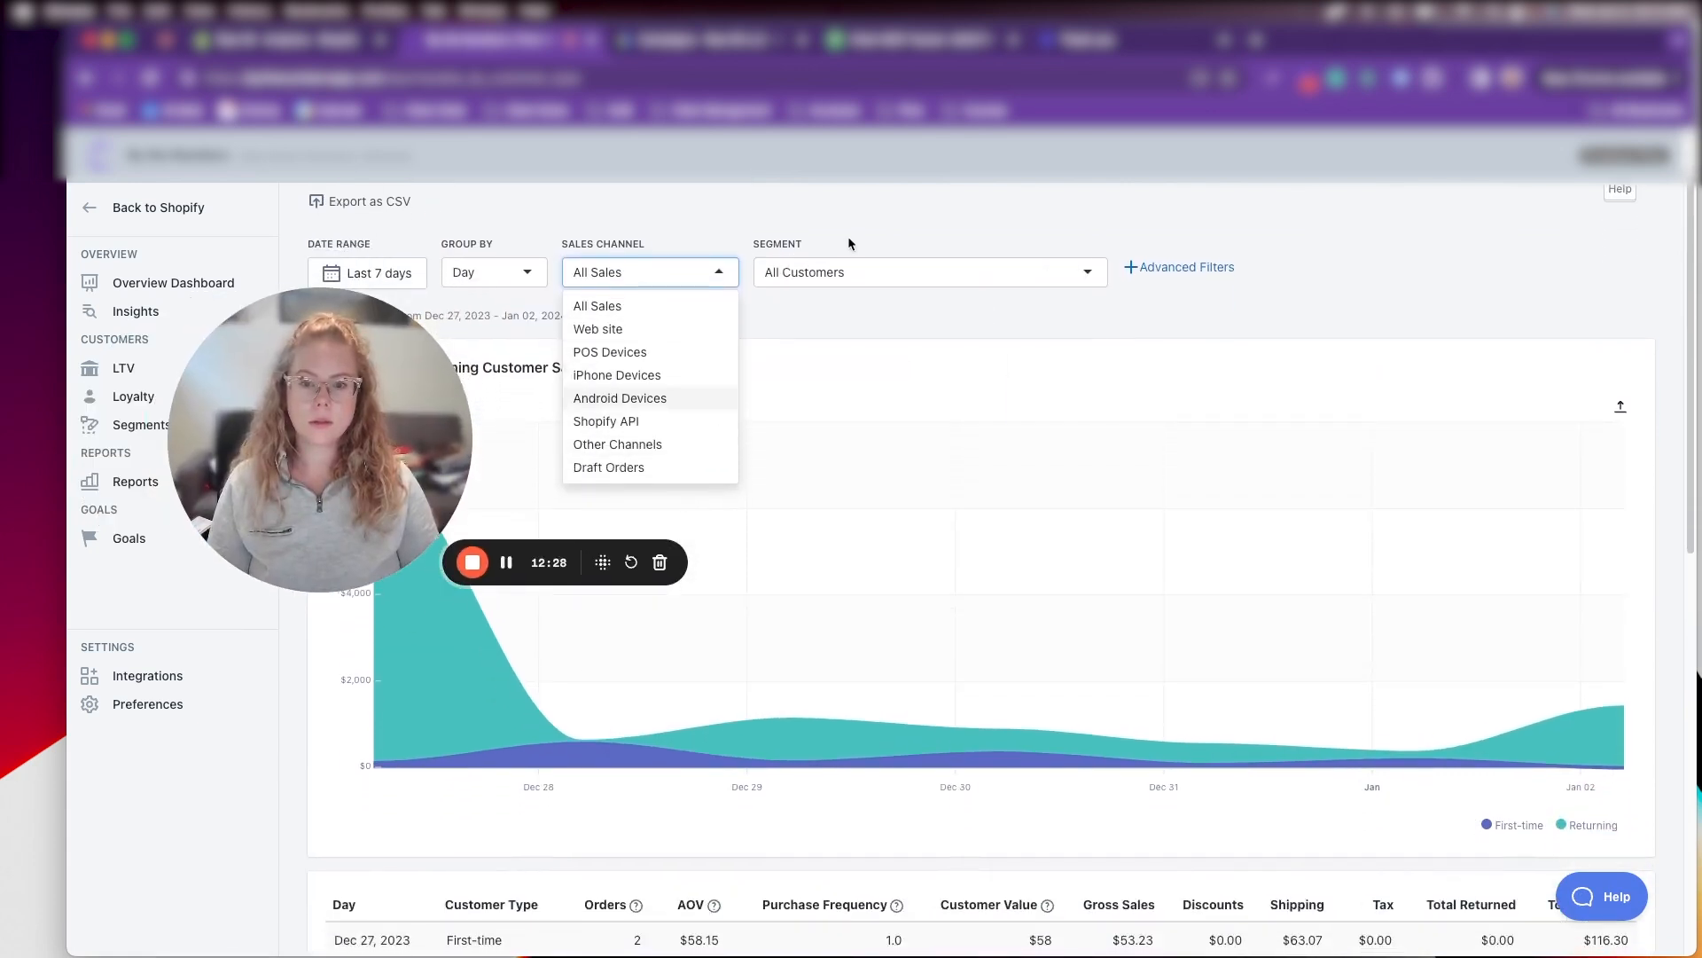
left_click(929, 273)
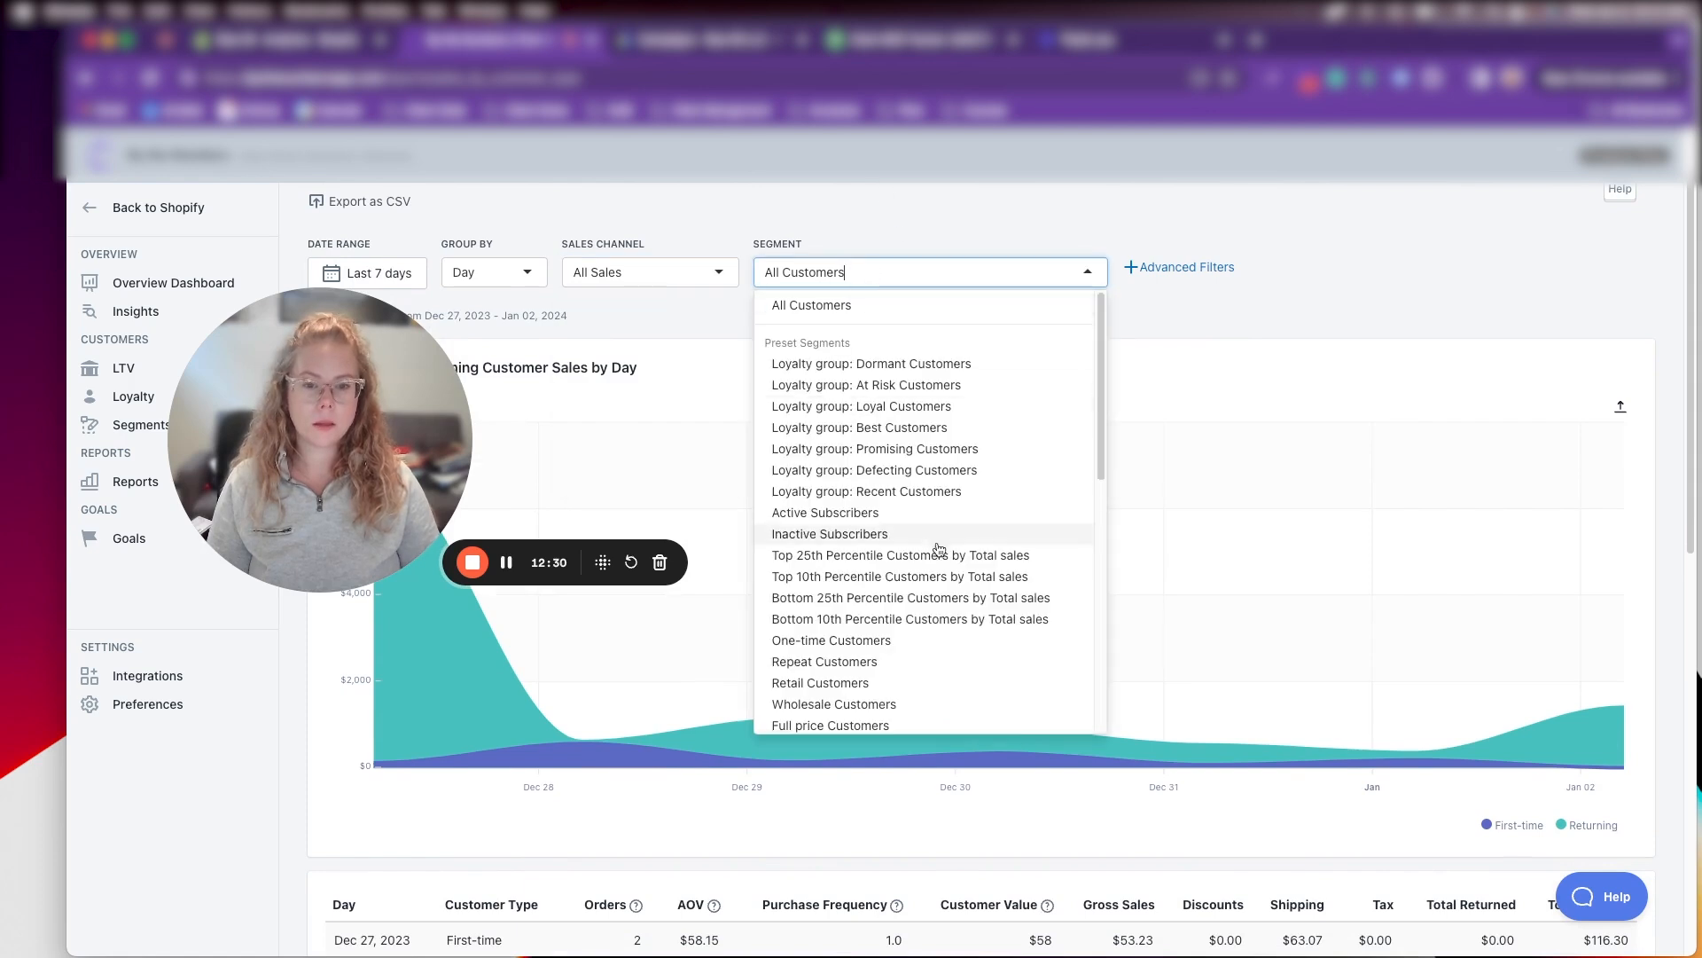
Extend the report to the last 30 days so daily rows reach back to Dec 04, 2023
scroll("down", 3)
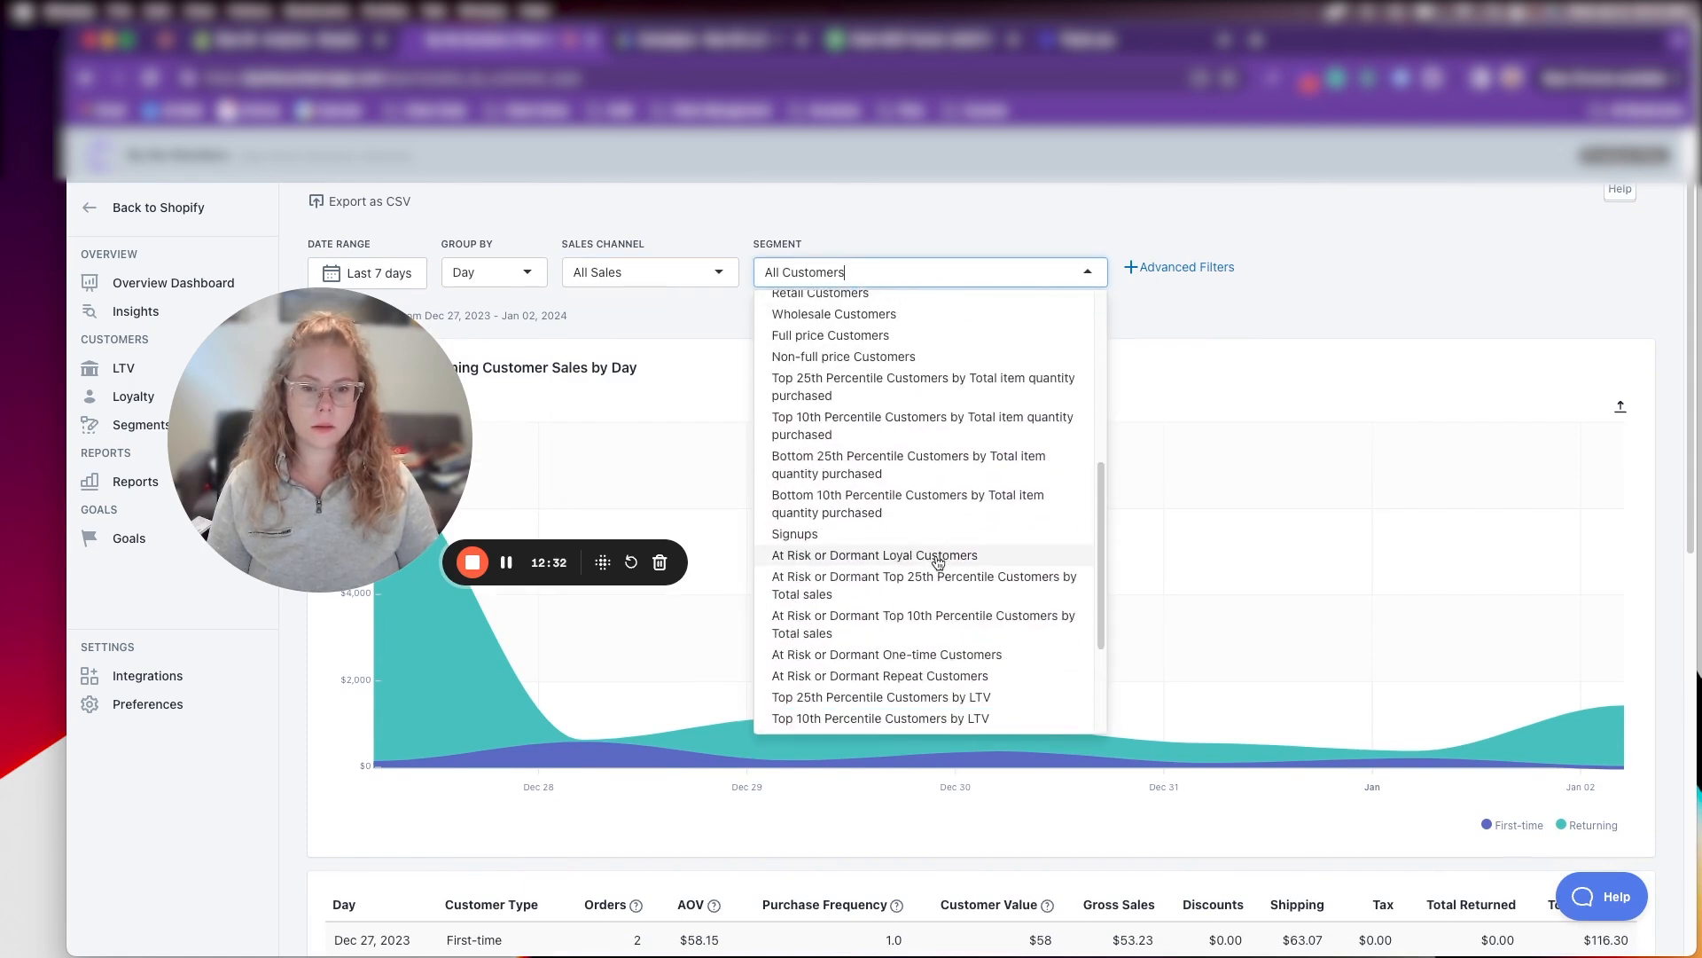
scroll("down", 3)
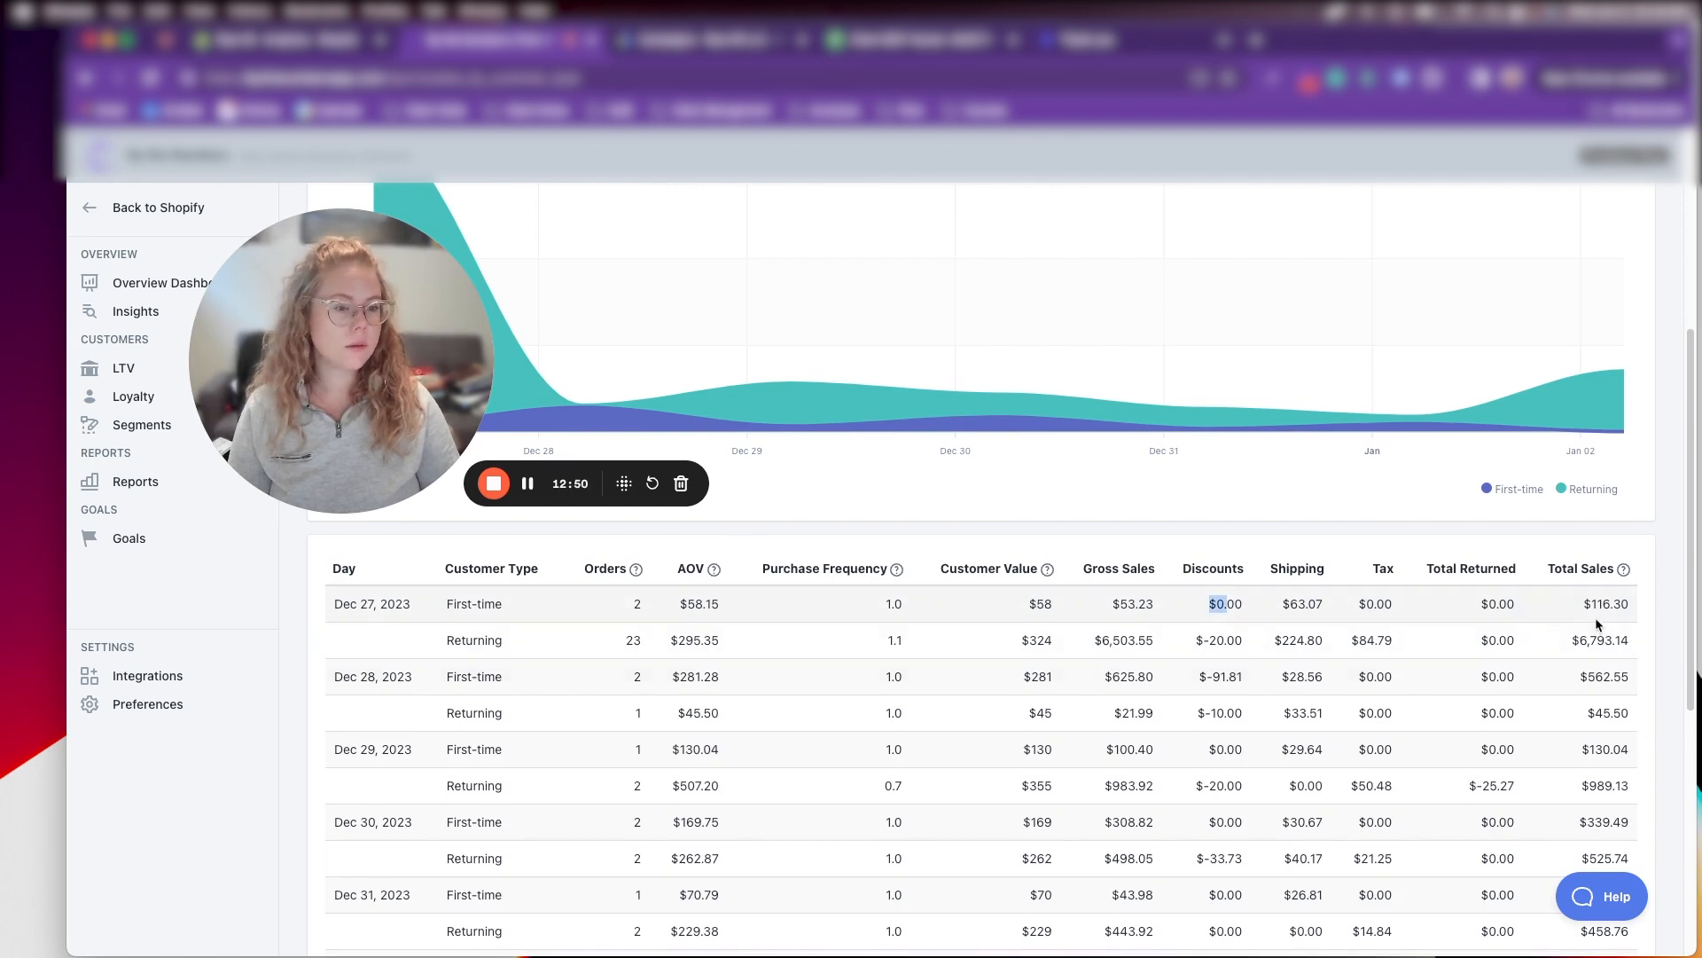
scroll("down", 3)
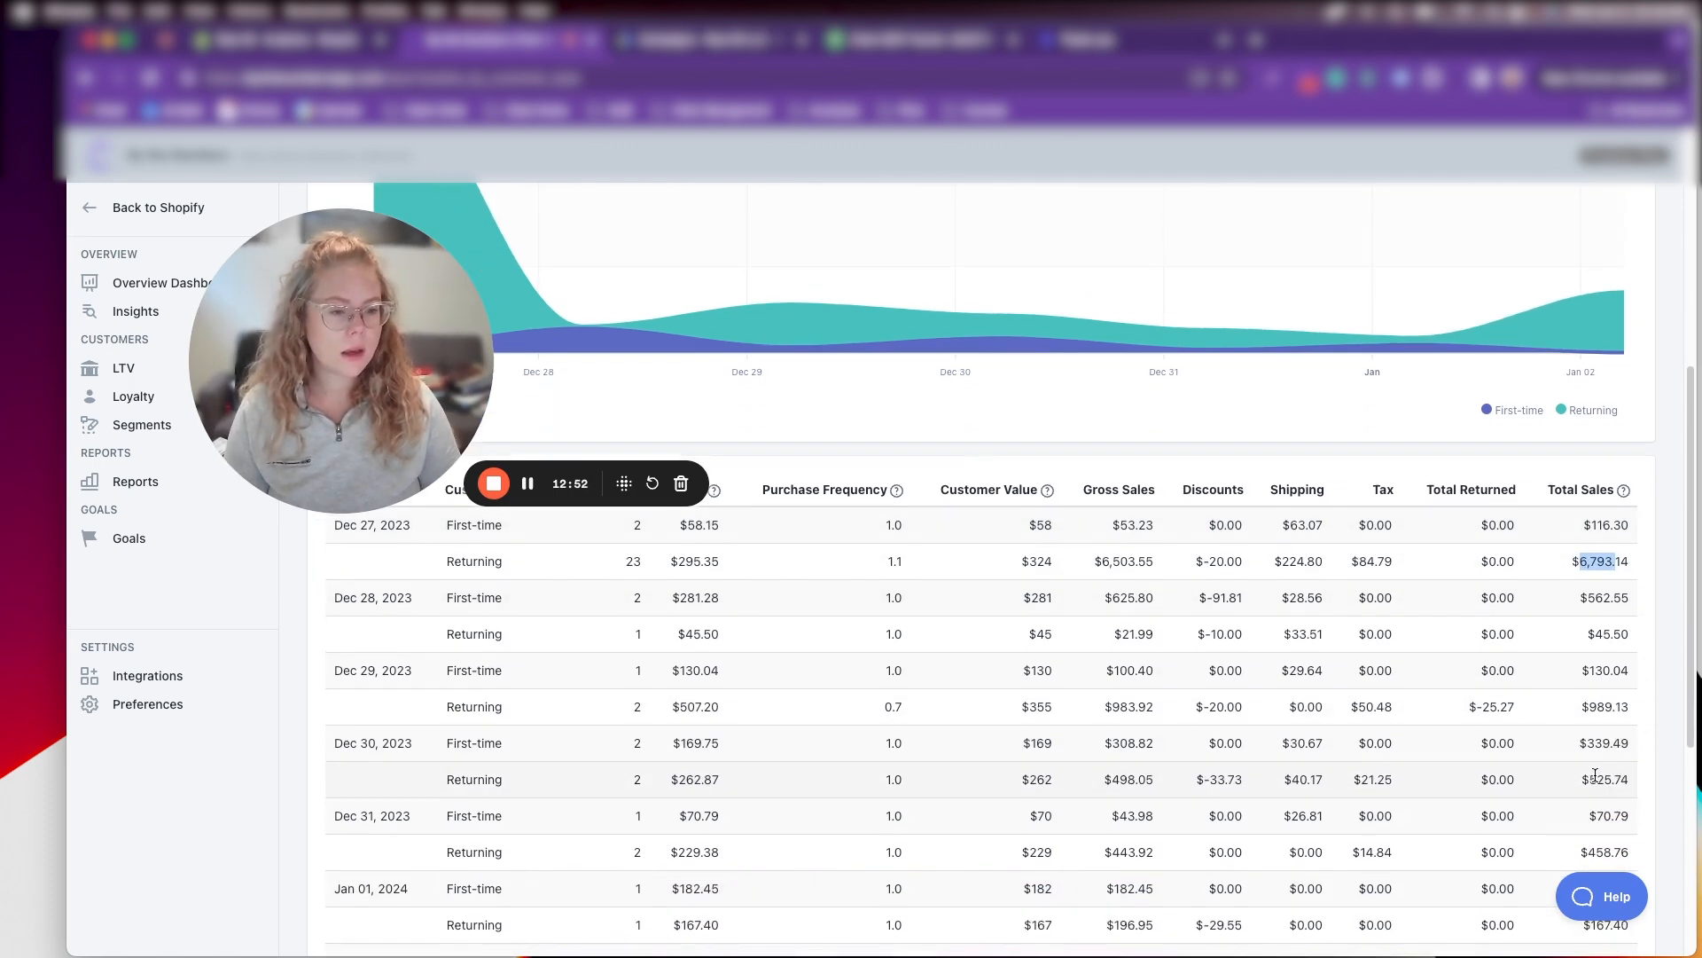
scroll("down", 3)
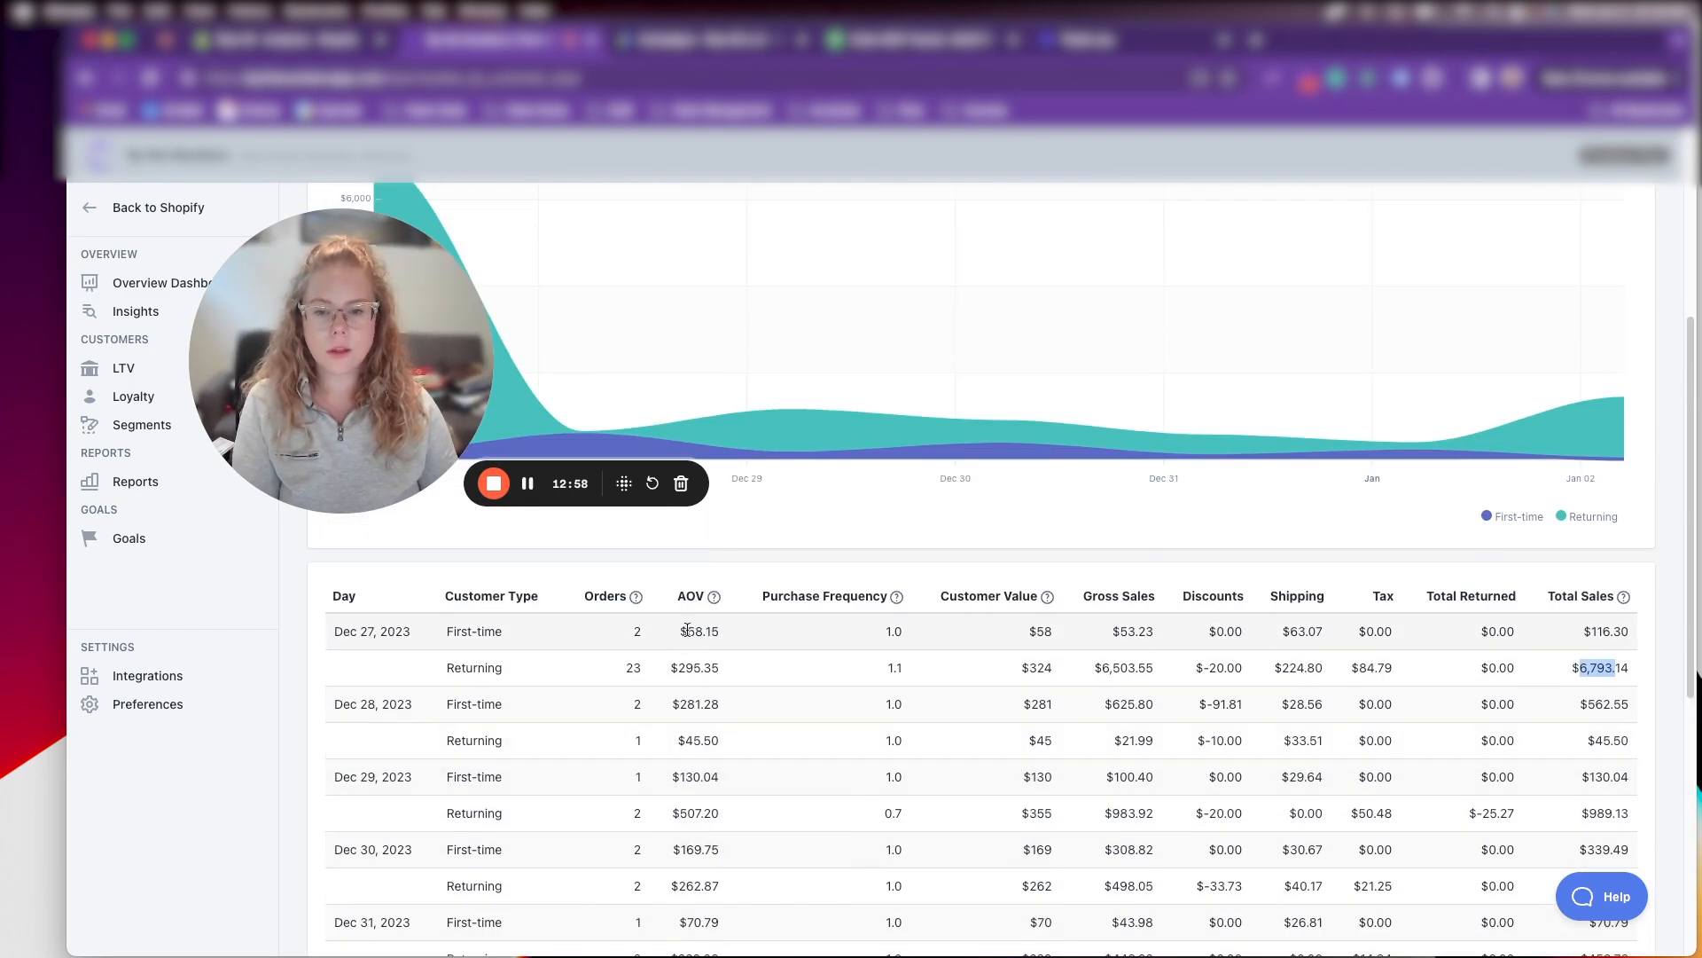
scroll("down", 3)
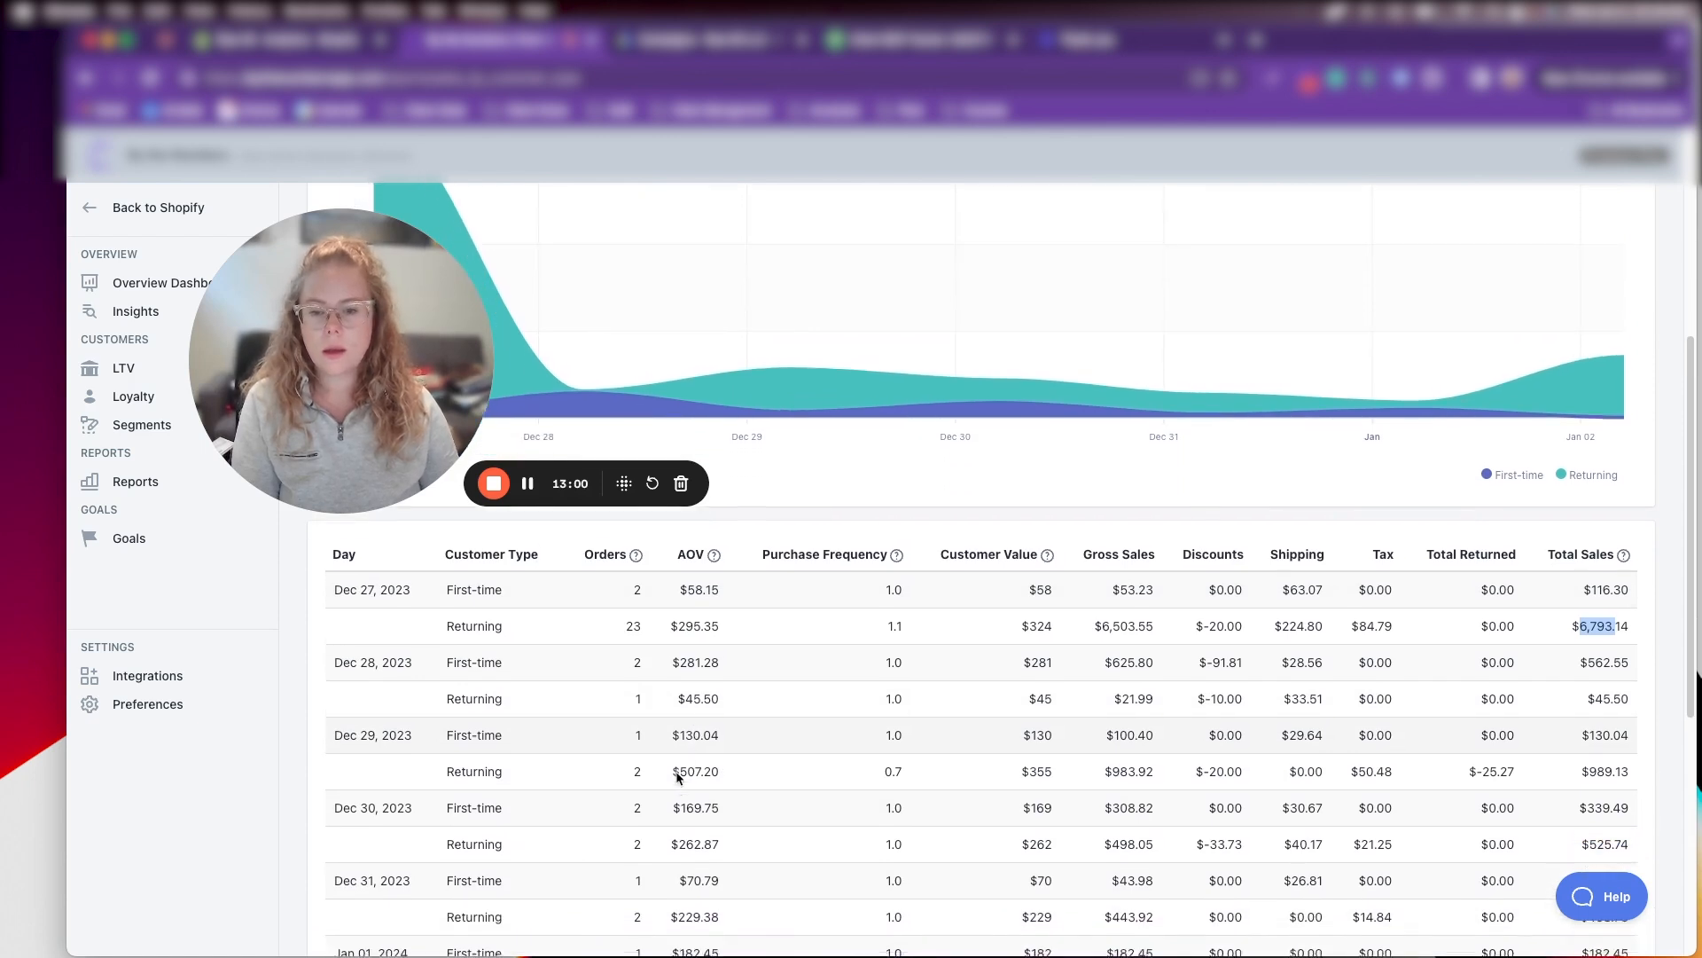
scroll("down", 3)
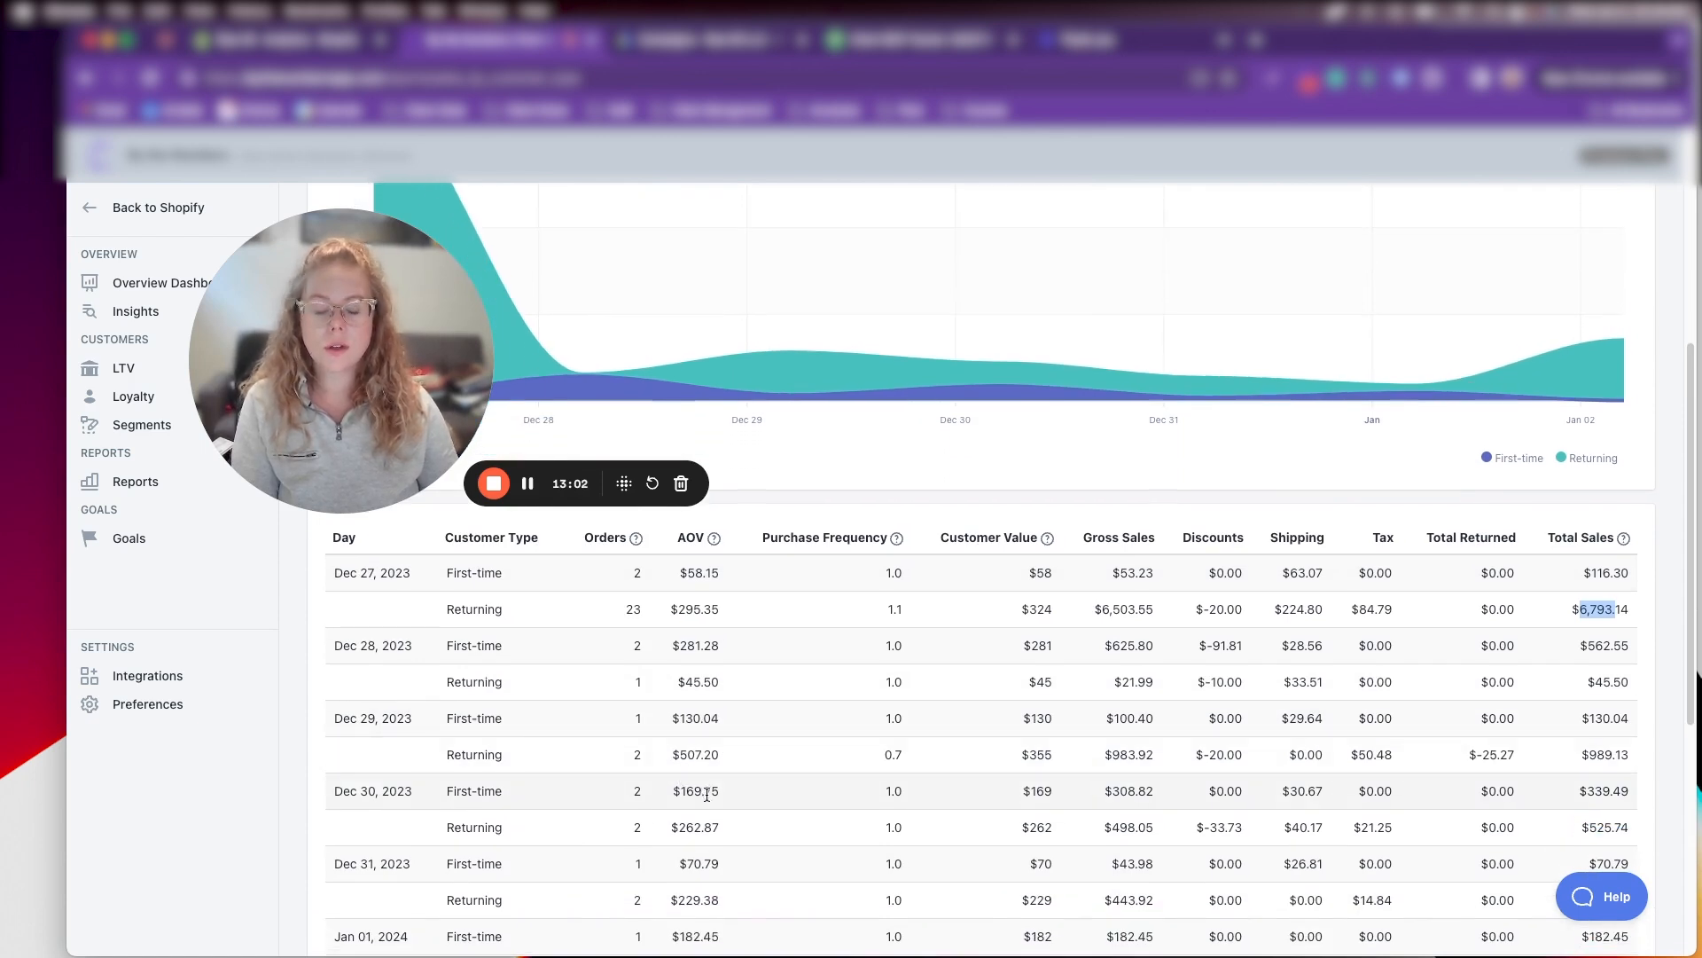
scroll("down", 3)
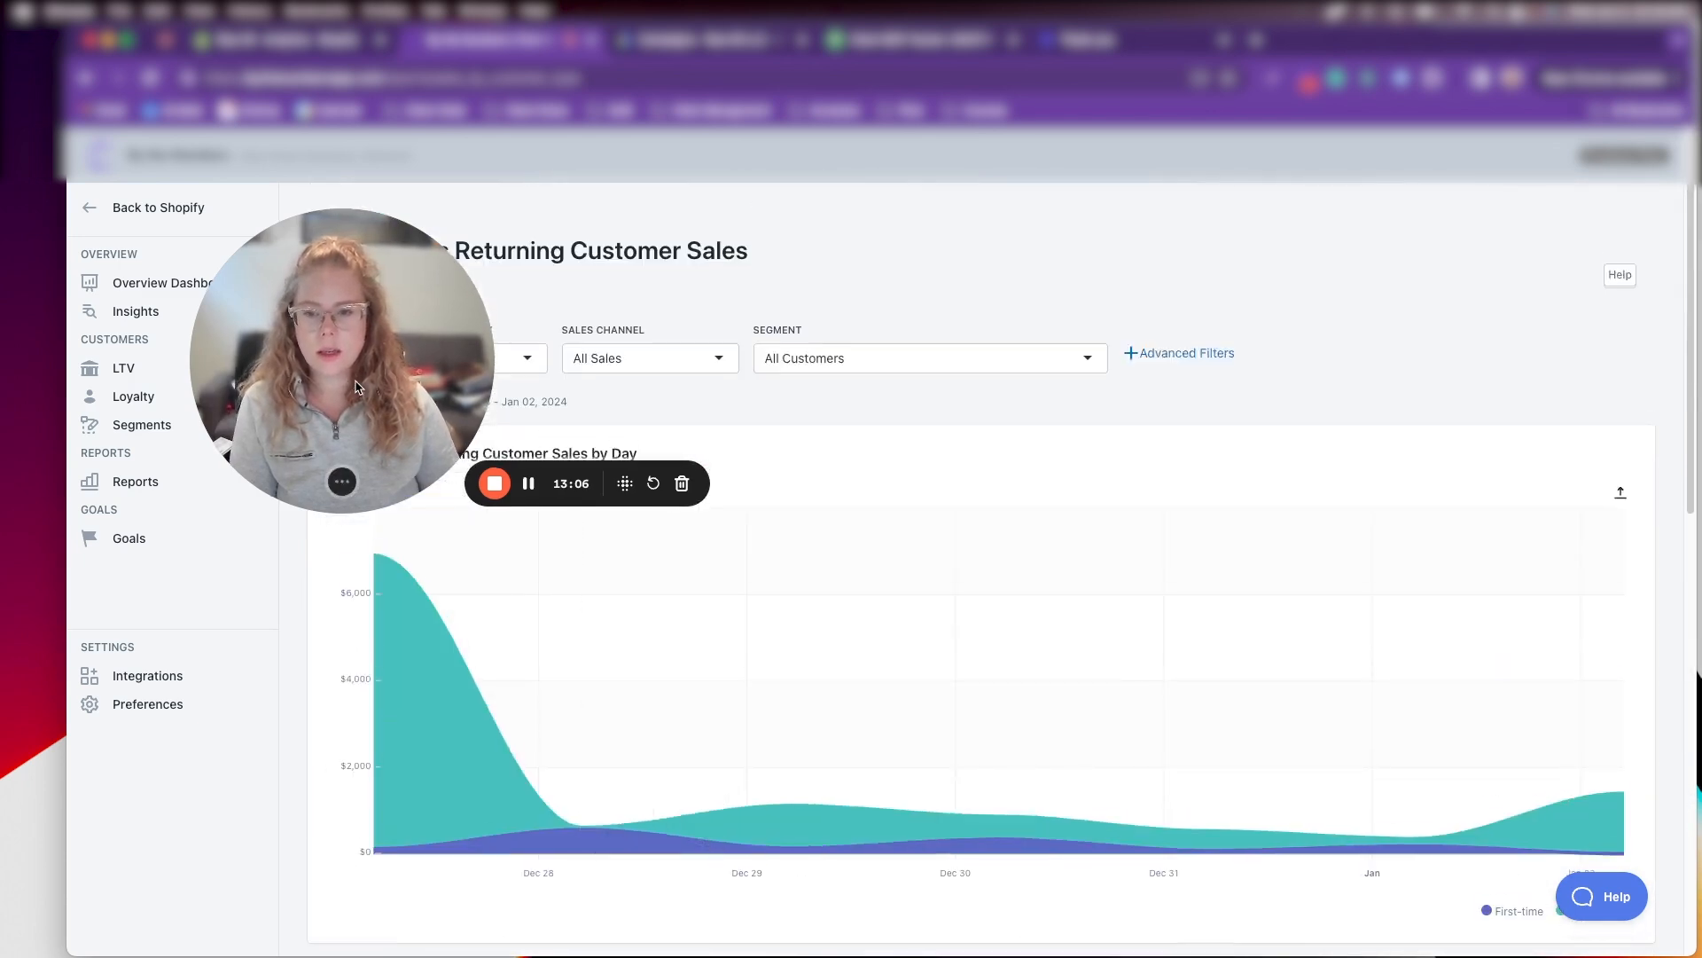
left_click(367, 358)
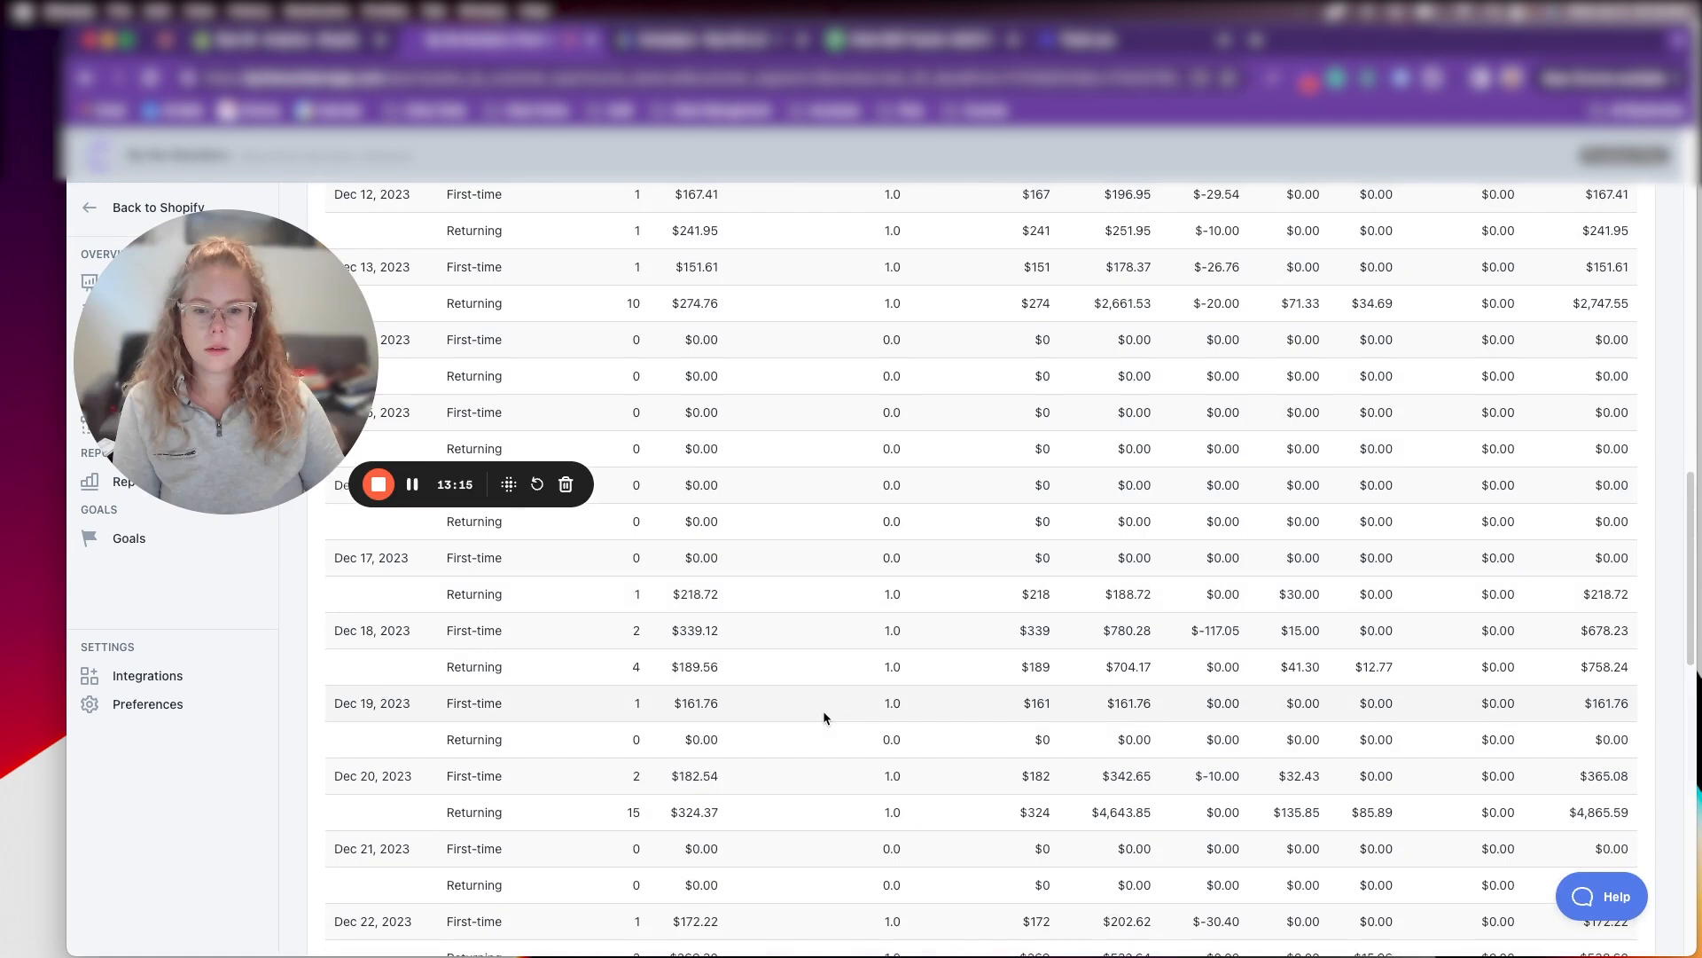
scroll("up", 3)
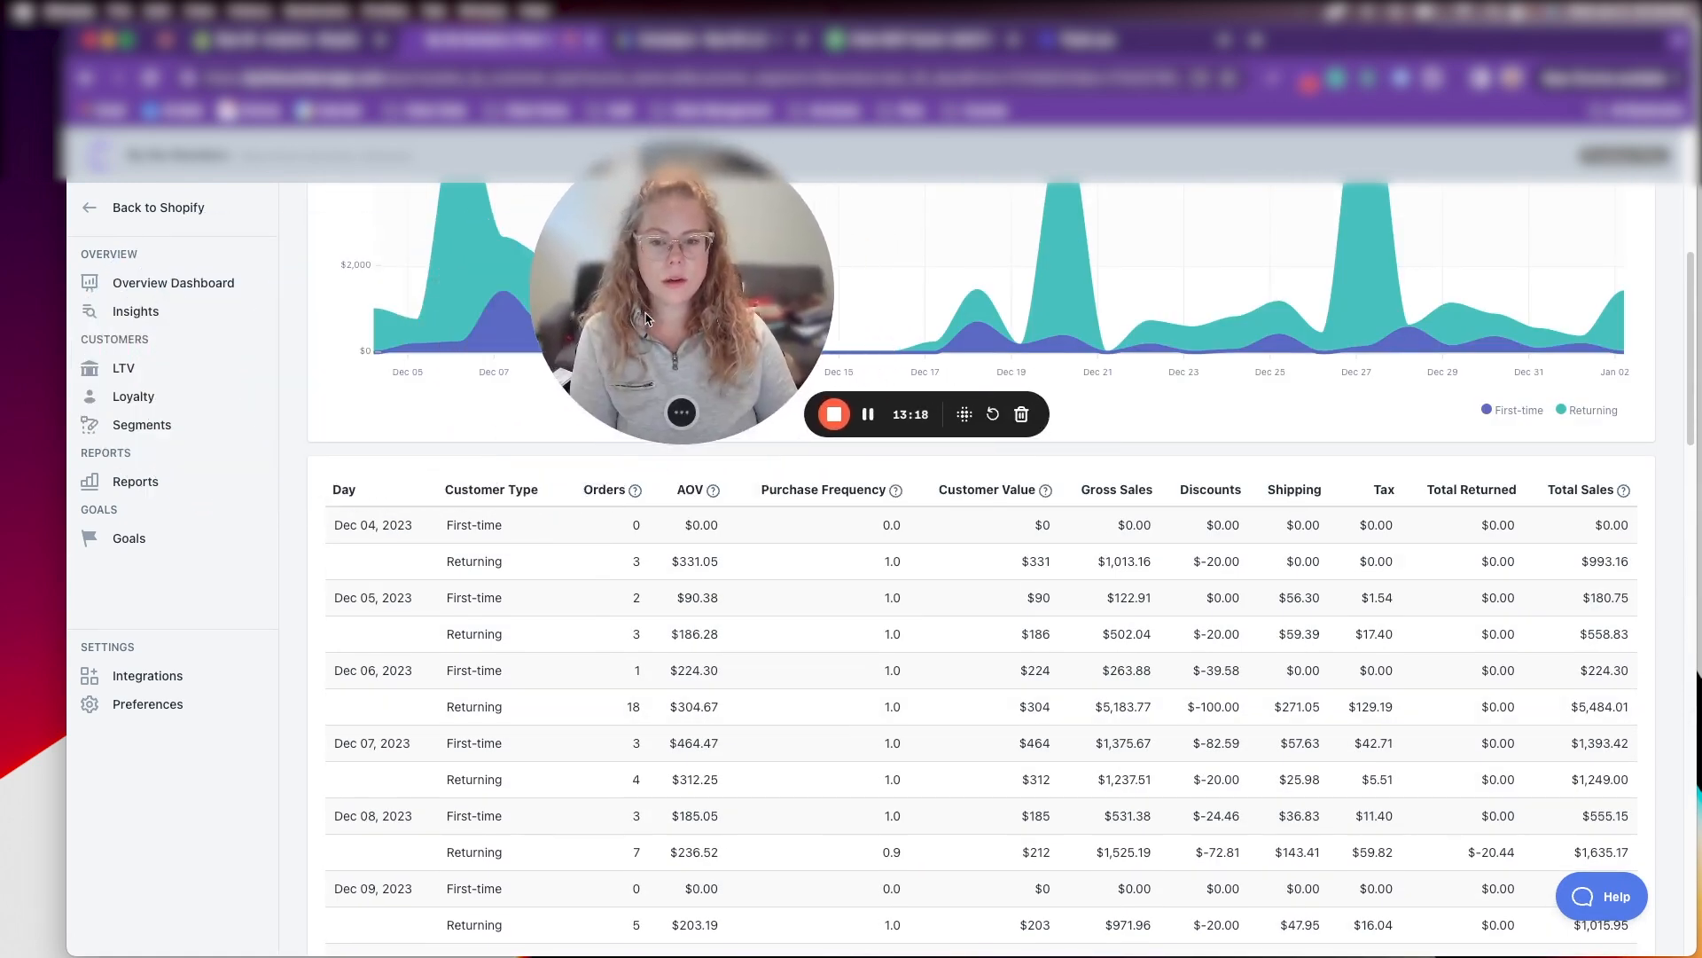
scroll("up", 3)
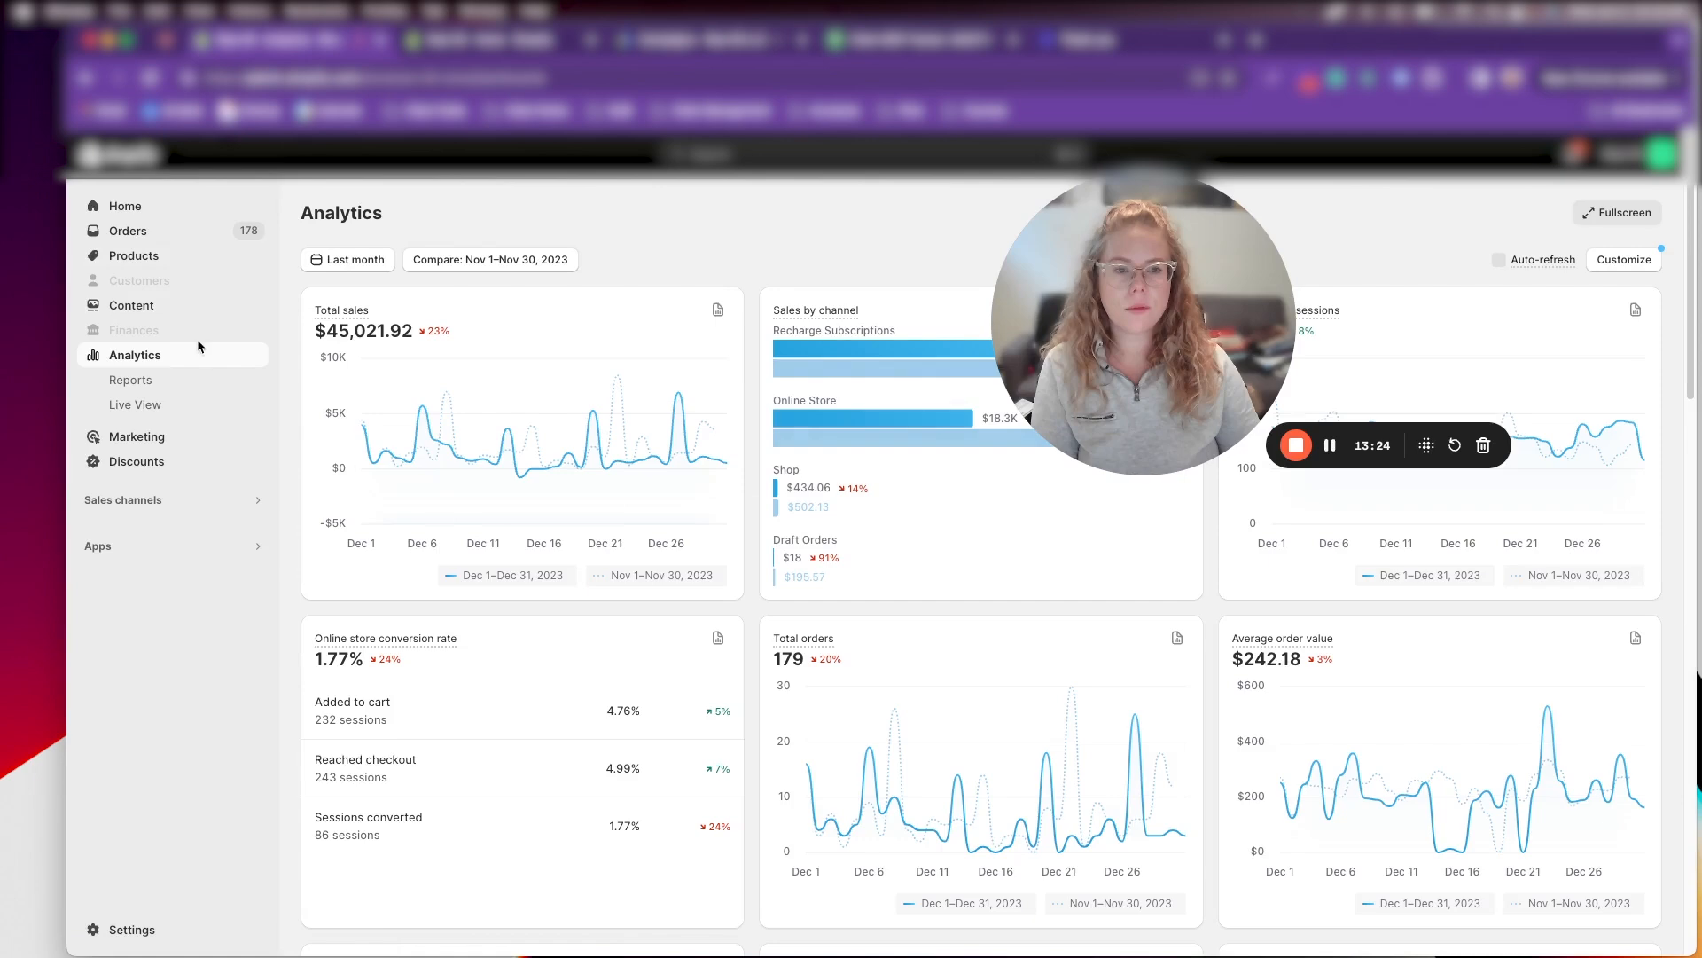
Open Shopify's First-time vs returning customer sales report for the last 30 days
left_click(129, 380)
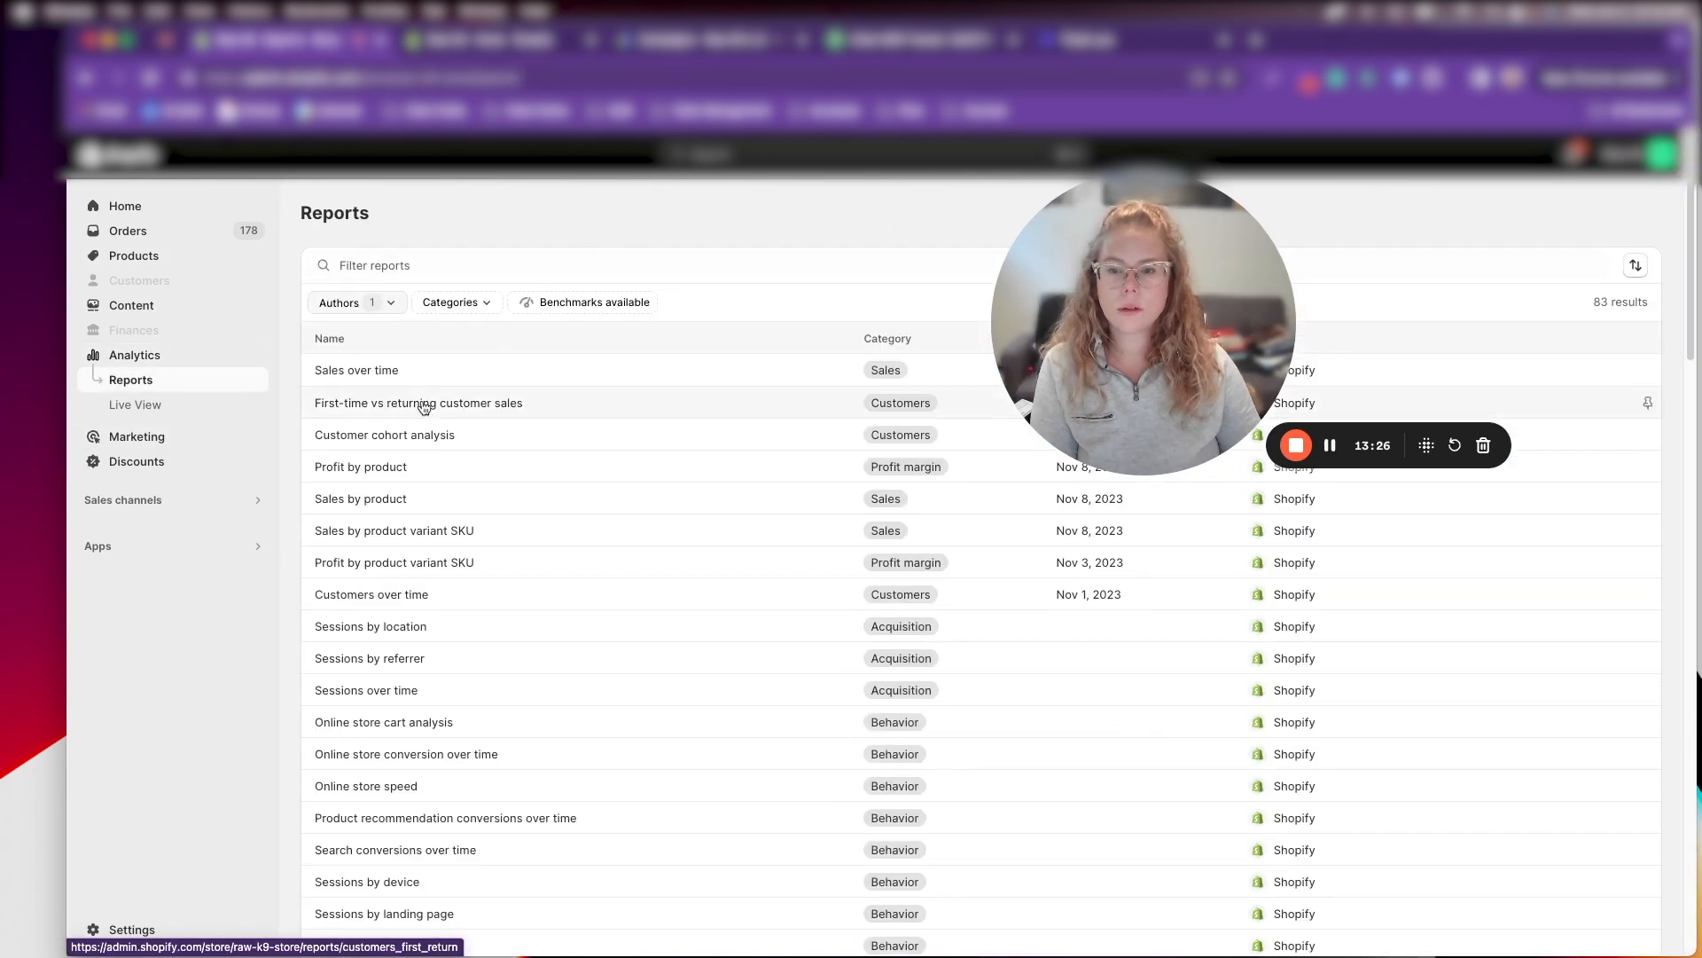
left_click(419, 402)
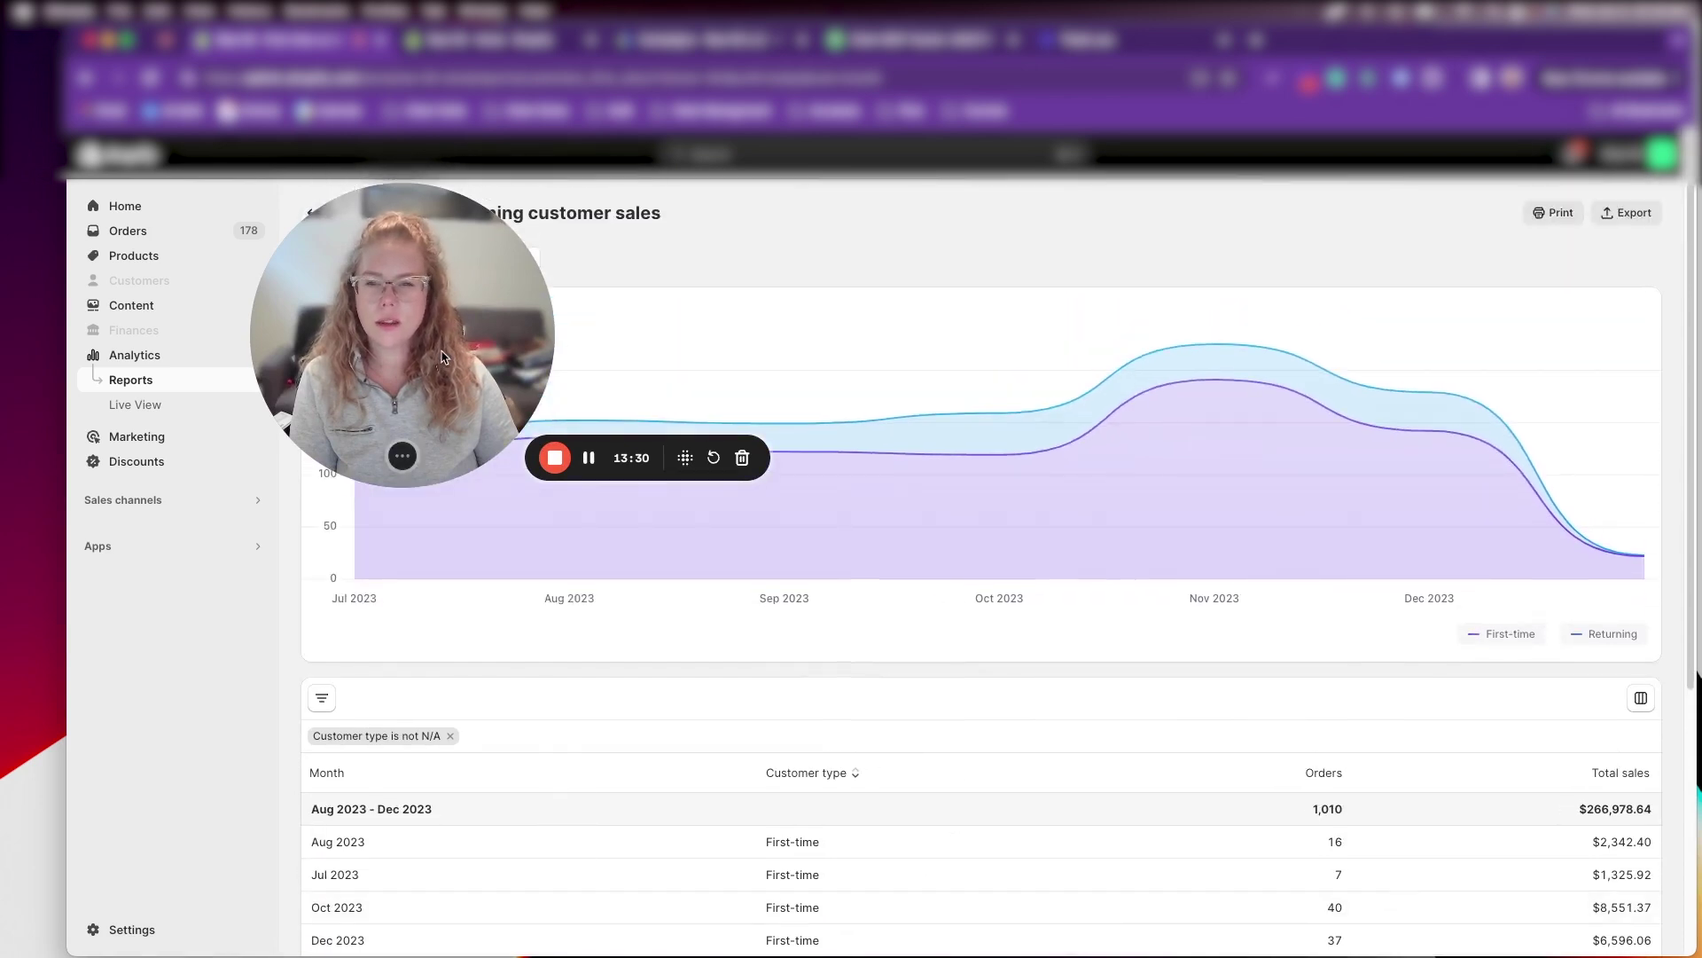
left_click(380, 259)
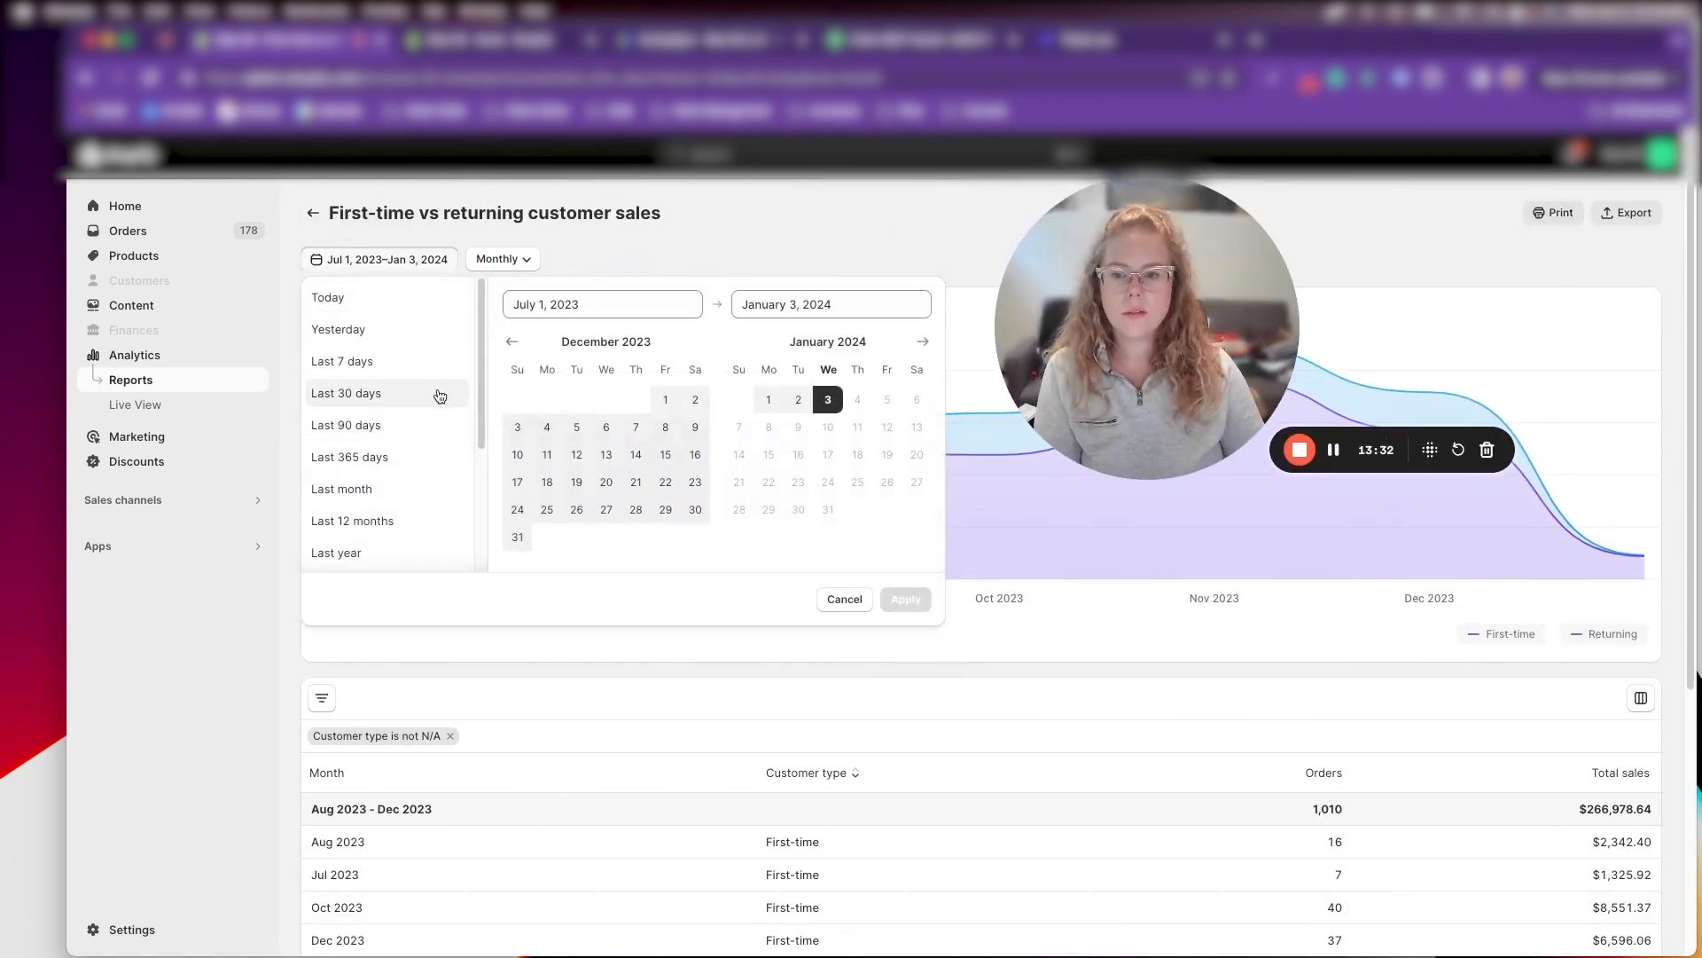
left_click(345, 392)
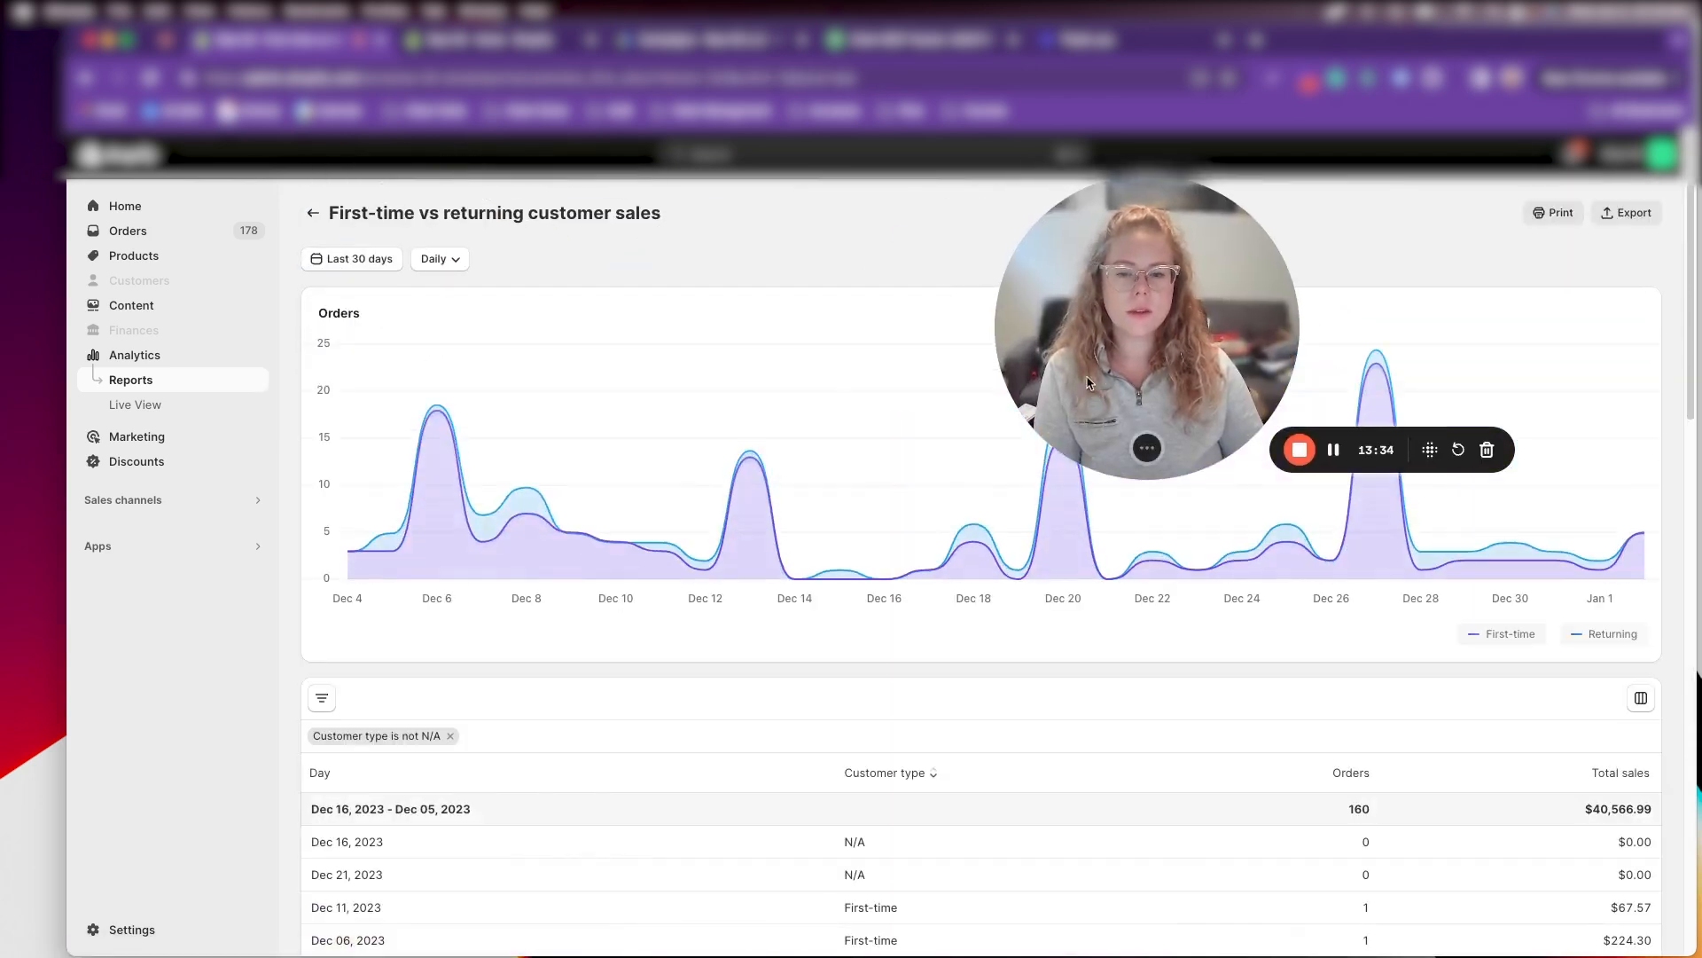
Scroll the daily rows to the totals of 160 orders and $40,566.99
scroll("down", 3)
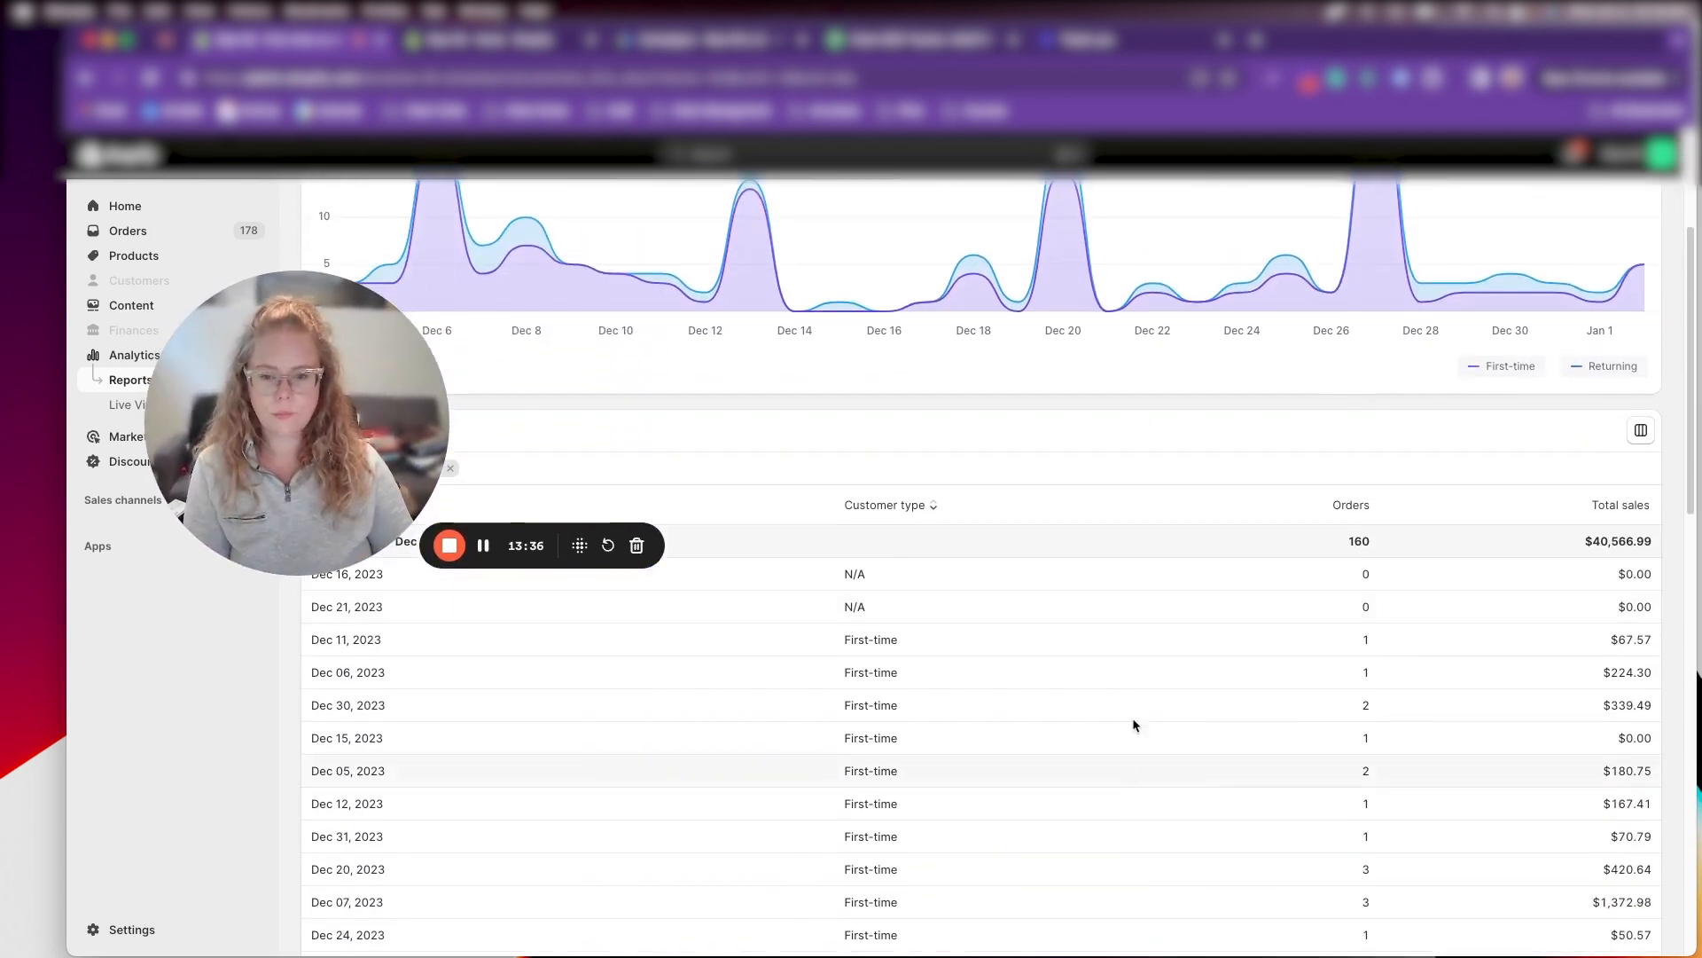
scroll("down", 3)
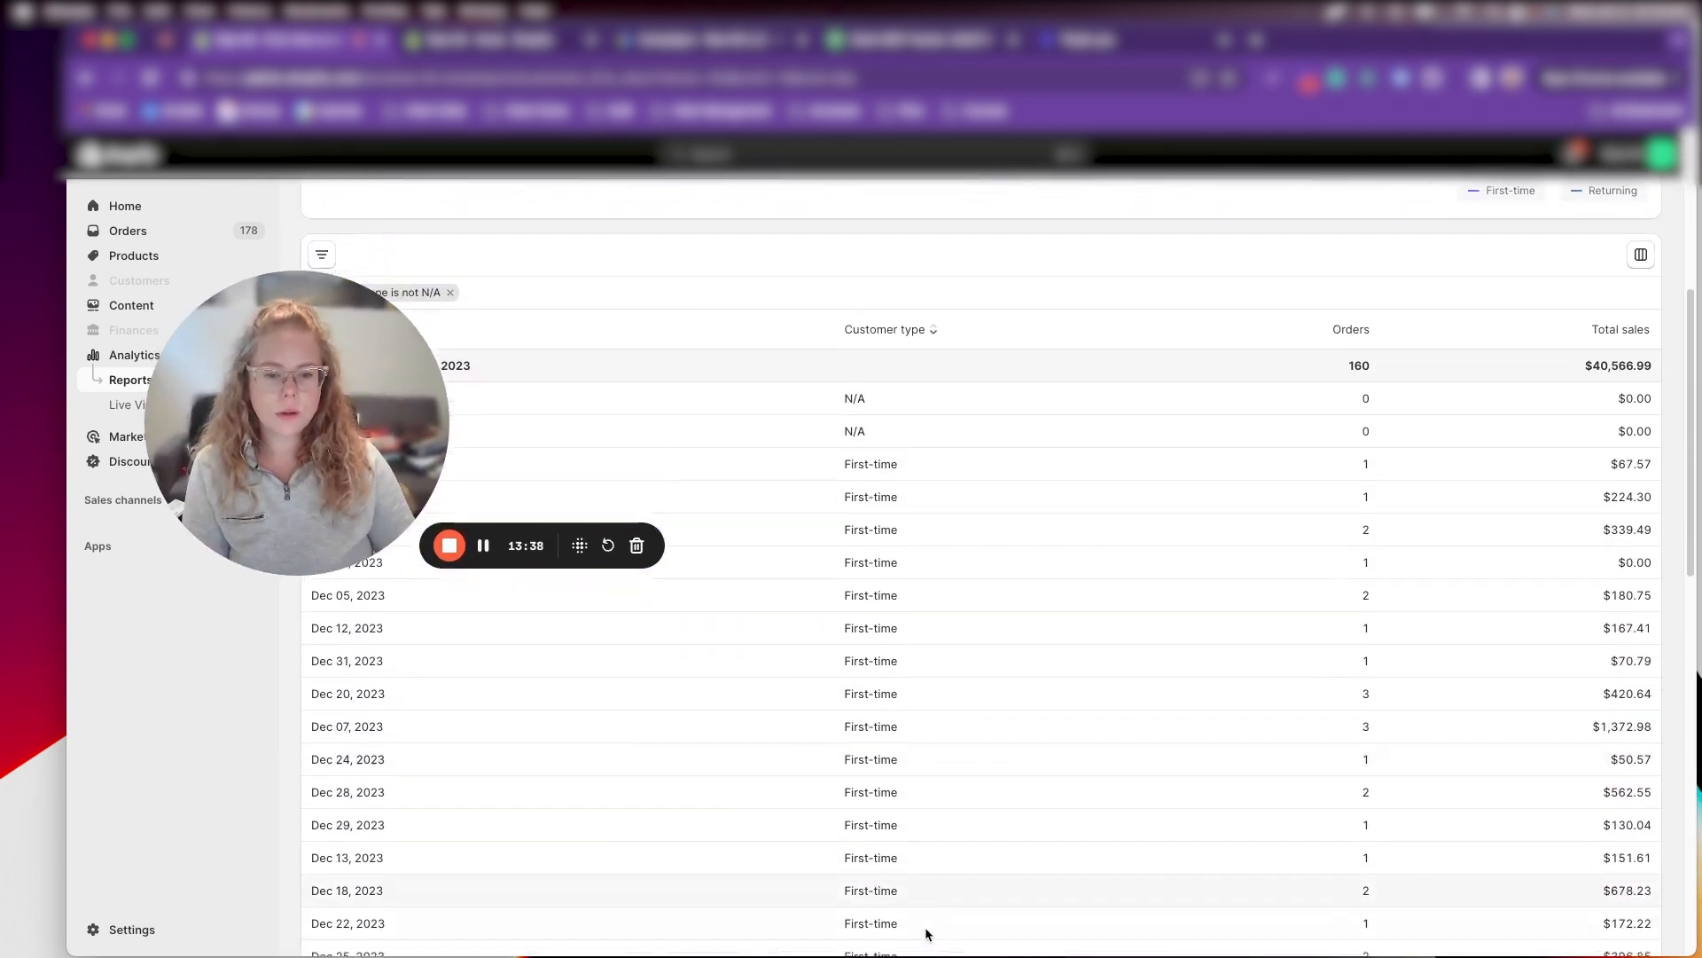
scroll("down", 3)
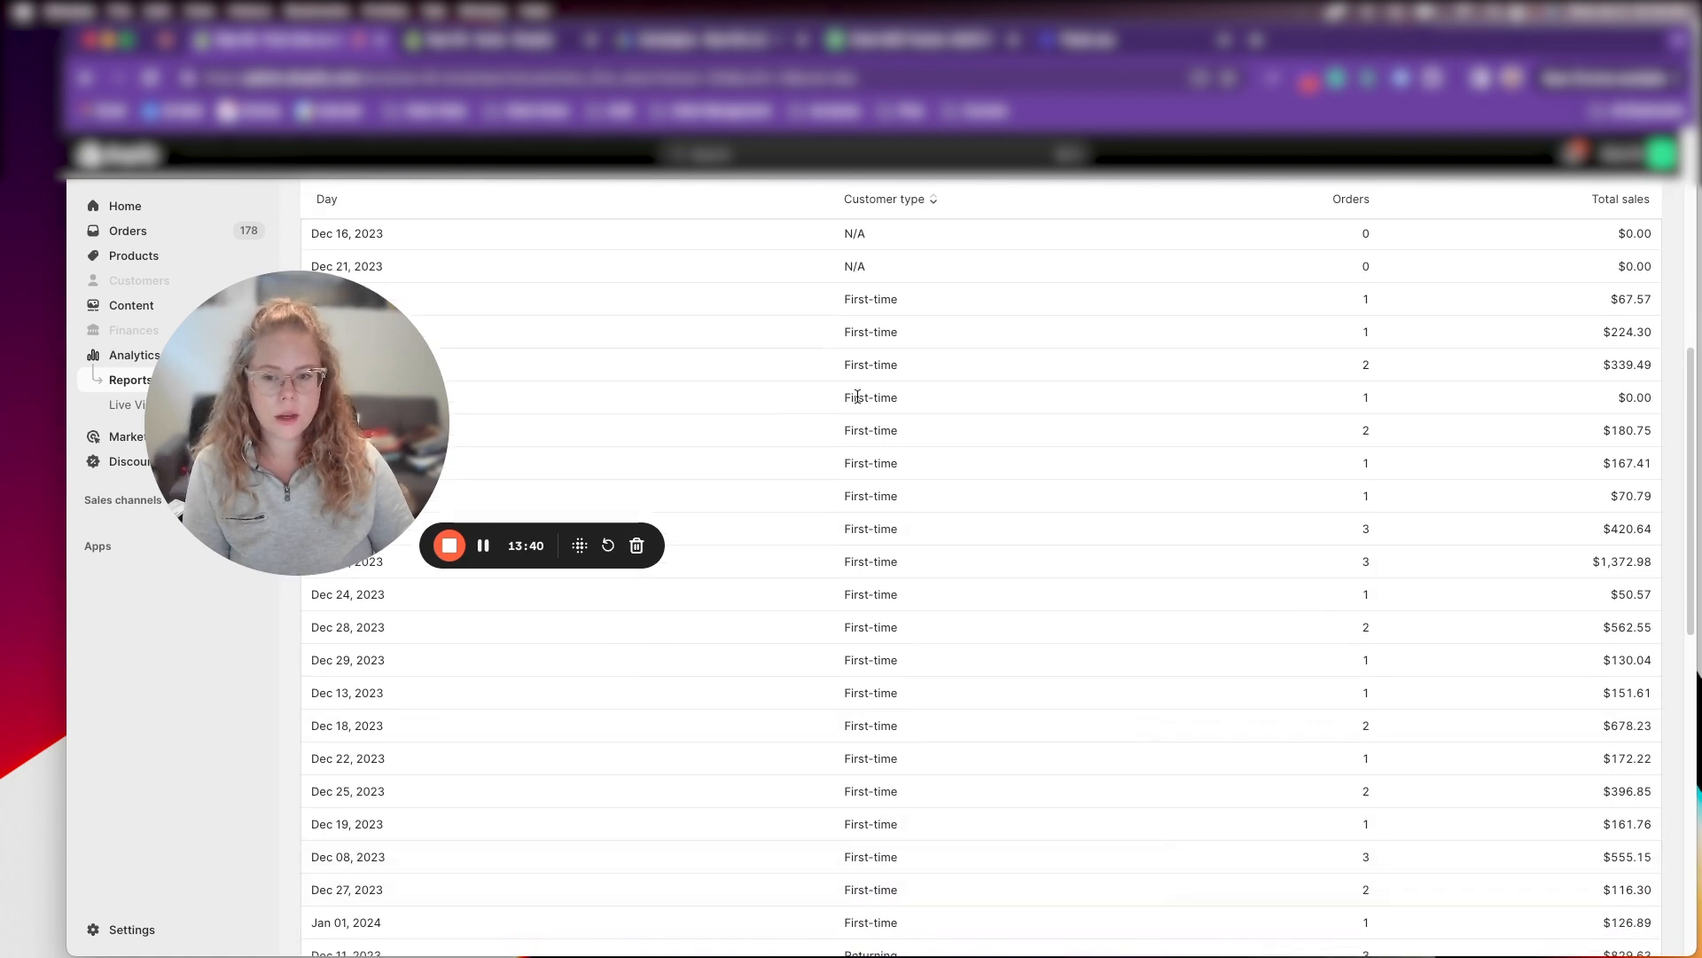
scroll("down", 3)
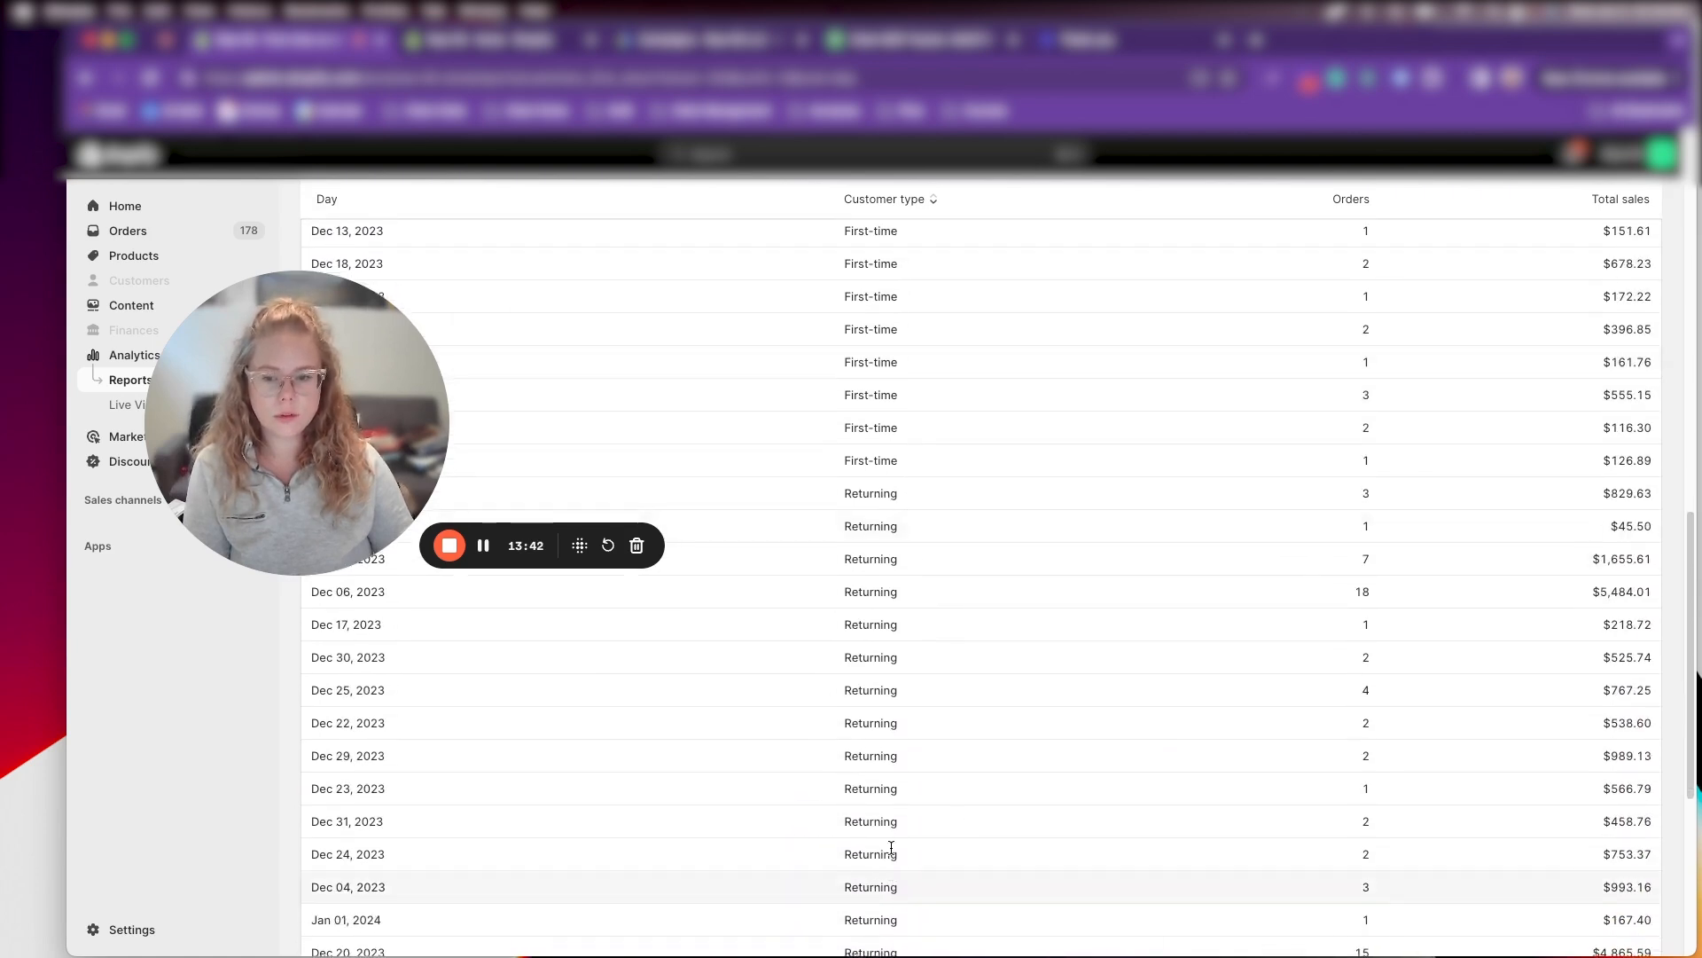
scroll("down", 3)
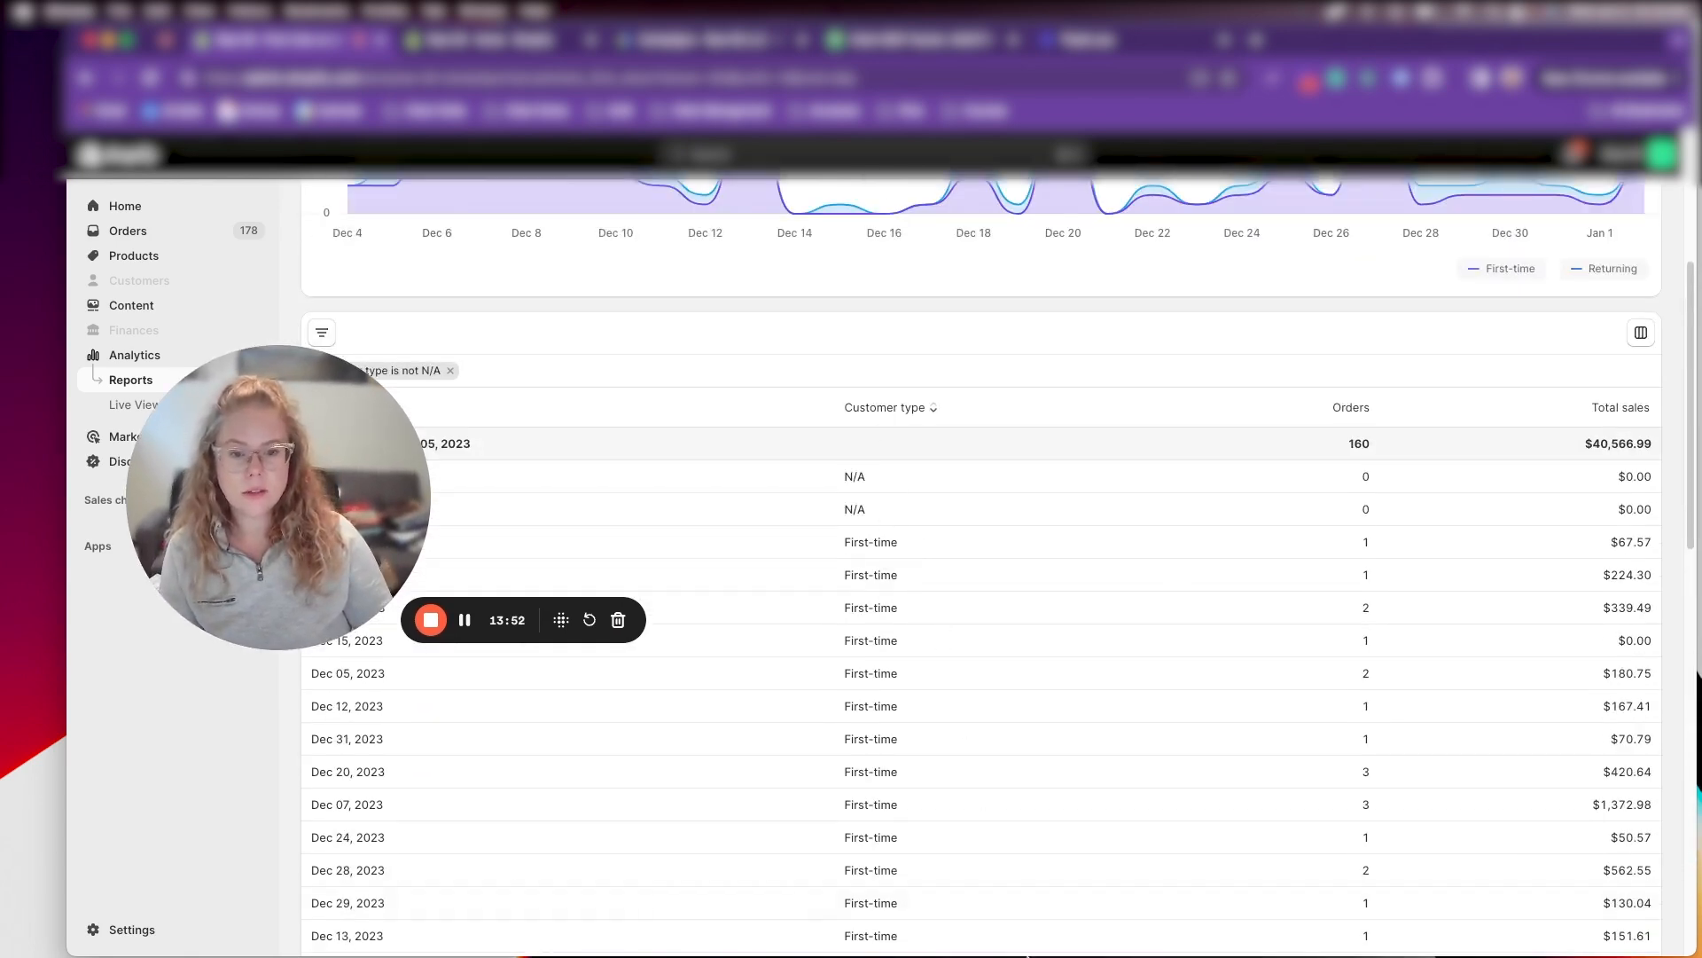
scroll("down", 3)
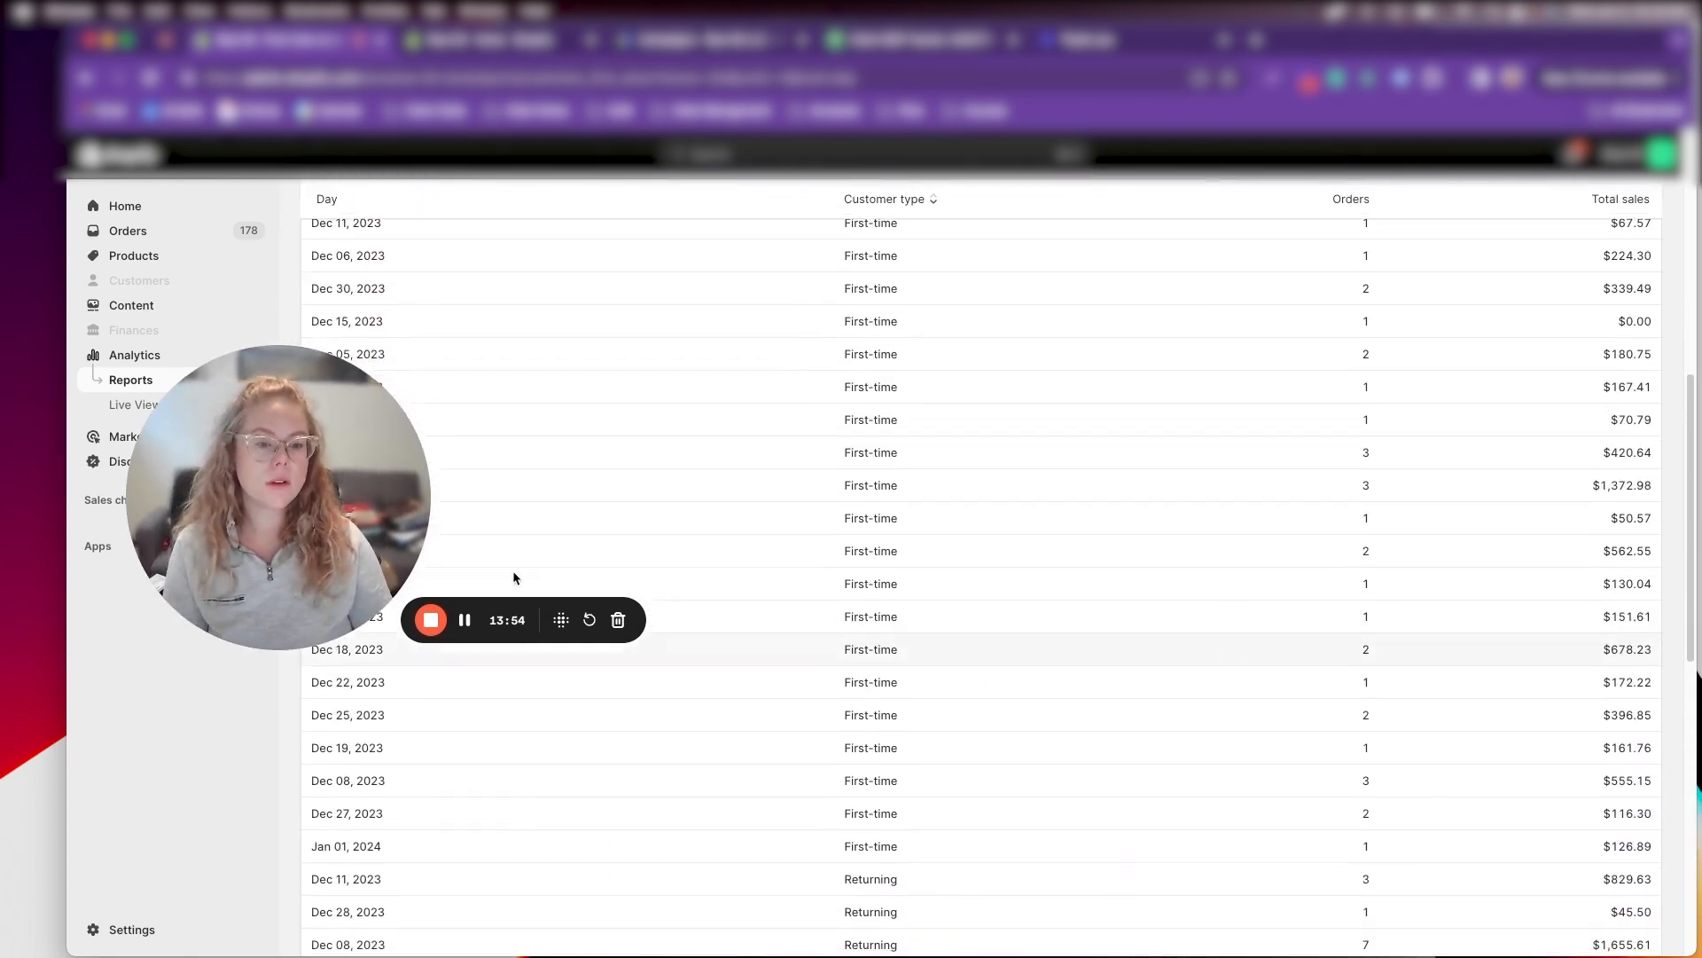
scroll("up", 3)
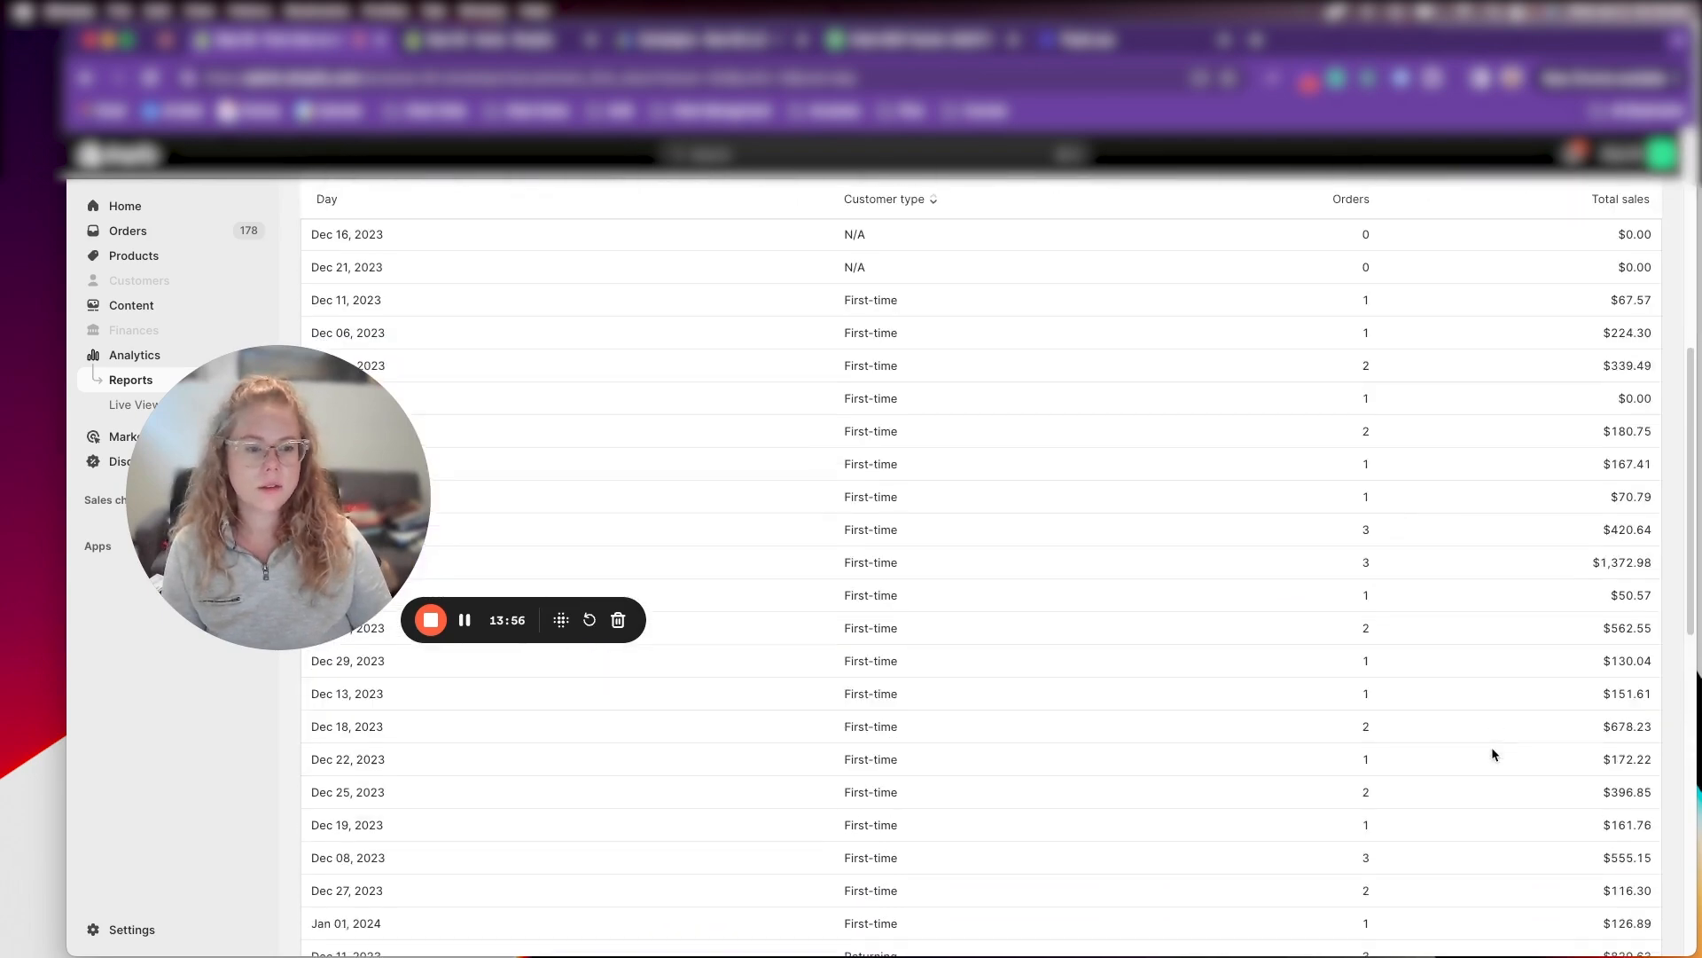
scroll("down", 3)
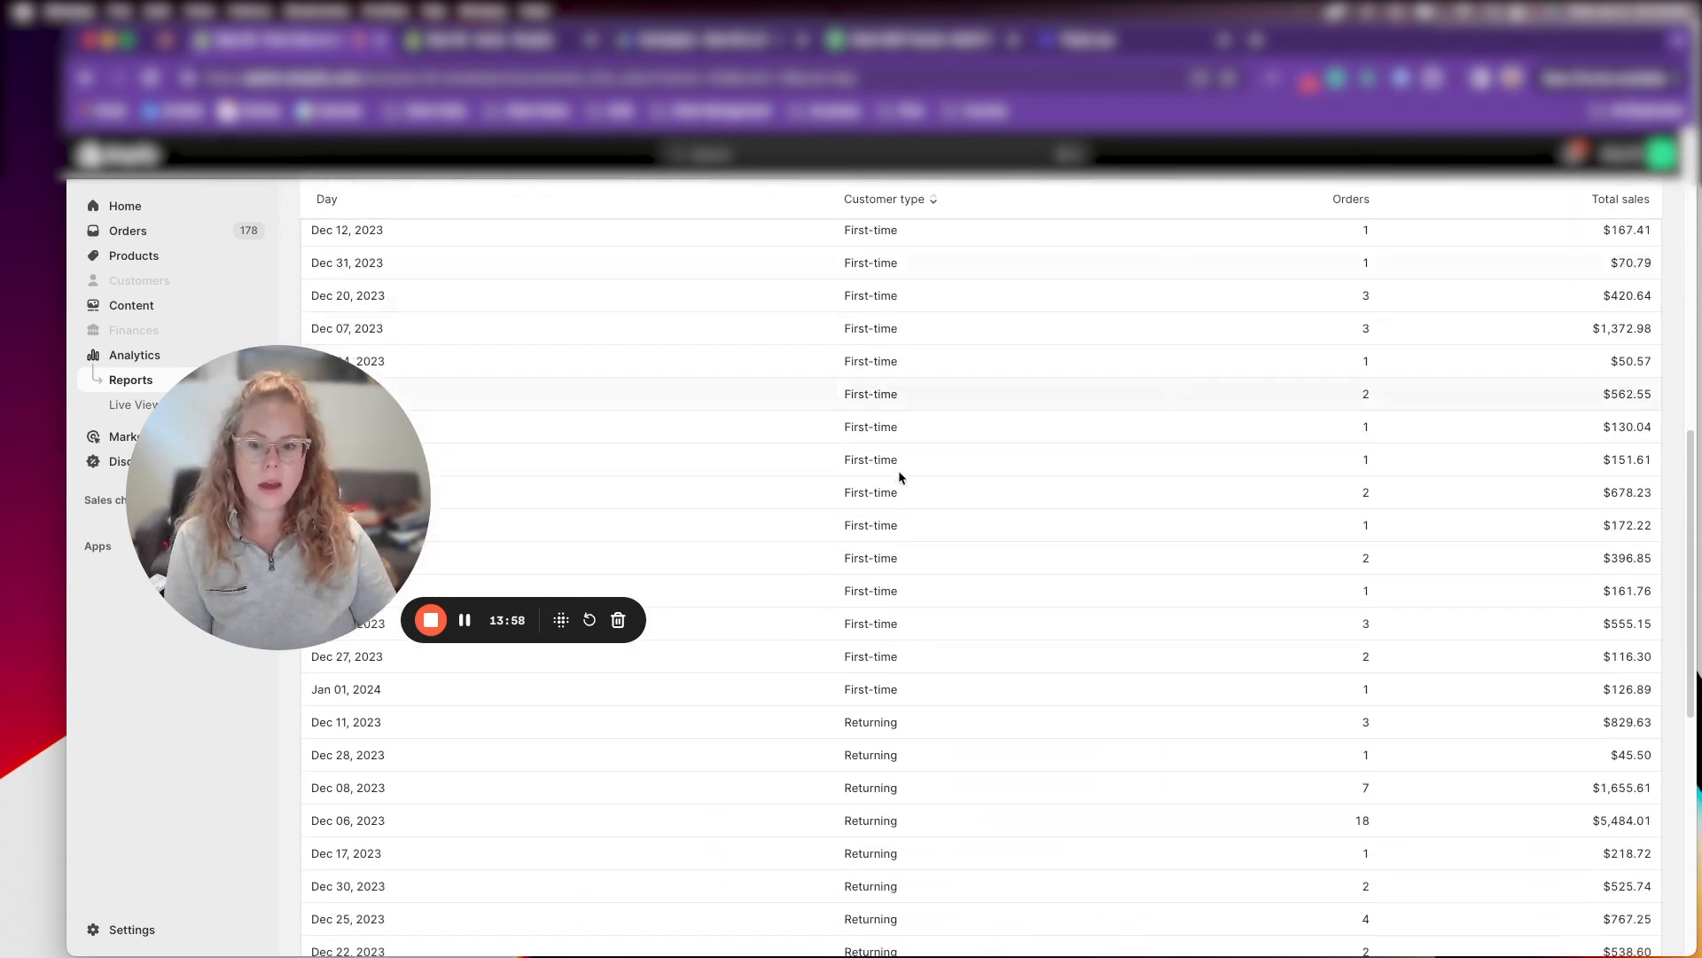
scroll("down", 3)
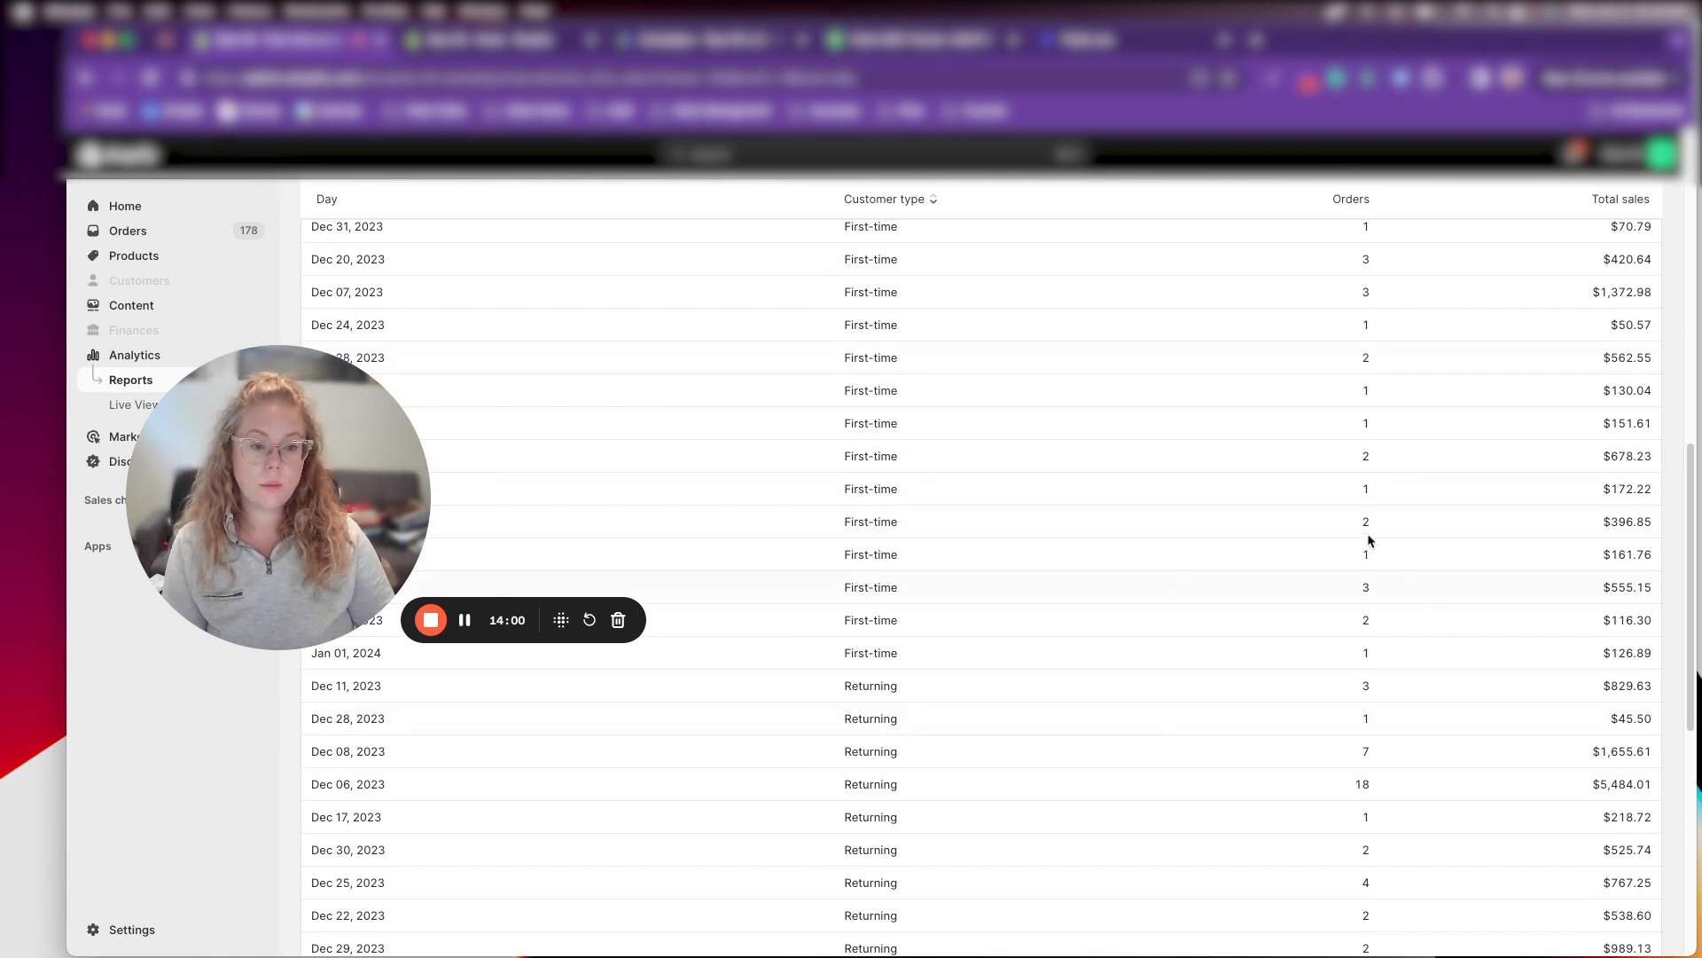
mouse_move(677, 514)
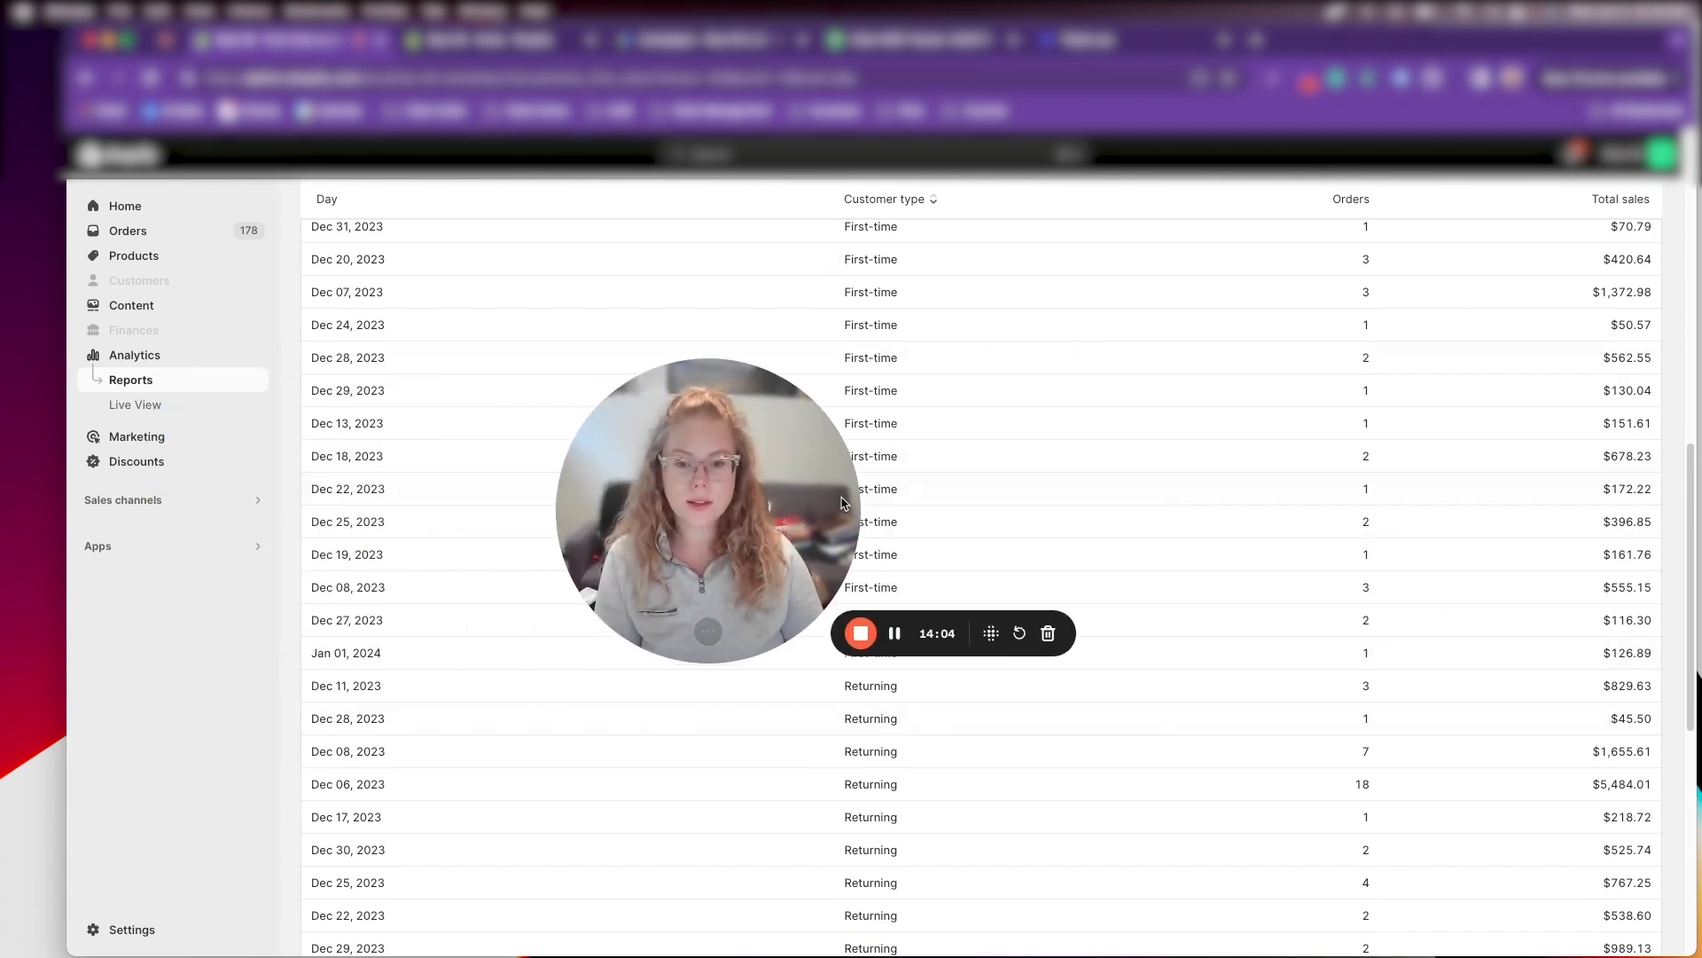
scroll("down", 3)
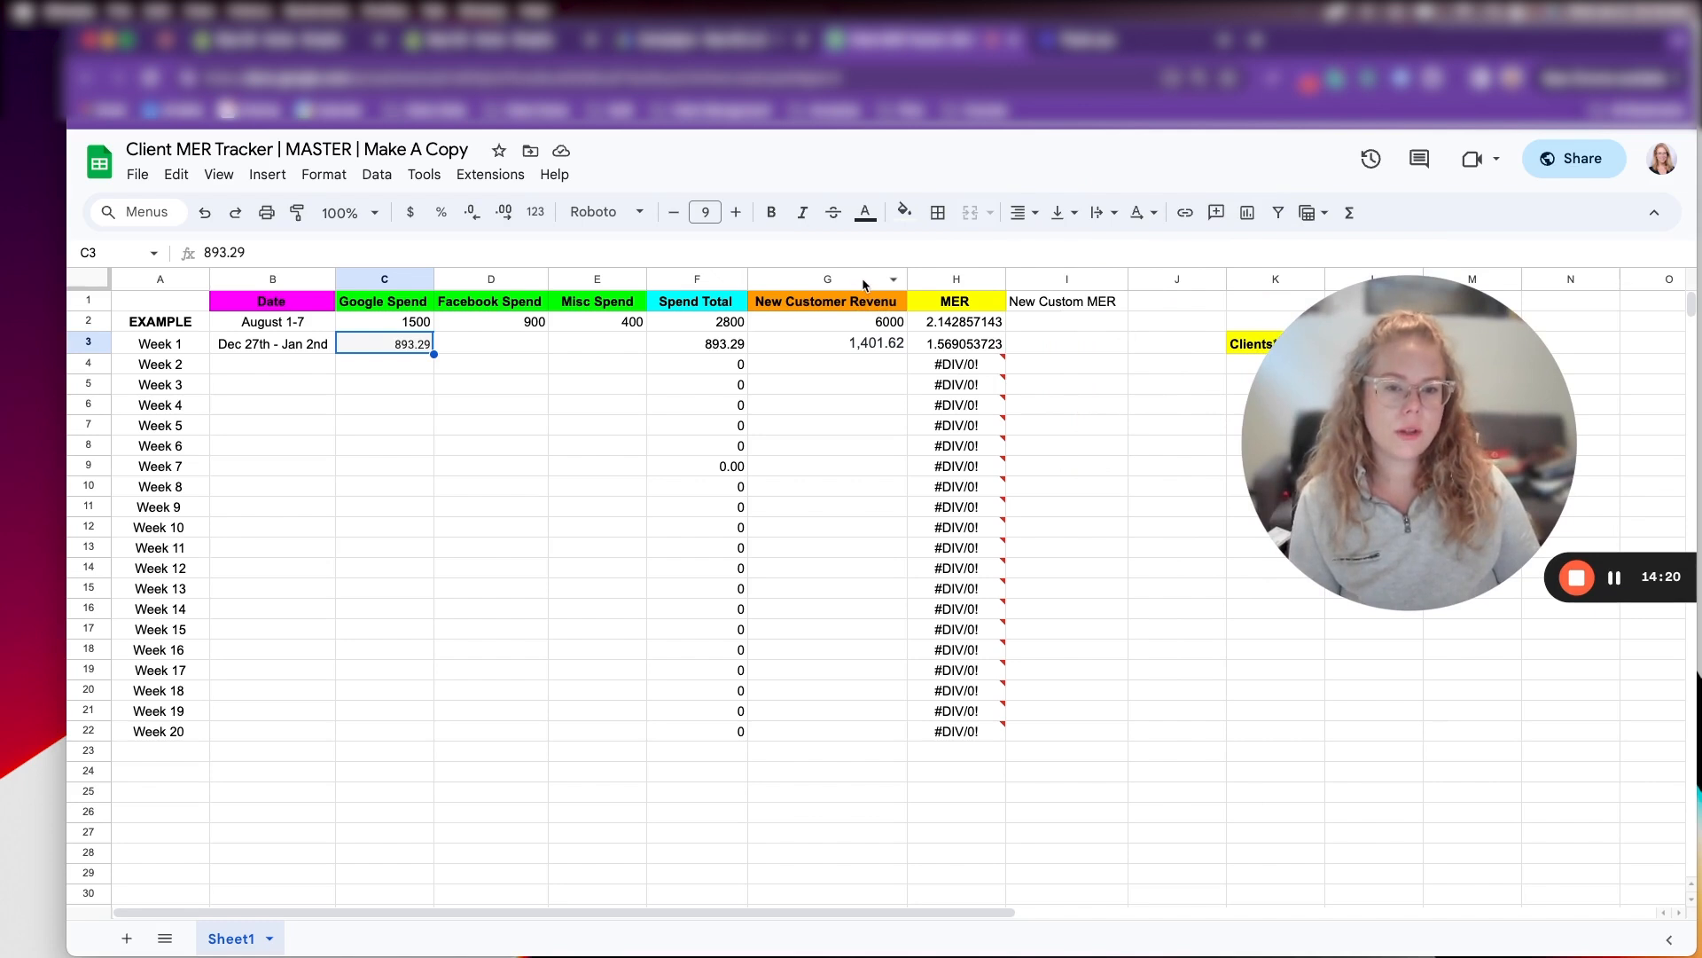
Insert a column right of New Customer Revenue and head it Store Rev
right_click(826, 280)
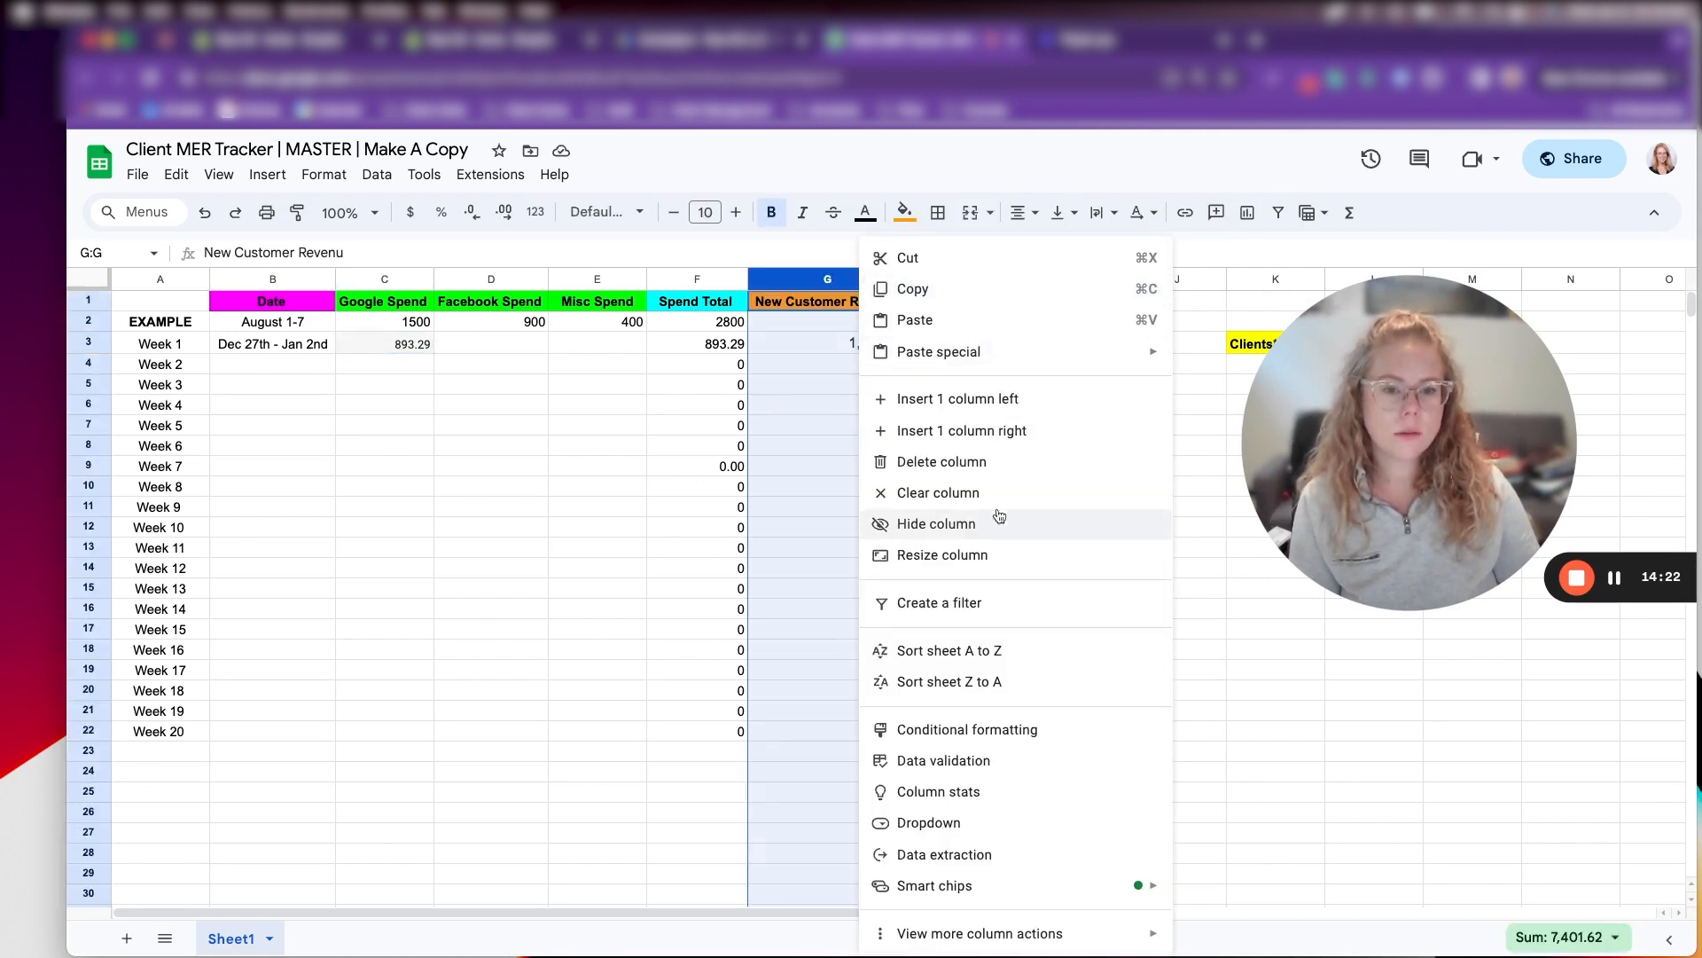
mouse_move(1050, 404)
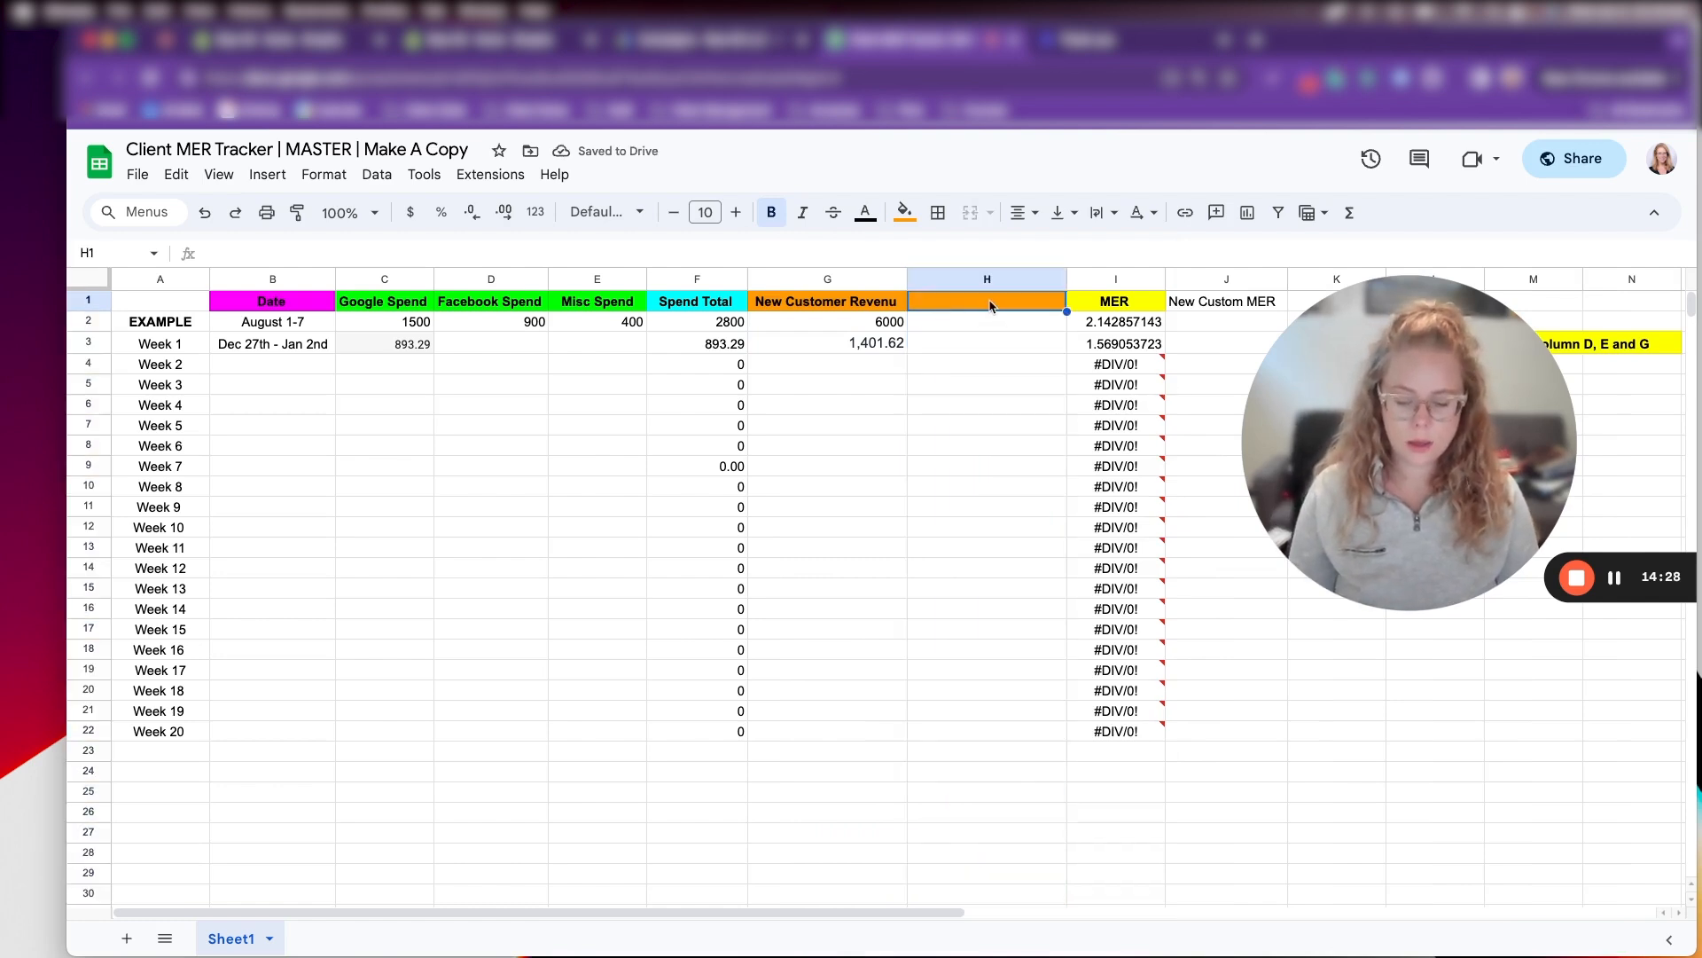
type("Store Rev")
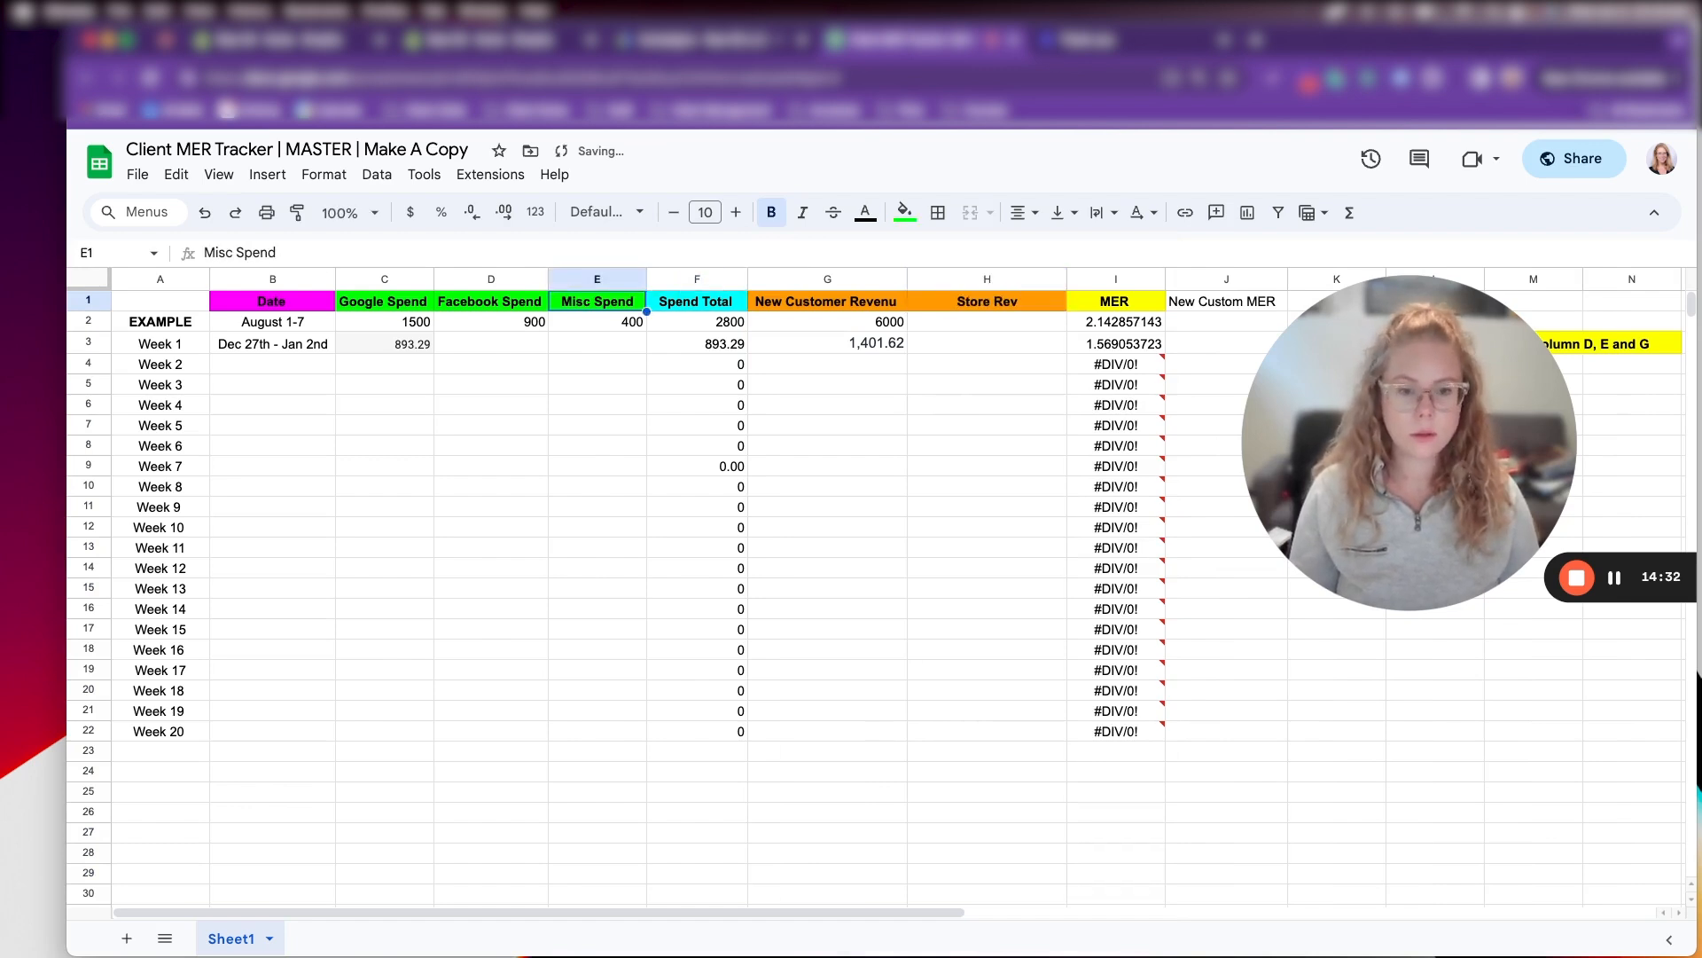
left_click(986, 305)
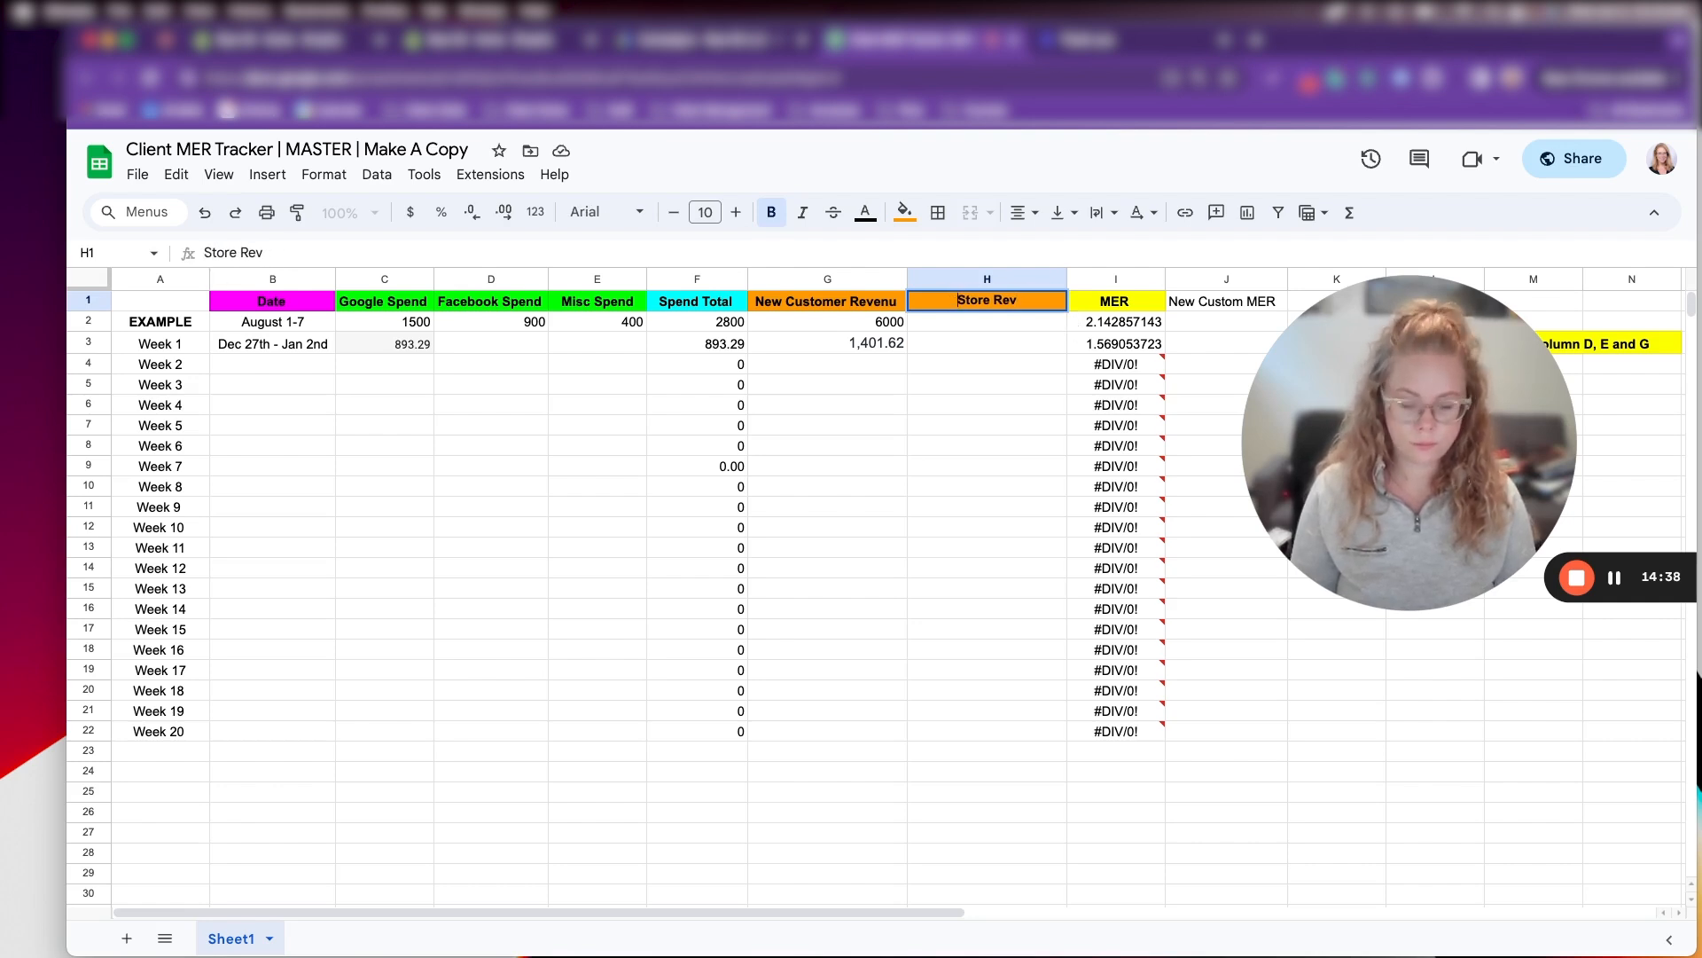
type("T")
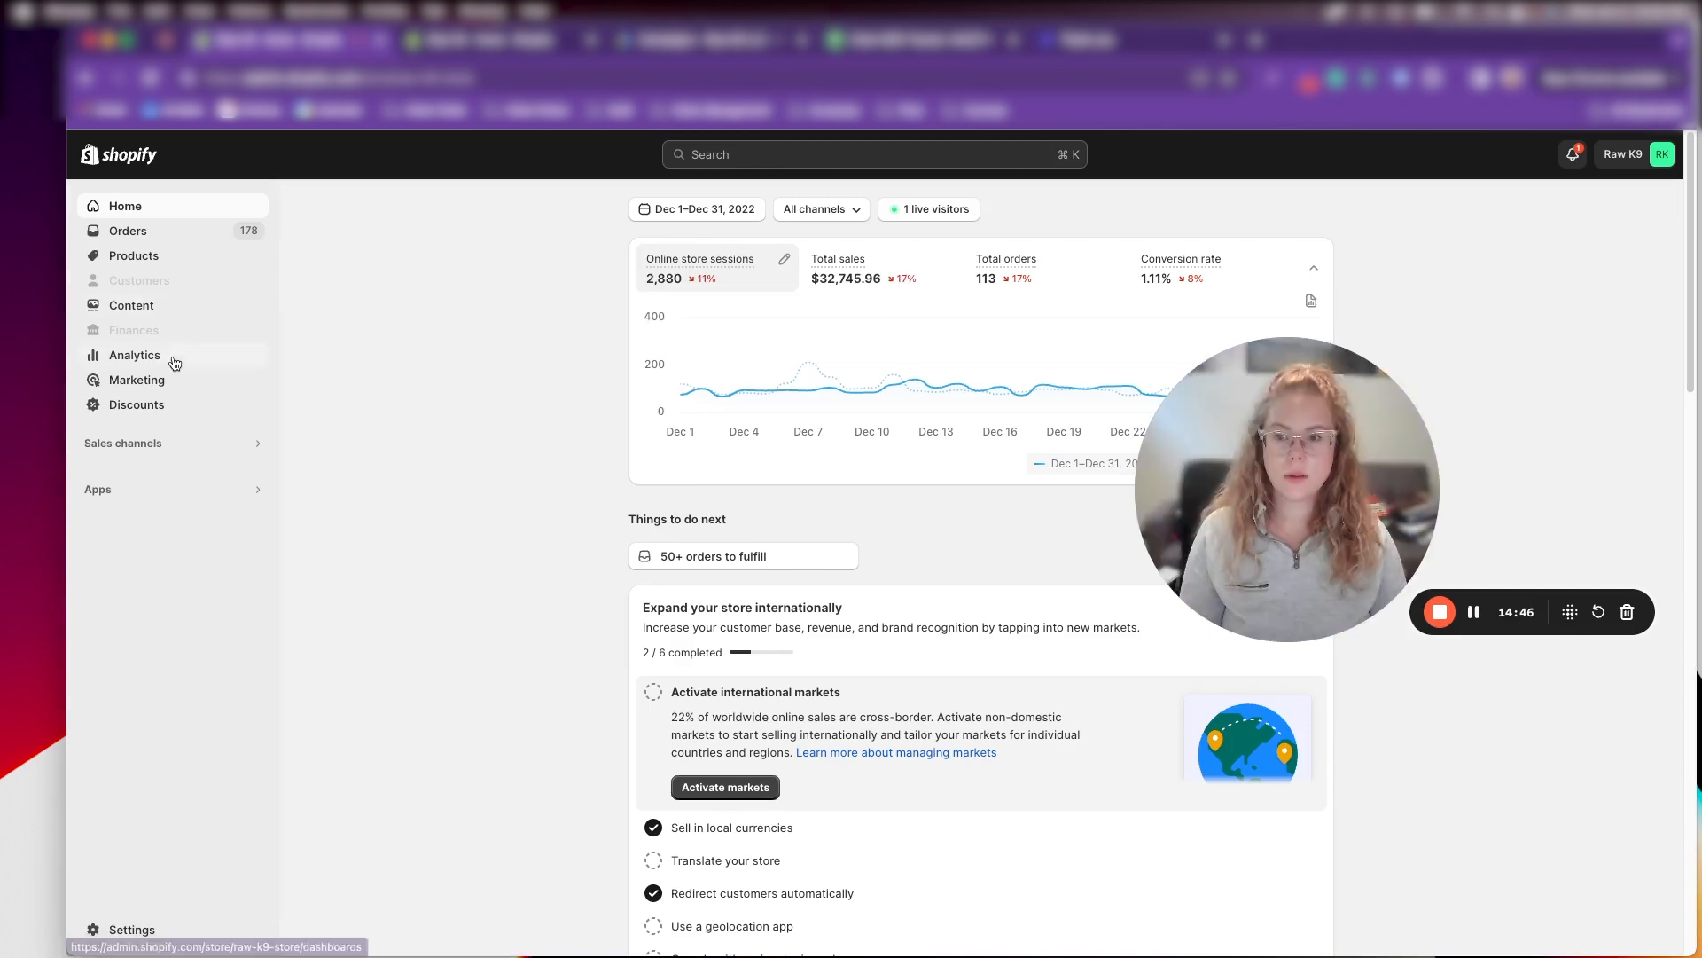
Show Shopify Analytics for the last 7 days and copy the $11,730.12 total sales
left_click(135, 355)
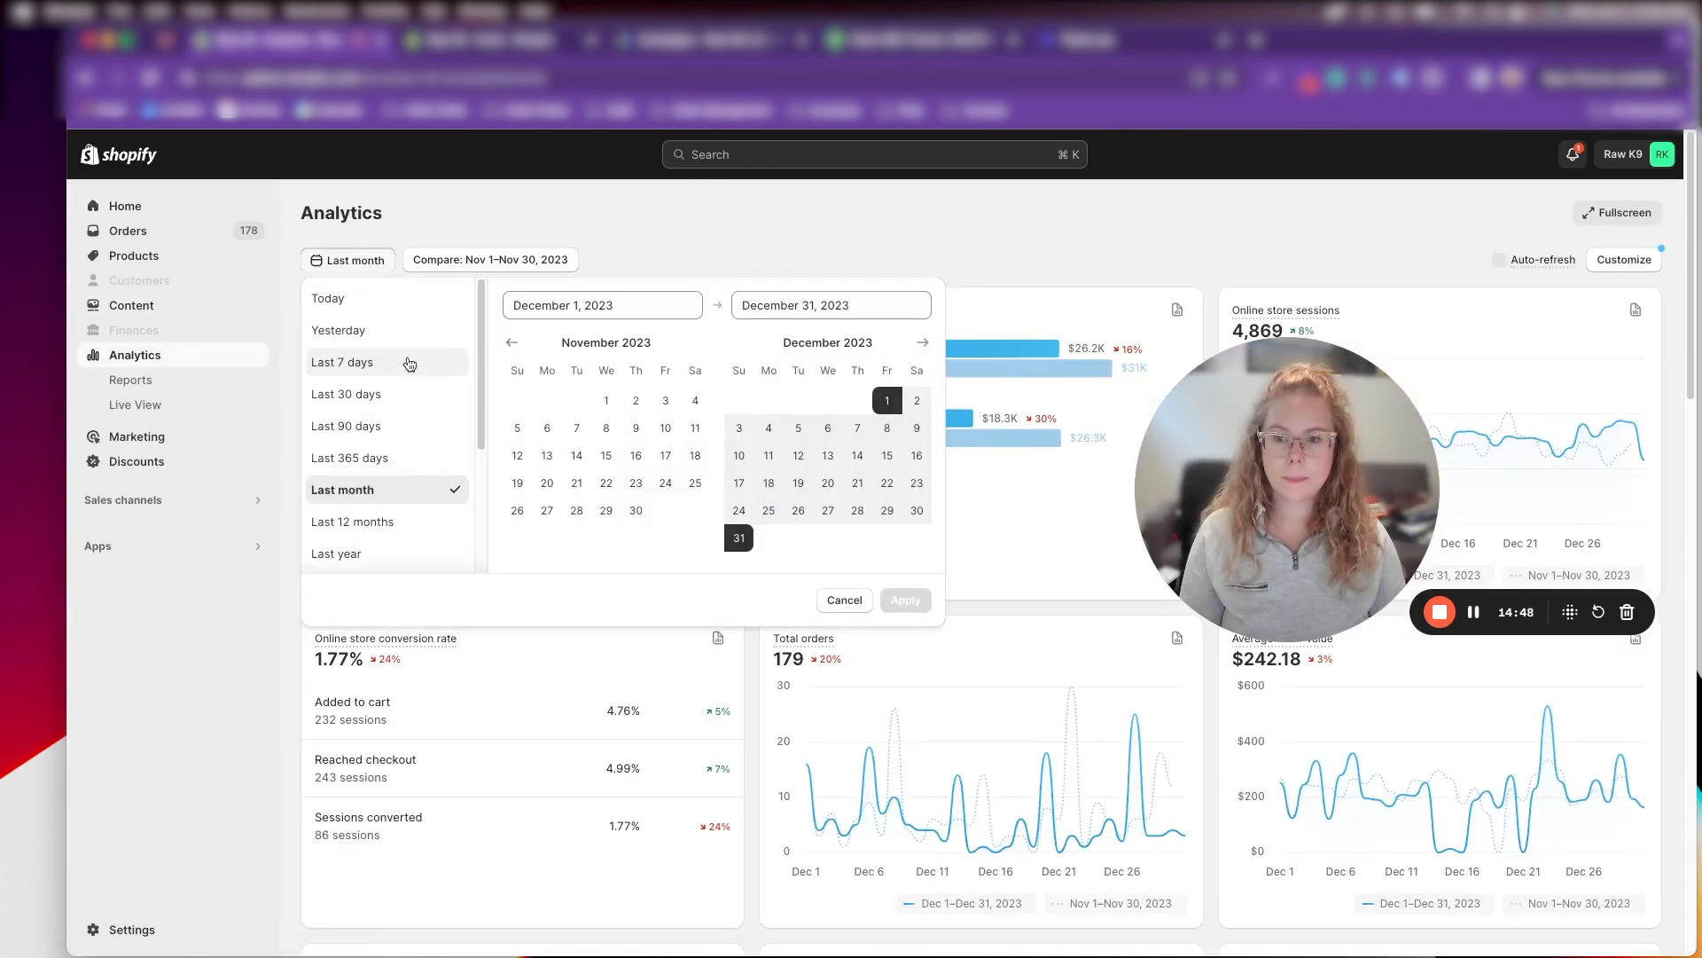
left_click(342, 362)
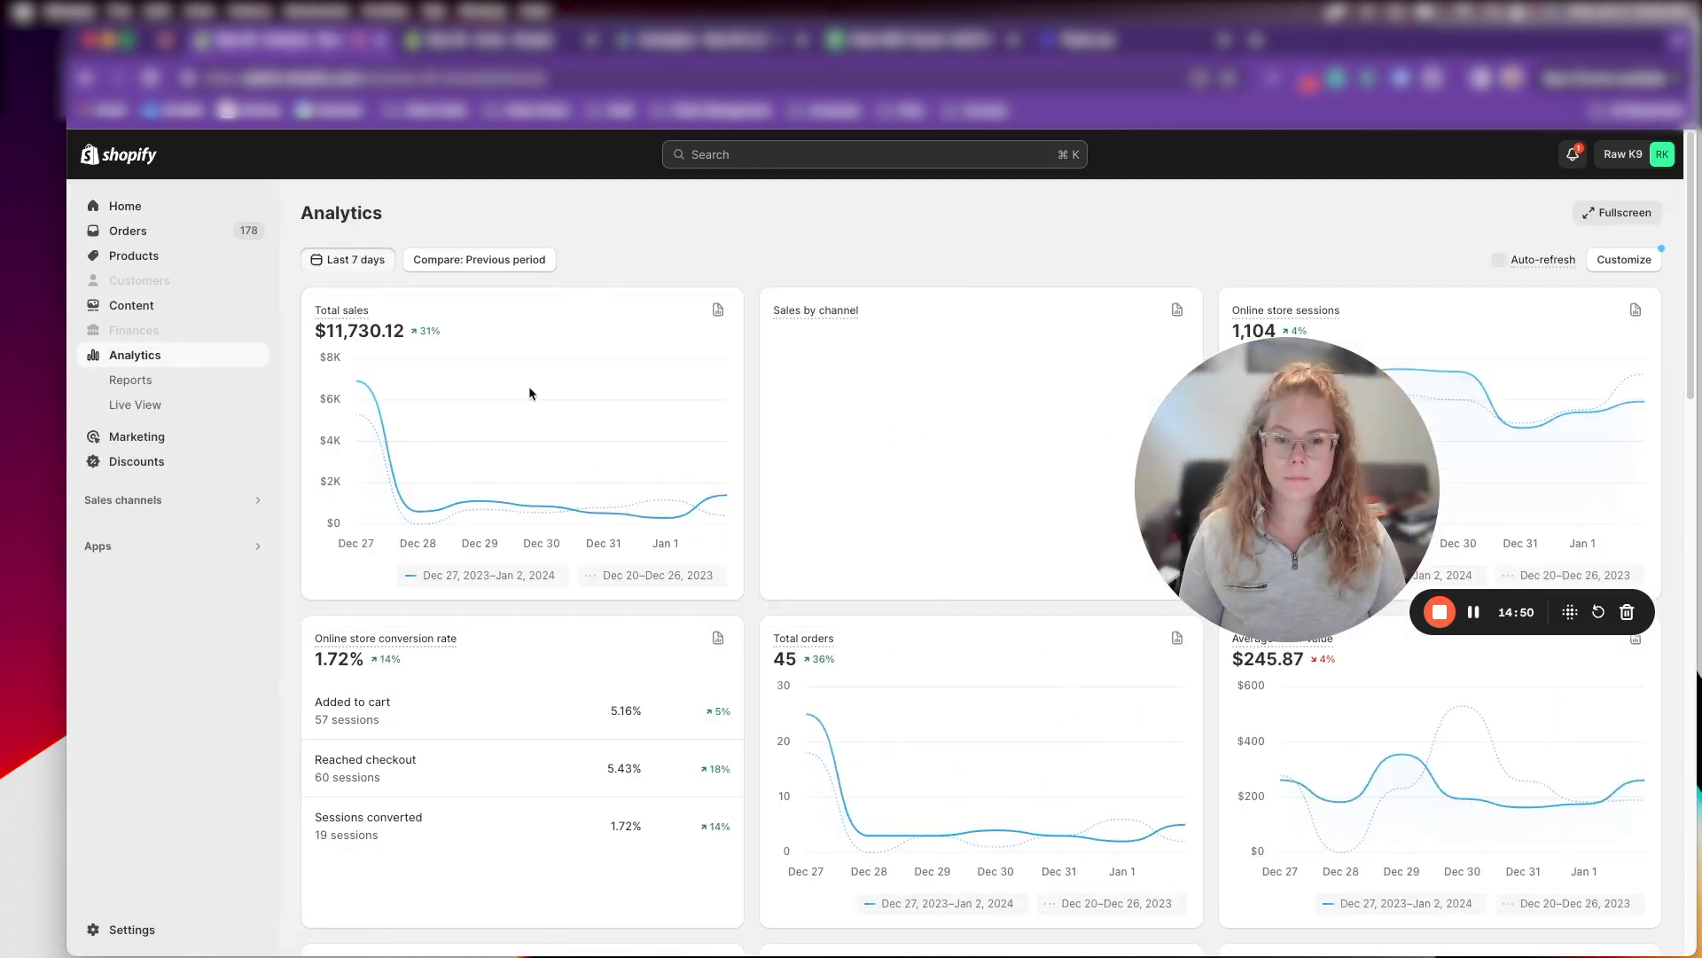
right_click(359, 330)
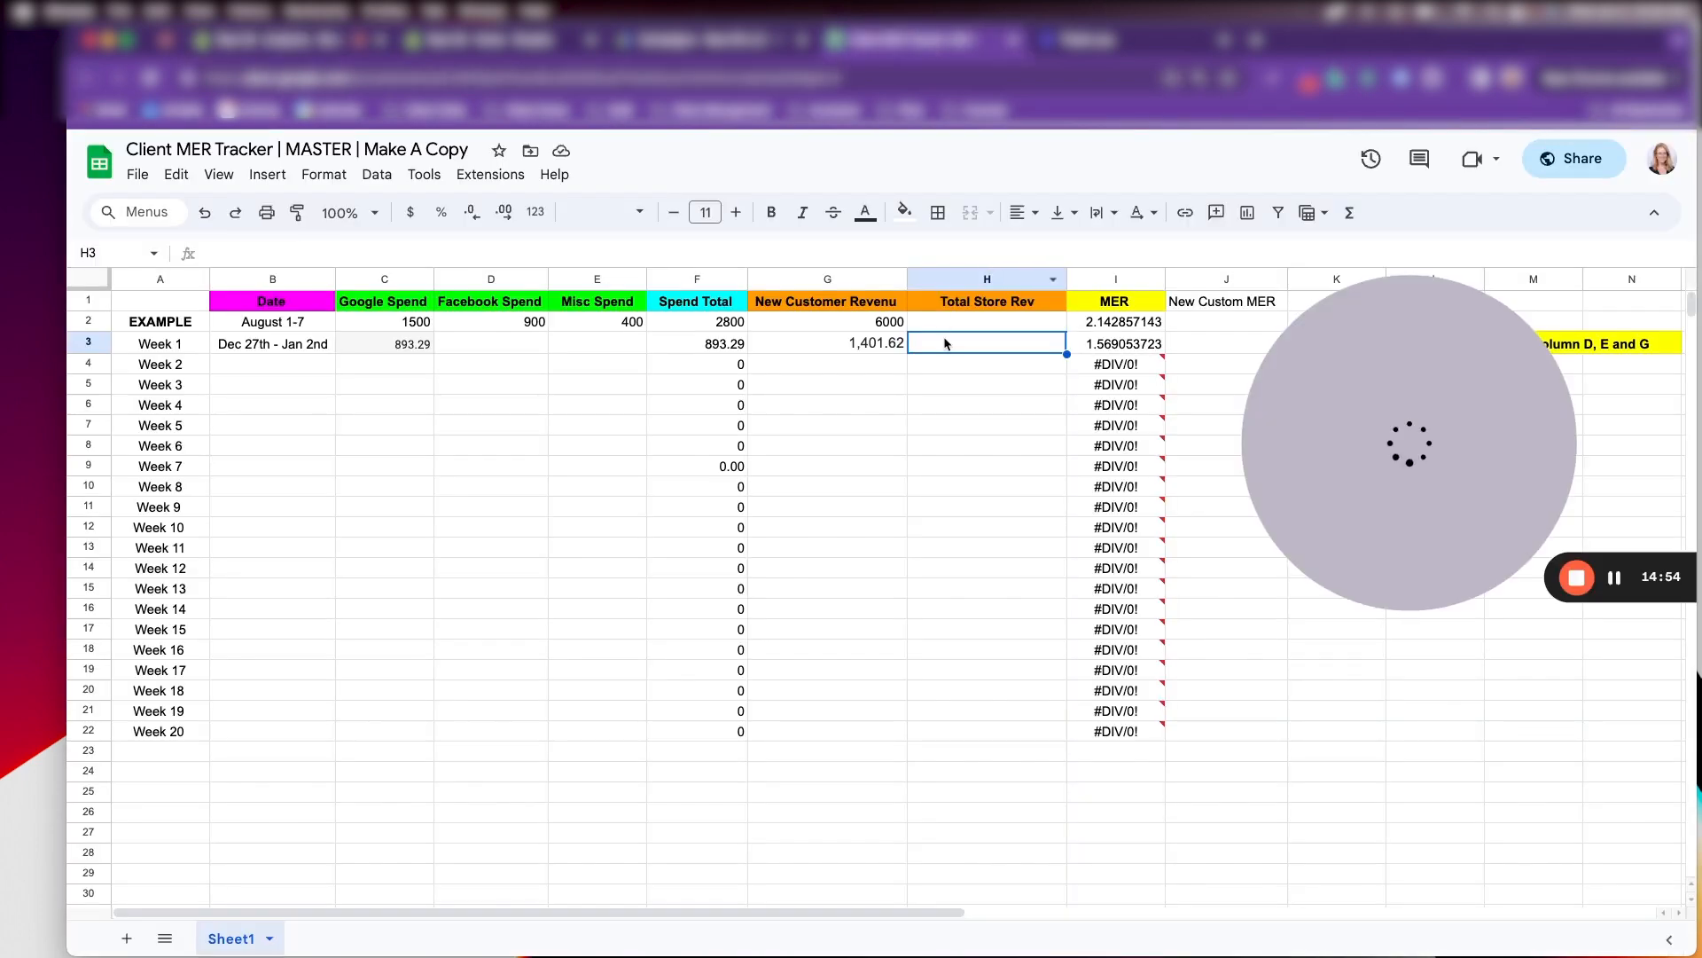
Paste 11,730.12 into Week 1 Total Store Rev and rename the MER column New Customer MER
right_click(986, 344)
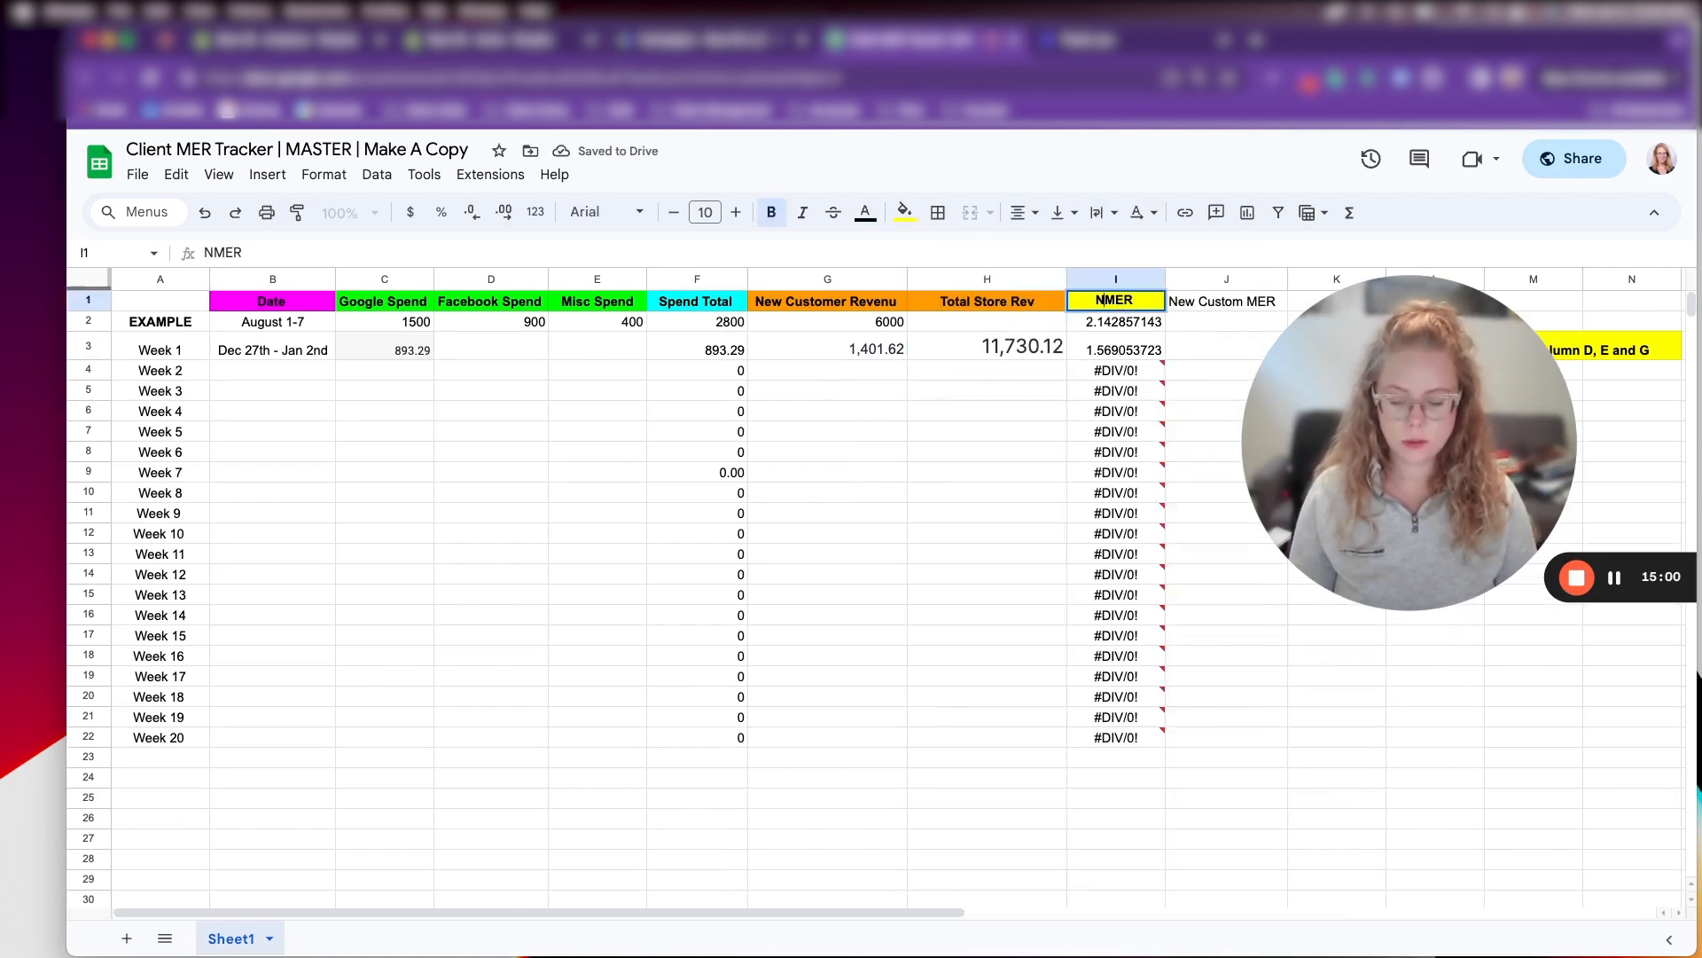
type("New Customer MER")
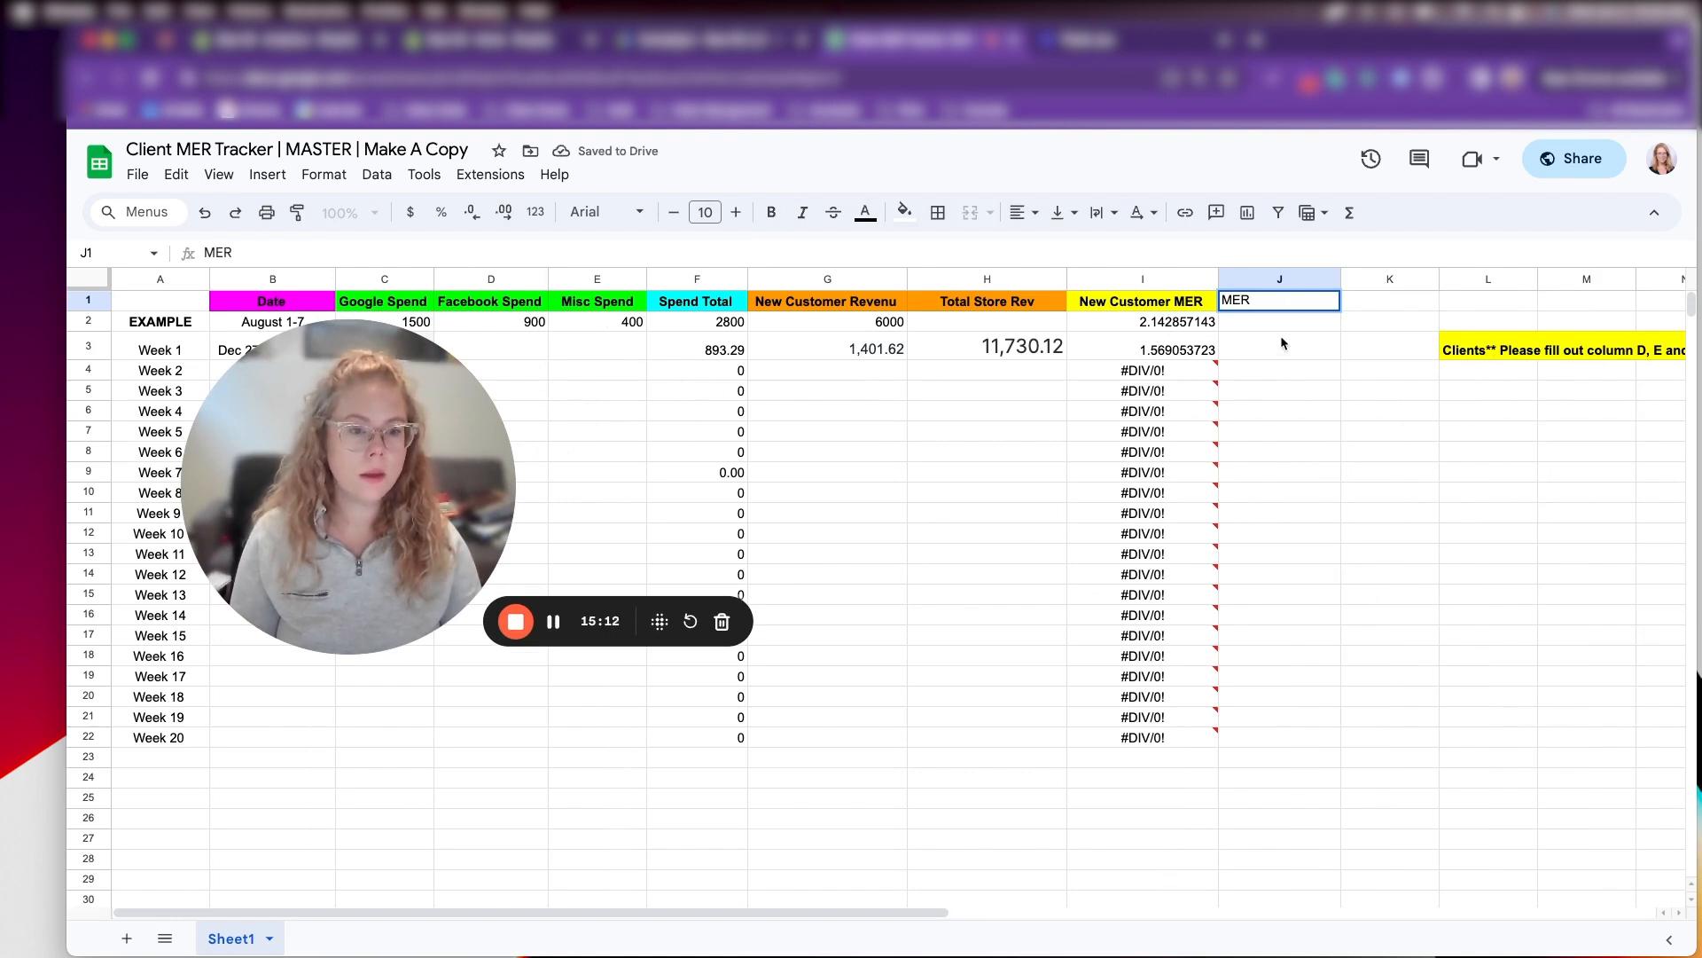
left_click(1280, 346)
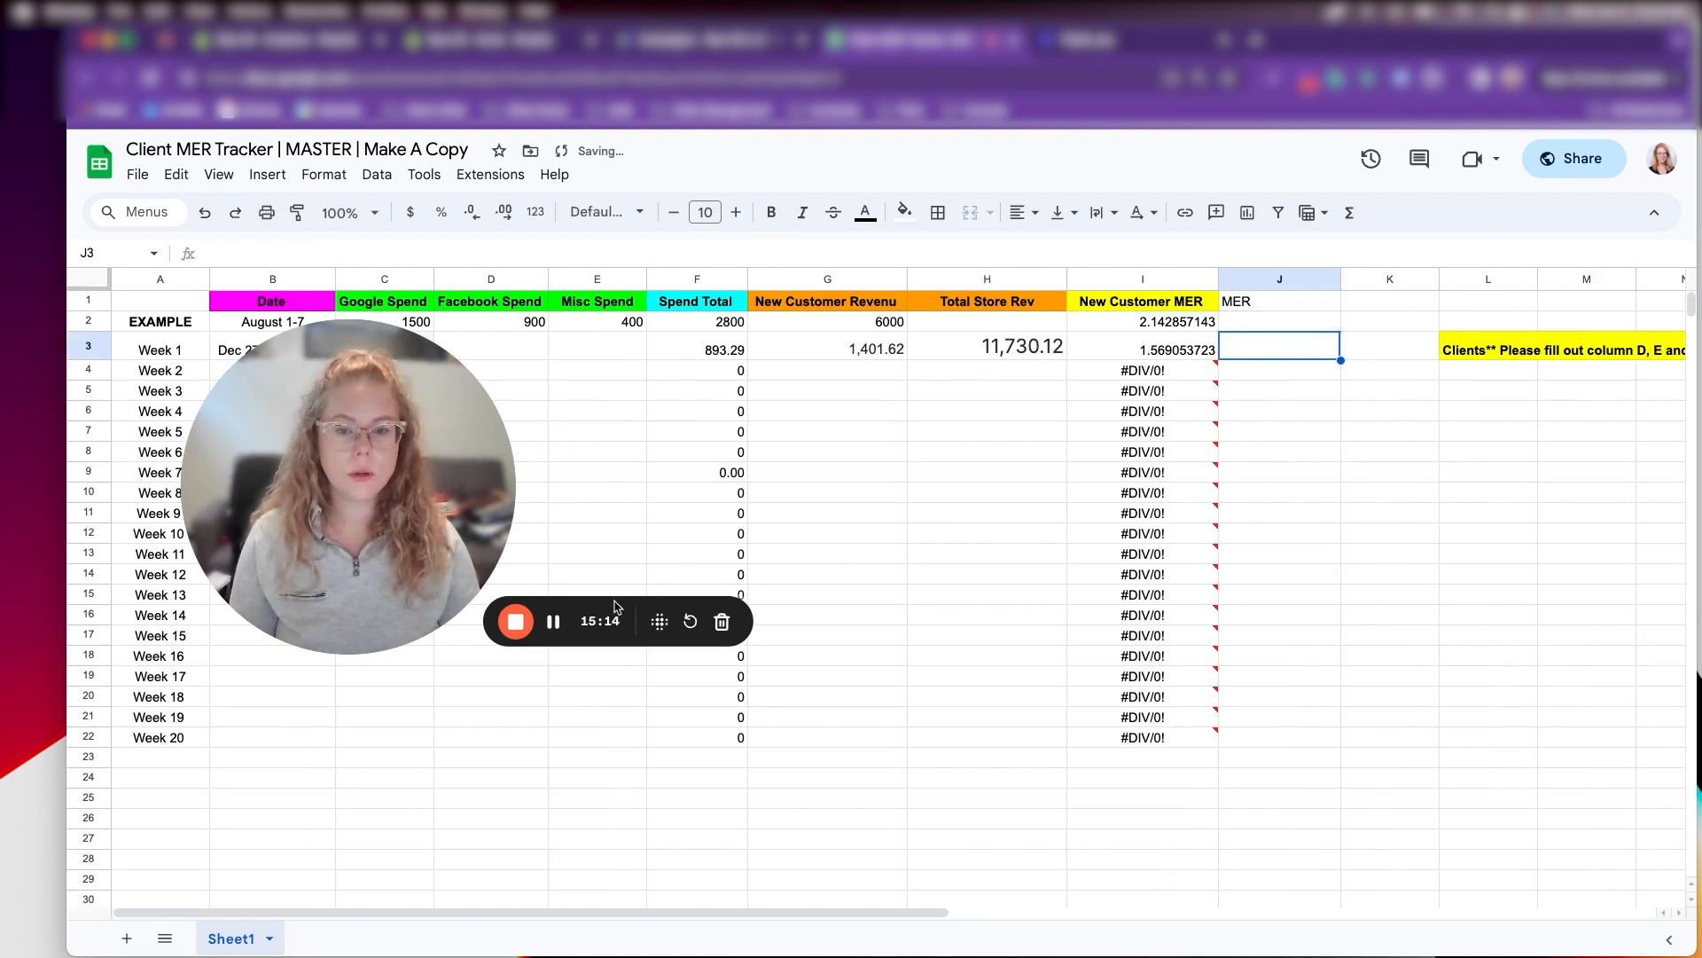
mouse_move(553, 623)
type("=")
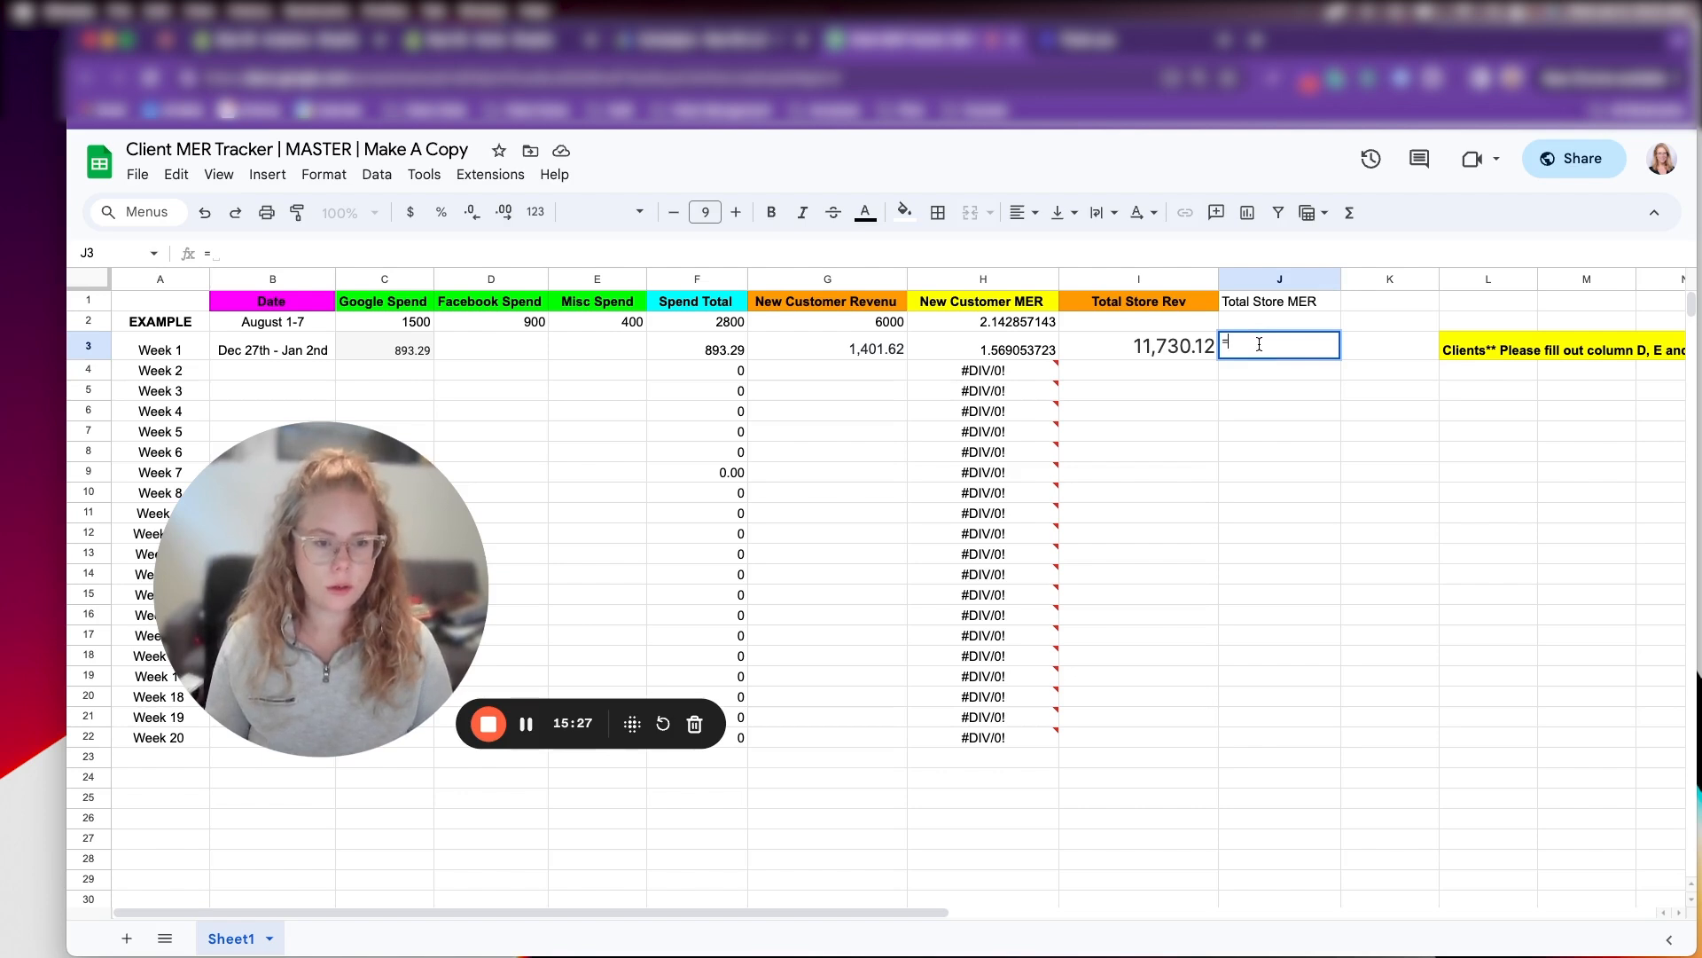
Compute Week 1 Total Store MER as =I3/F3, giving 13.13136831
type("I3")
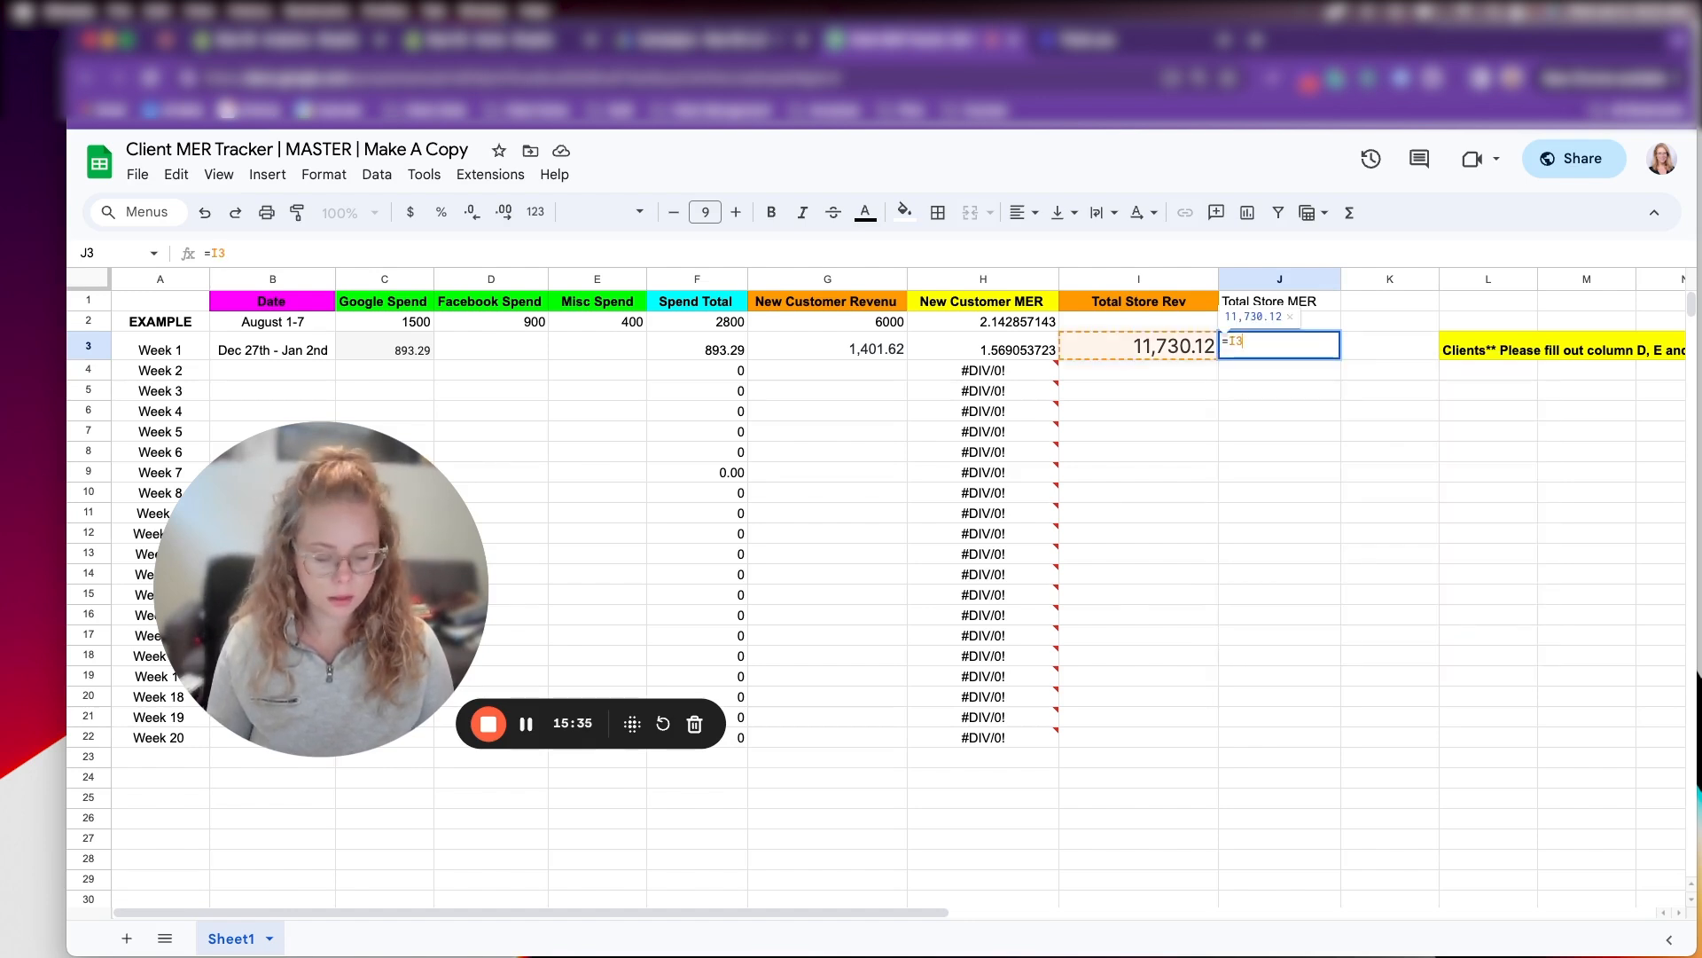
type("/")
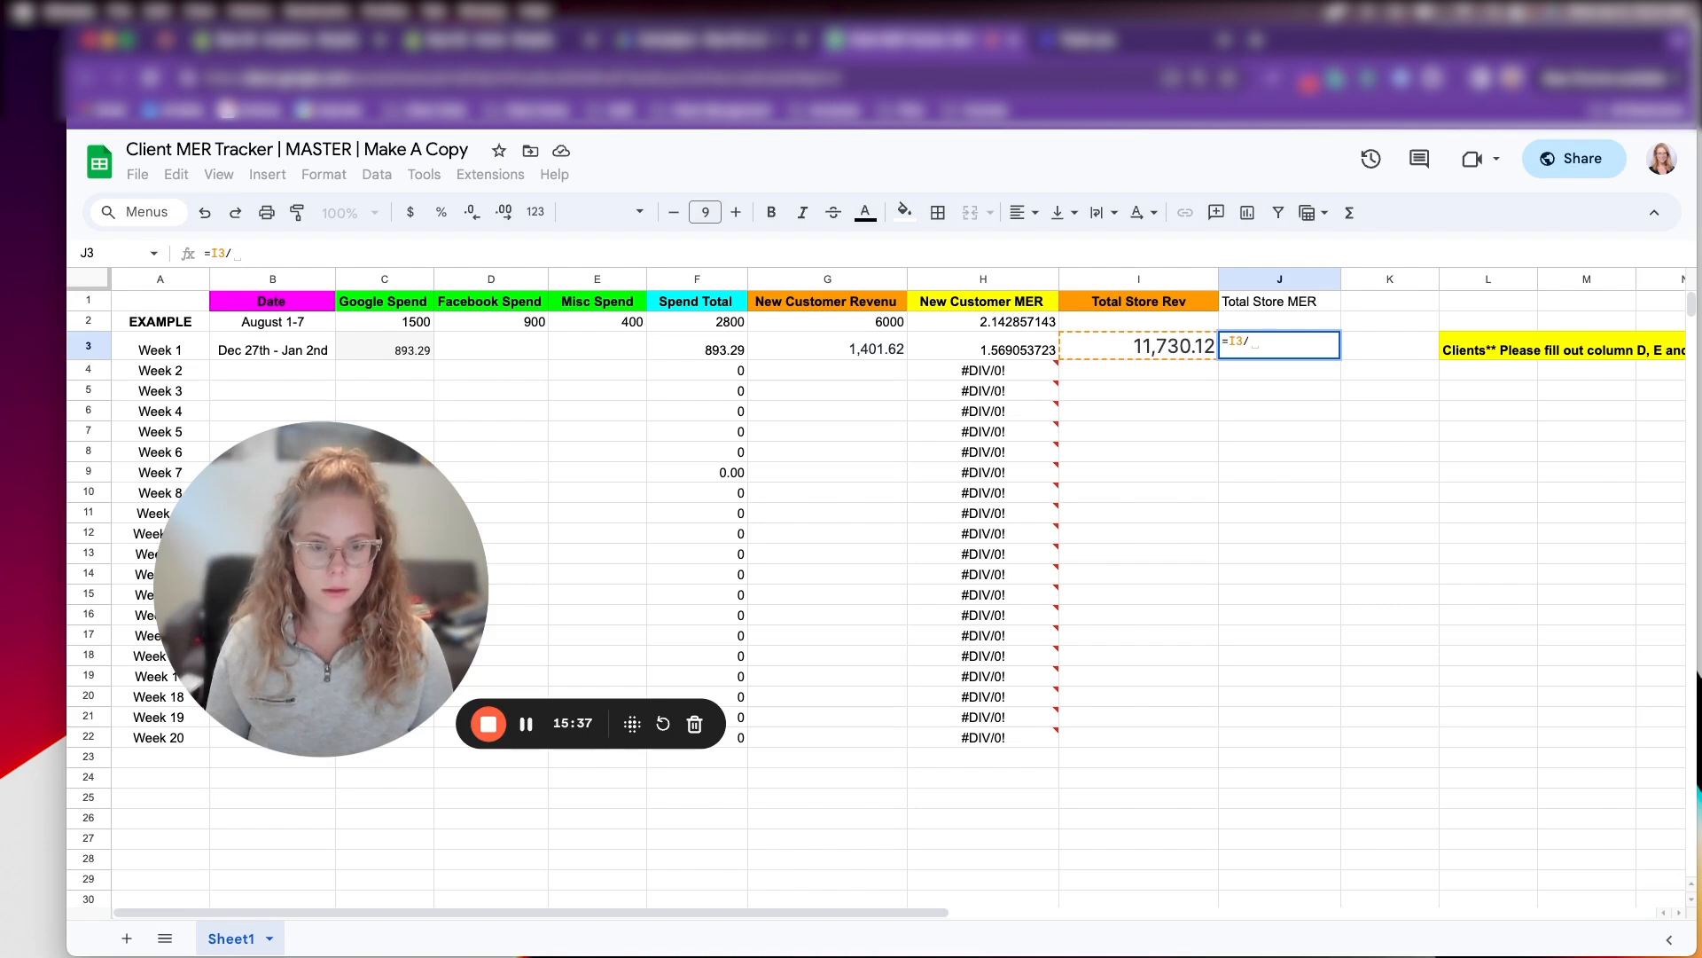
type("F3")
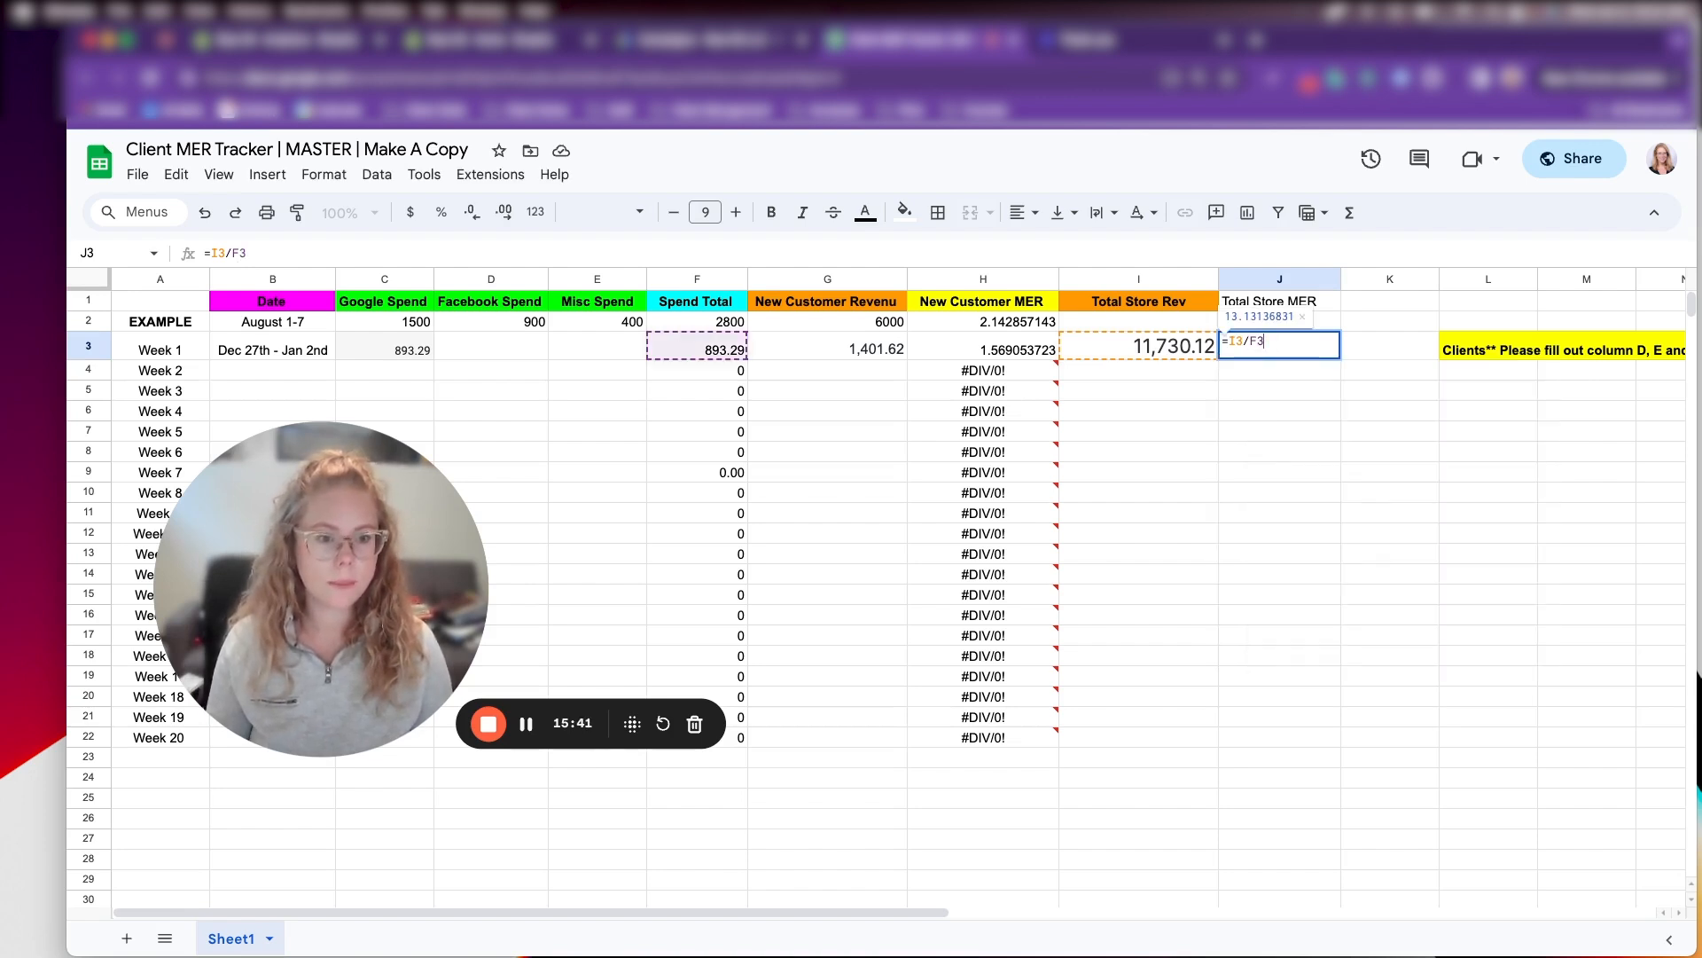
key("Enter")
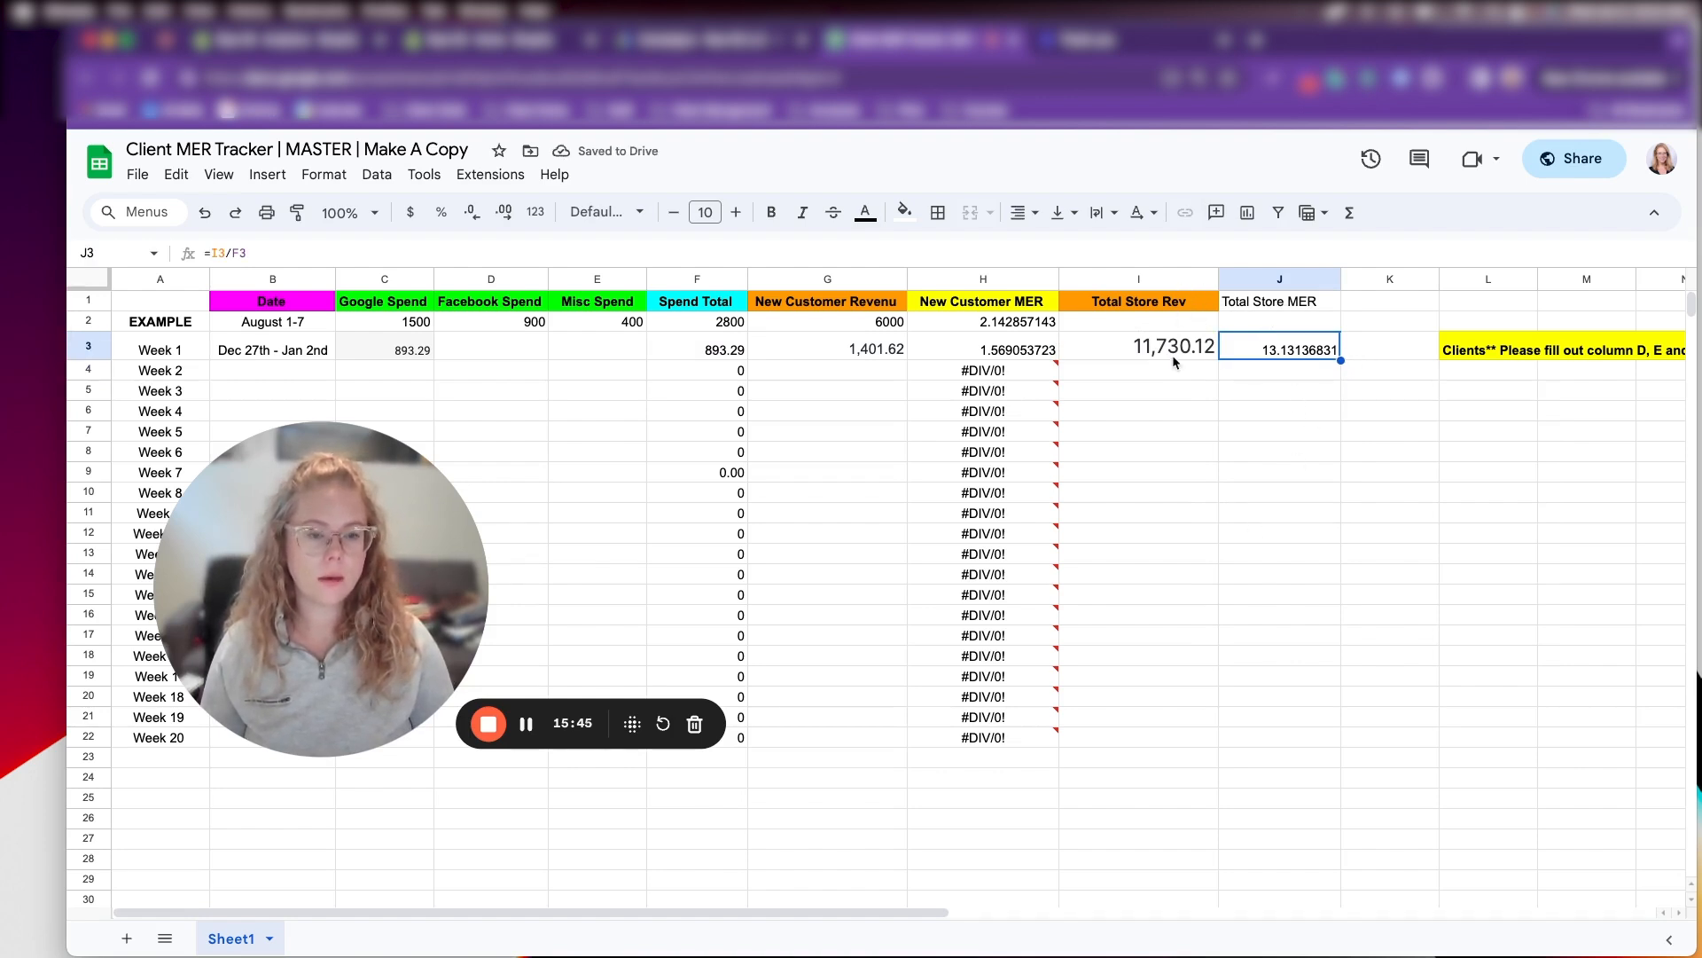
left_click(1138, 347)
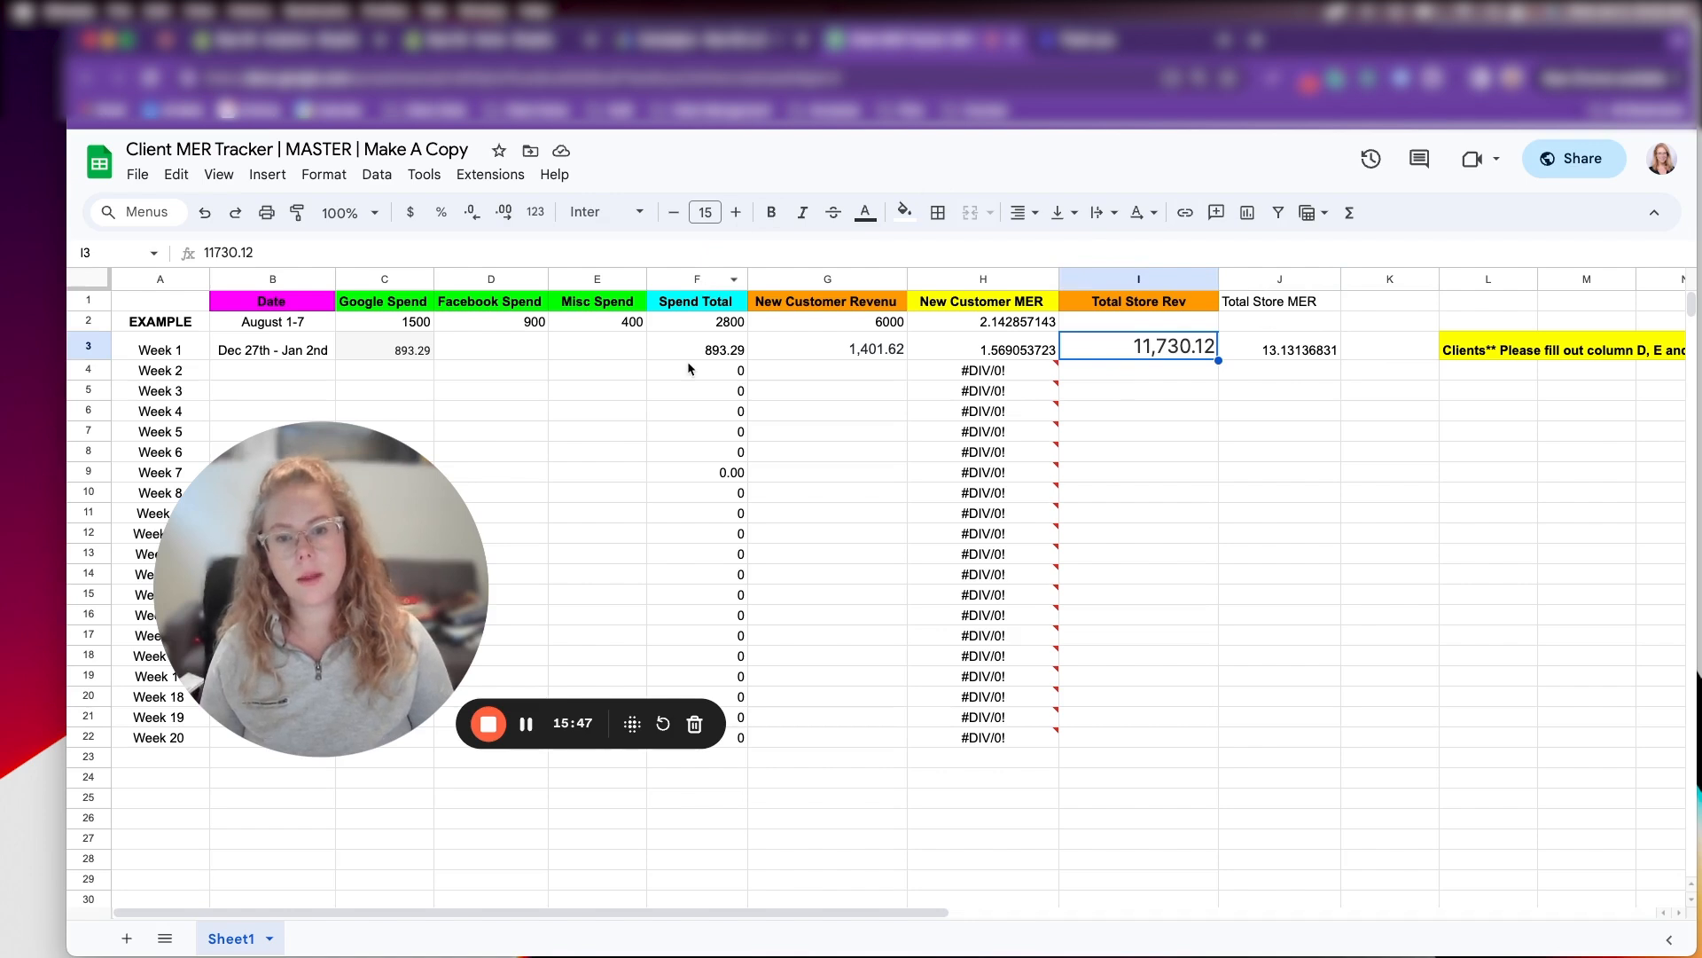
left_click(1280, 348)
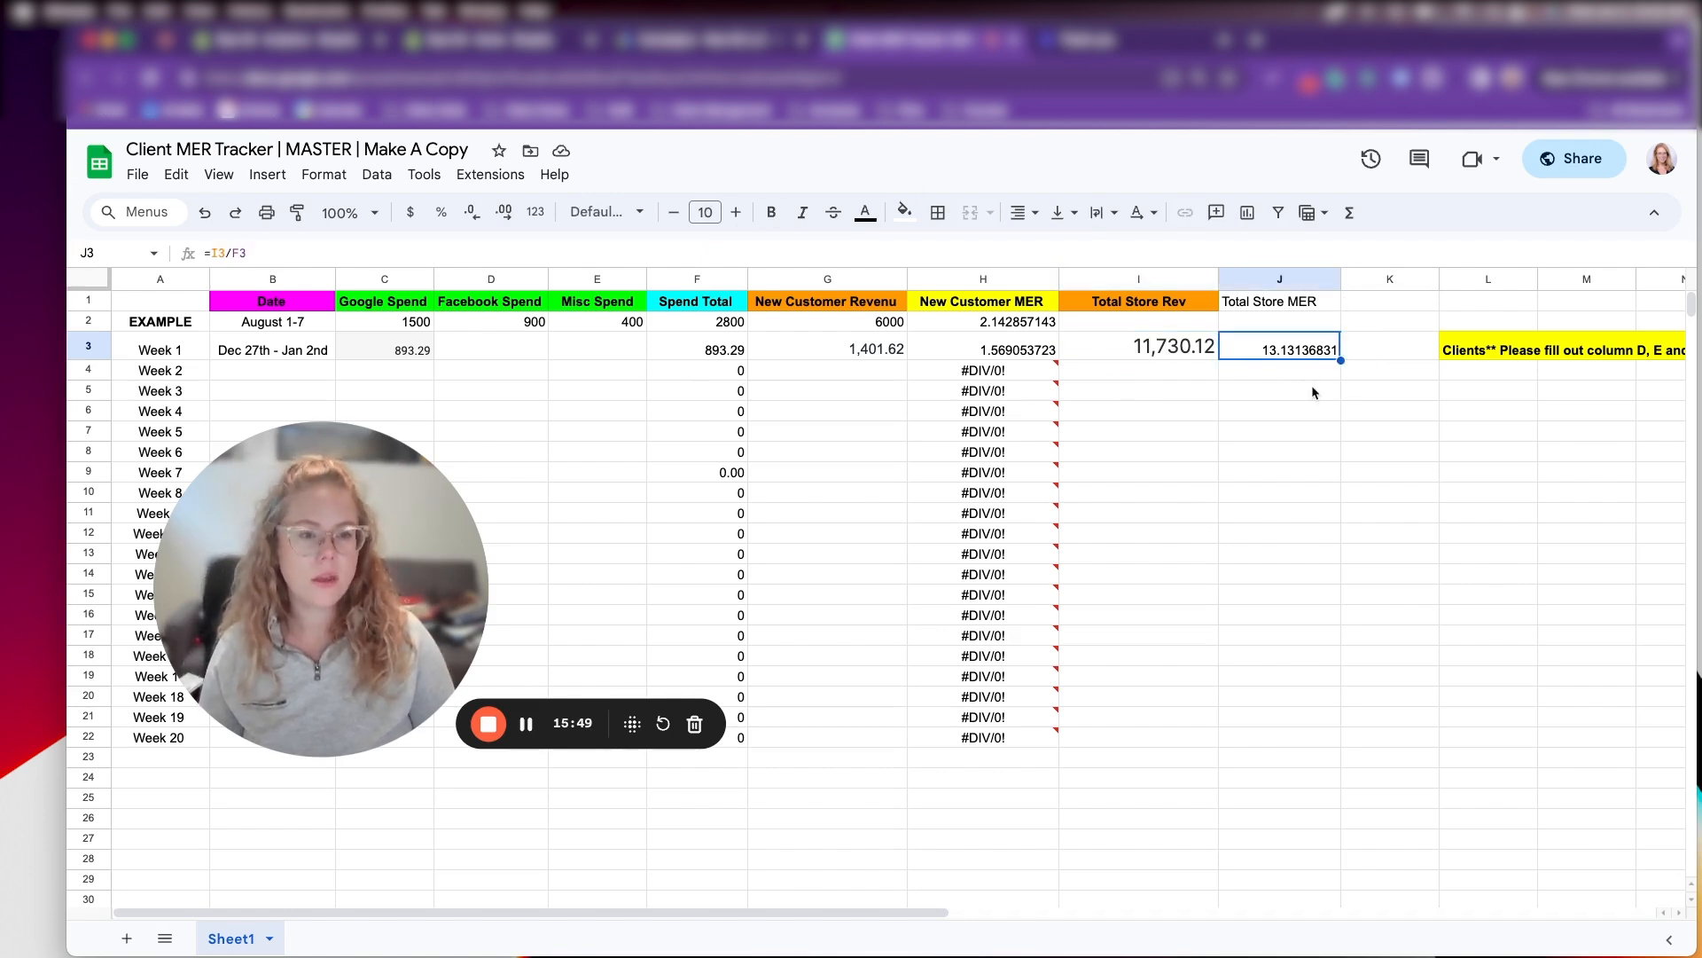
mouse_move(1288, 468)
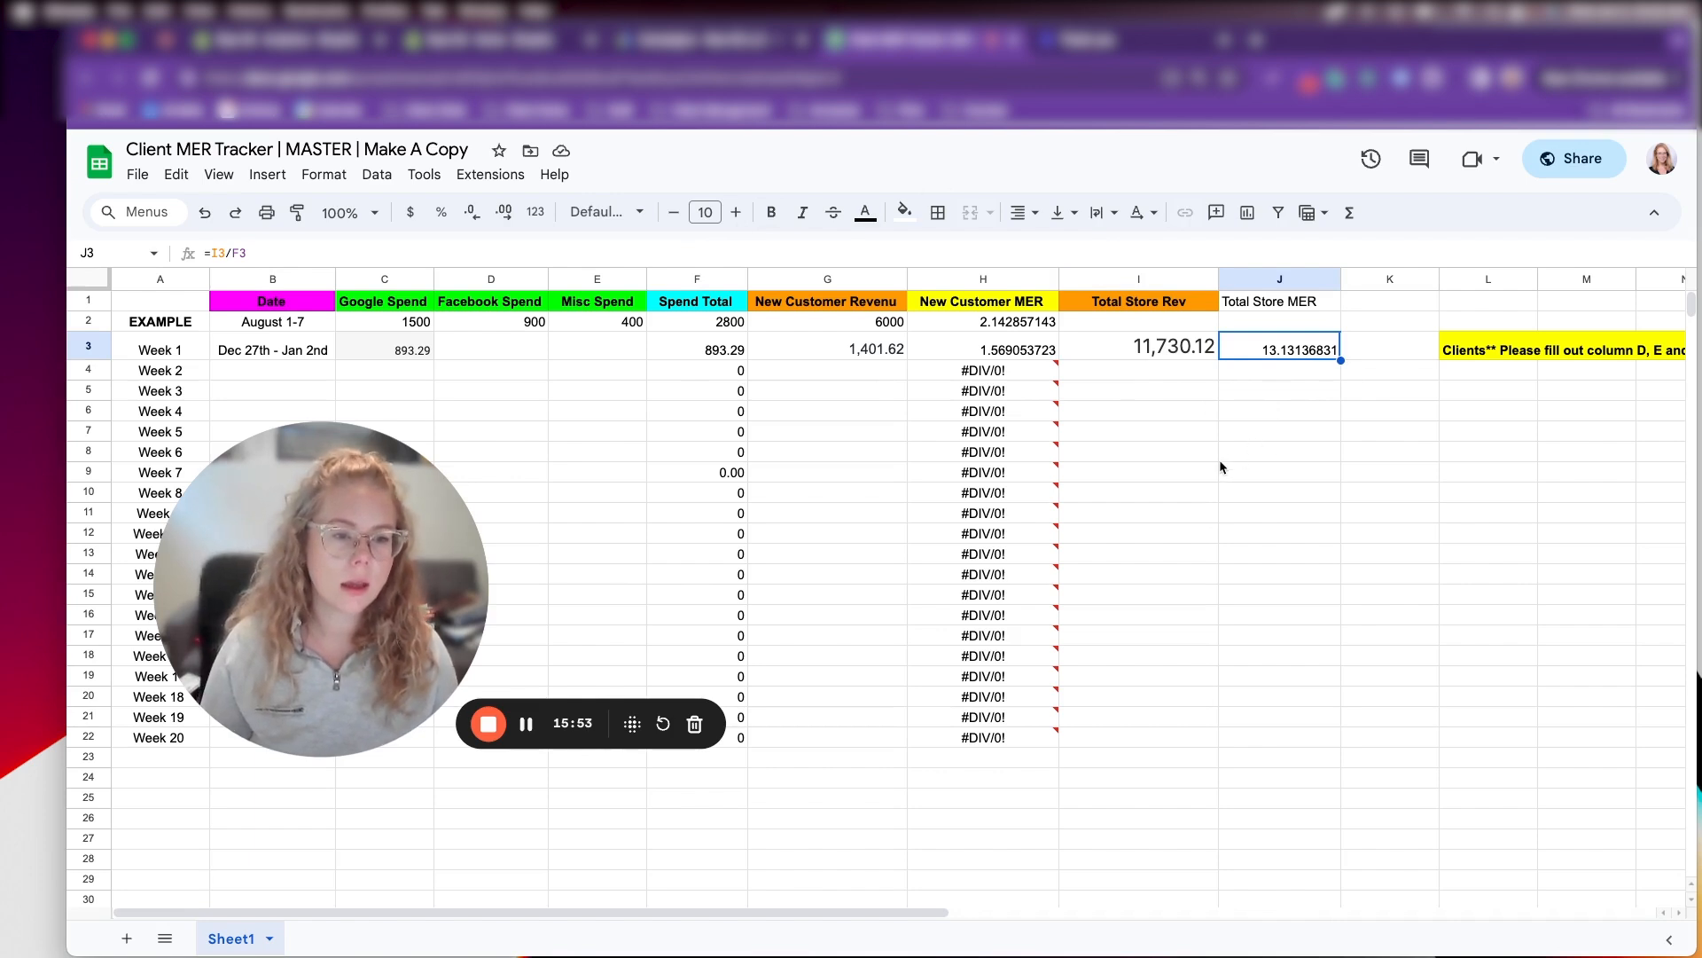
Give the Total Store MER heading an orange fill
left_click(1279, 301)
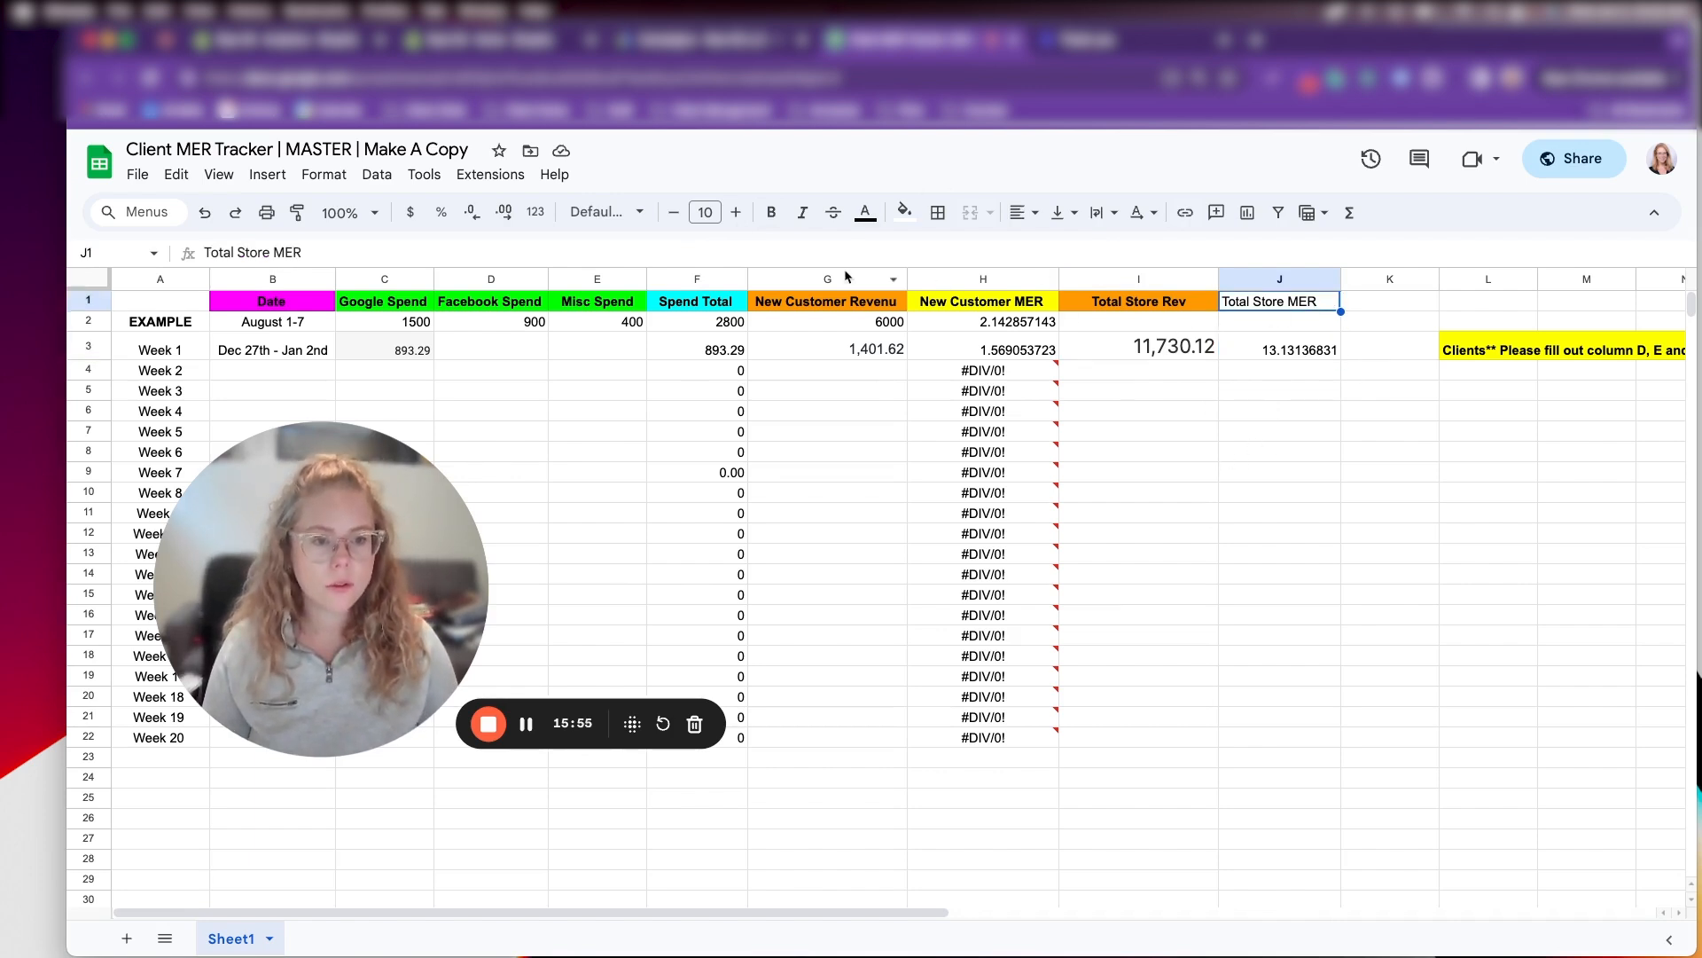
left_click(903, 213)
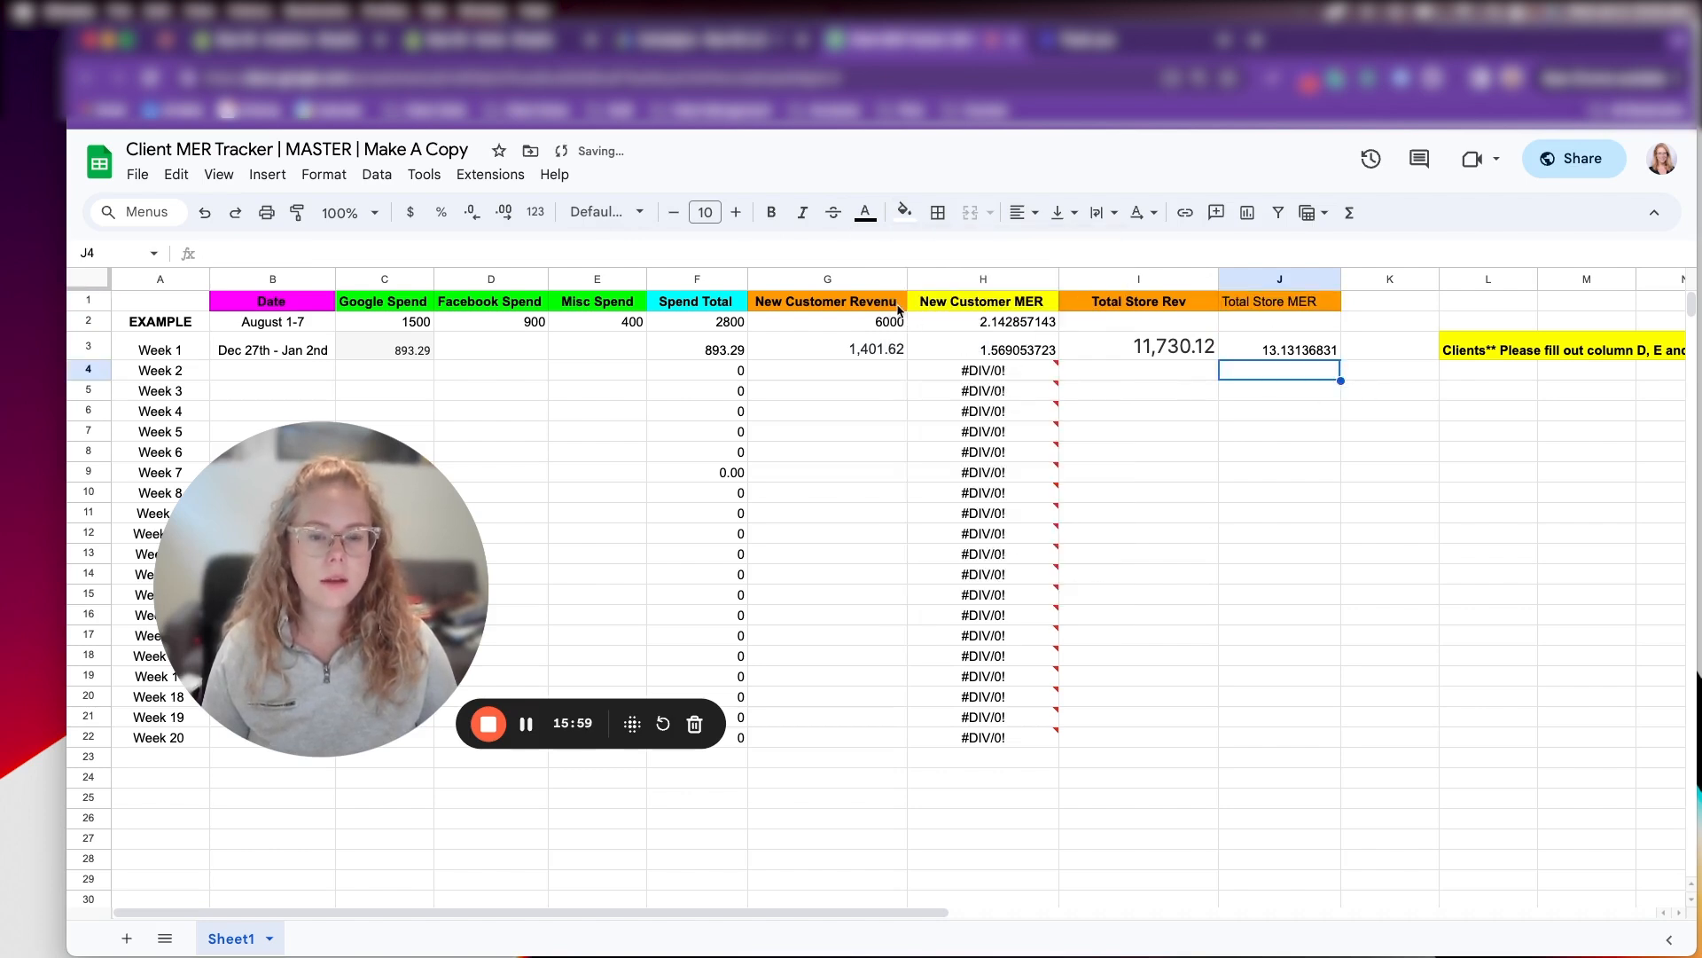
left_click(982, 349)
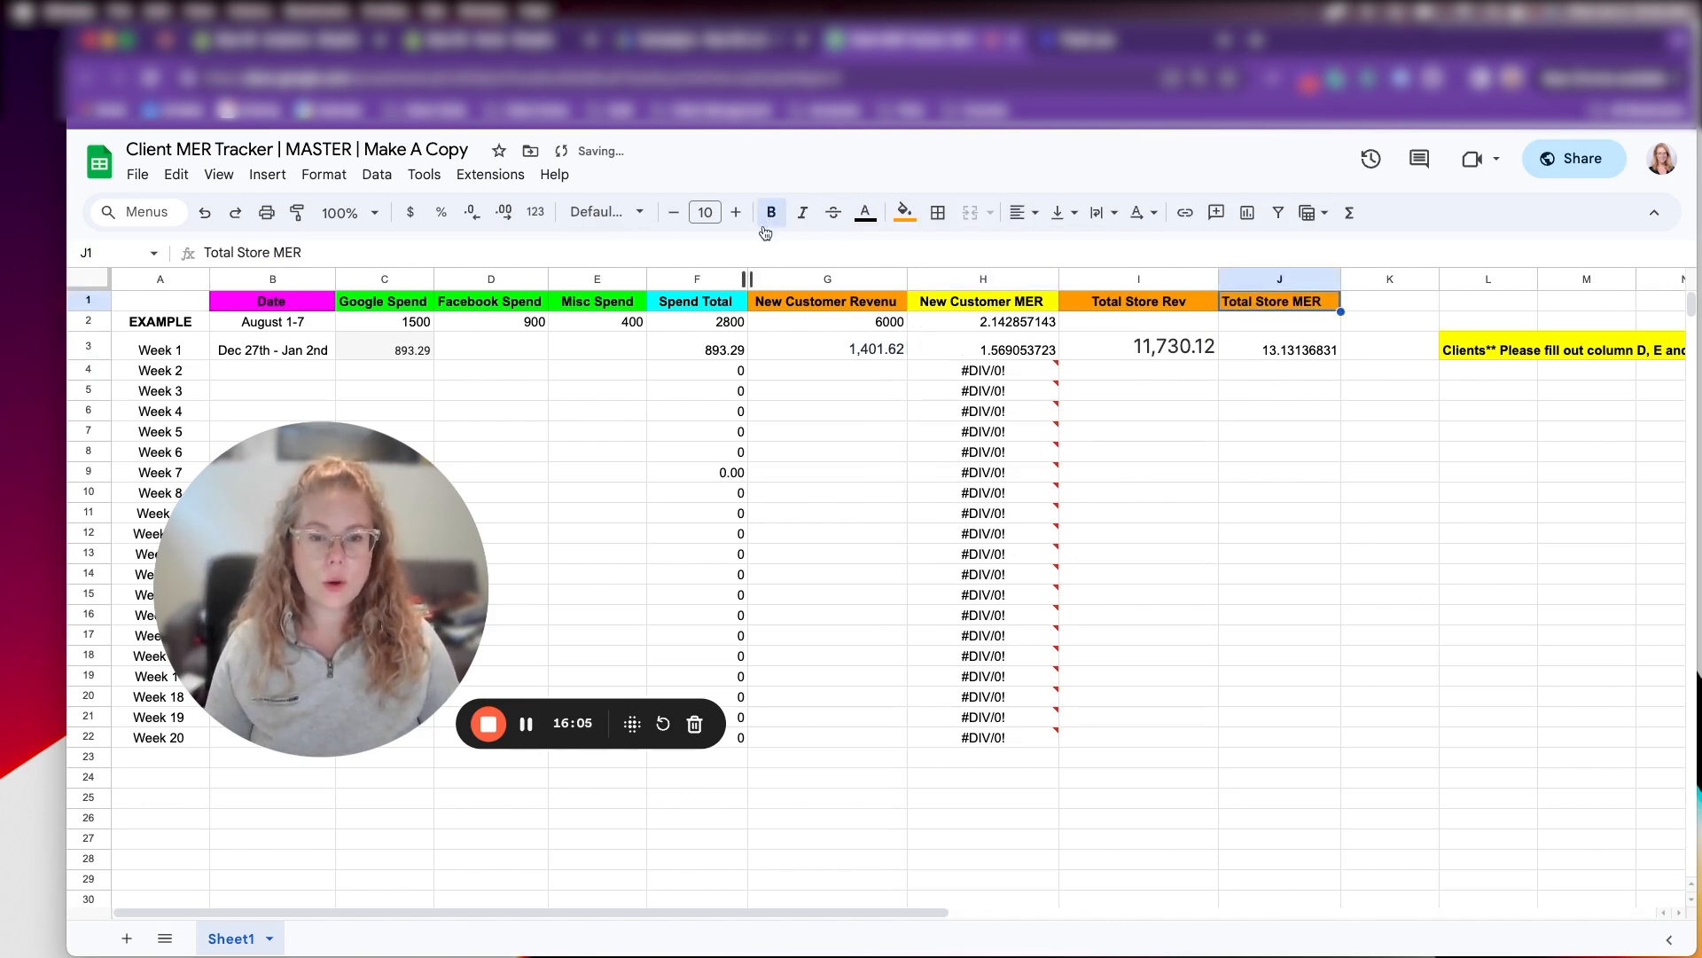
Bold the Total Store MER heading to match the other column headings
left_click_drag(321, 587, 960, 552)
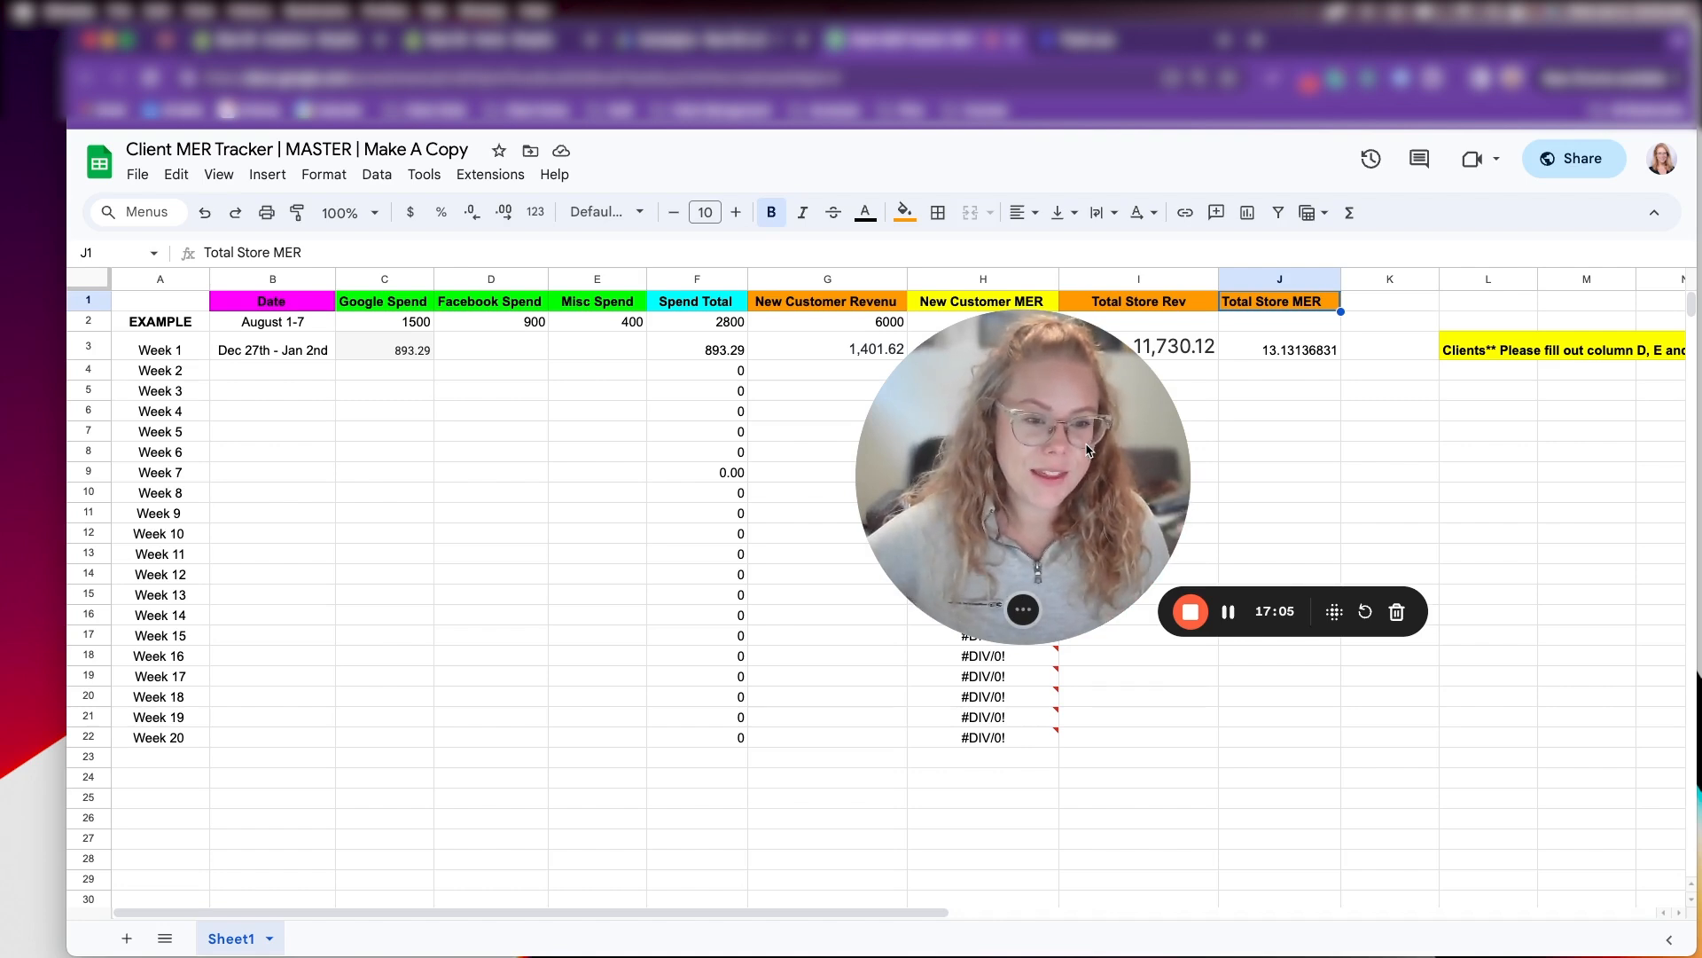
mouse_move(1192, 612)
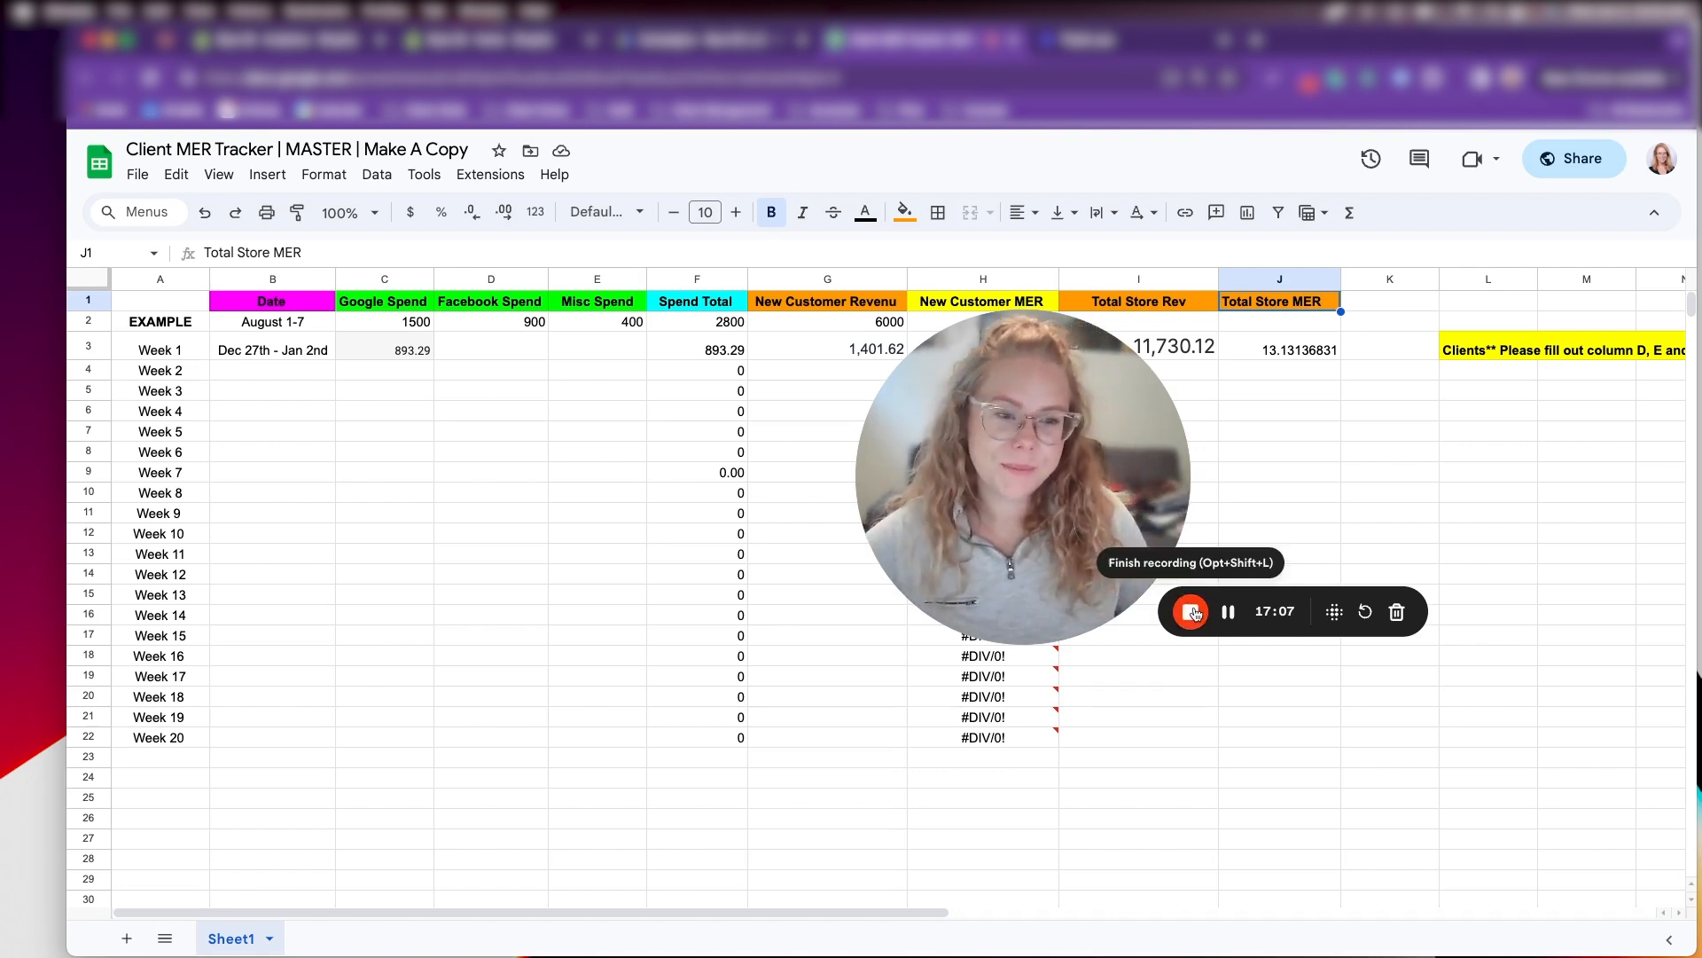